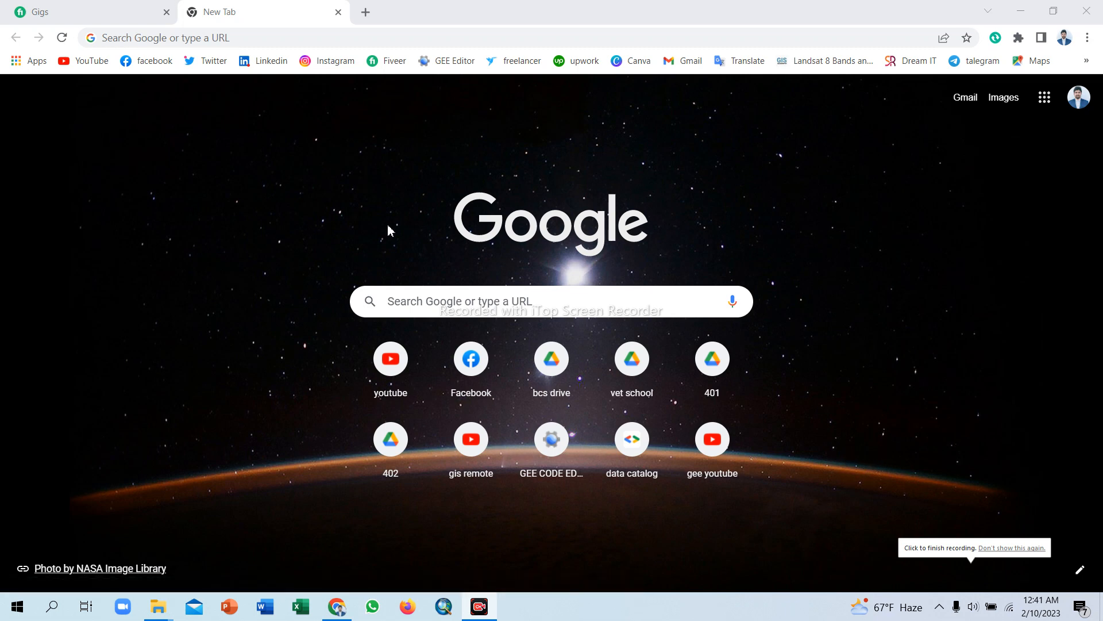
mouse_move(418, 205)
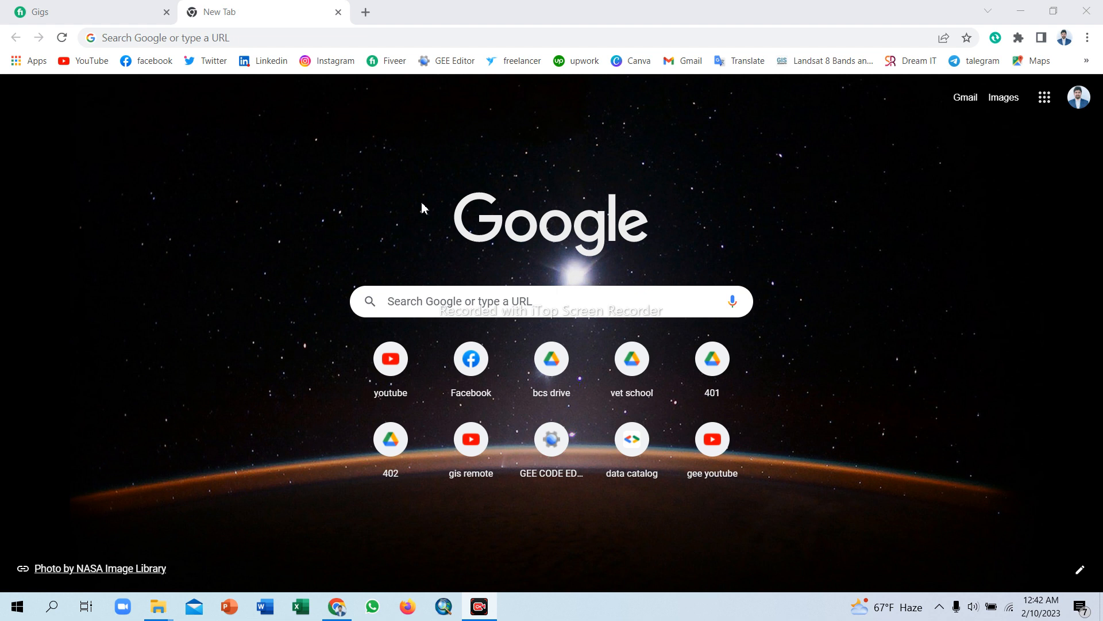
mouse_move(415, 204)
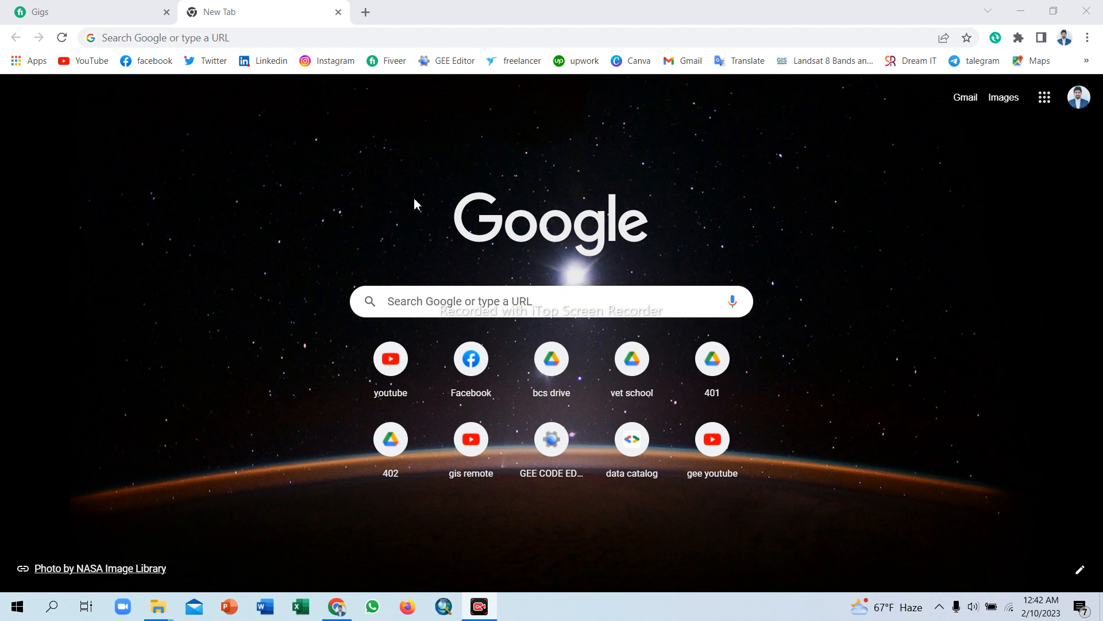
mouse_move(364, 12)
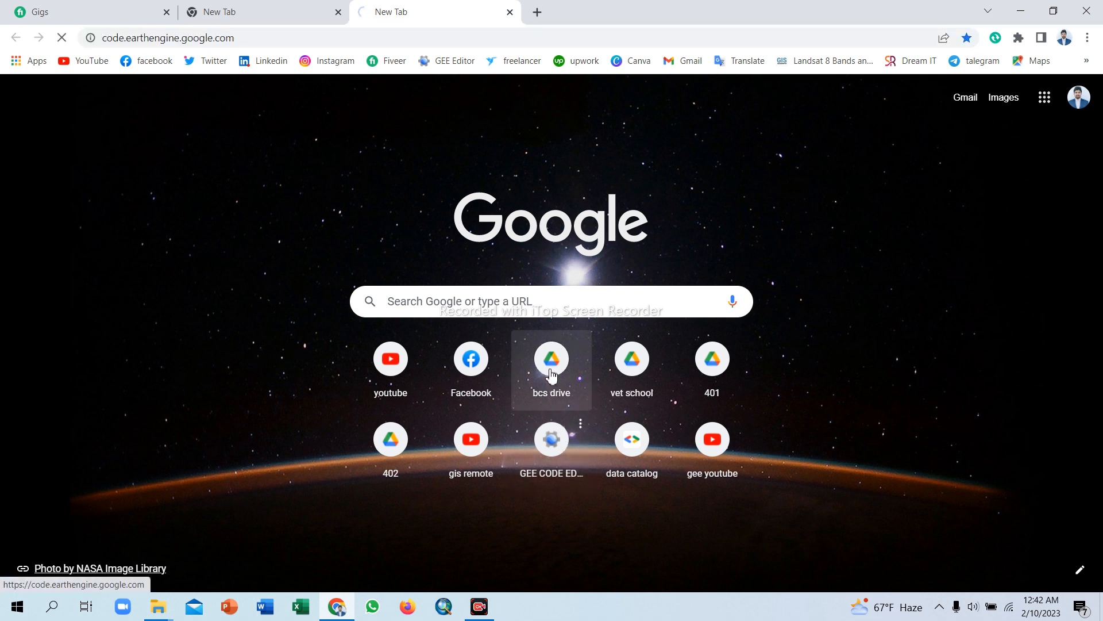
Once the Code Editor loads, show the 'Search places and datasets' dropdown options.
click(551, 439)
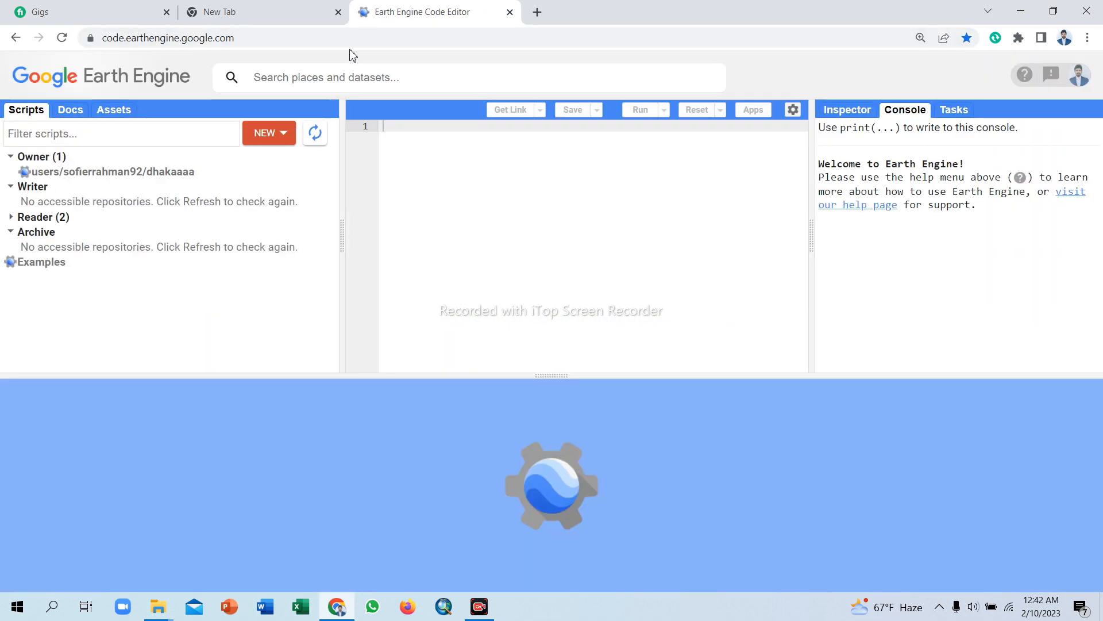
click(109, 172)
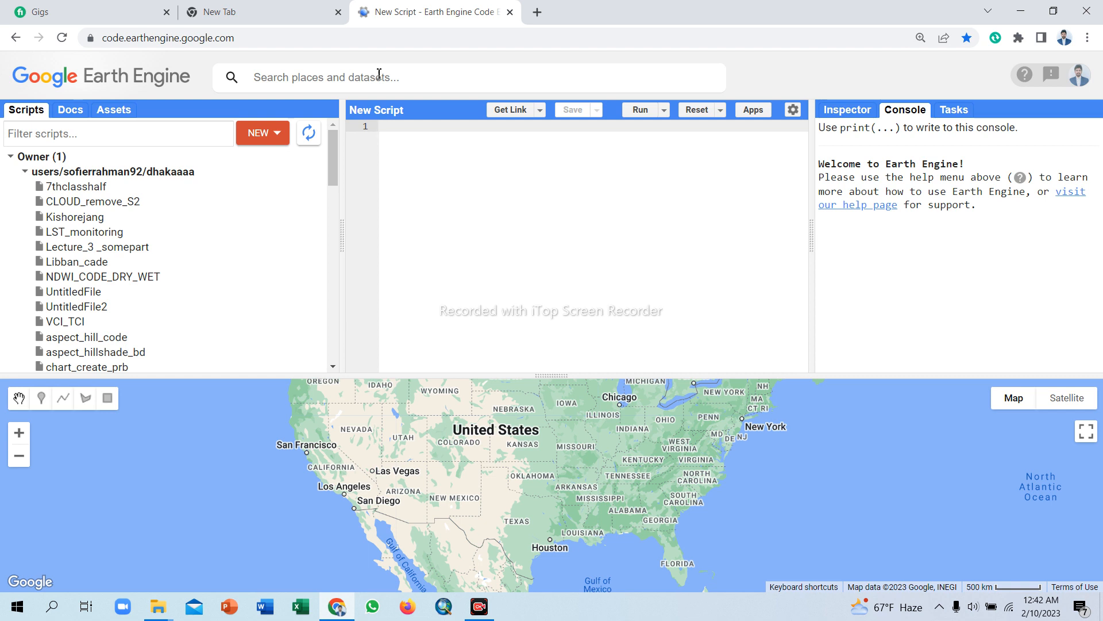
mouse_move(433, 111)
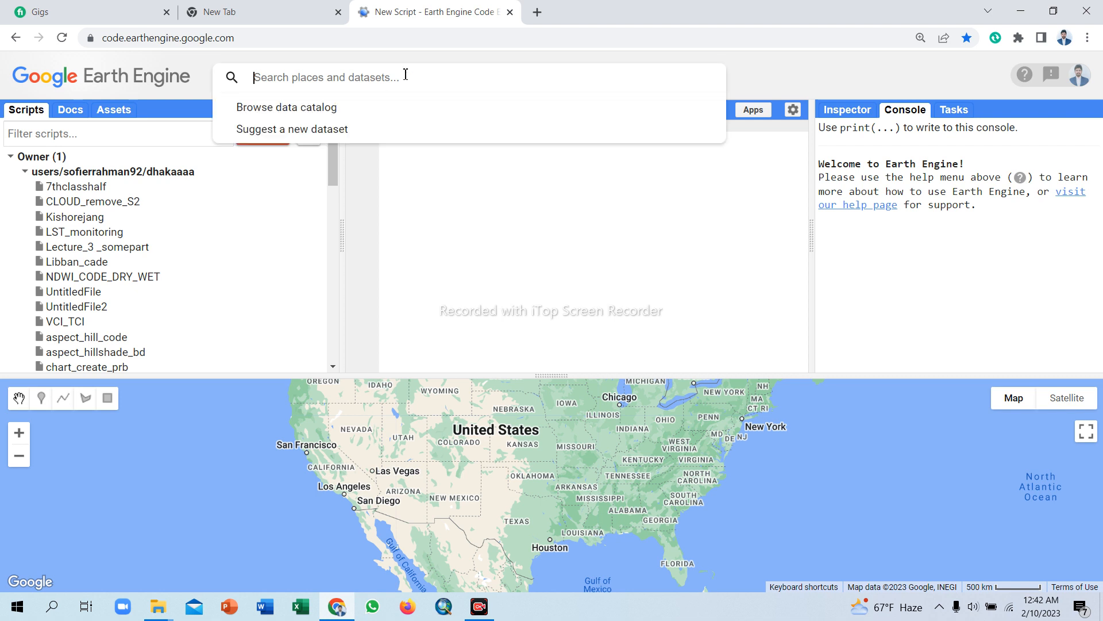
mouse_move(285, 107)
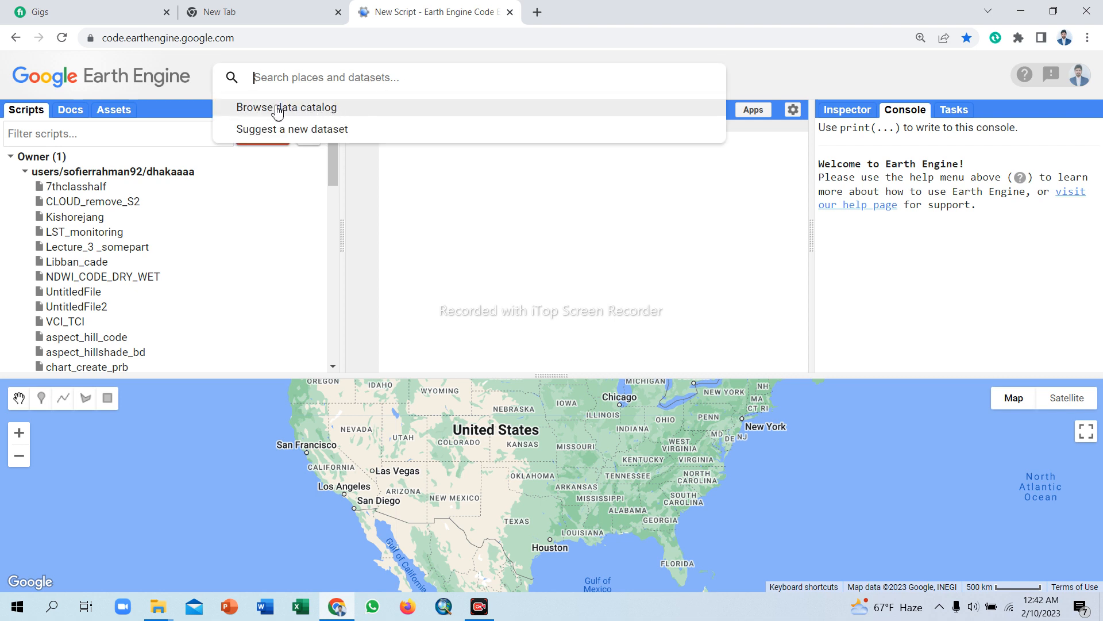
Open the Earth Engine Data Catalog's MODIS collections page.
click(285, 107)
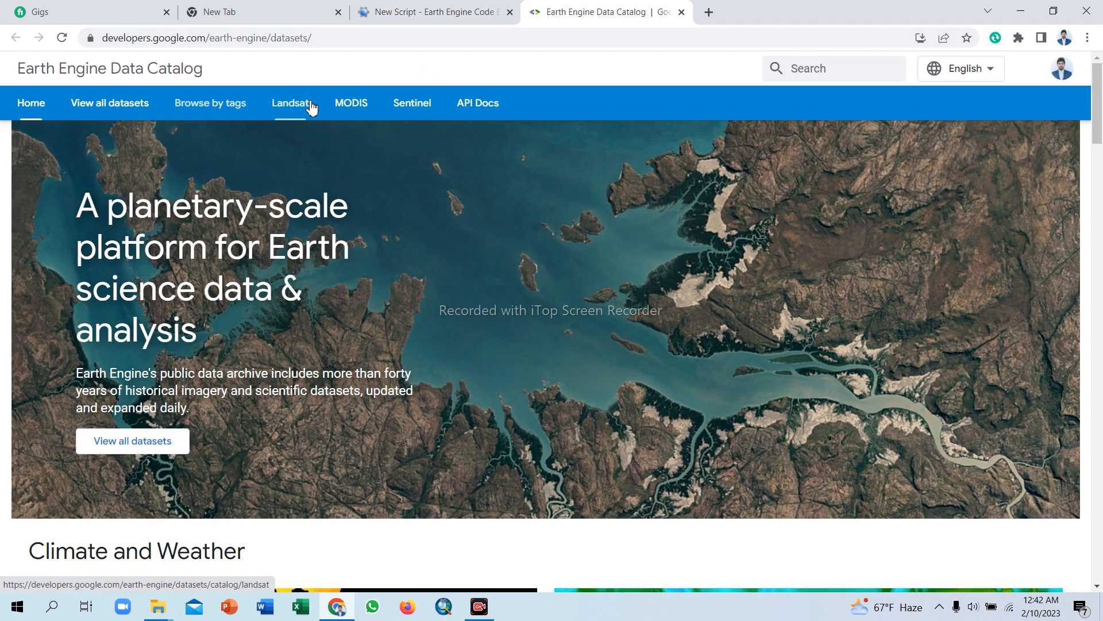
click(289, 103)
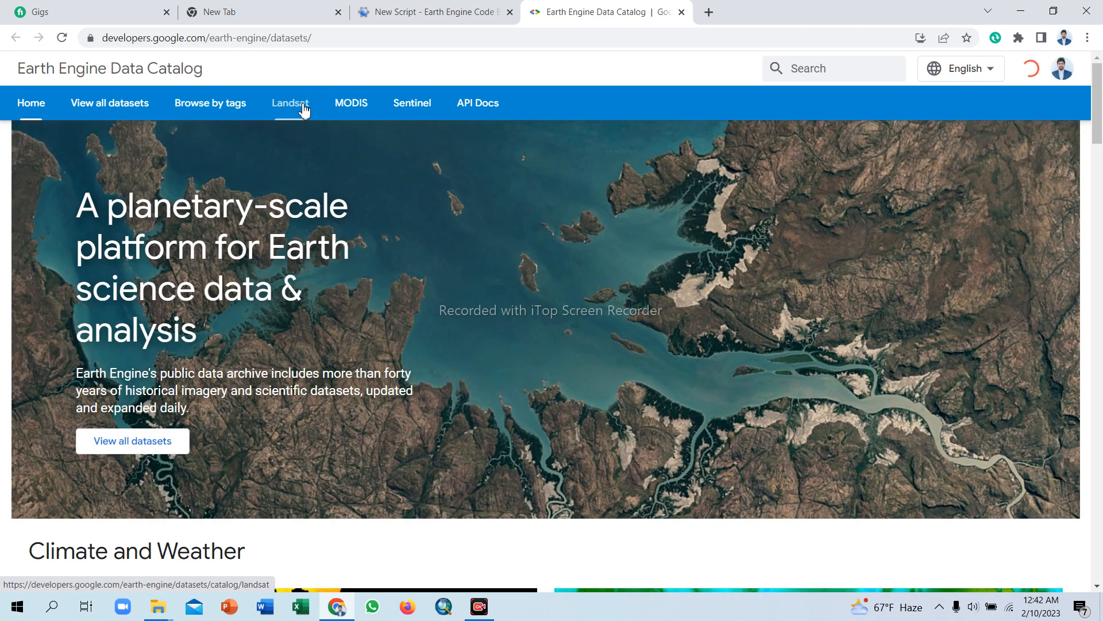
mouse_move(351, 103)
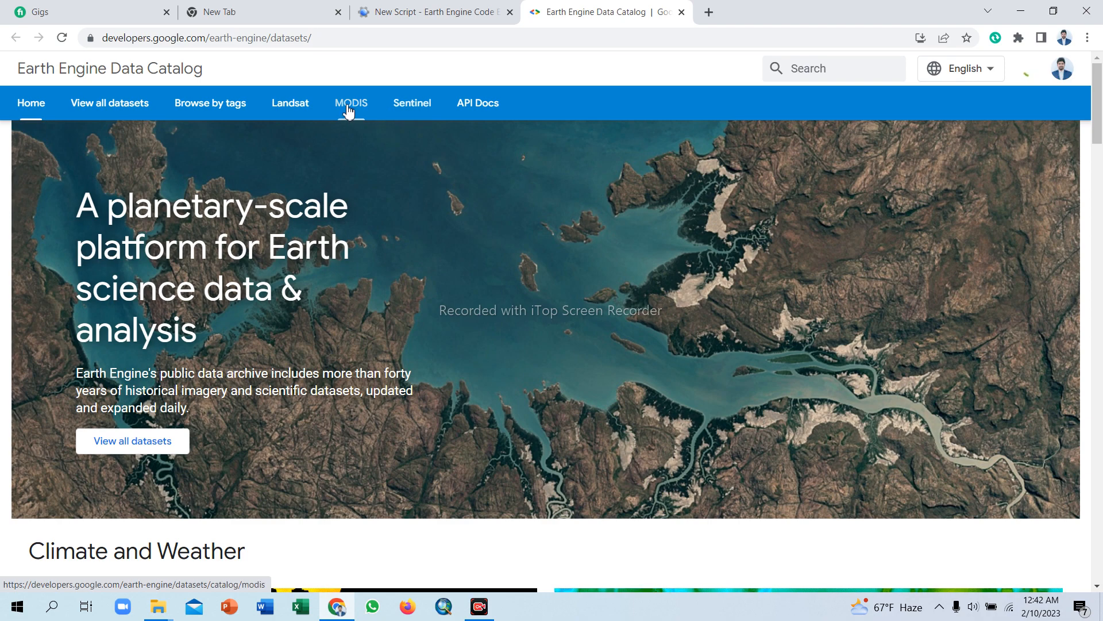
click(351, 103)
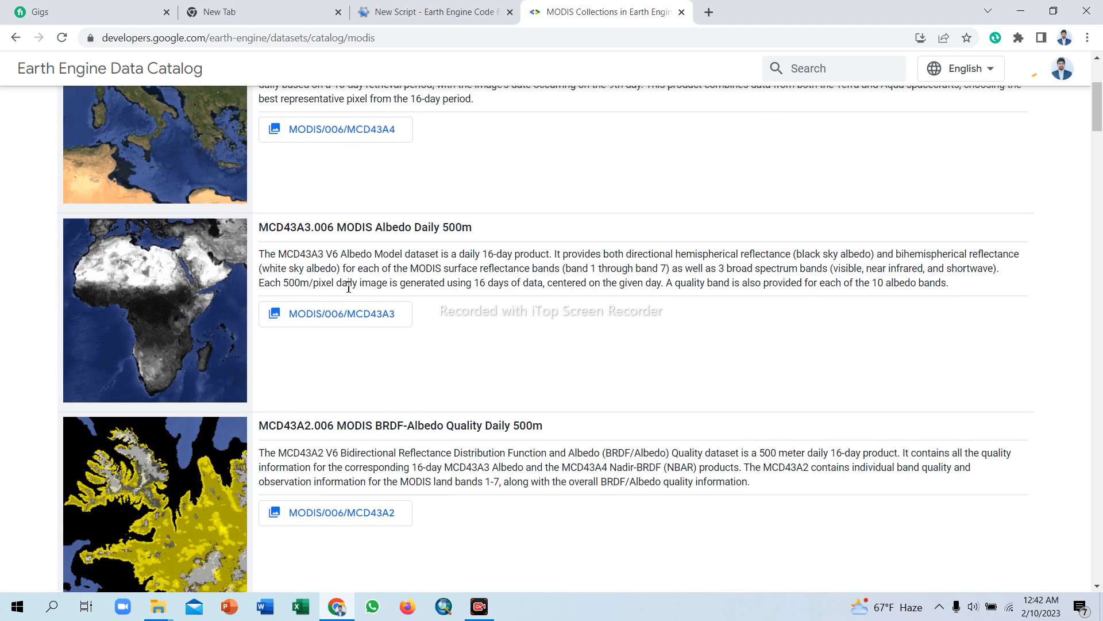
Scroll the MODIS list to MOD13Q1.006 Terra Vegetation Indices 16-Day Global 250m.
scroll(down, 3)
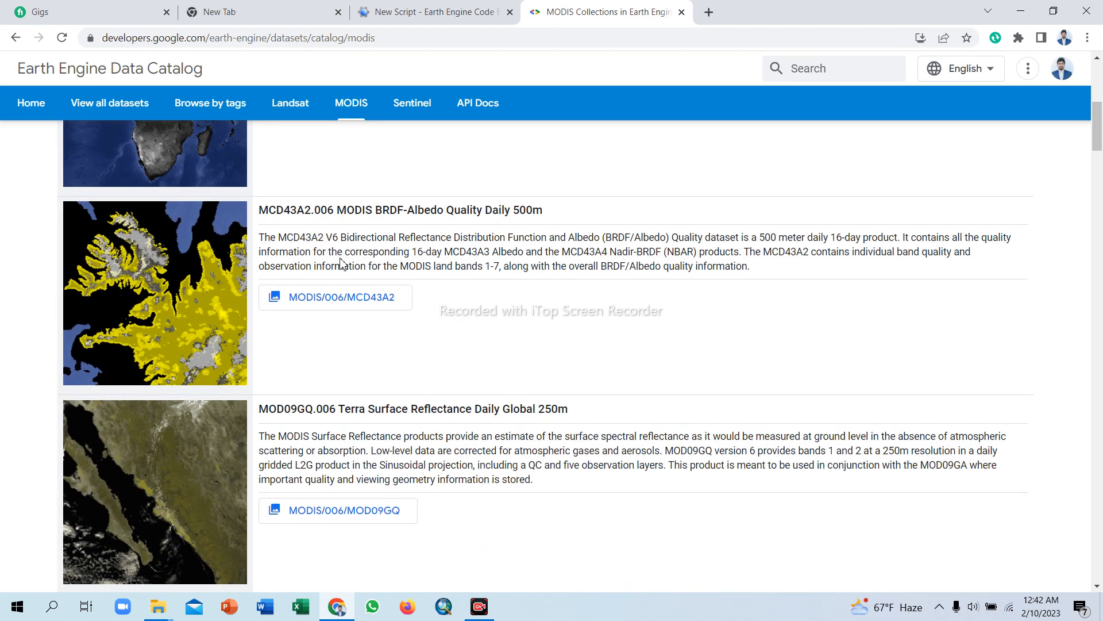
scroll(down, 3)
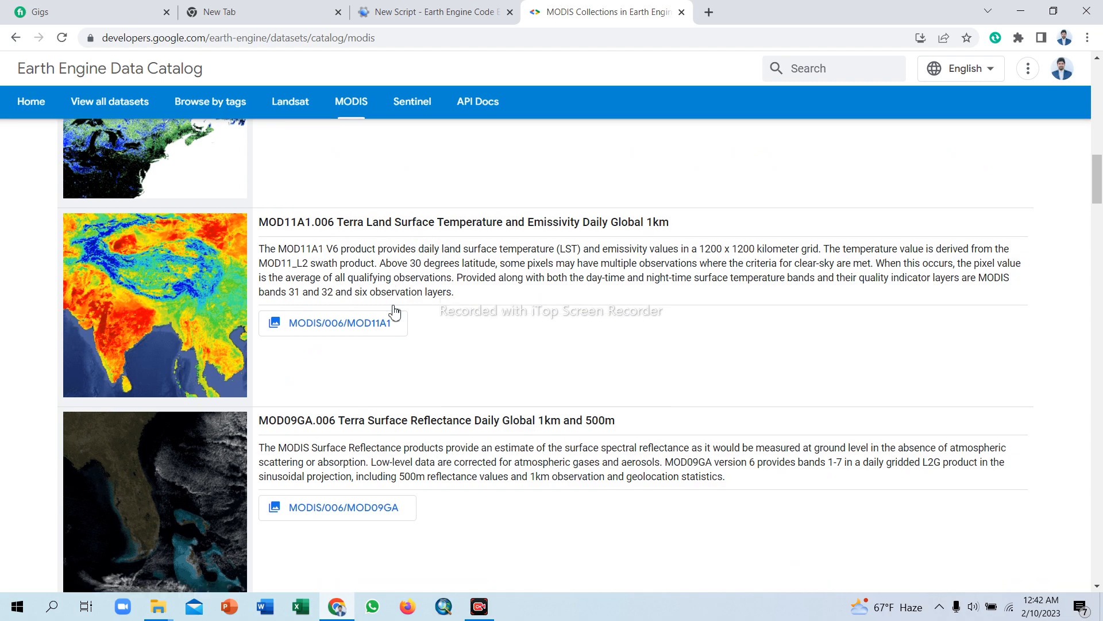
scroll(down, 3)
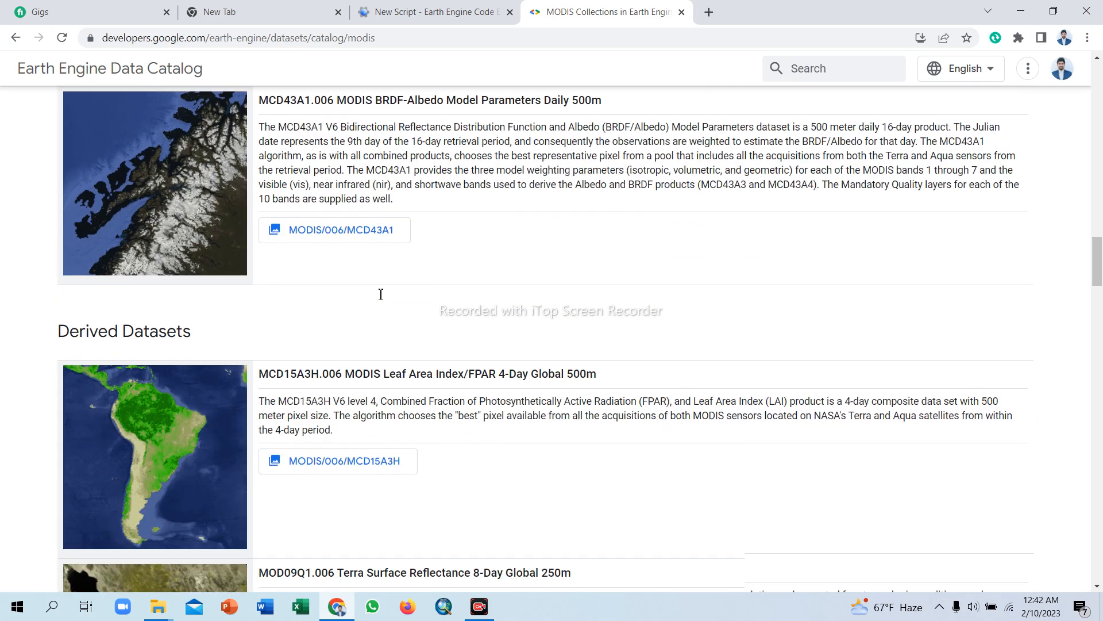
scroll(down, 3)
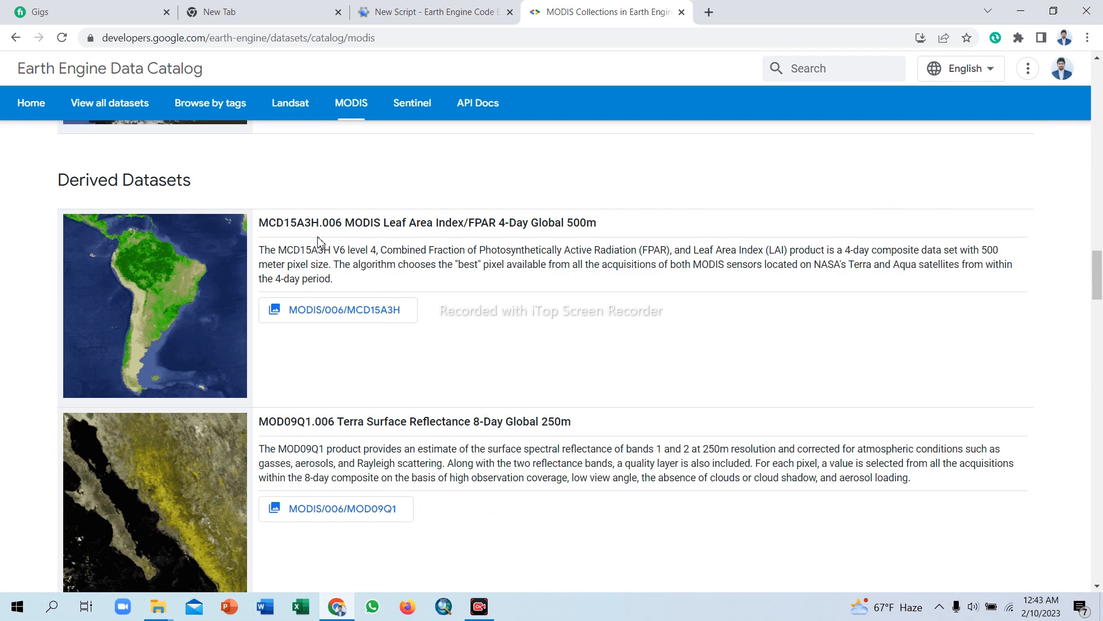
scroll(down, 3)
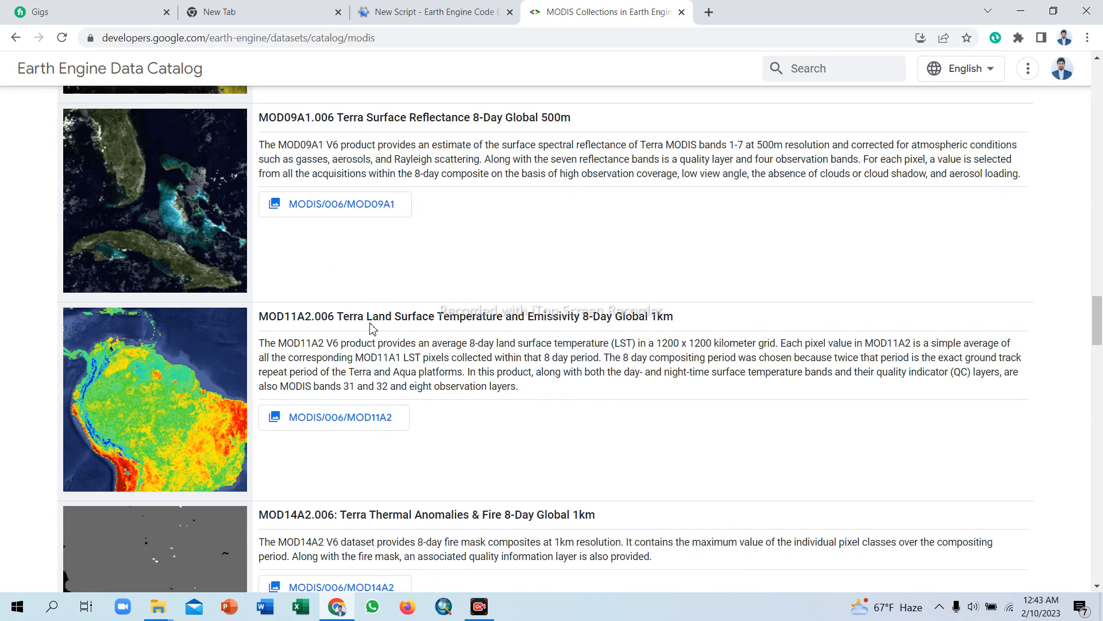
scroll(down, 3)
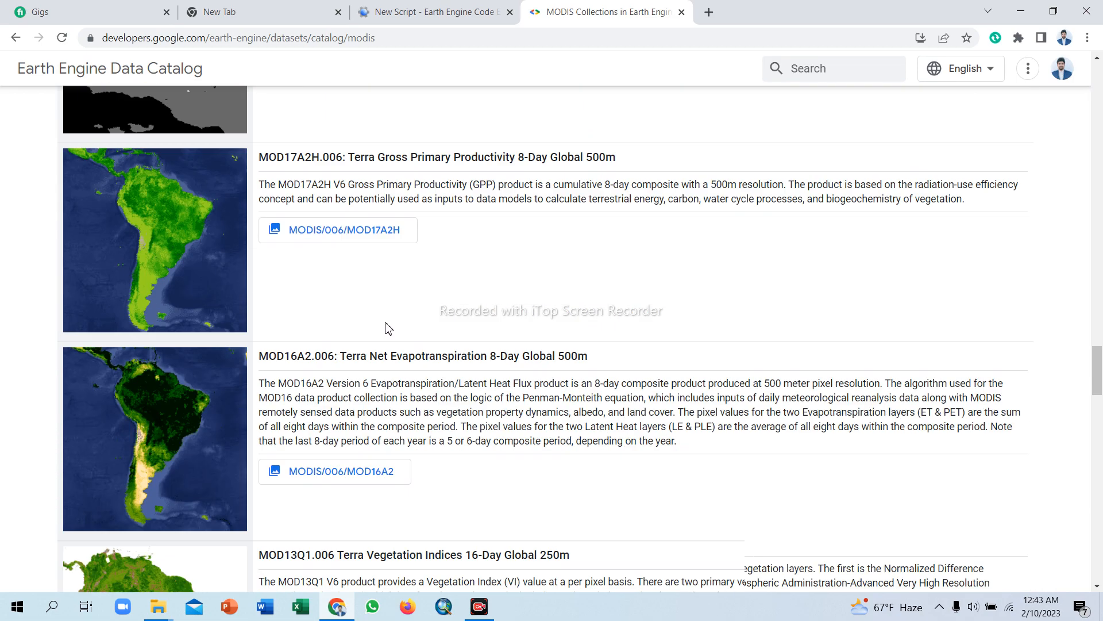
scroll(down, 3)
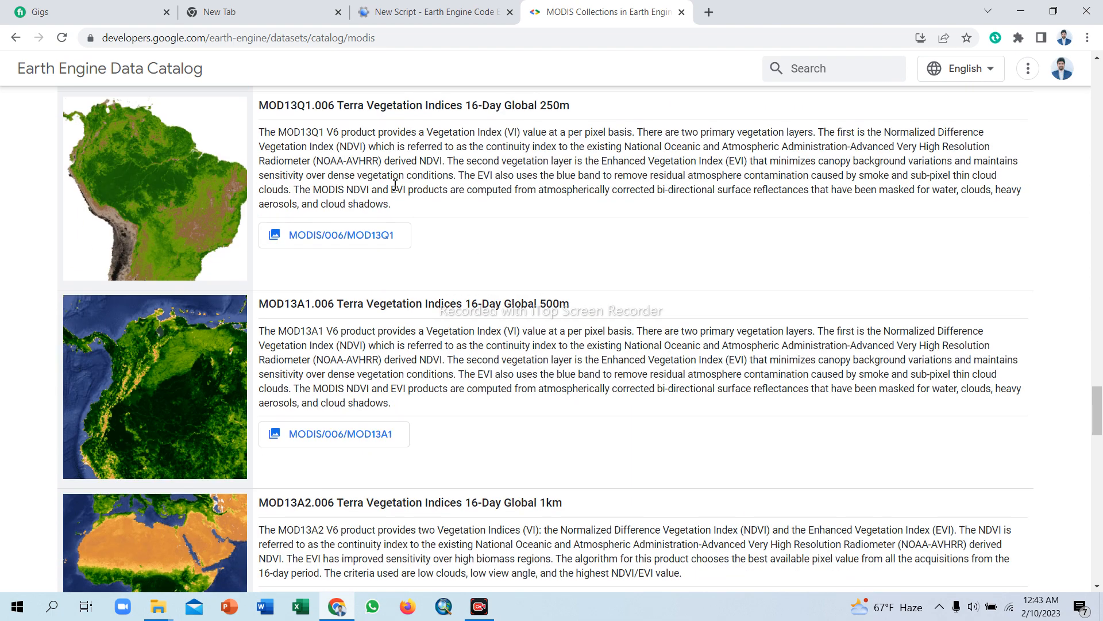
scroll(up, 3)
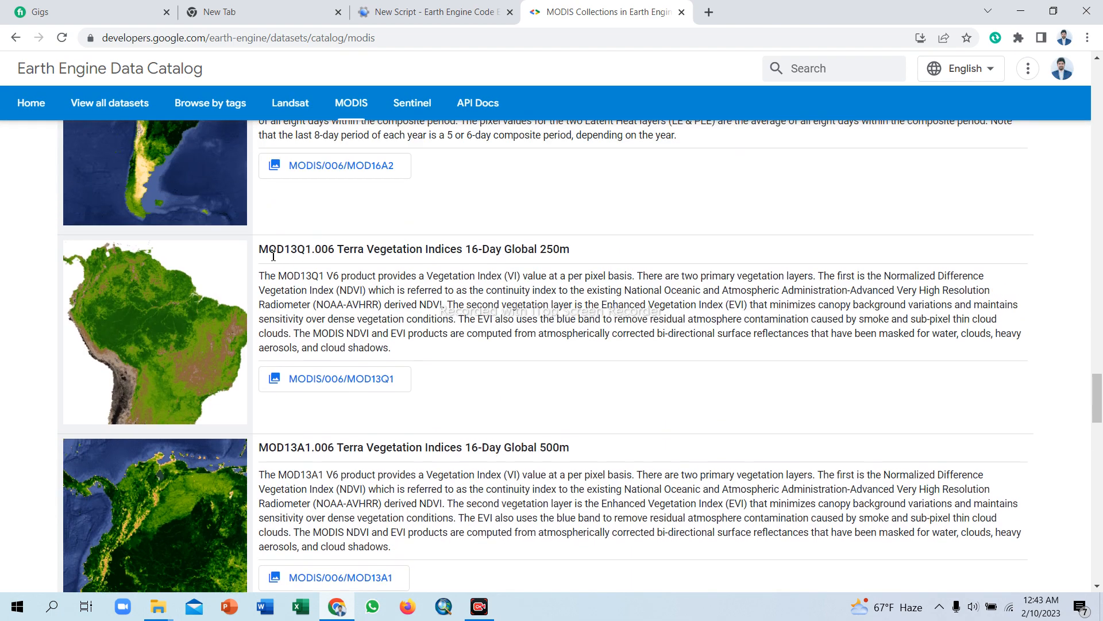
mouse_move(460, 252)
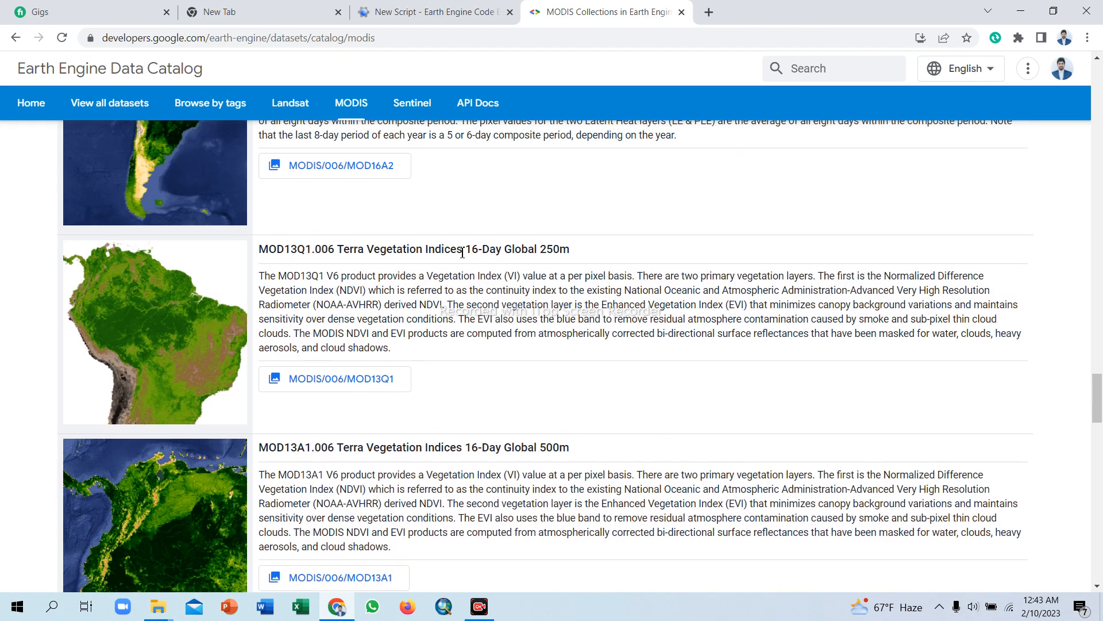
mouse_move(554, 253)
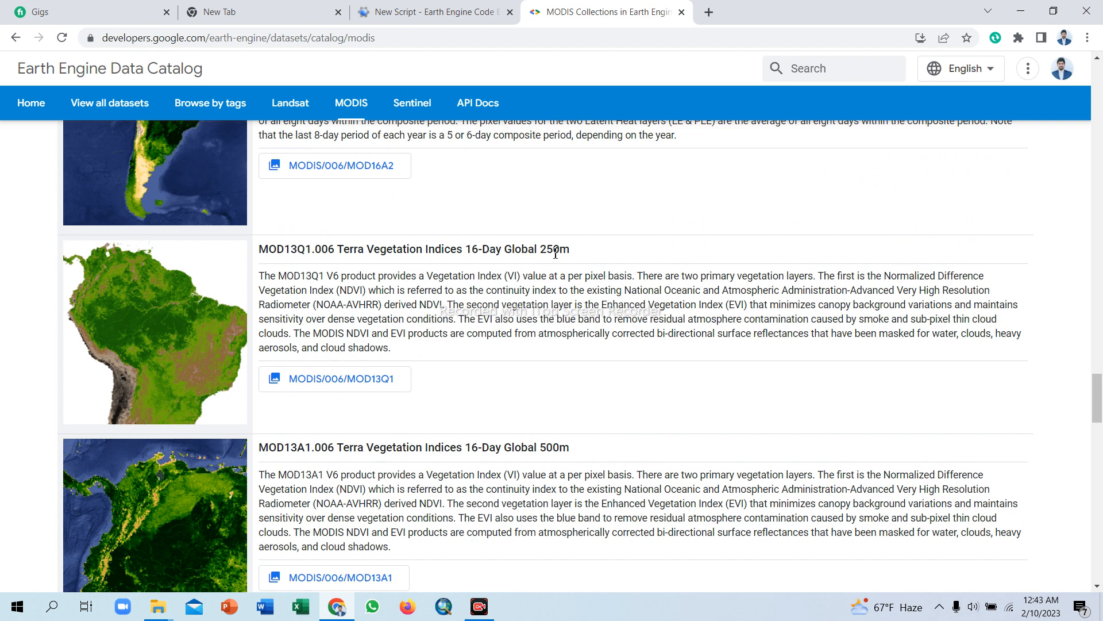
mouse_move(393, 252)
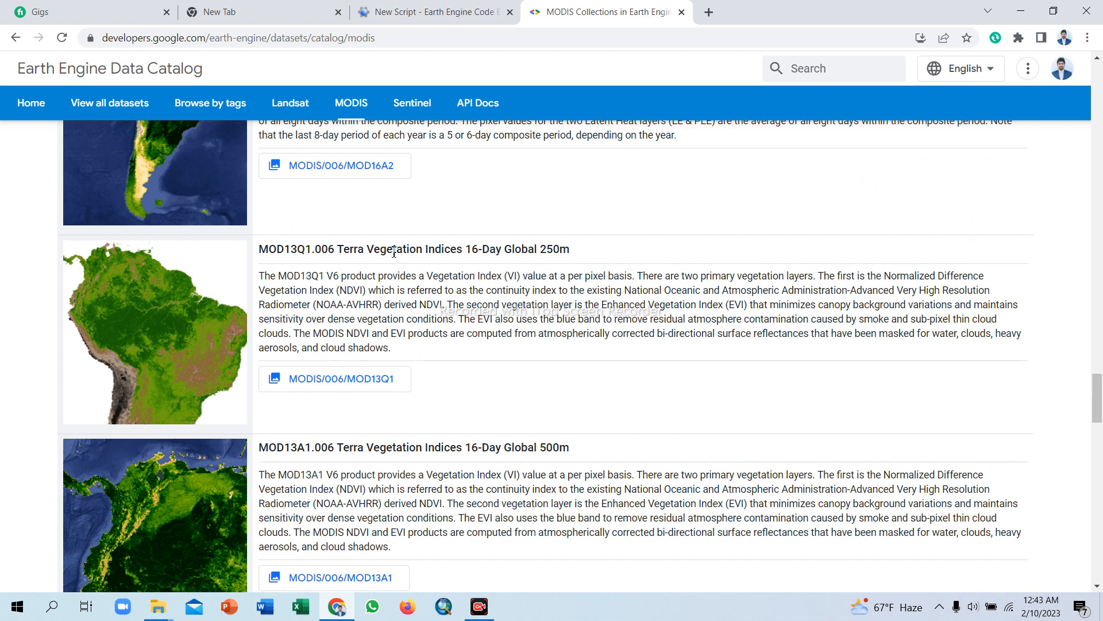
mouse_move(364, 297)
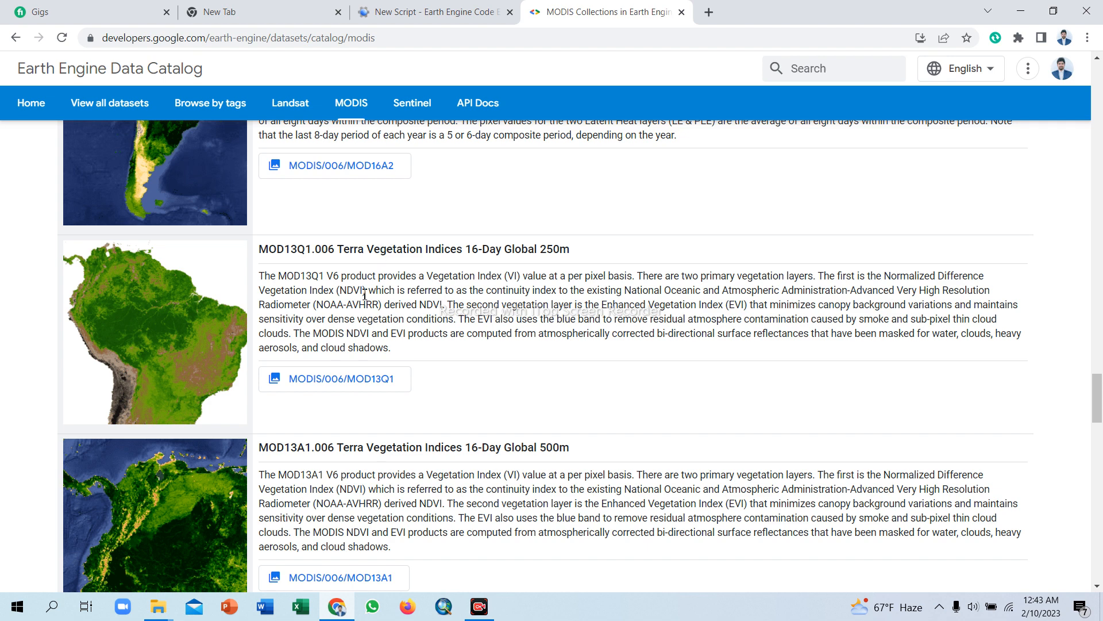
mouse_move(172, 317)
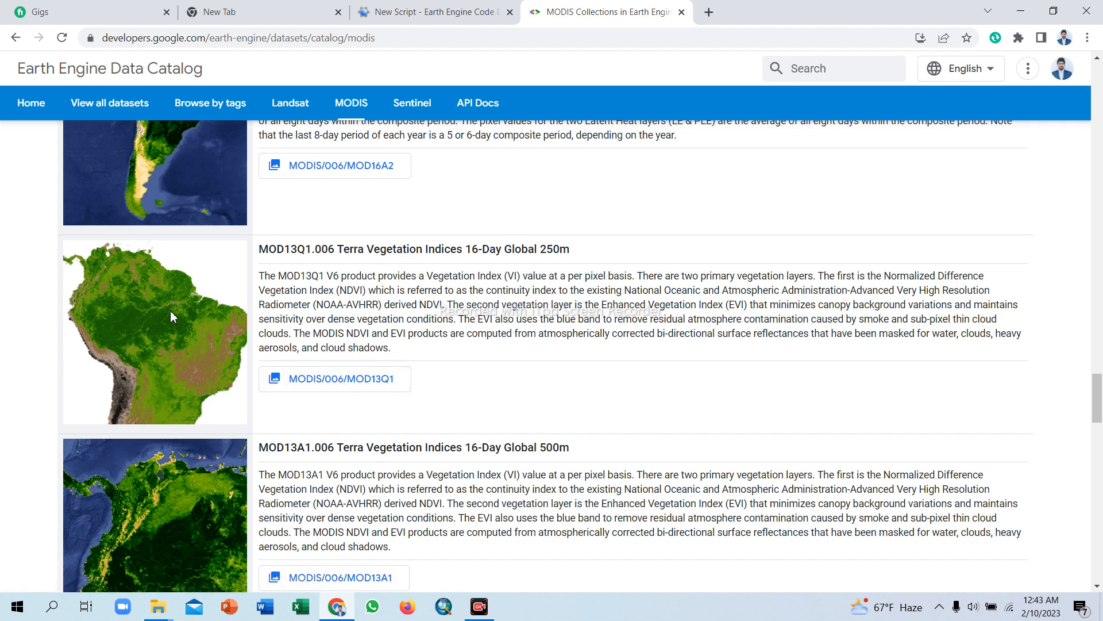
Open the MOD13Q1.006 dataset page and highlight its availability start and end dates.
double_click(394, 248)
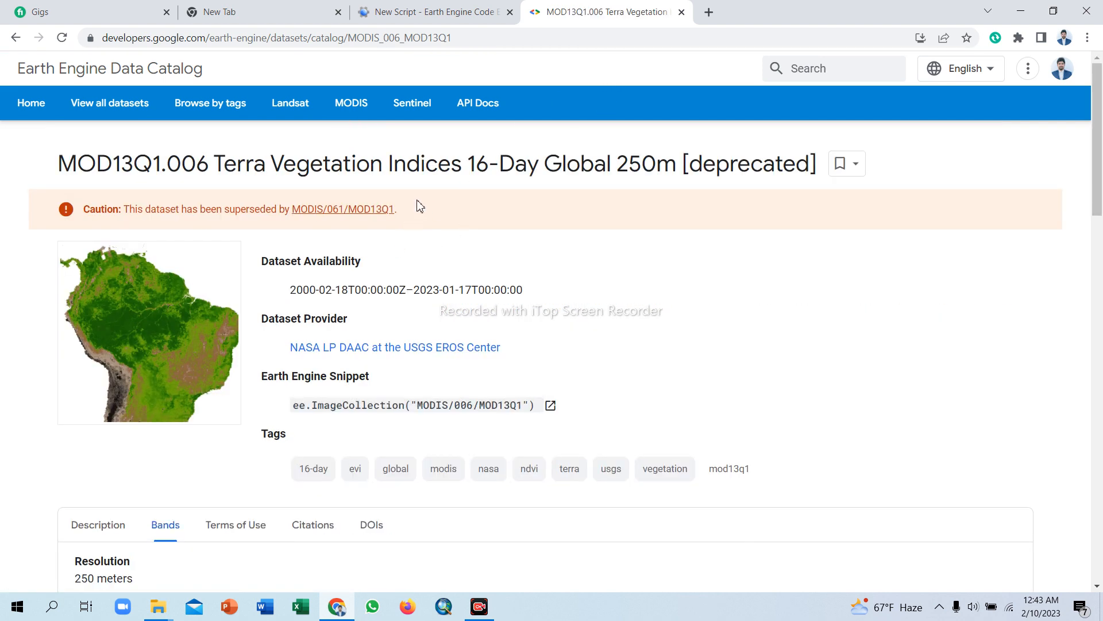
mouse_move(398, 169)
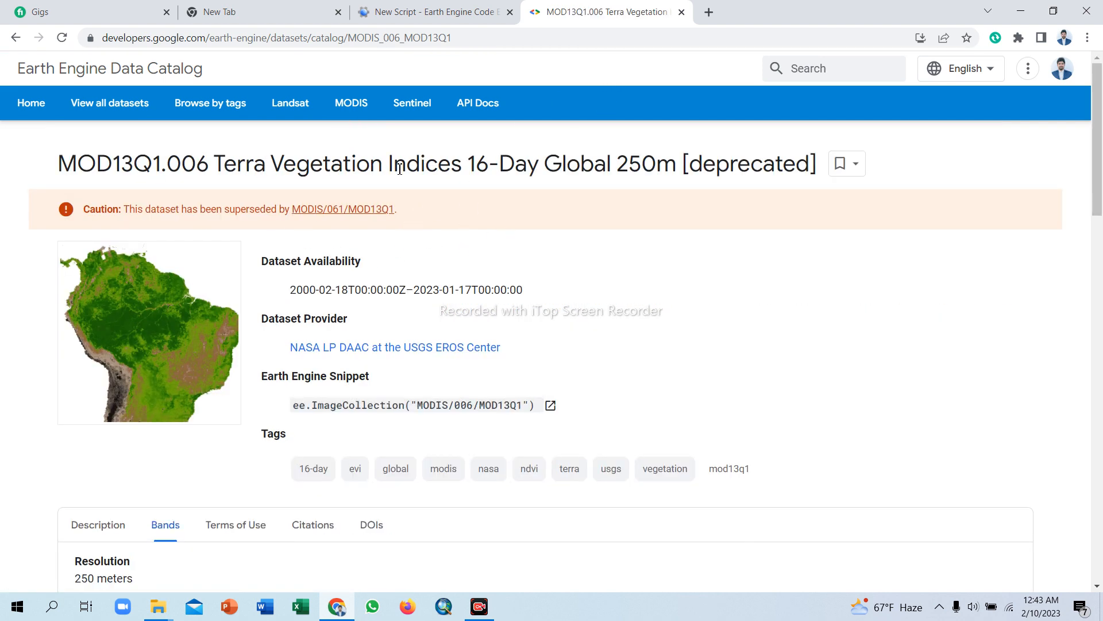
mouse_move(636, 176)
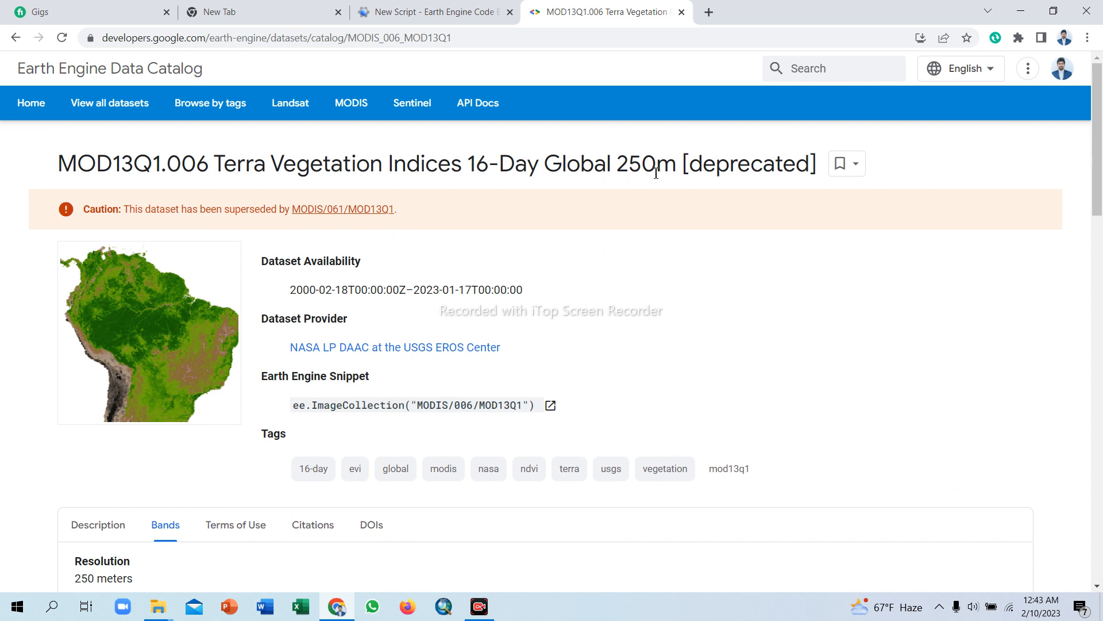
mouse_move(263, 260)
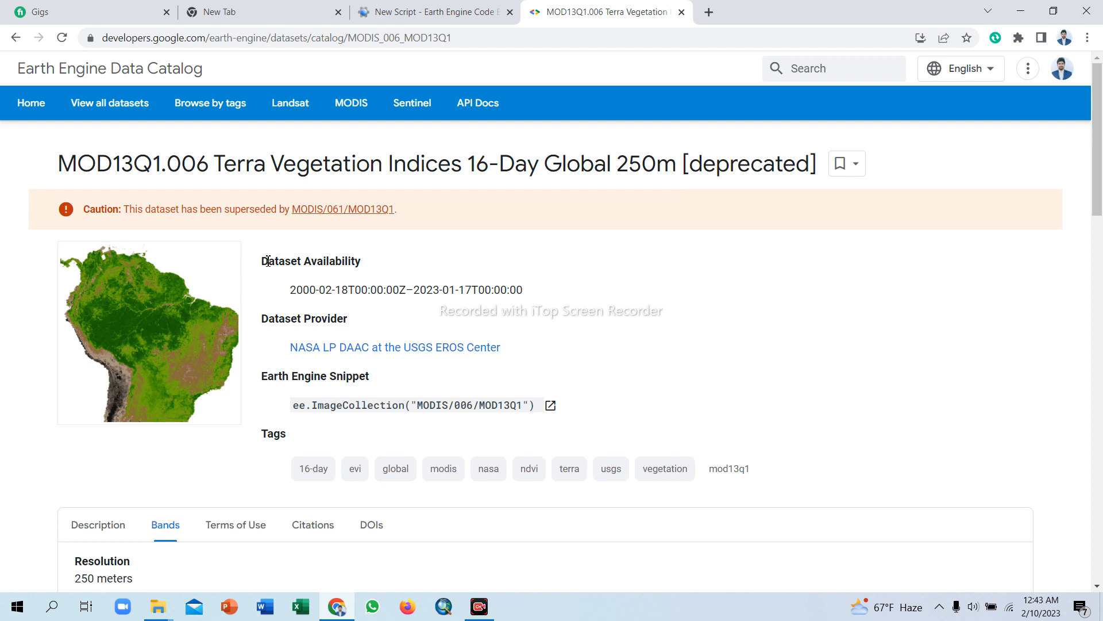
mouse_move(297, 294)
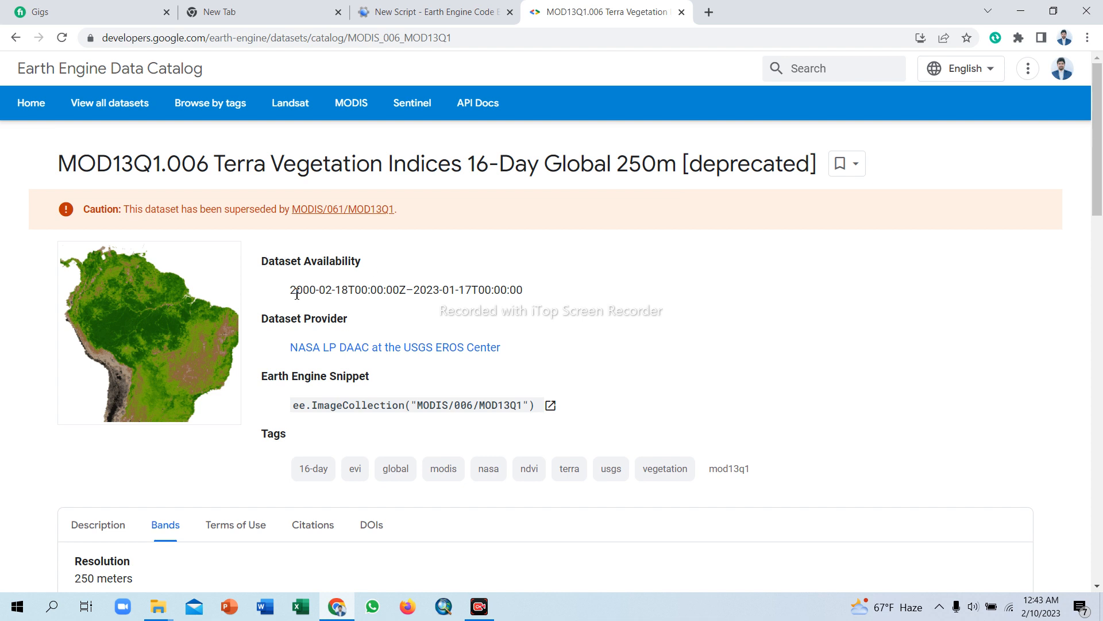
double_click(303, 290)
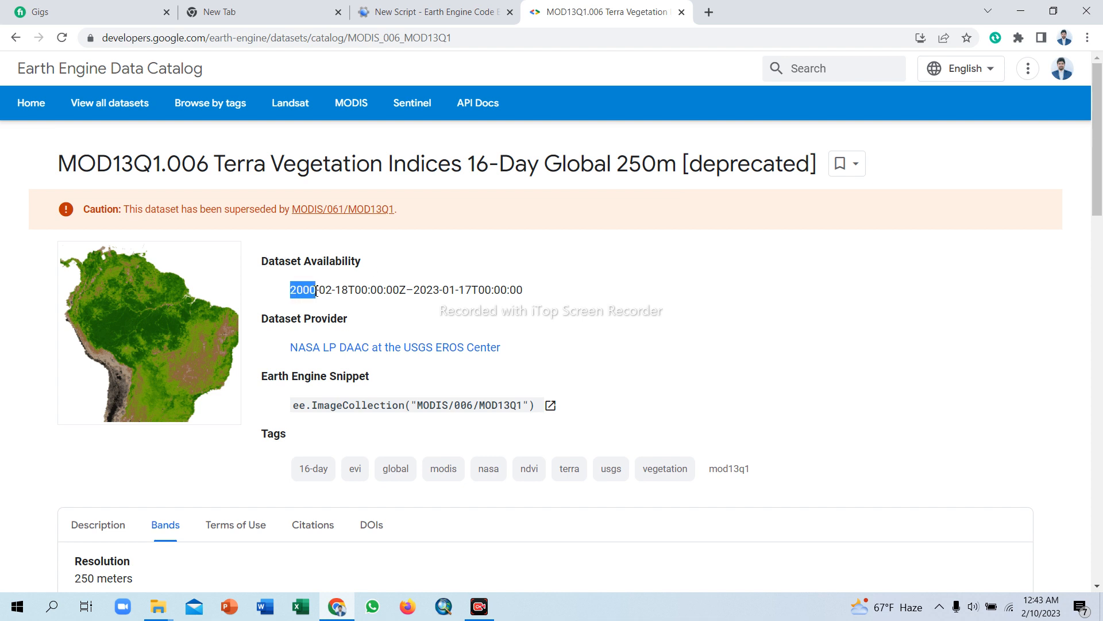
mouse_move(419, 292)
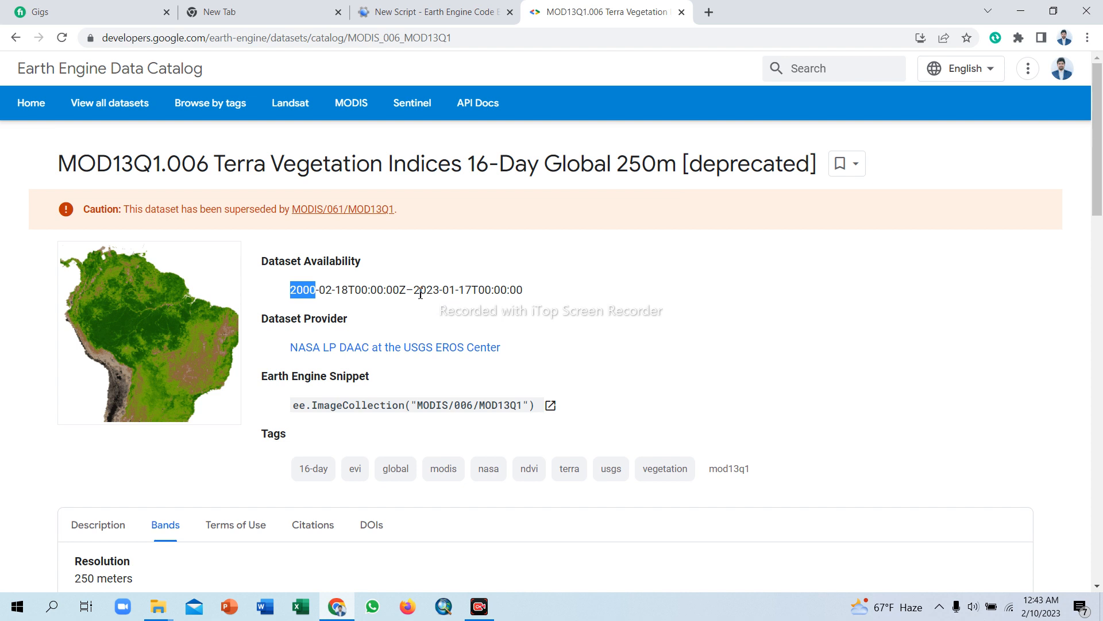
double_click(422, 289)
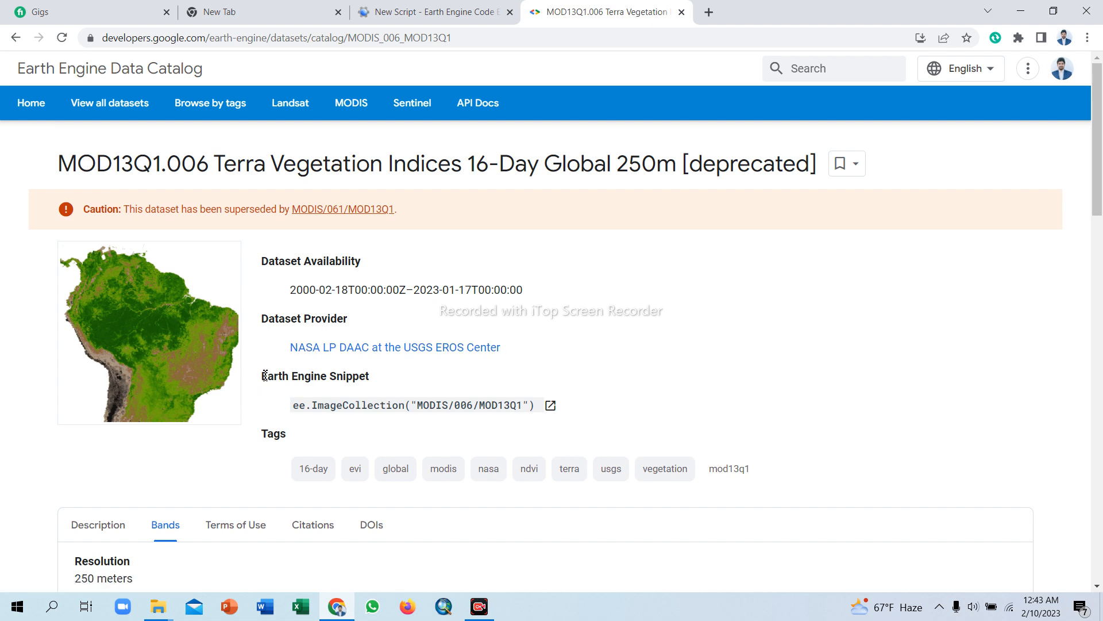
Review the dataset's bands, then scroll back up to the collection snippet.
scroll(down, 3)
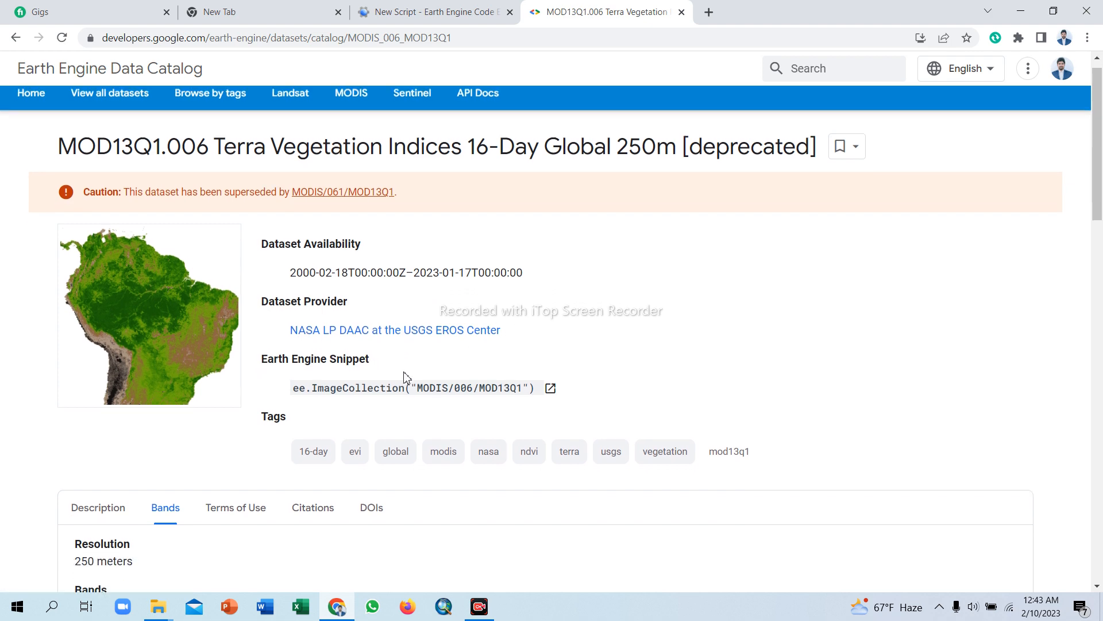
scroll(down, 3)
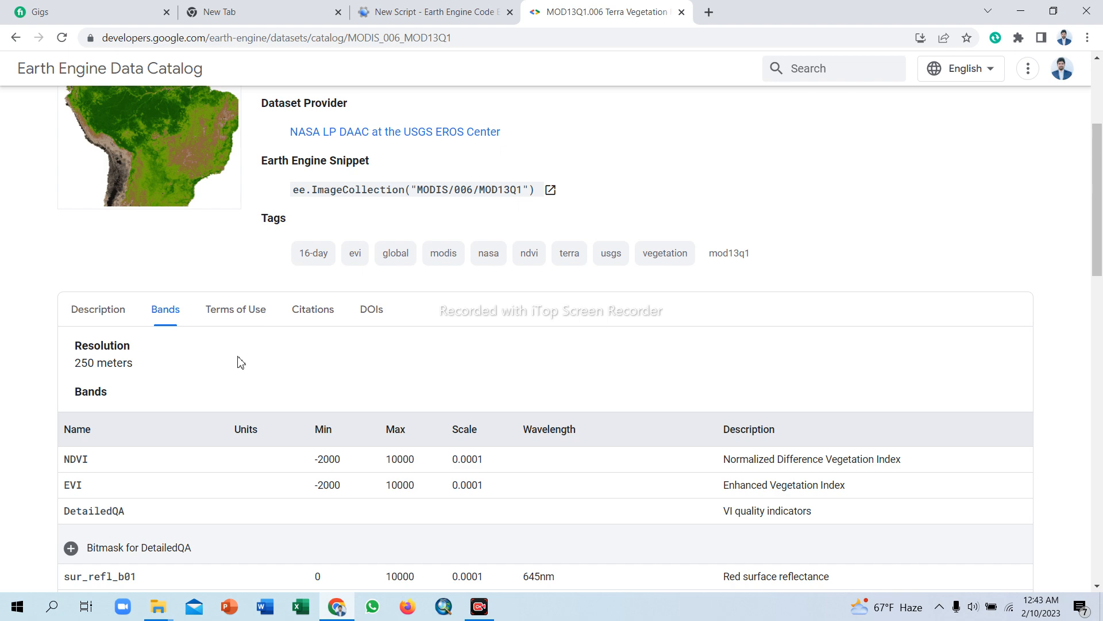
scroll(down, 3)
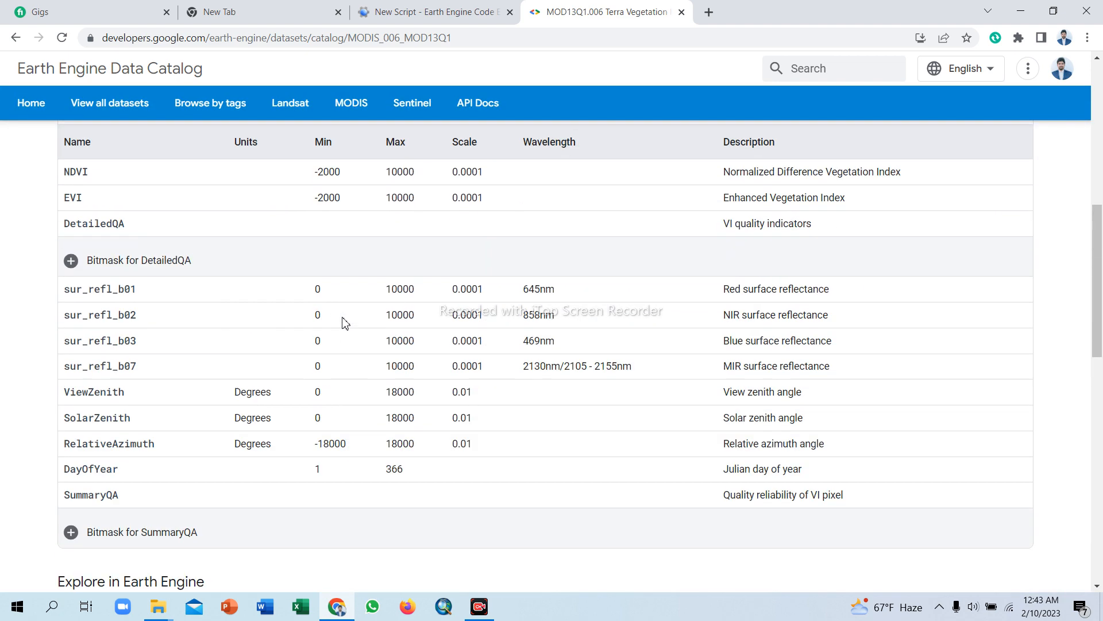
scroll(up, 3)
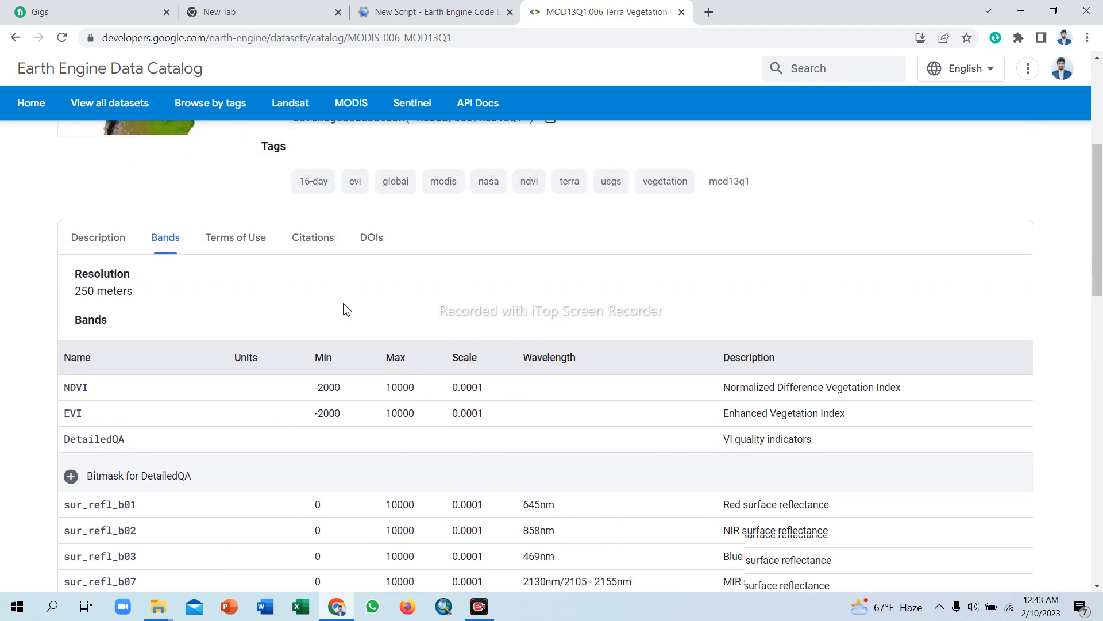
scroll(up, 3)
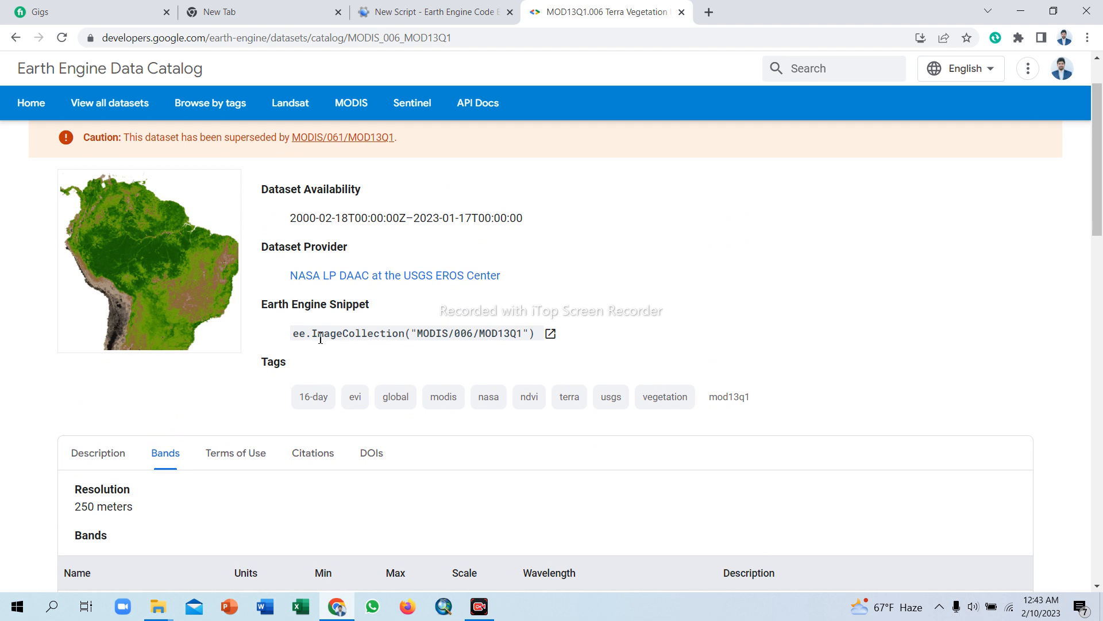
mouse_move(266, 307)
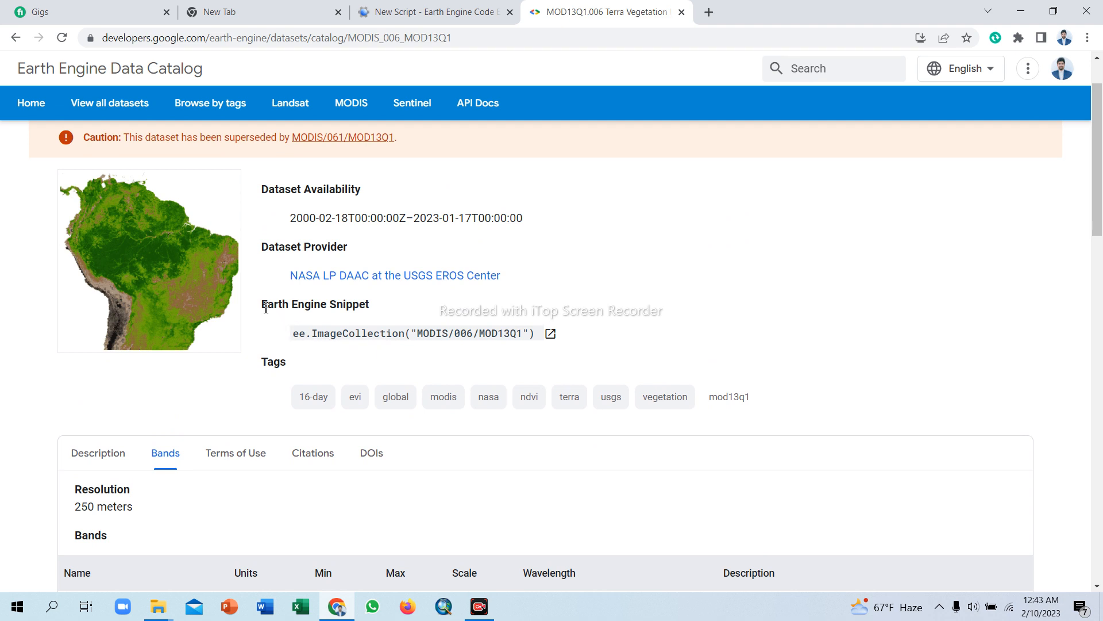
mouse_move(298, 331)
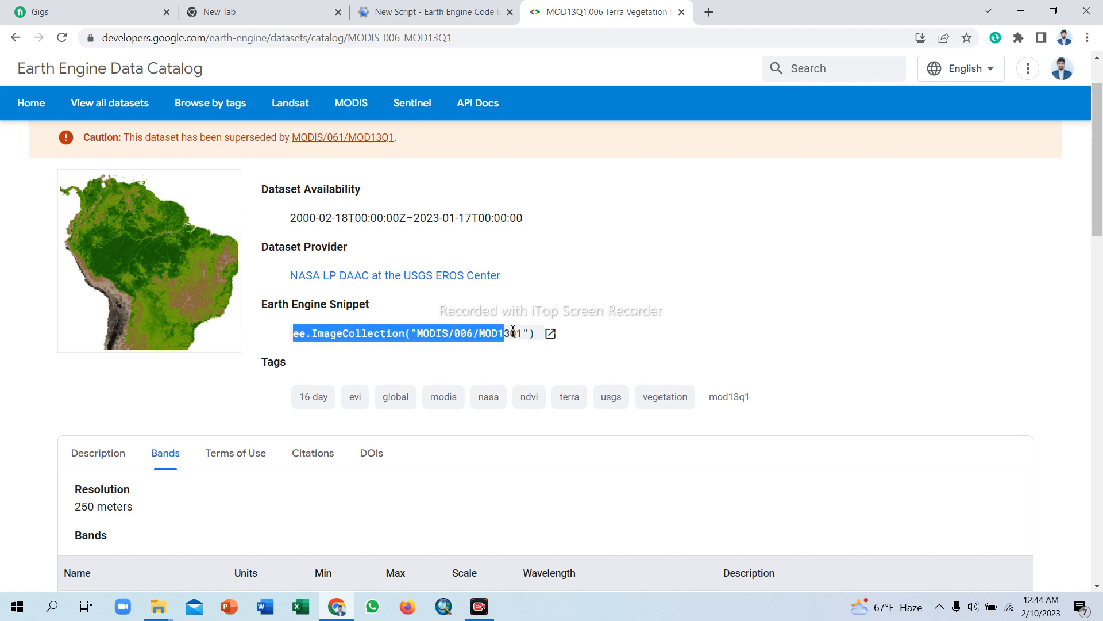
Copy the ee.ImageCollection("MODIS/006/MOD13Q1") snippet into the new script.
right_click(510, 333)
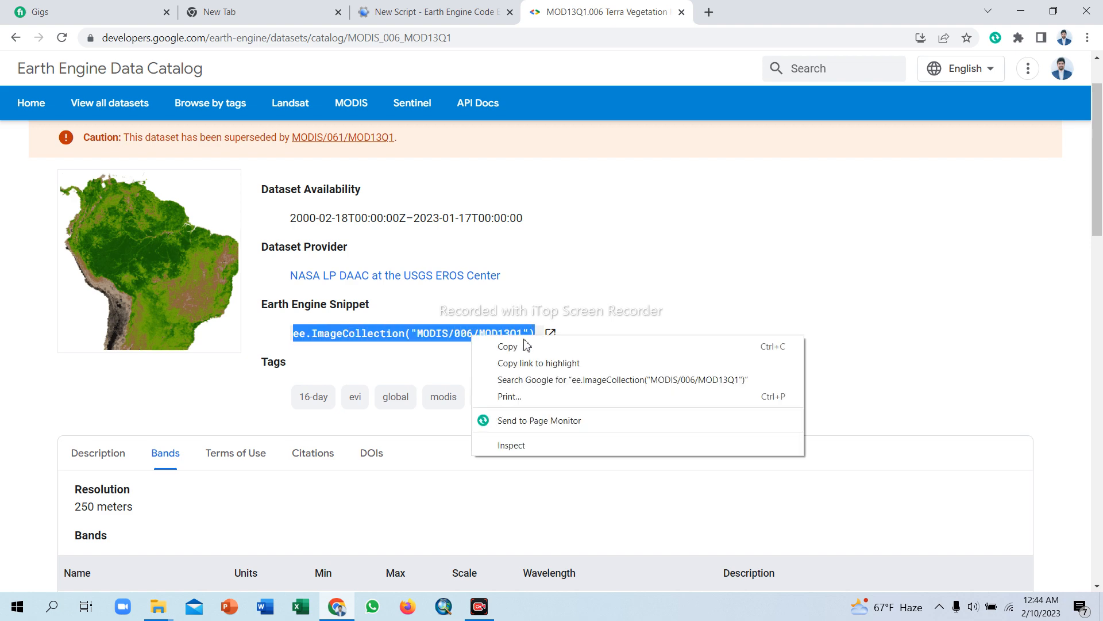
click(433, 12)
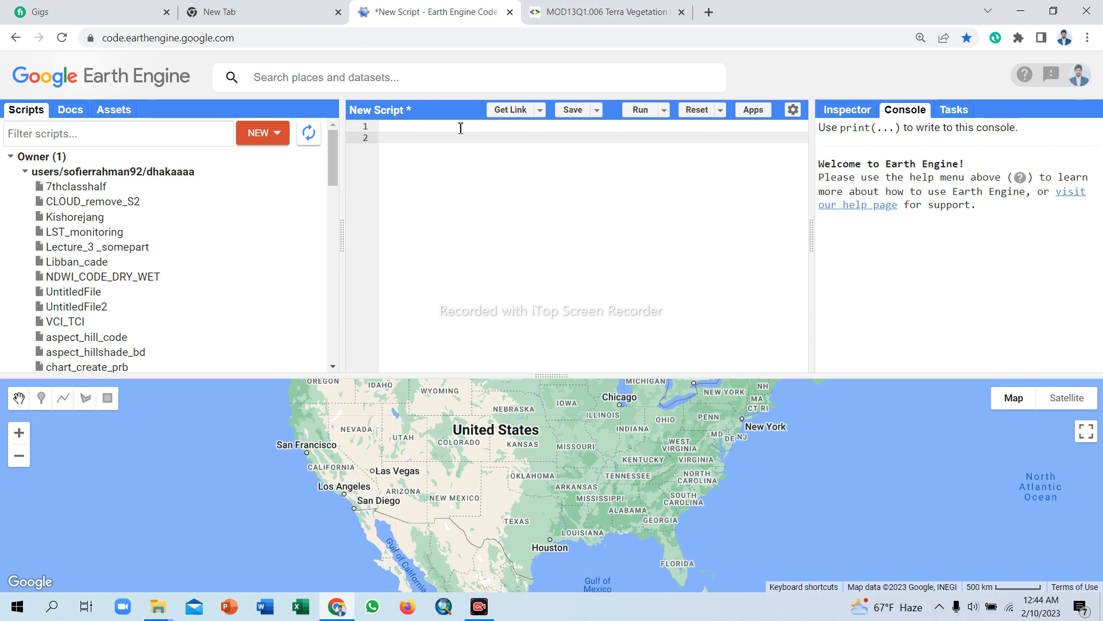
text(ee.ImageCollection("MODIS/006/MOD13Q1"))
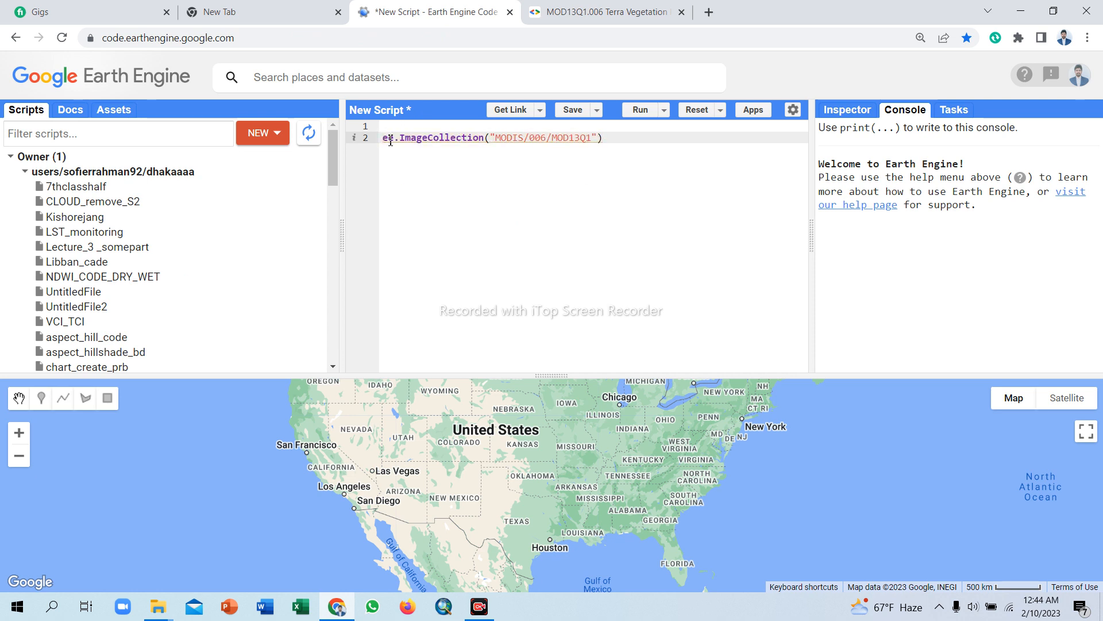
Prefix the line 2 snippet with 'var modis_ndvi ='.
text(var modis_)
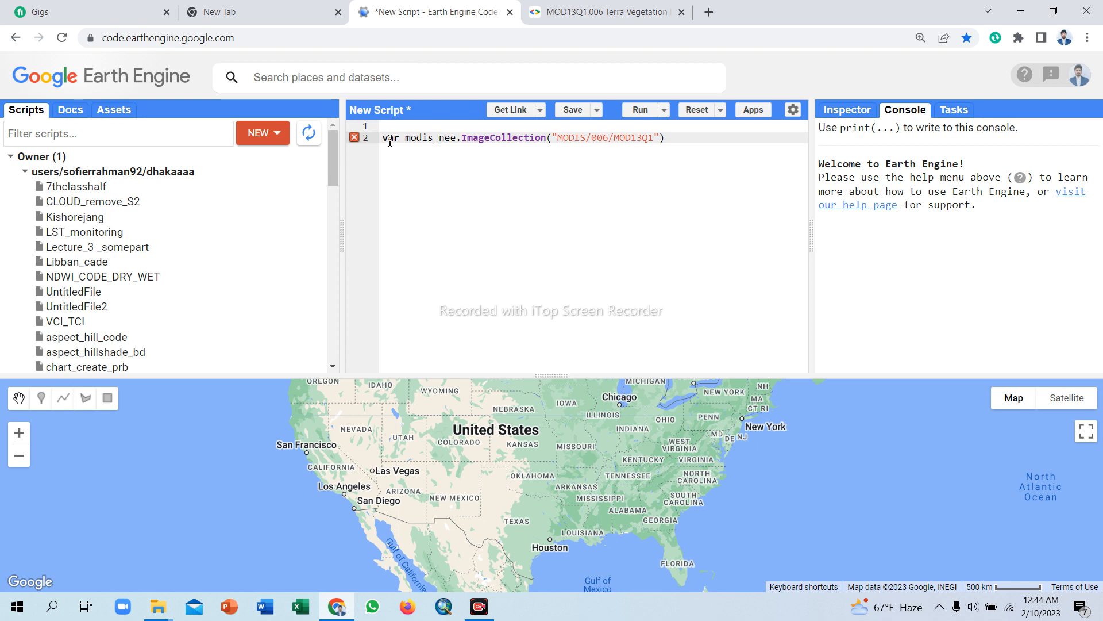
text(ndvi)
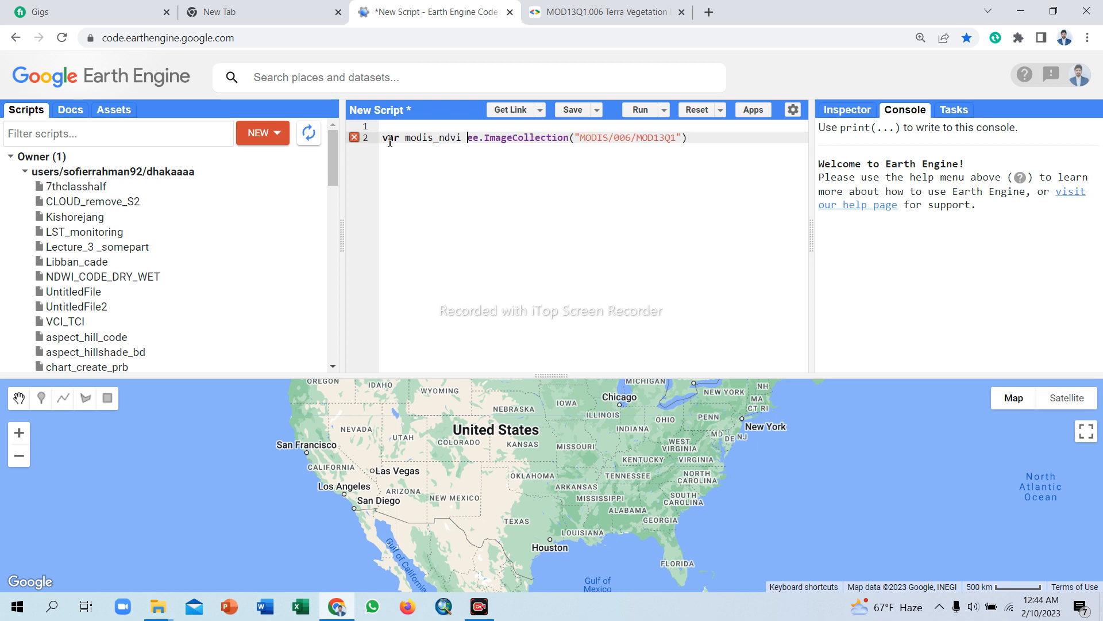
text(=)
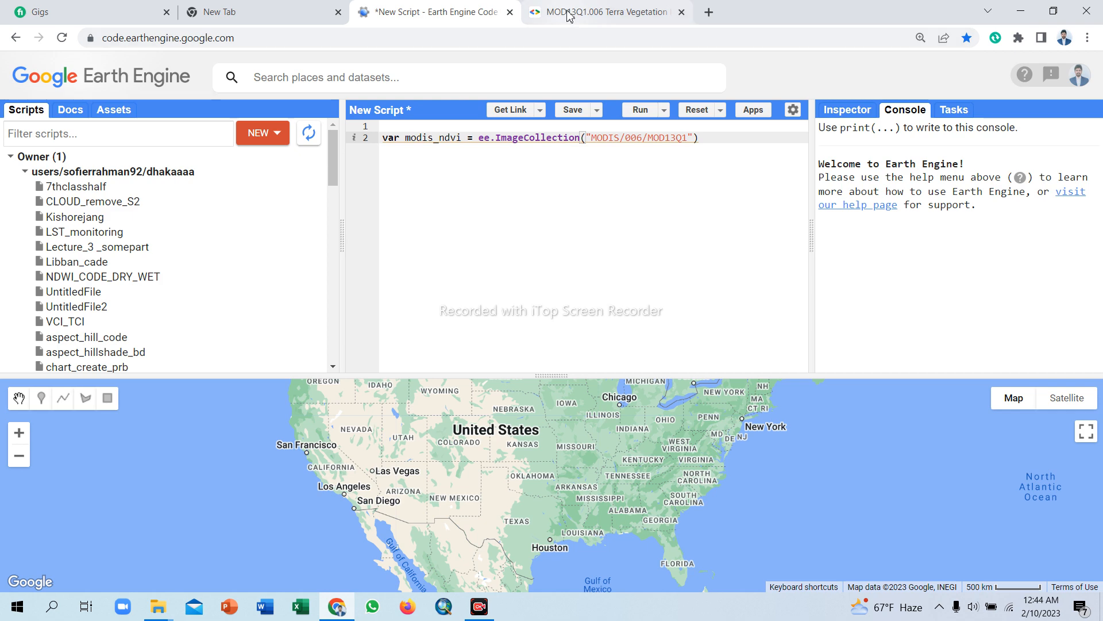
click(603, 12)
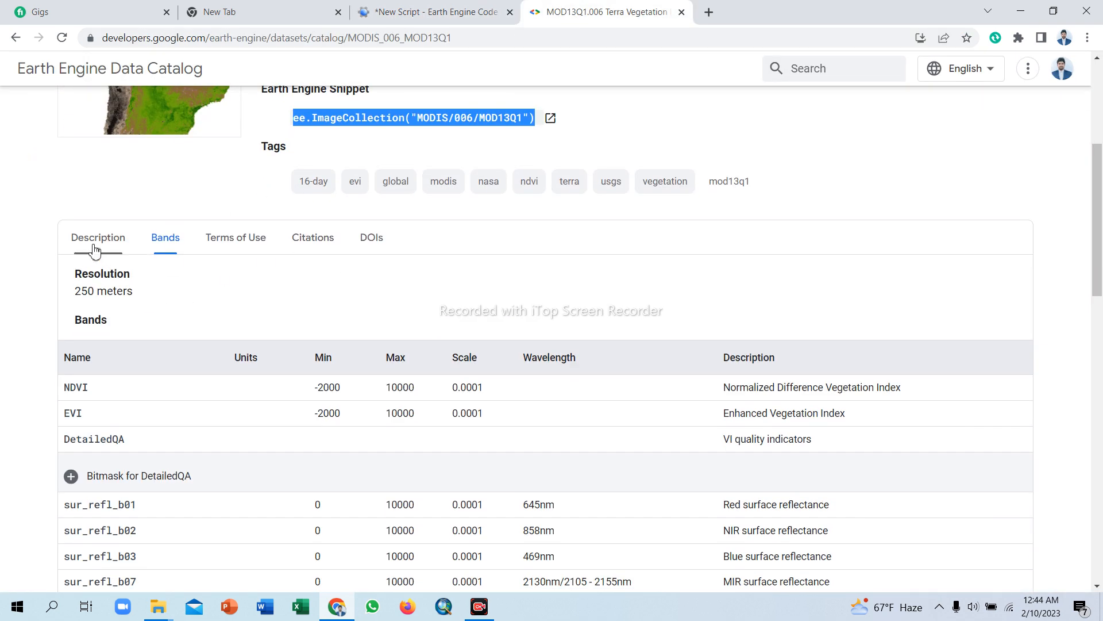
scroll(down, 3)
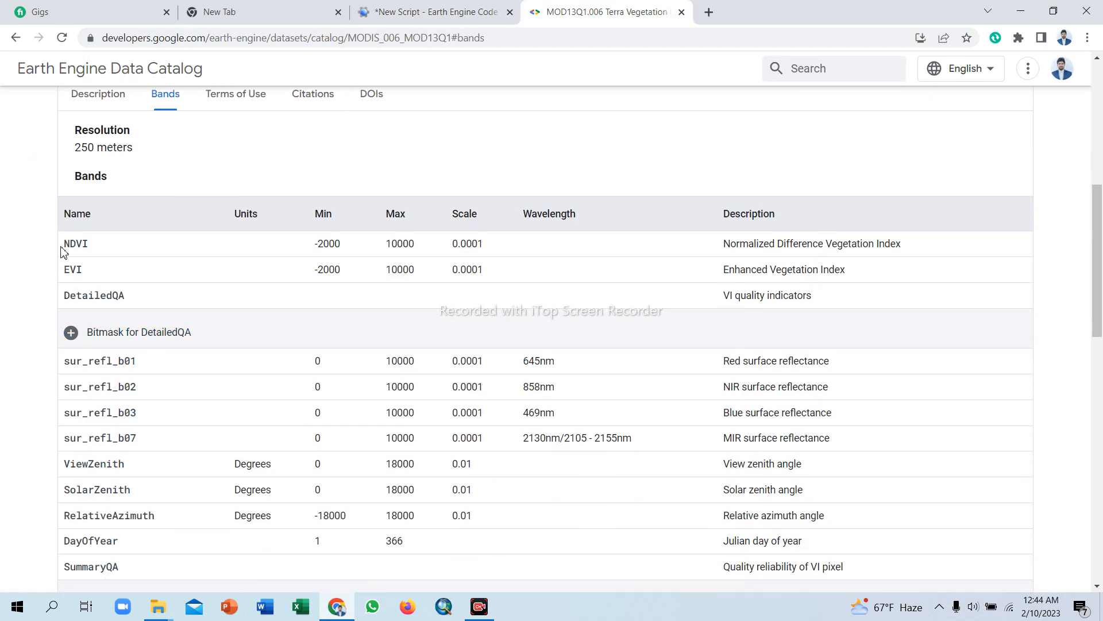
double_click(75, 243)
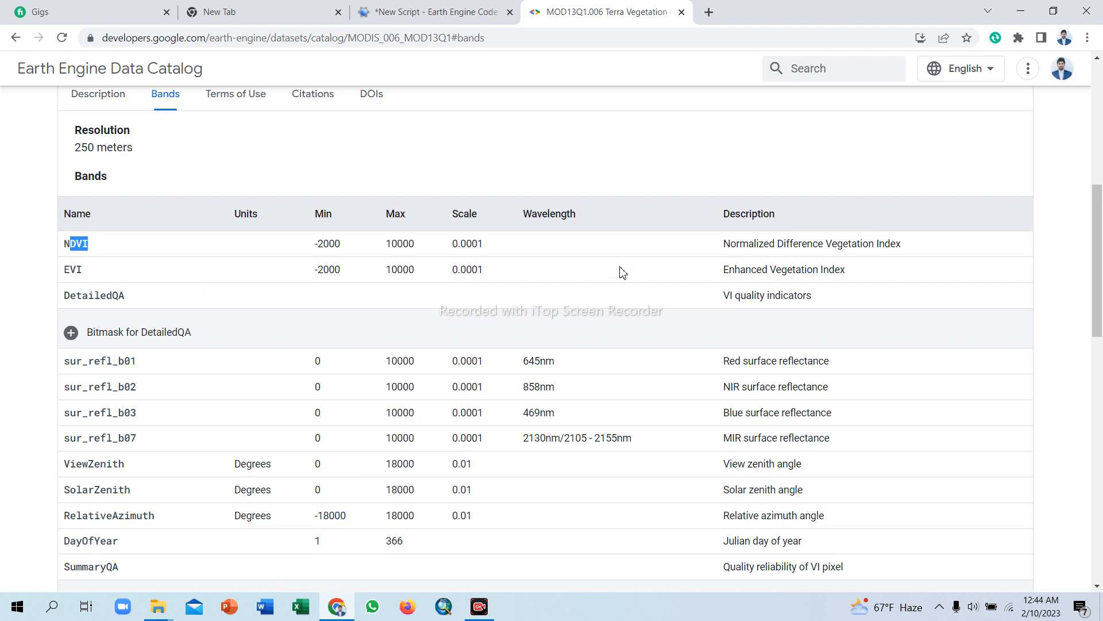
mouse_move(842, 247)
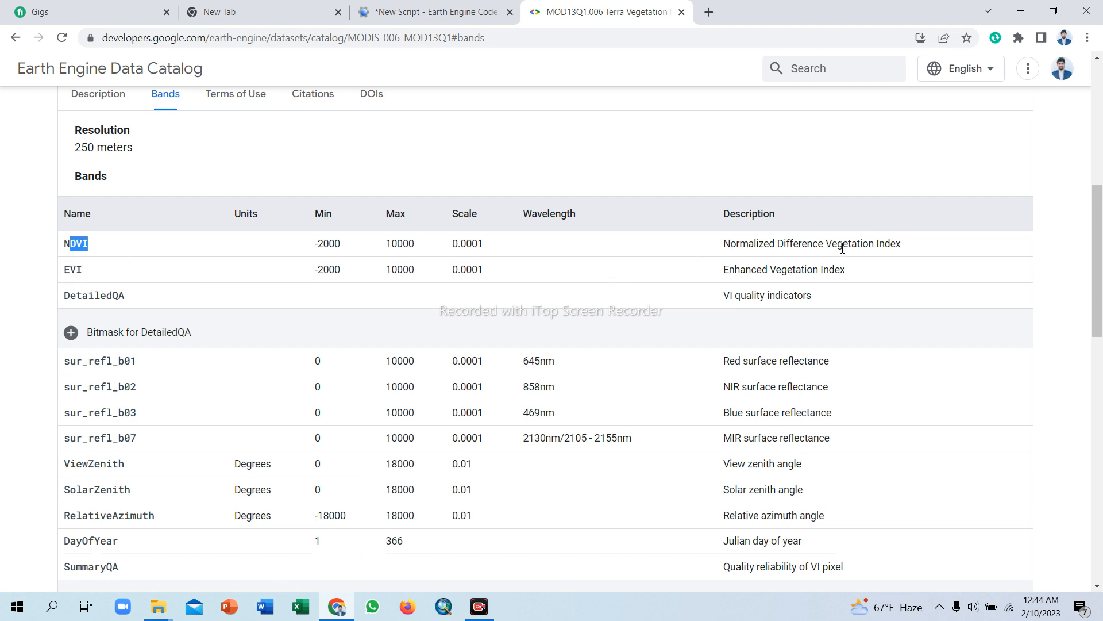
mouse_move(521, 283)
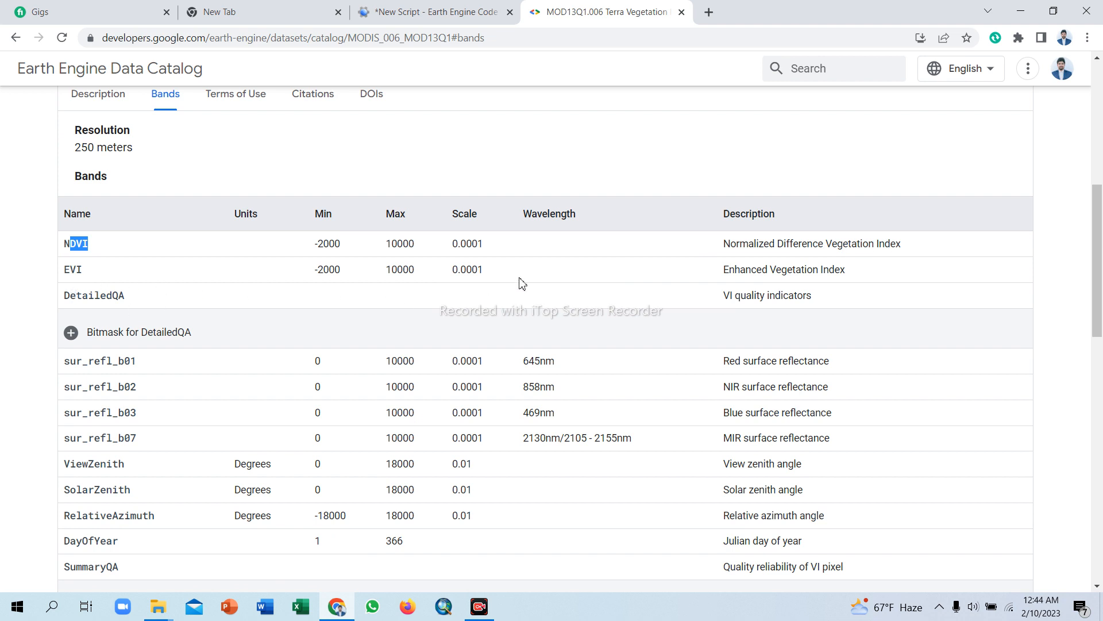
mouse_move(863, 273)
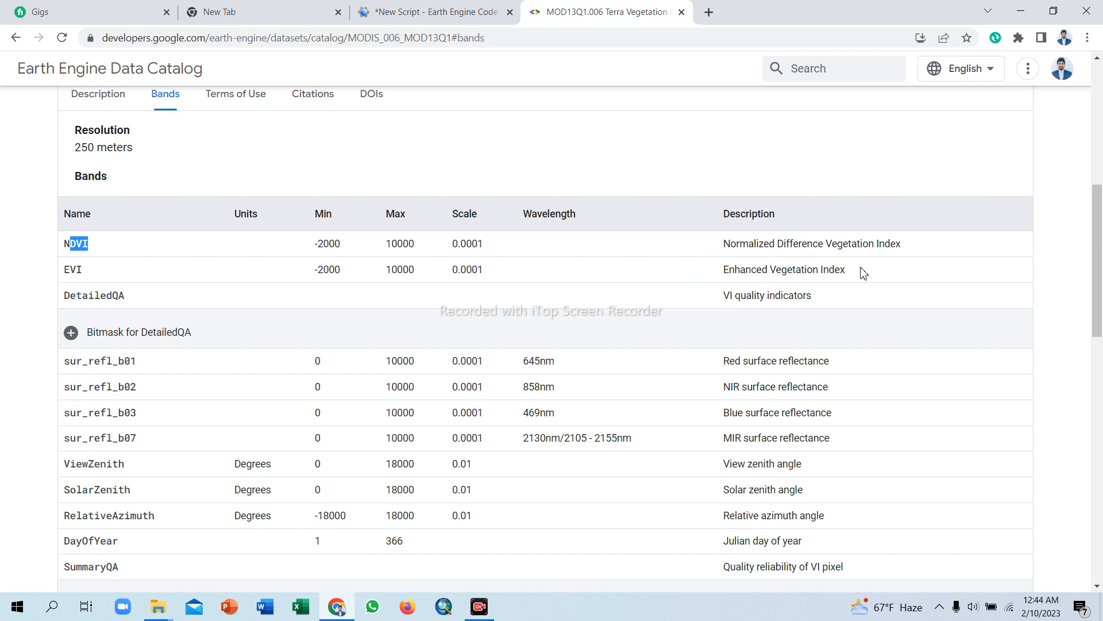
mouse_move(100, 248)
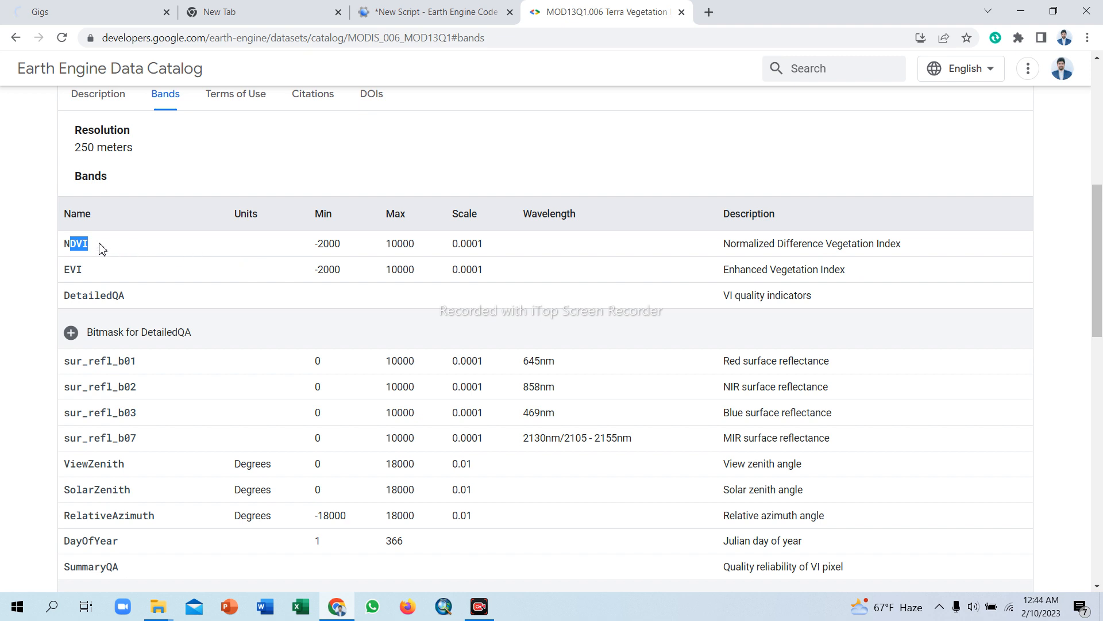
click(75, 243)
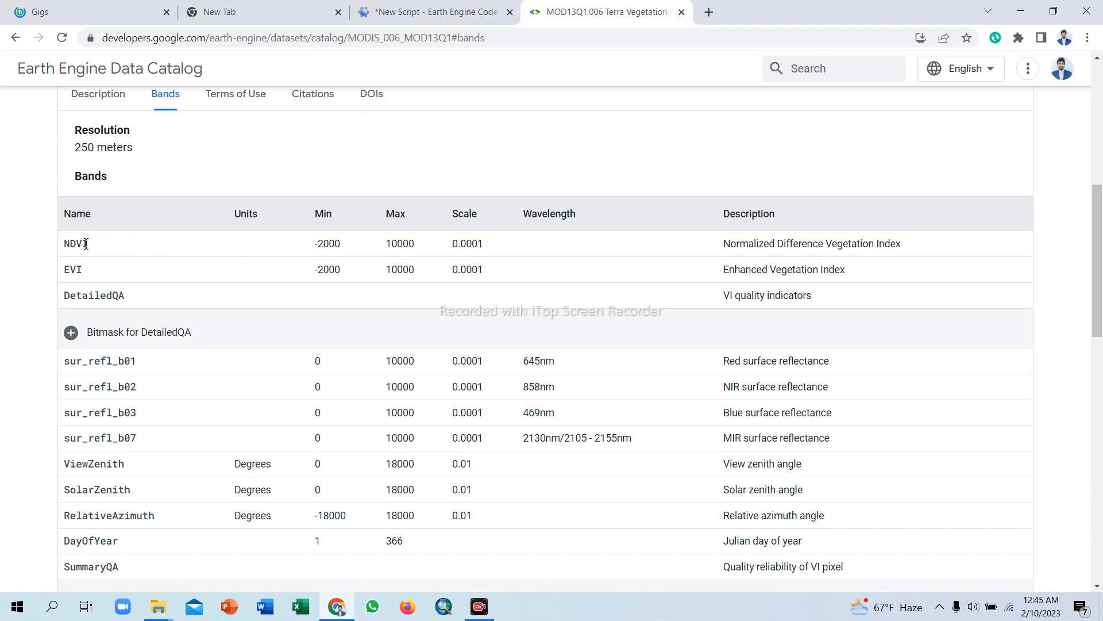
double_click(75, 243)
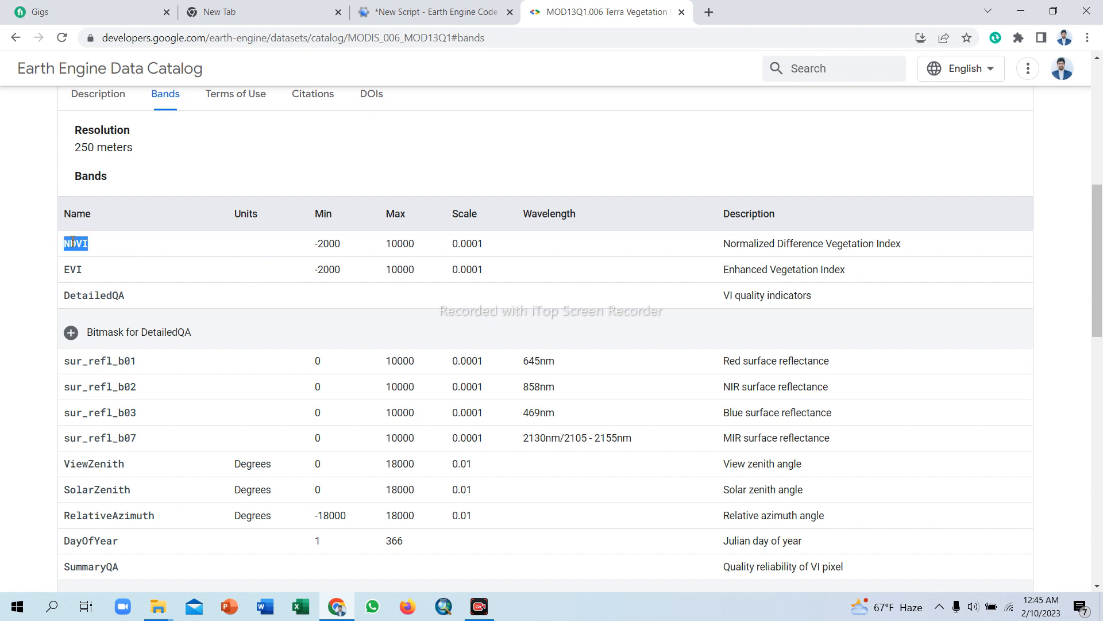
scroll(up, 3)
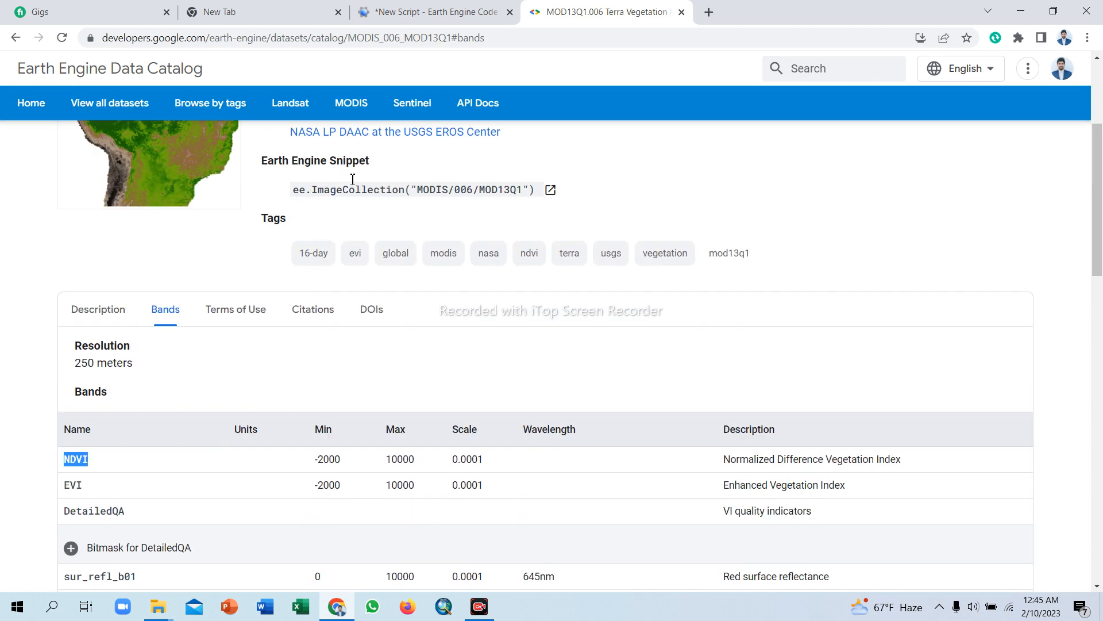
click(429, 12)
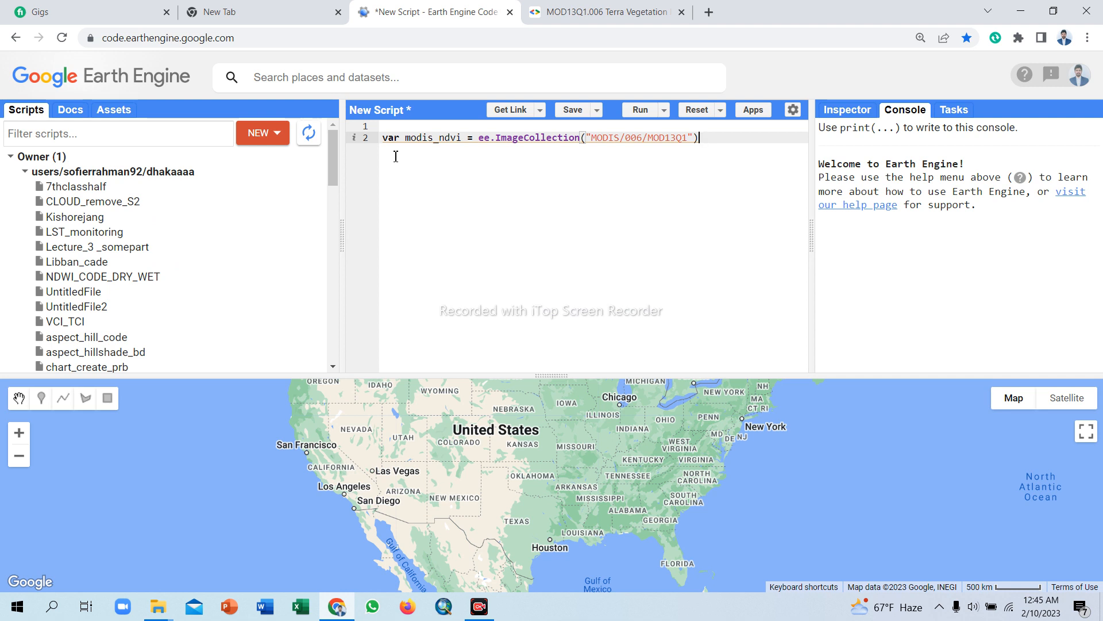
Declare var NDVi on line 3 and paste modis_ndvi after the equals sign.
text(var)
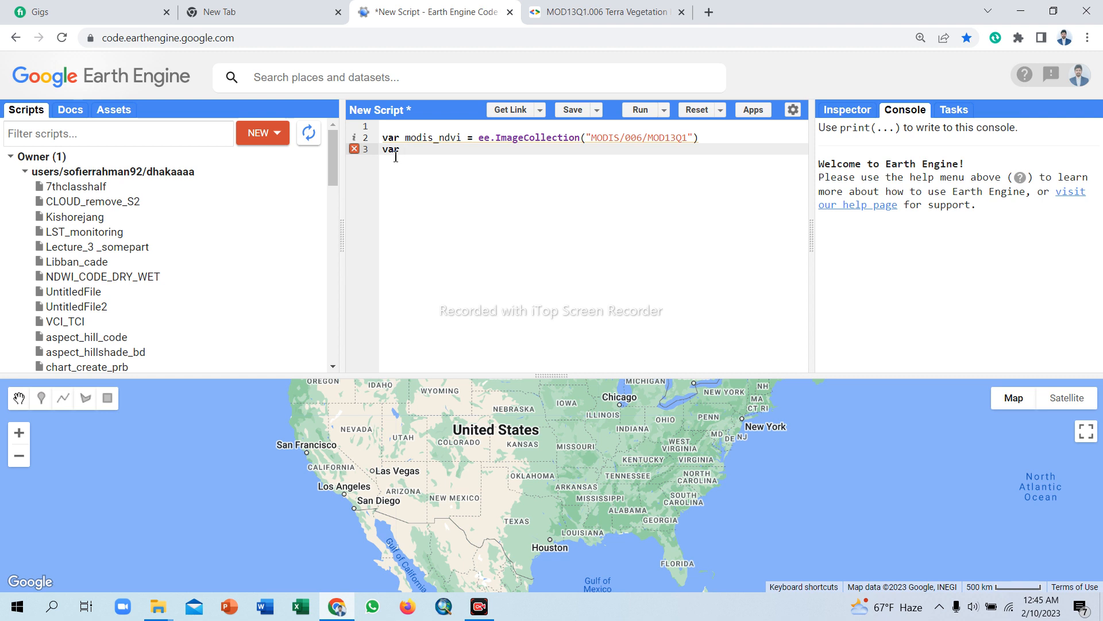
text(NDVi =)
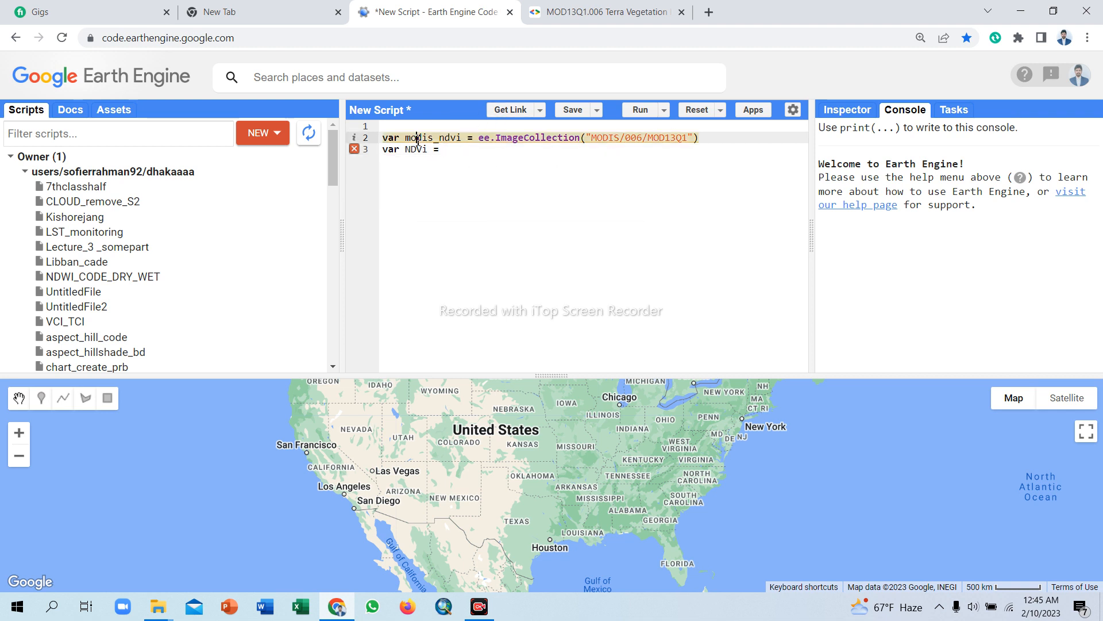
mouse_move(423, 137)
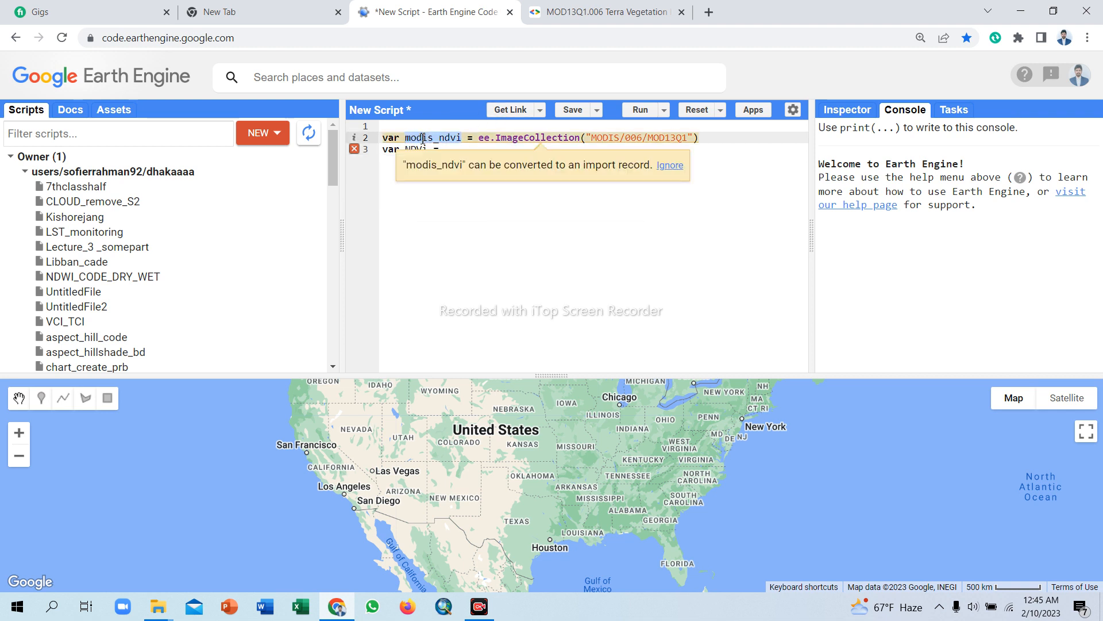
right_click(420, 137)
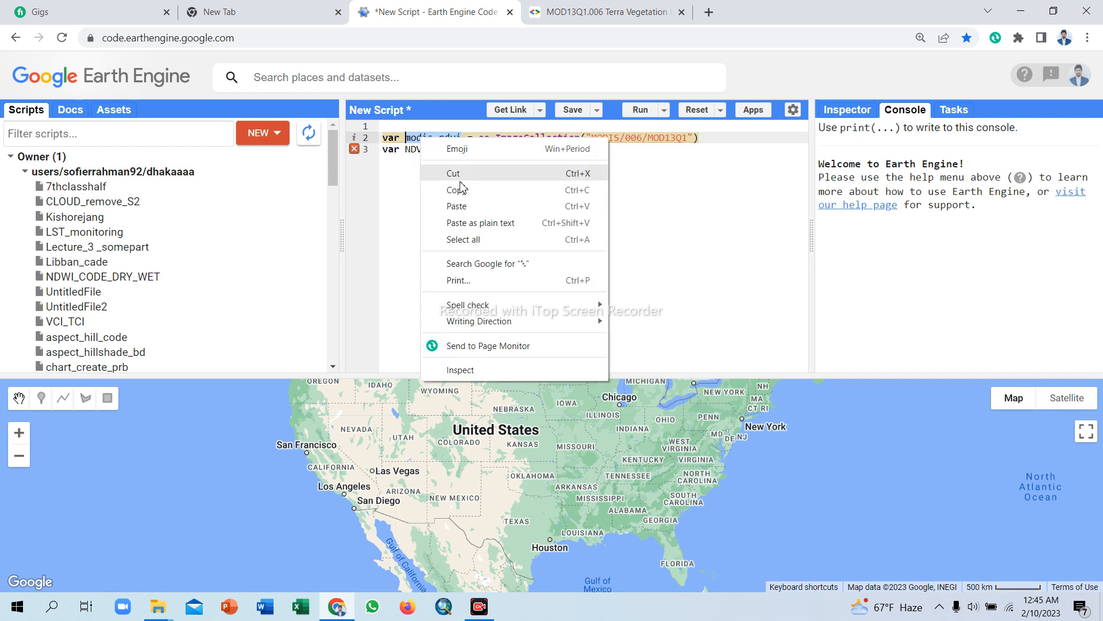
mouse_move(458, 190)
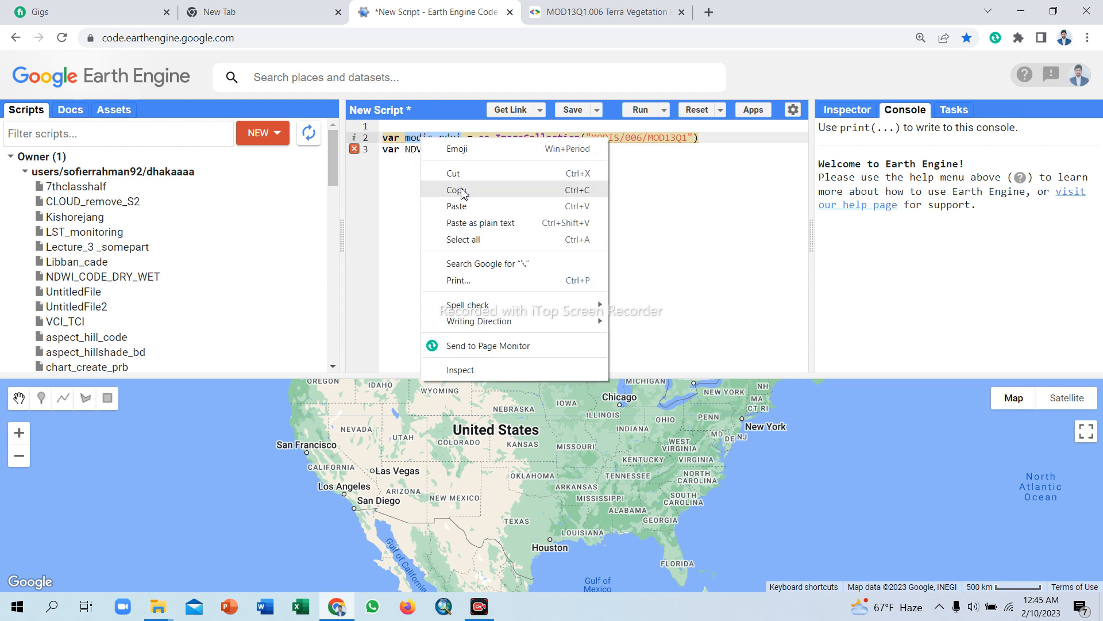
right_click(443, 149)
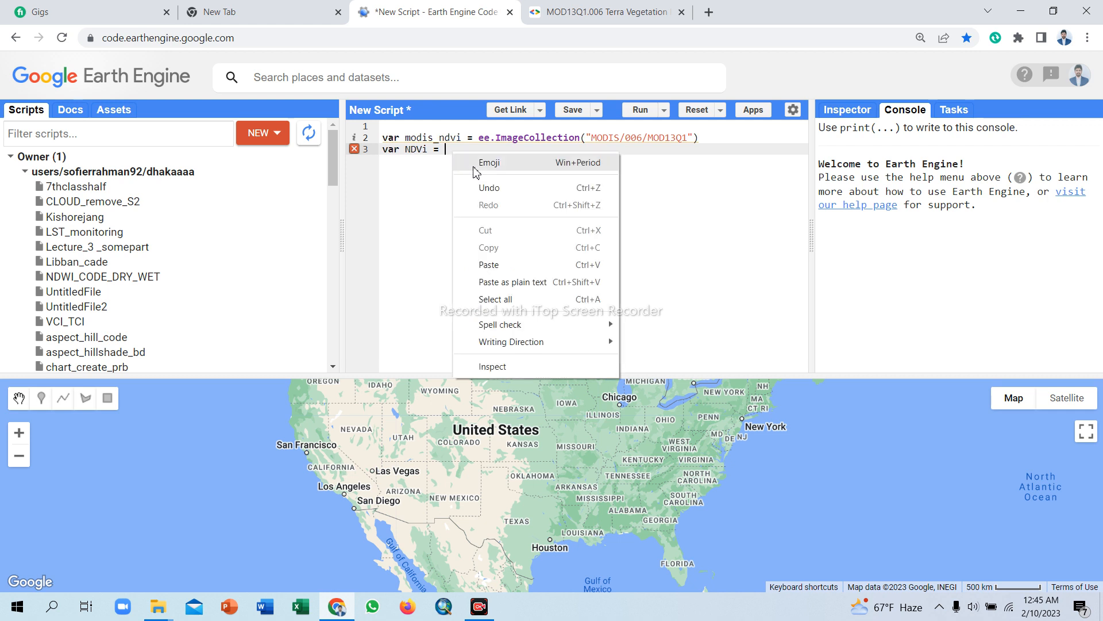
click(489, 263)
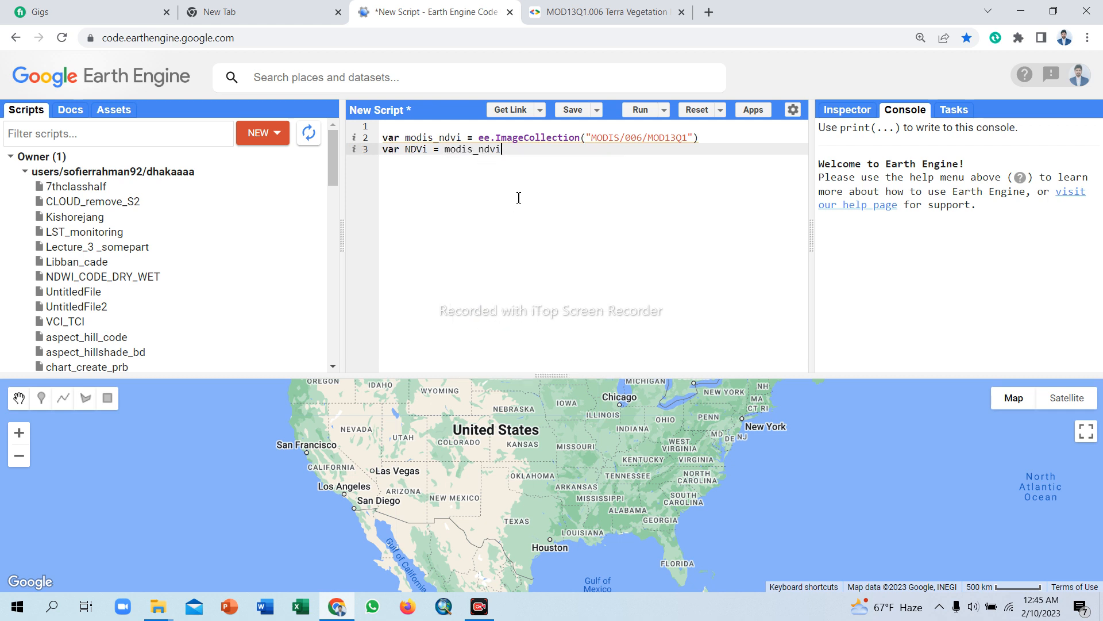
Append .select('NDVI') to line 3 and begin line 4 with var.
text(.)
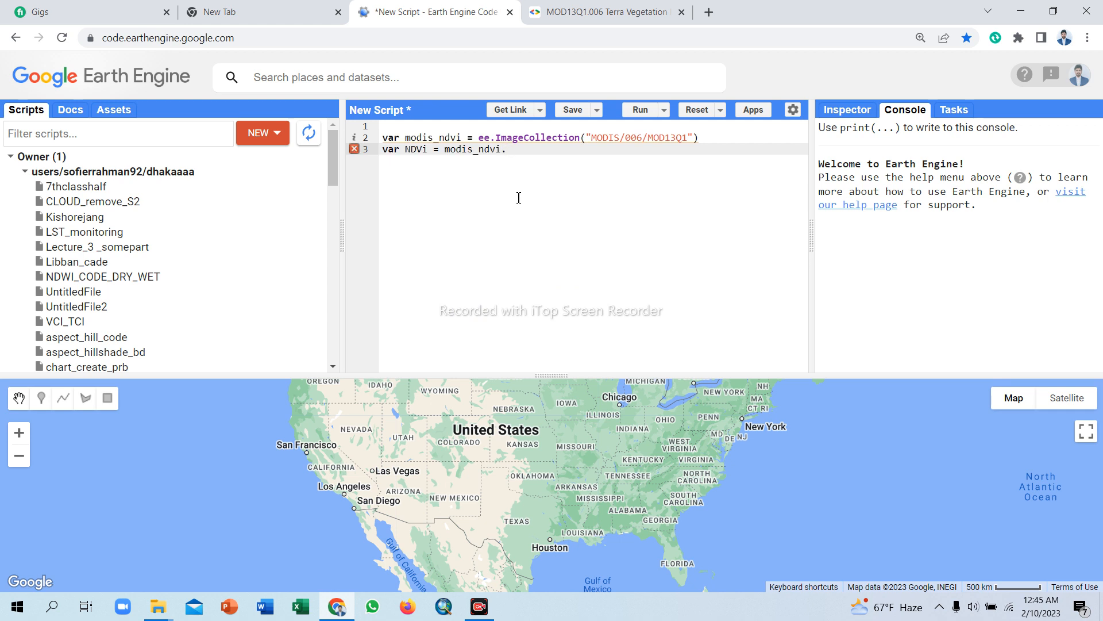
text(.sel)
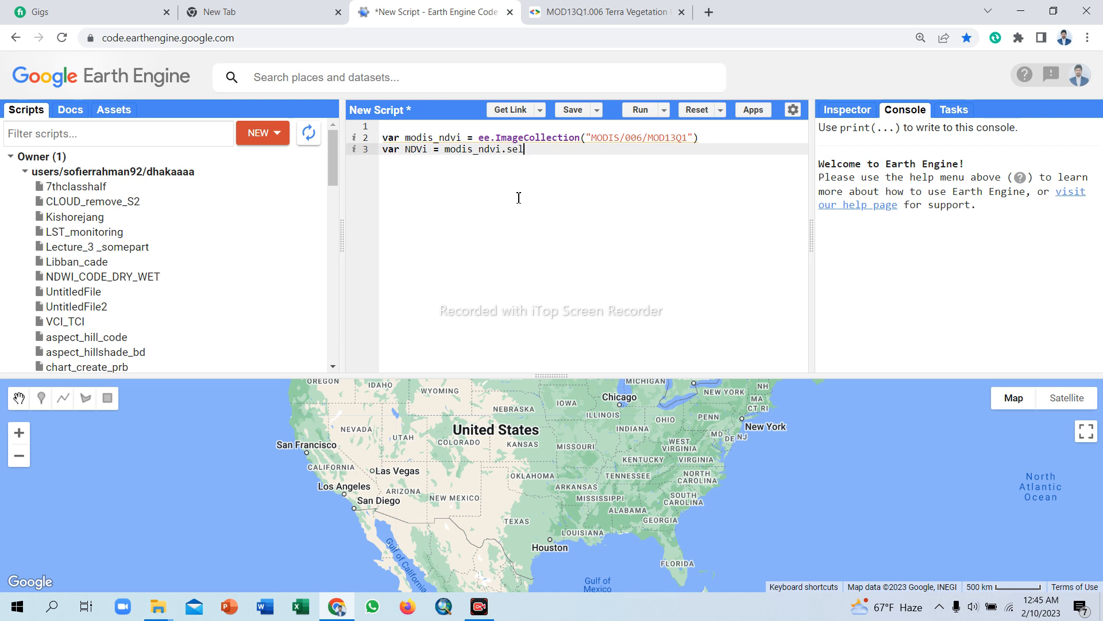
text(ect)
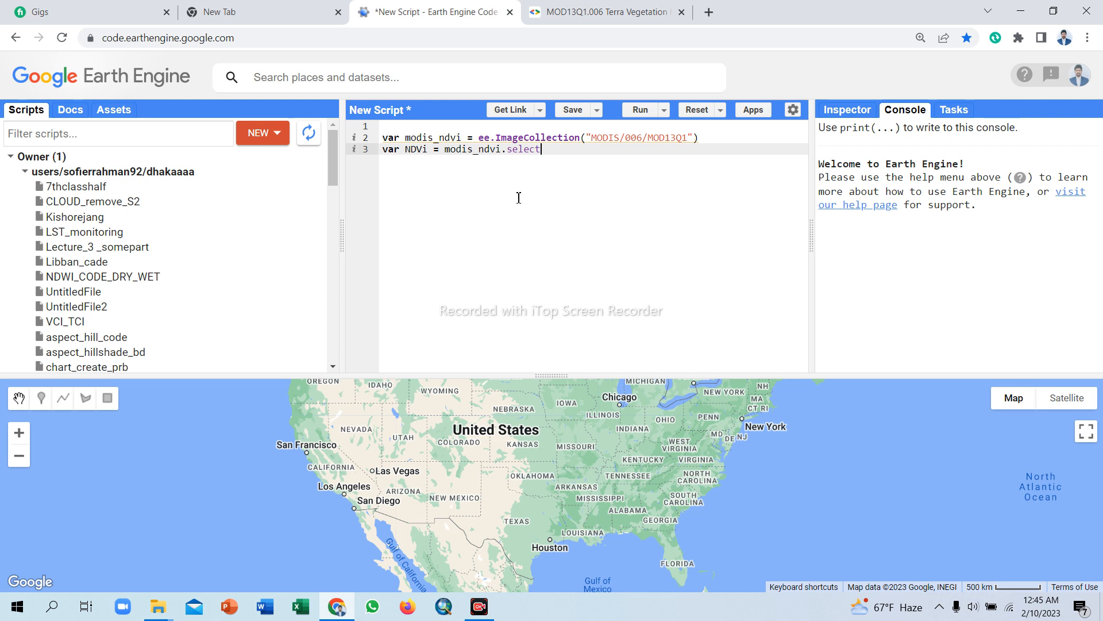
text(())
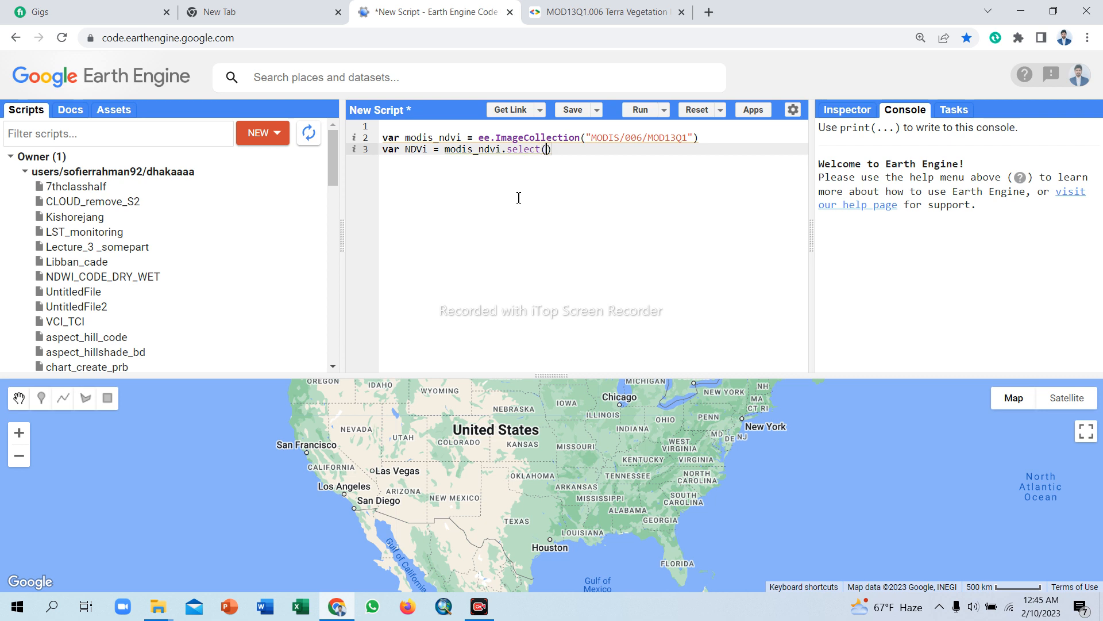
text(')
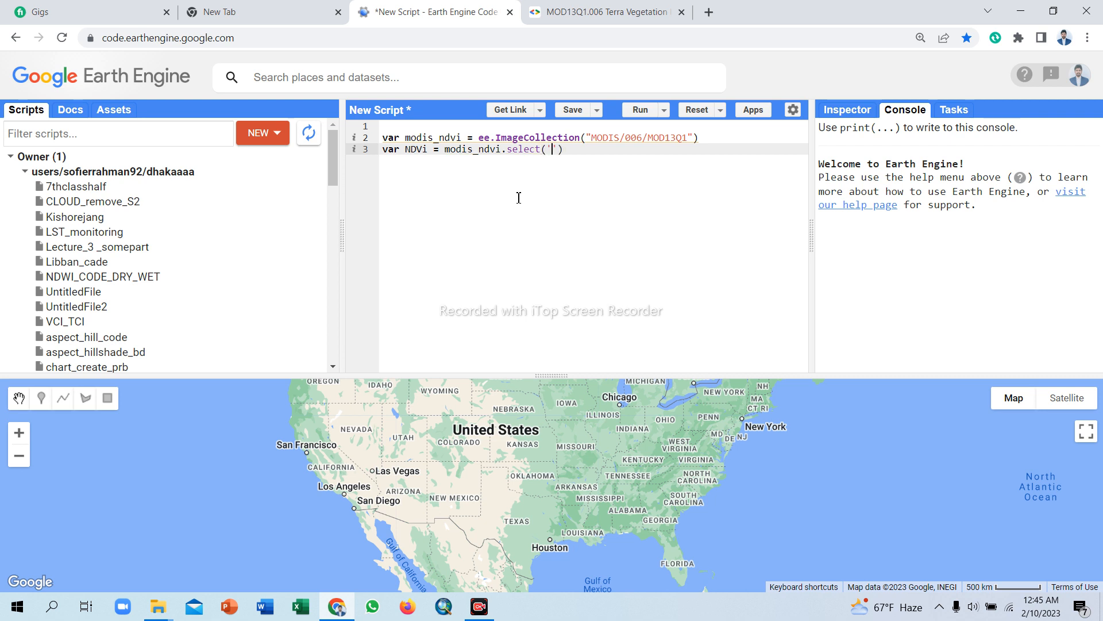
text(NDV)
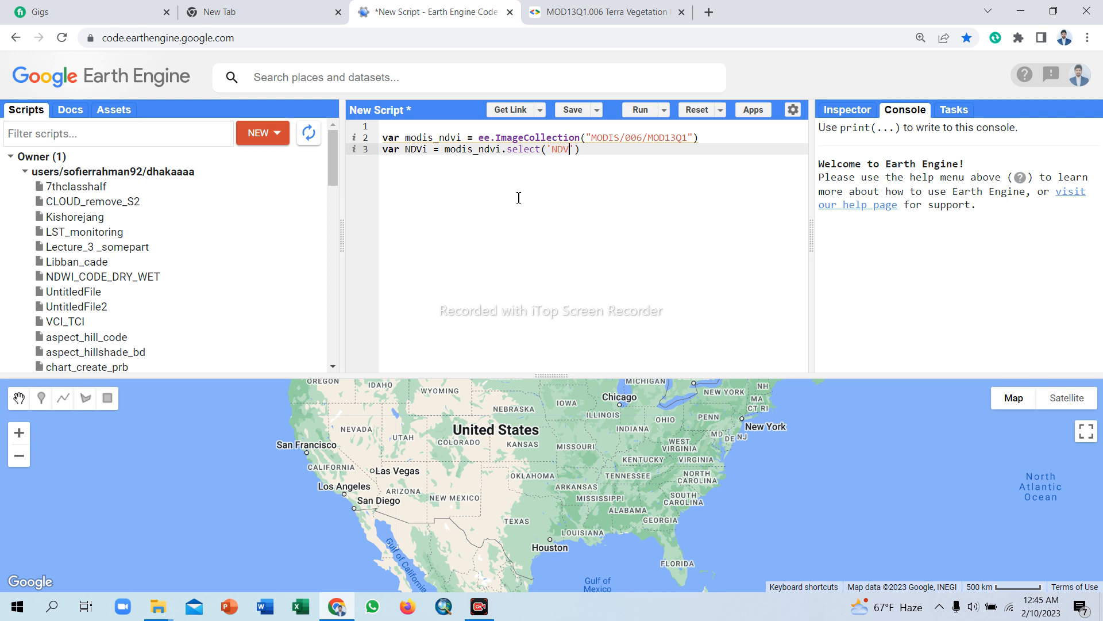
text(I)
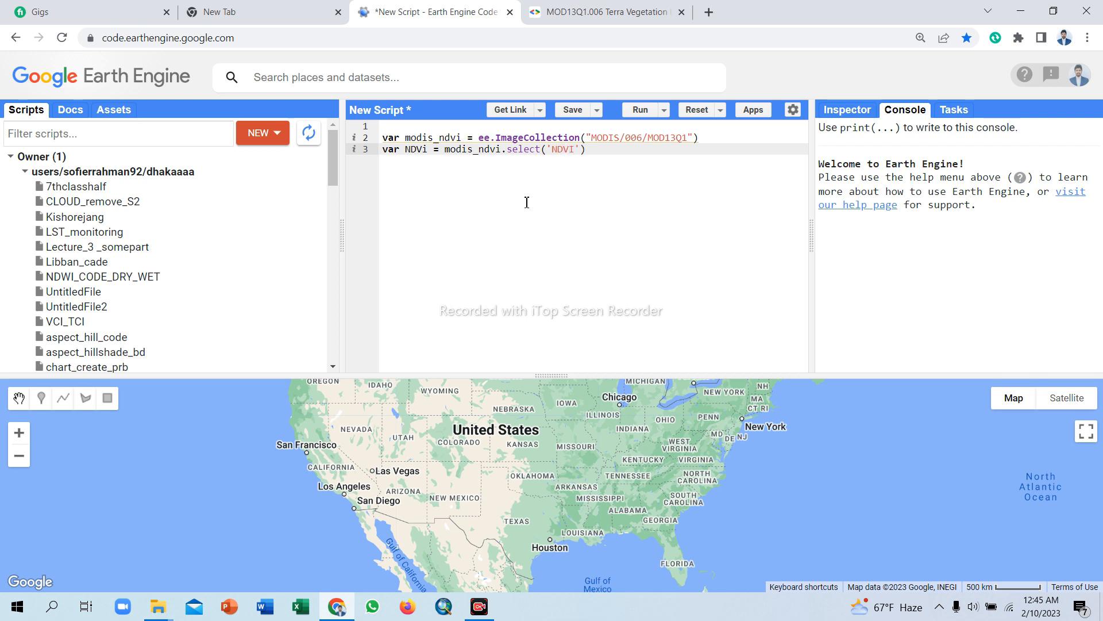
click(587, 150)
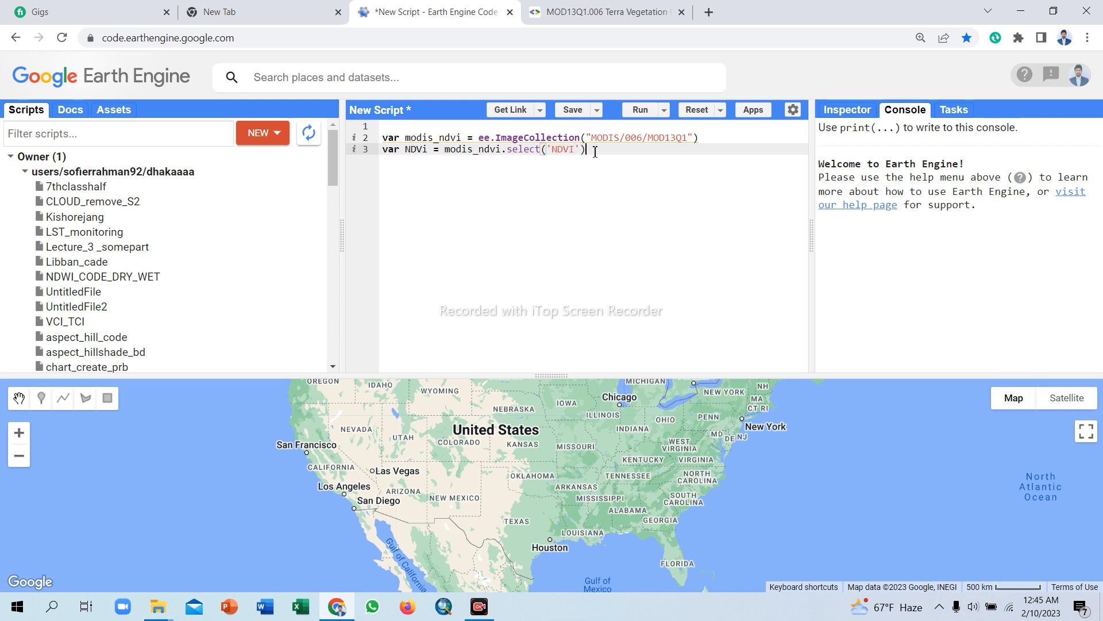
text(var)
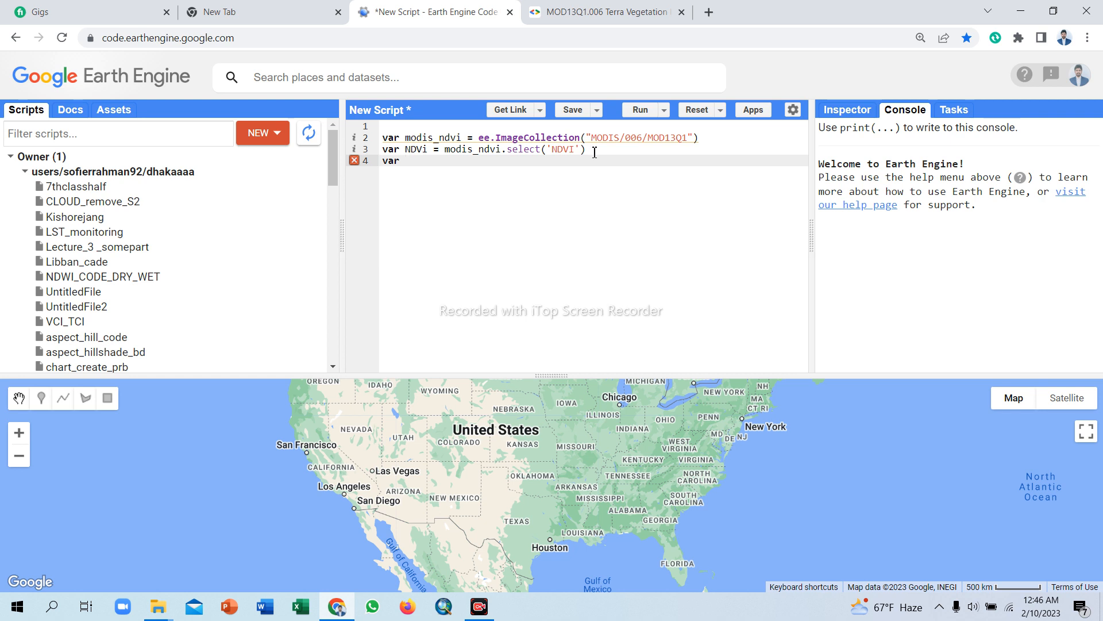
Name the line 4 variable filter_ndvi.
text(fil)
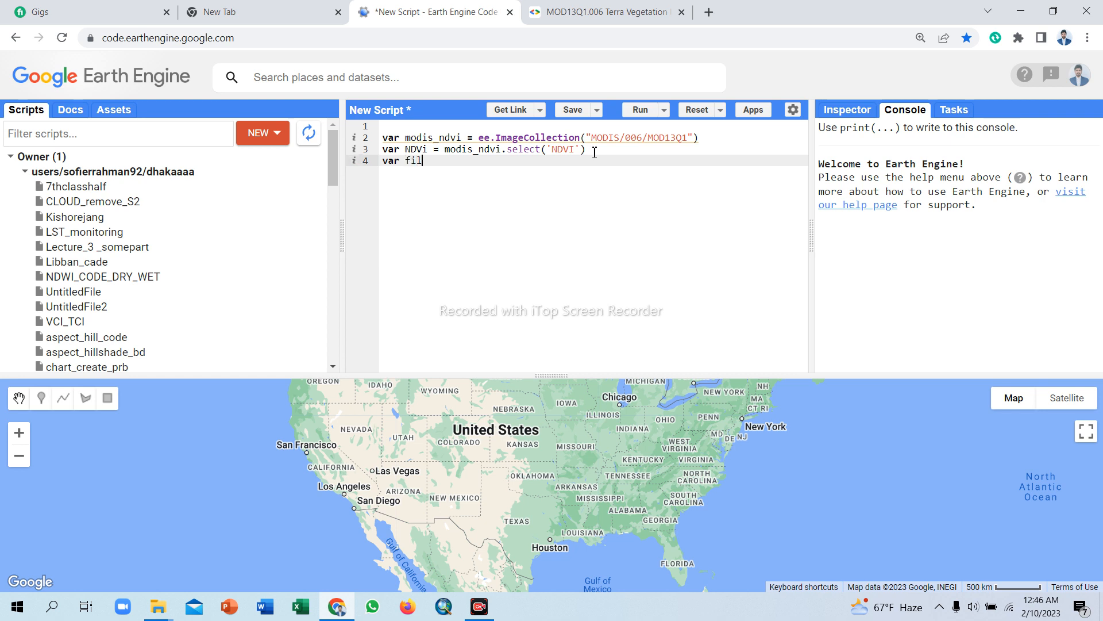
text(ter)
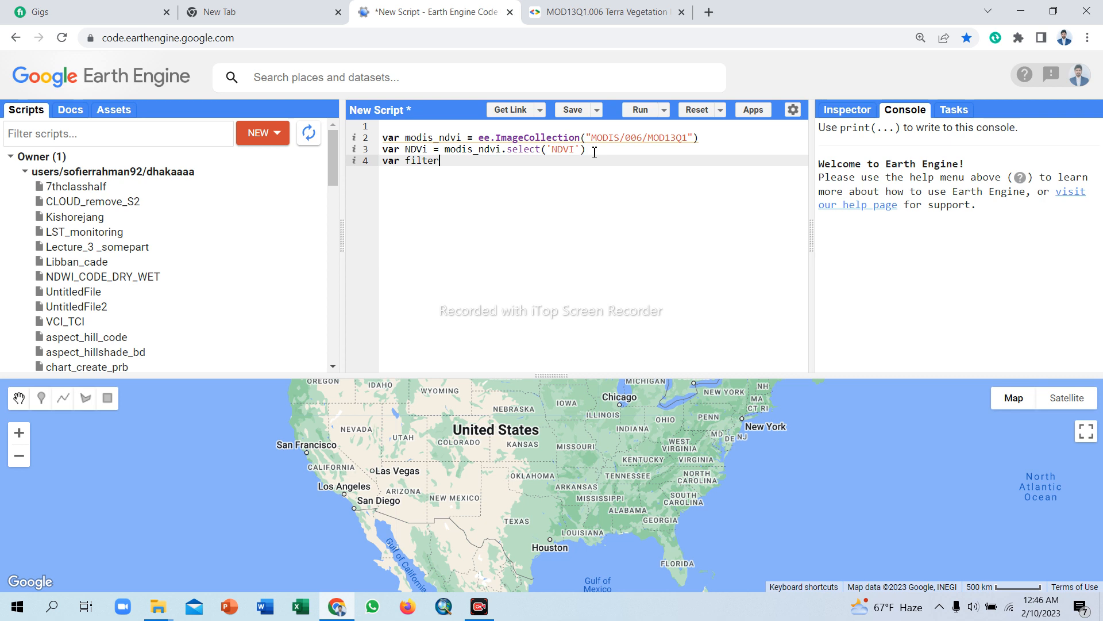
text(_n)
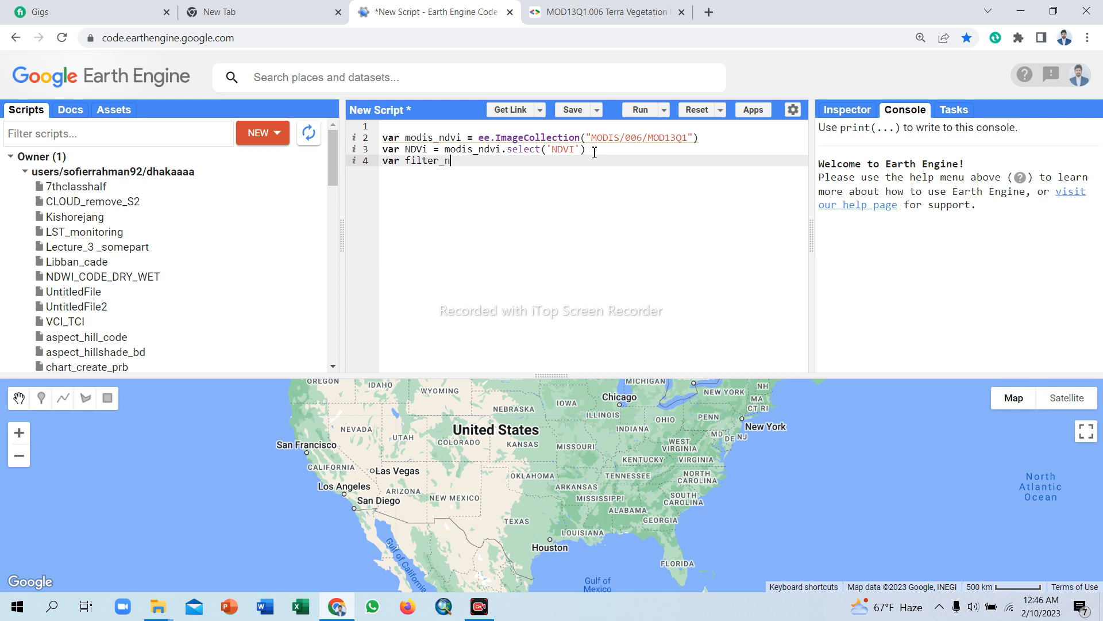
text(dvi)
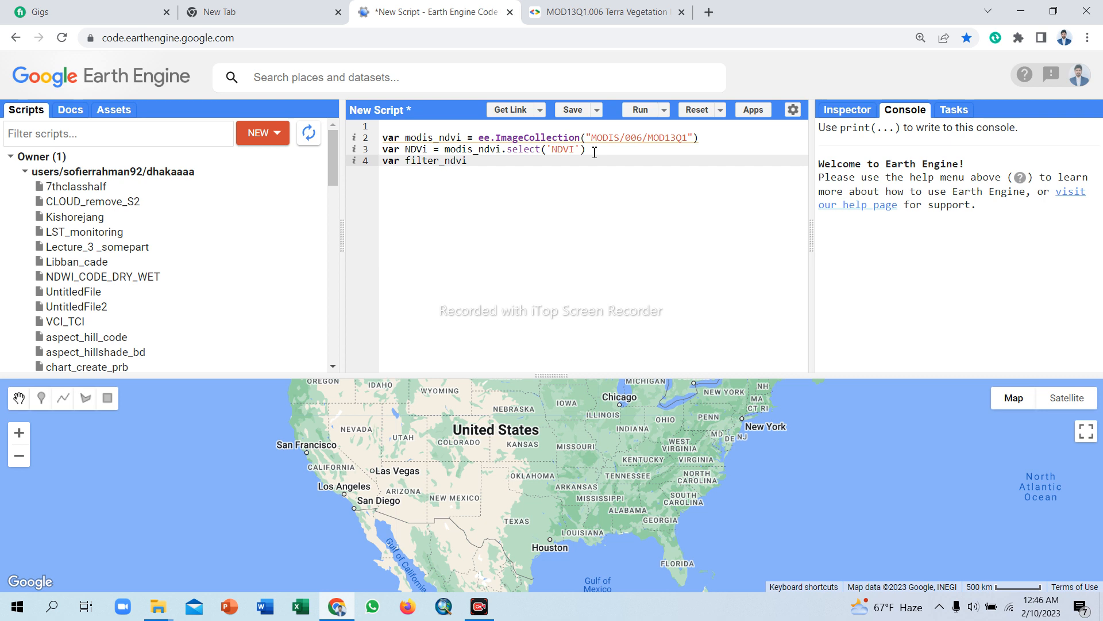
text(=)
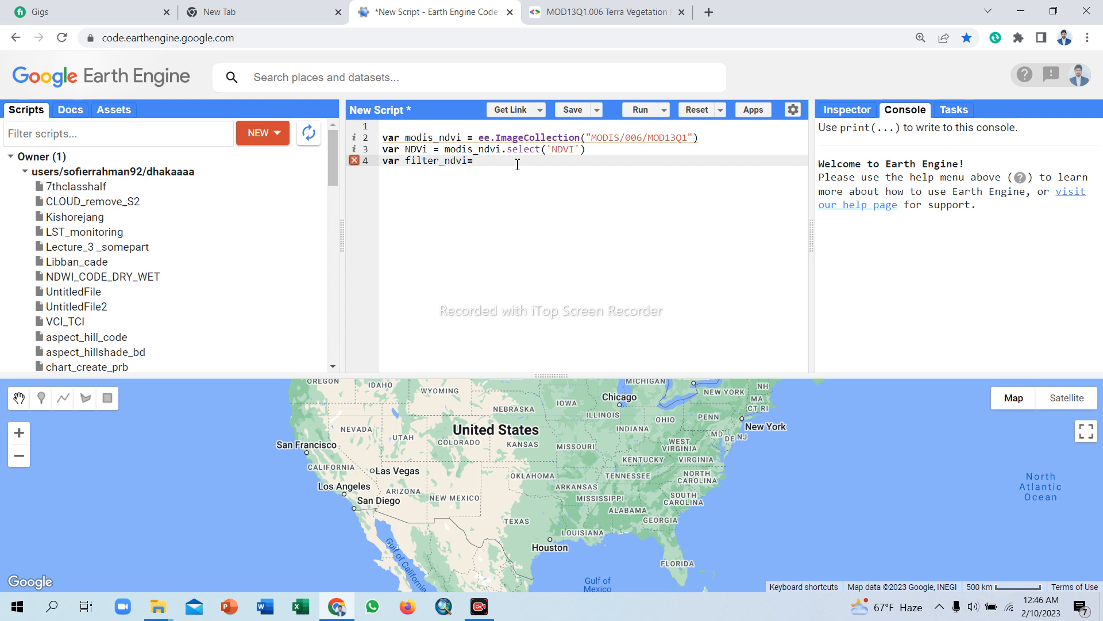
mouse_move(507, 148)
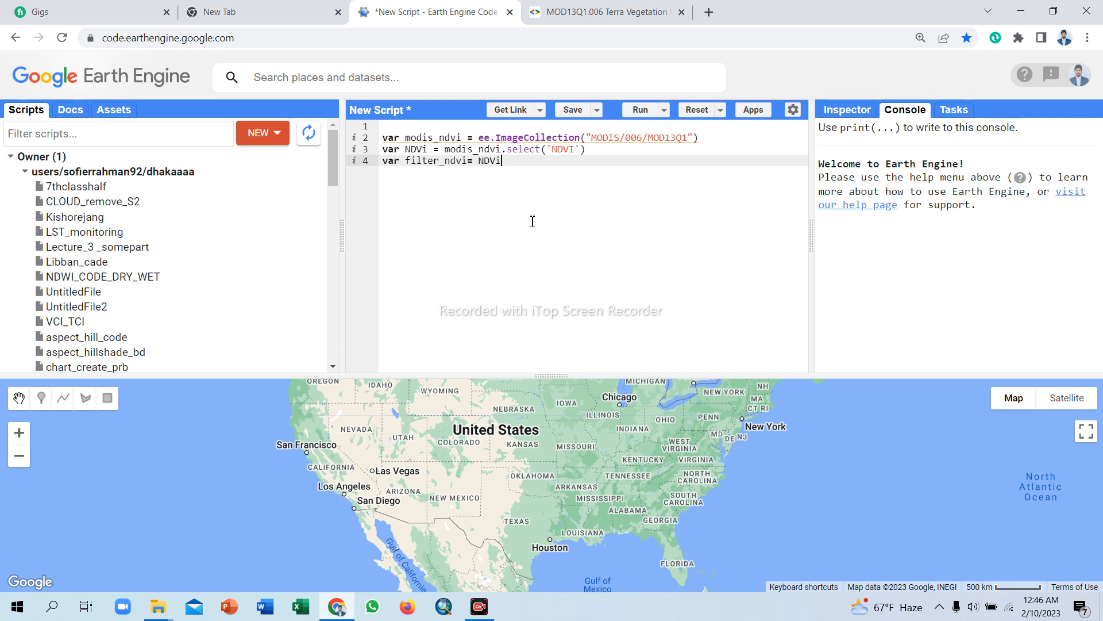
Complete line 4 as NDVi.filterDate('2017-01-01', '2020-01-01').
text(.)
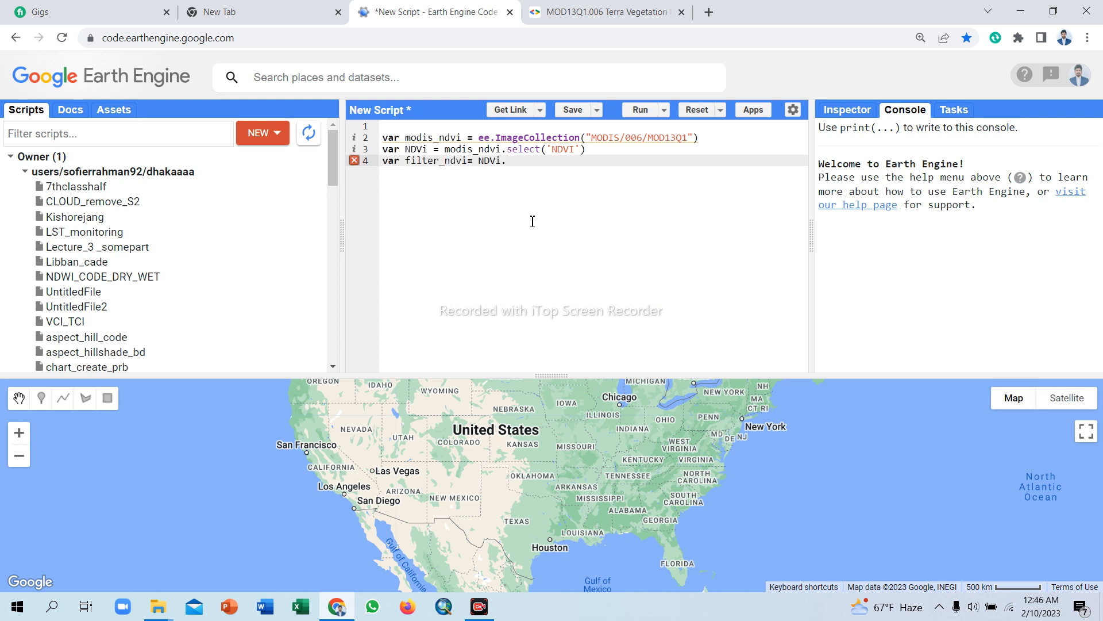
text(f)
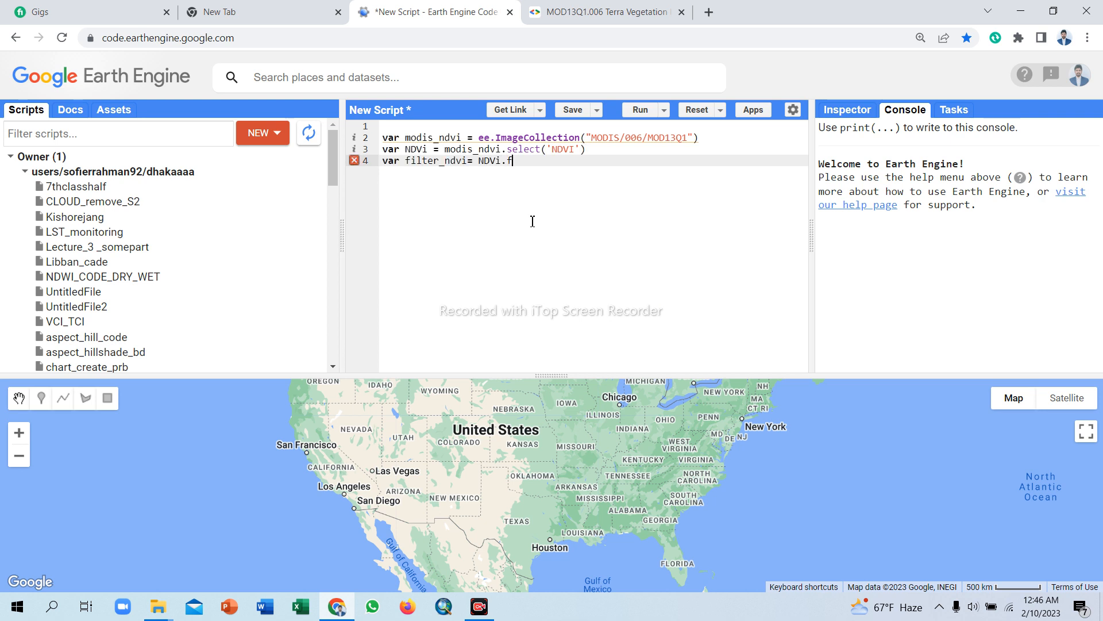
text(ilter)
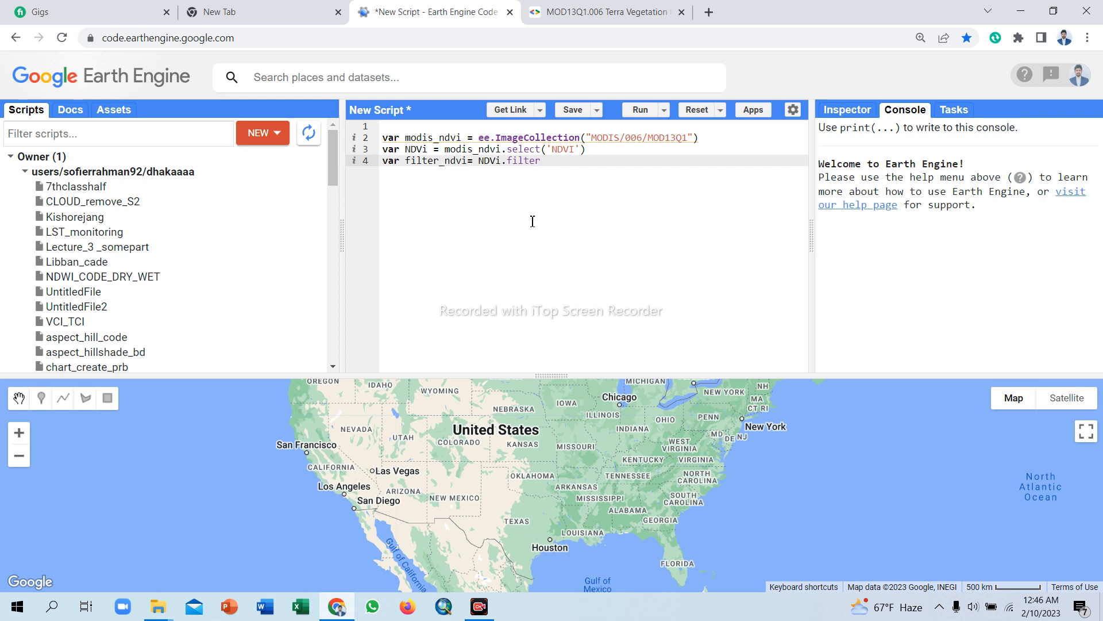
text(Date)
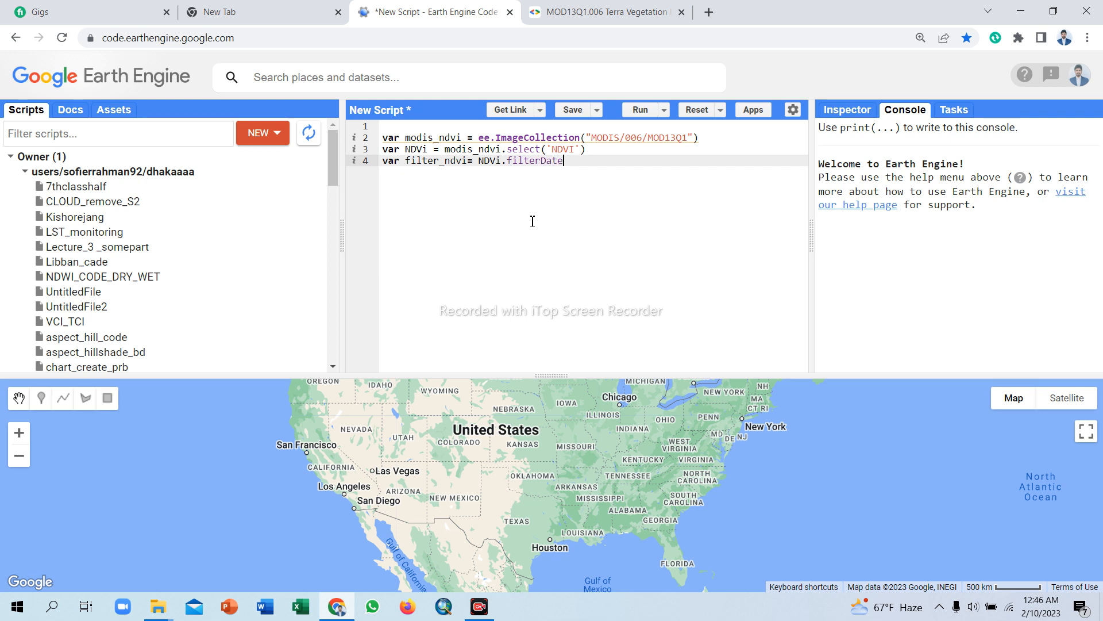
text((start, end))
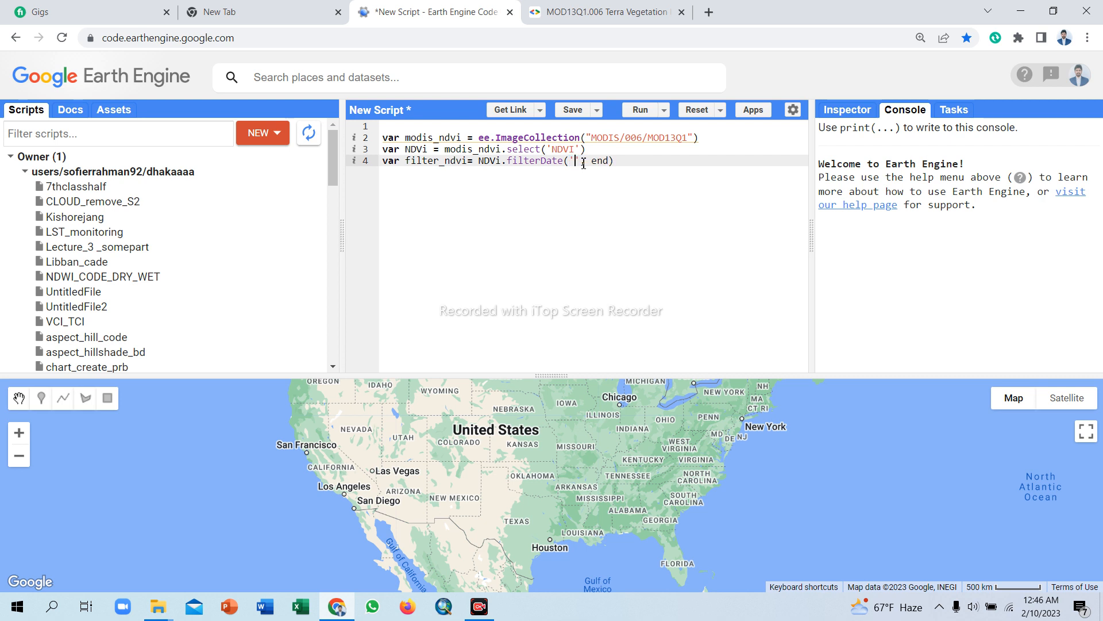
text(20)
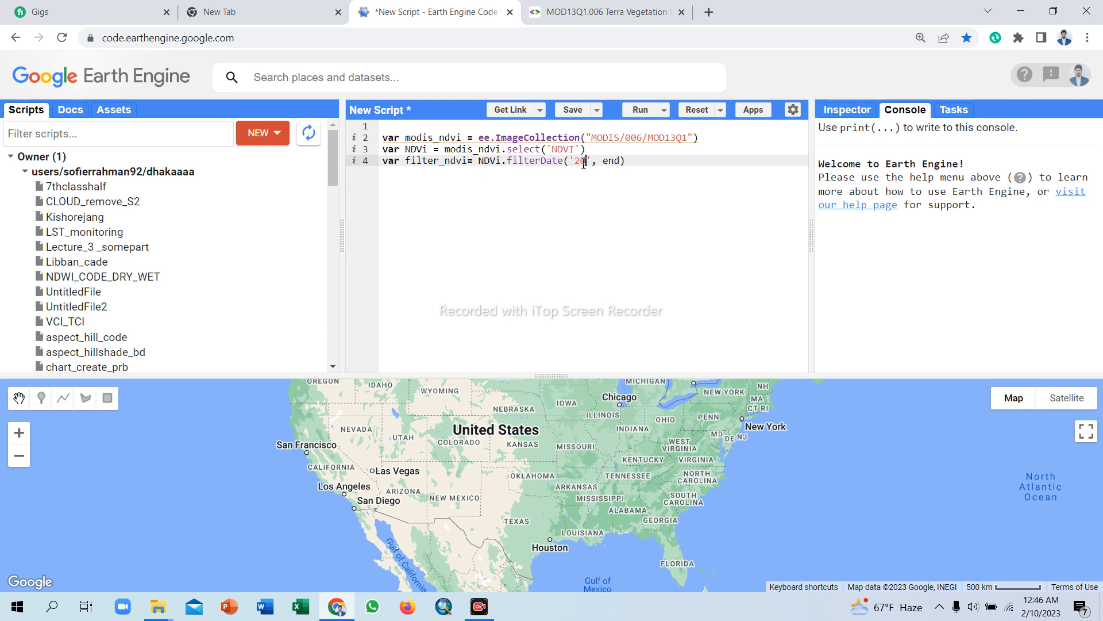
text(17)
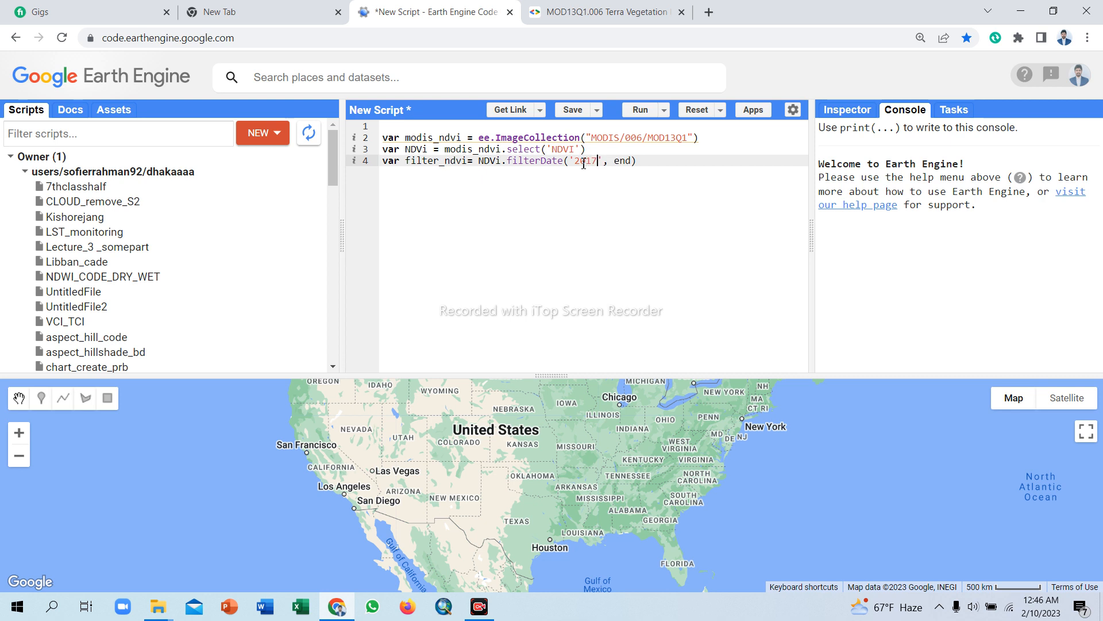
text(-01-01)
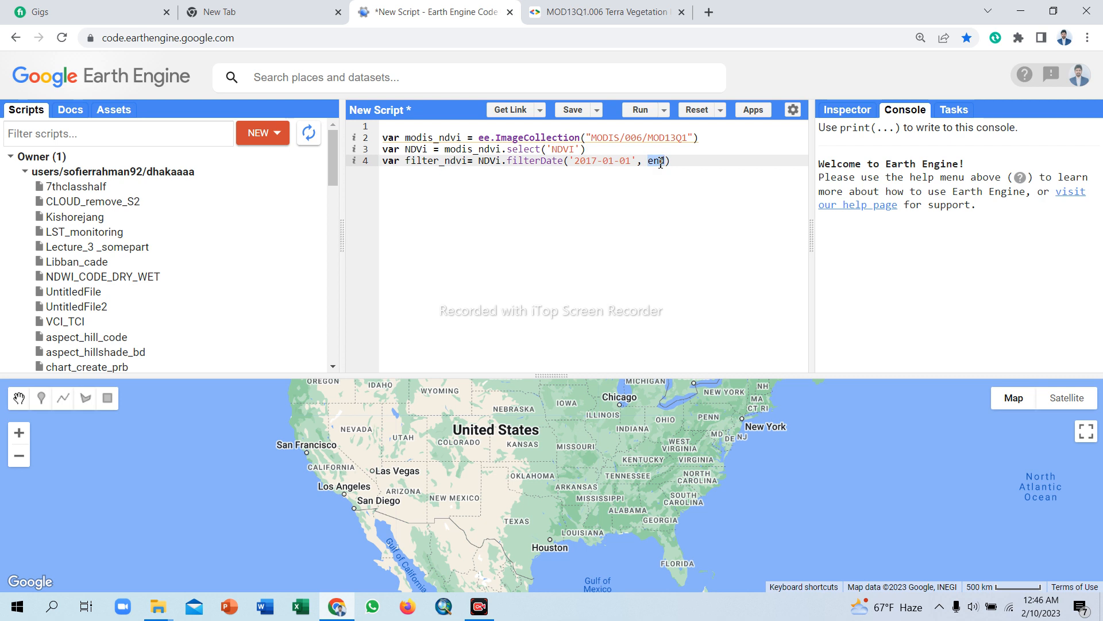
text(')
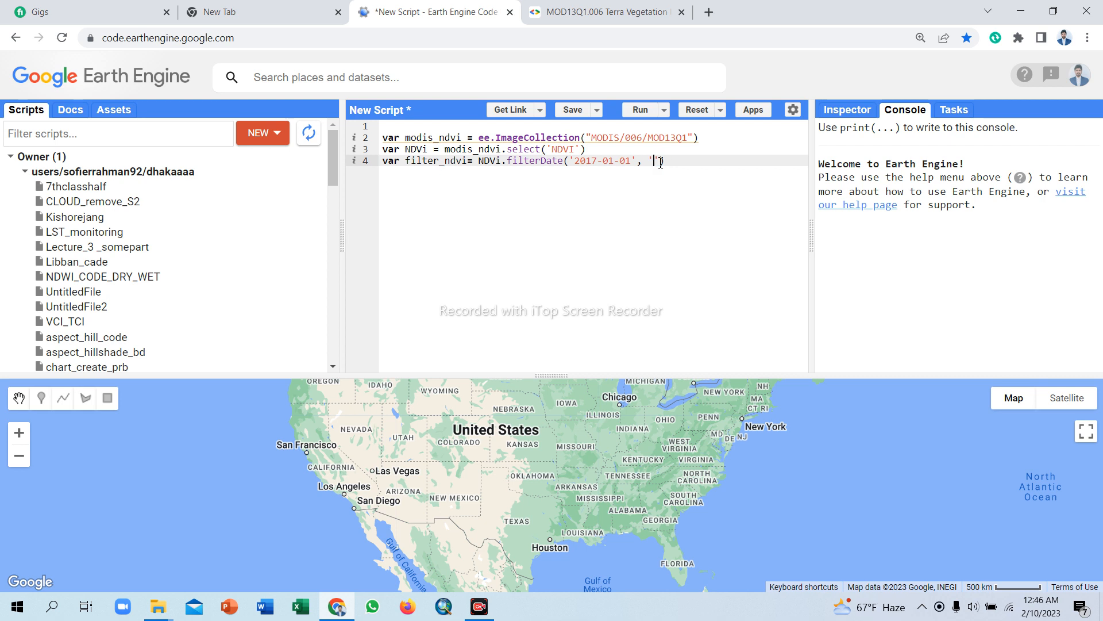
text(2020)
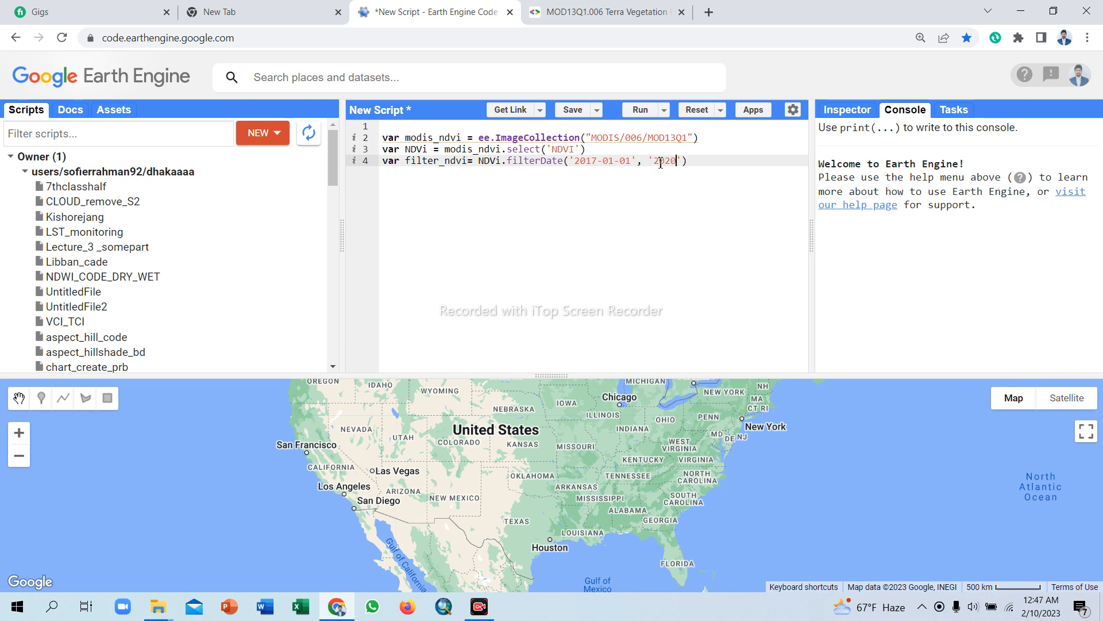
text(-01-01)
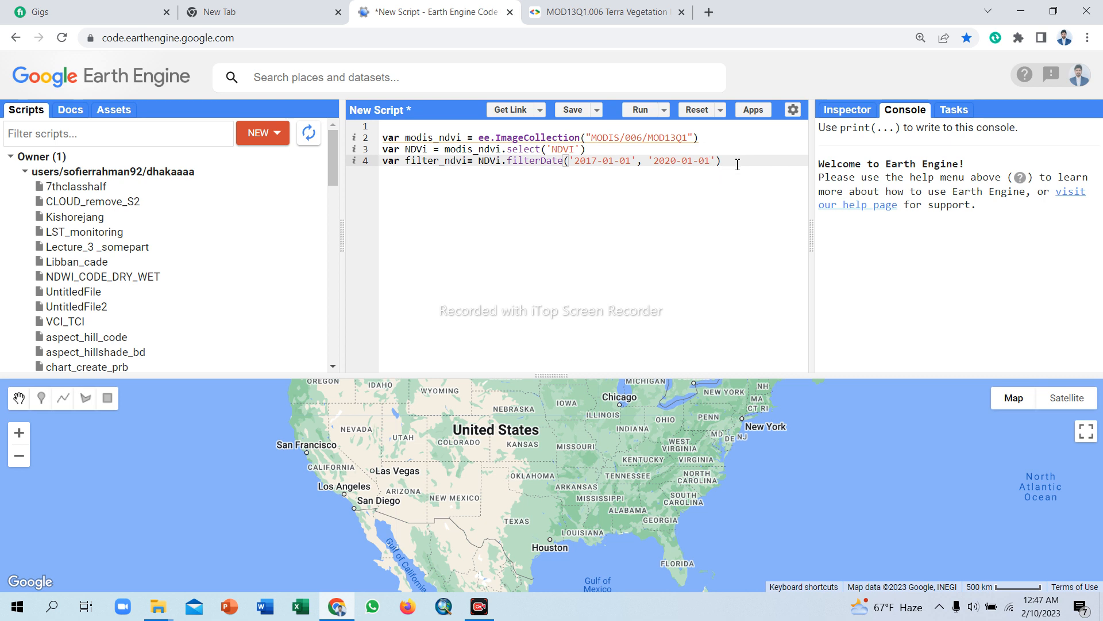
click(651, 160)
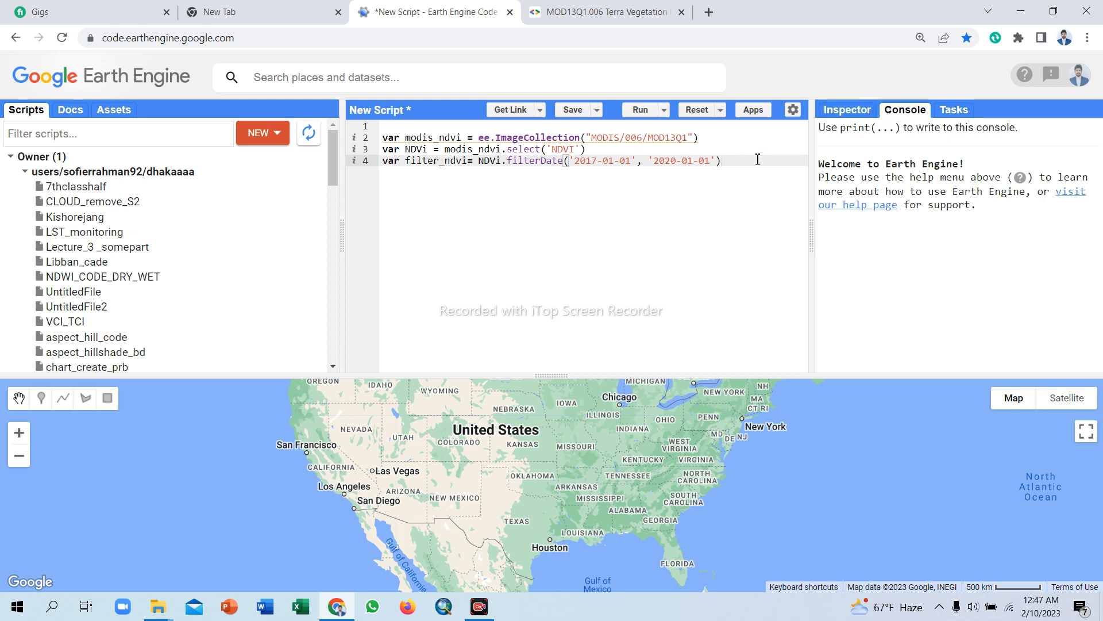
Add print(filter_ndvi) on line 5 and run the script.
text(p)
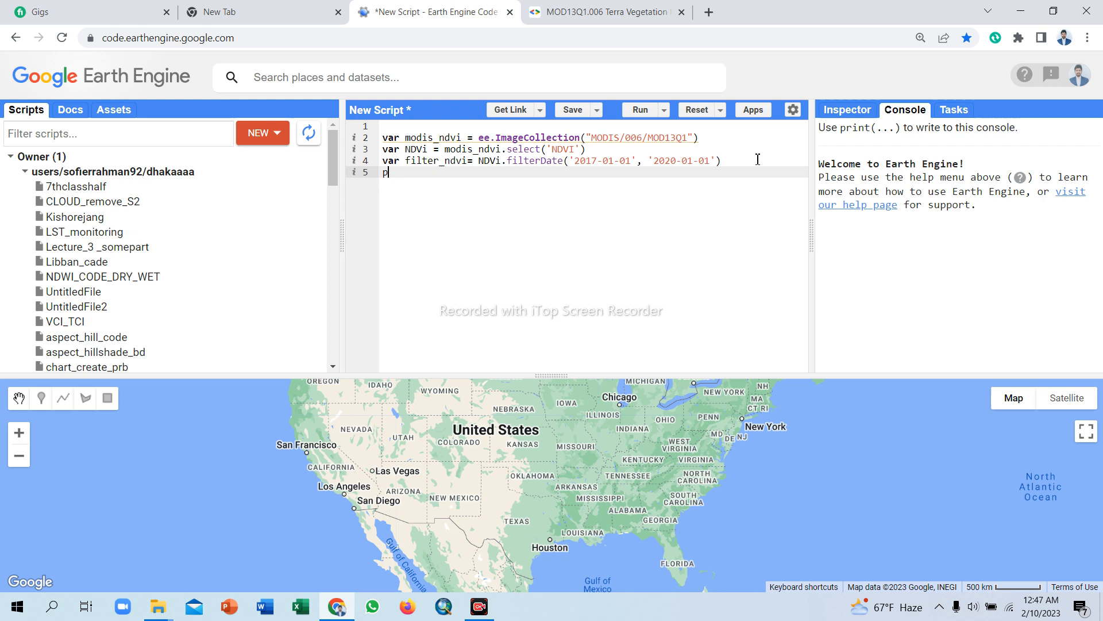
text(rint)
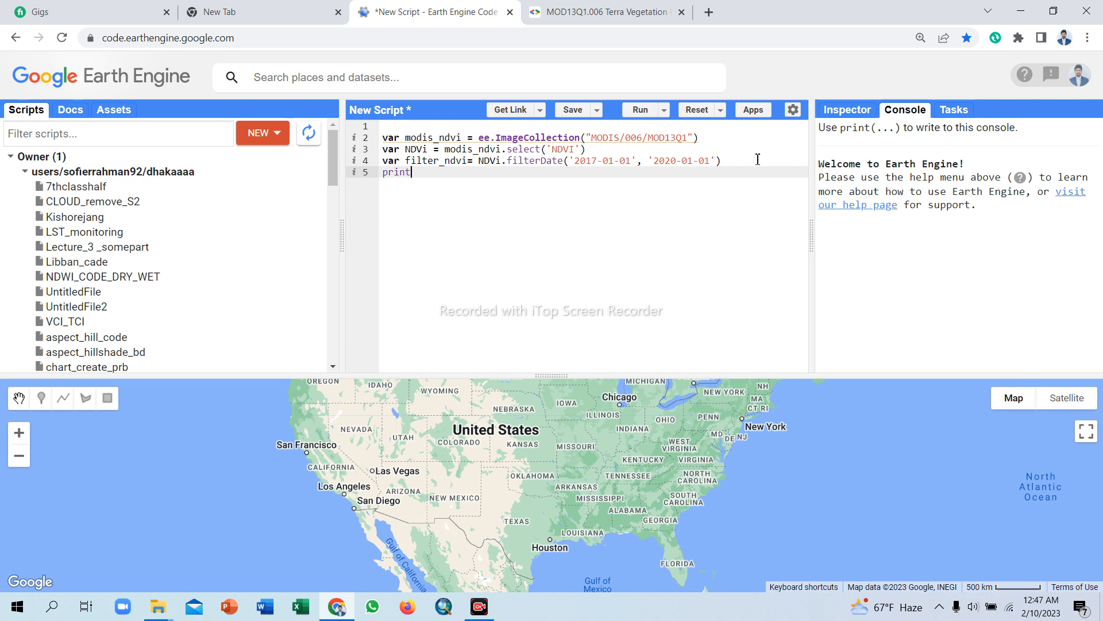
text(())
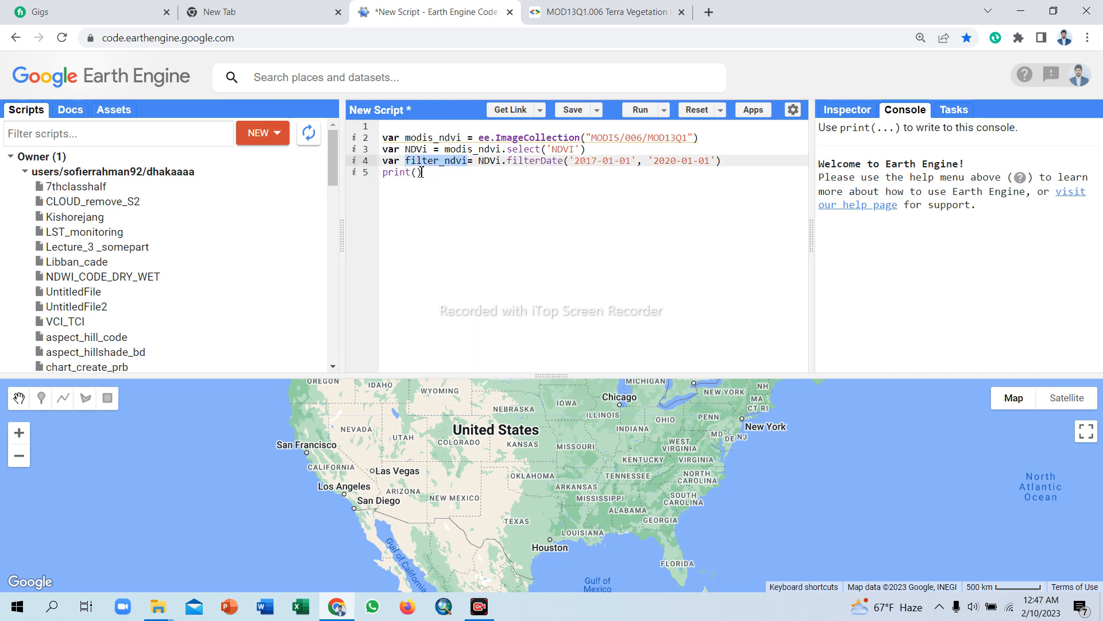
right_click(417, 173)
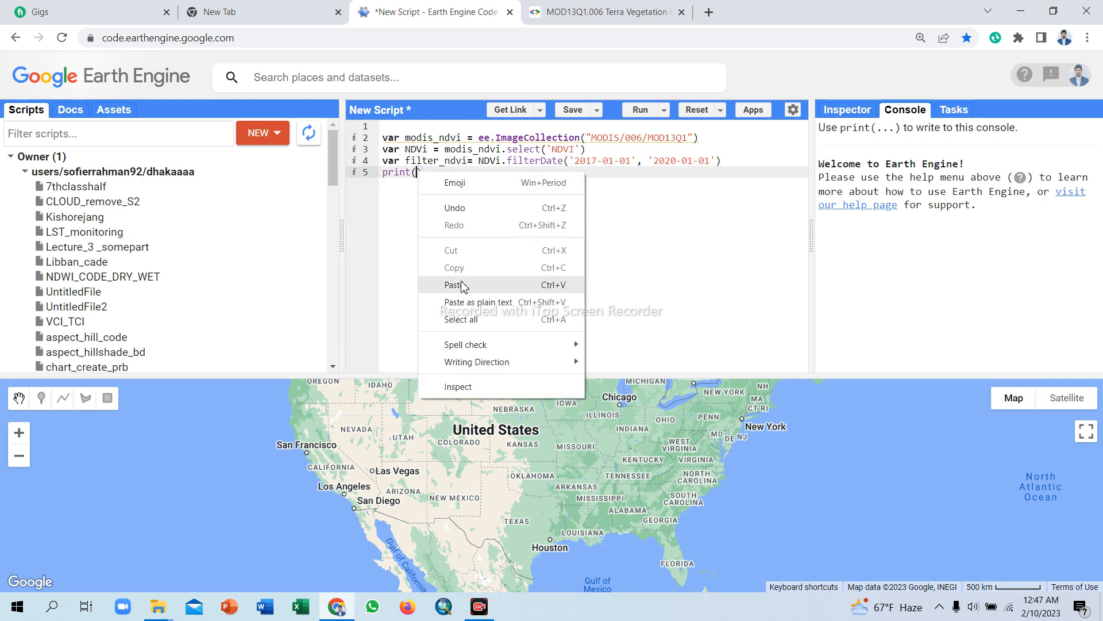
click(454, 285)
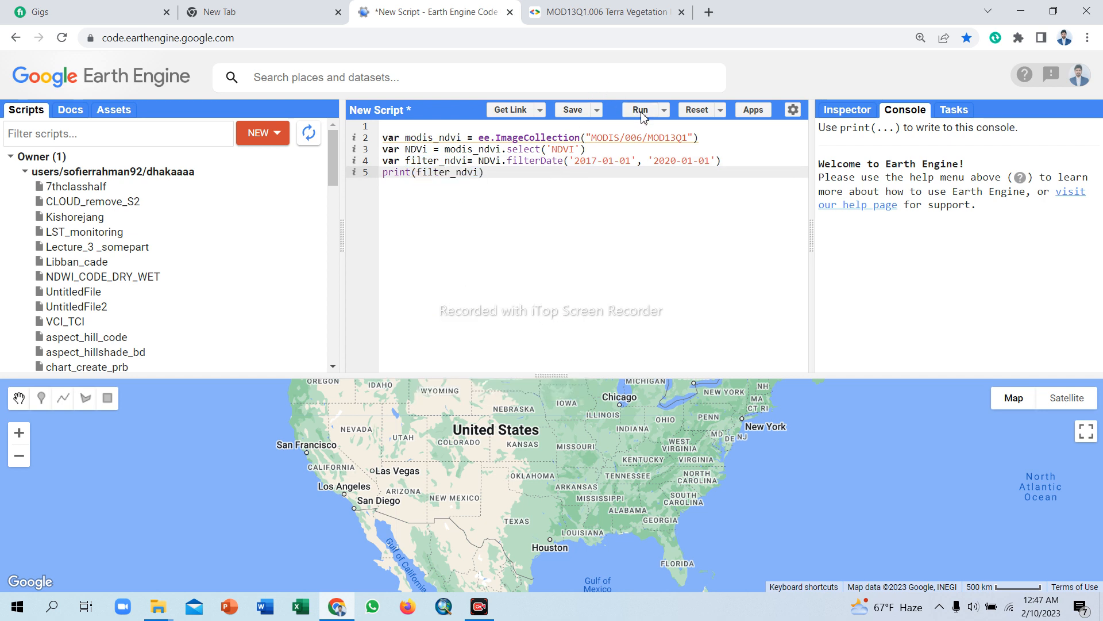
click(639, 110)
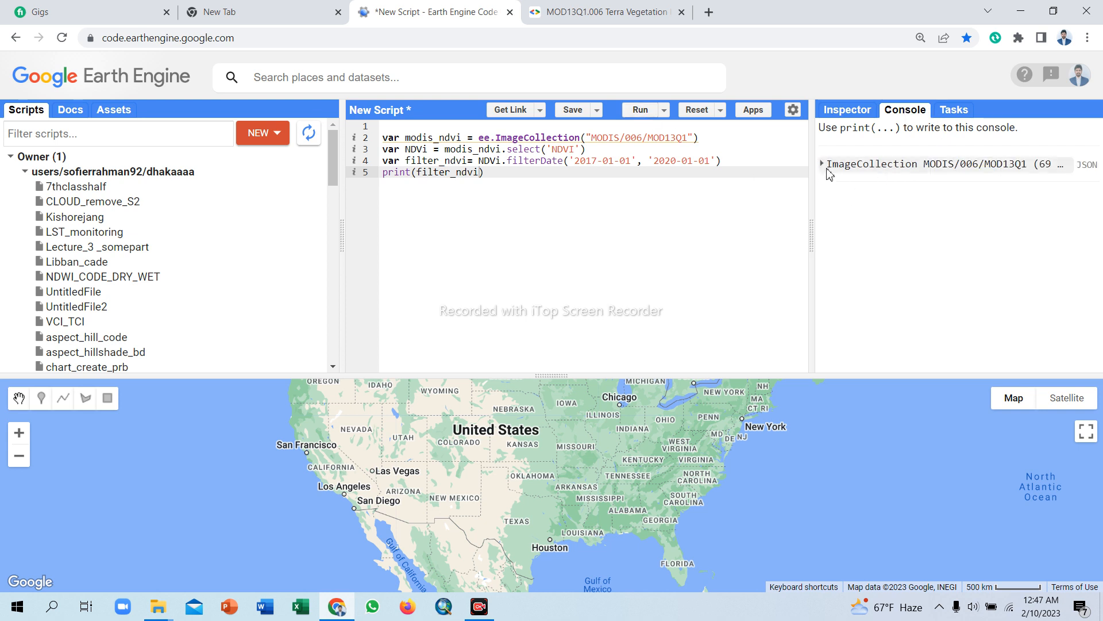
click(821, 163)
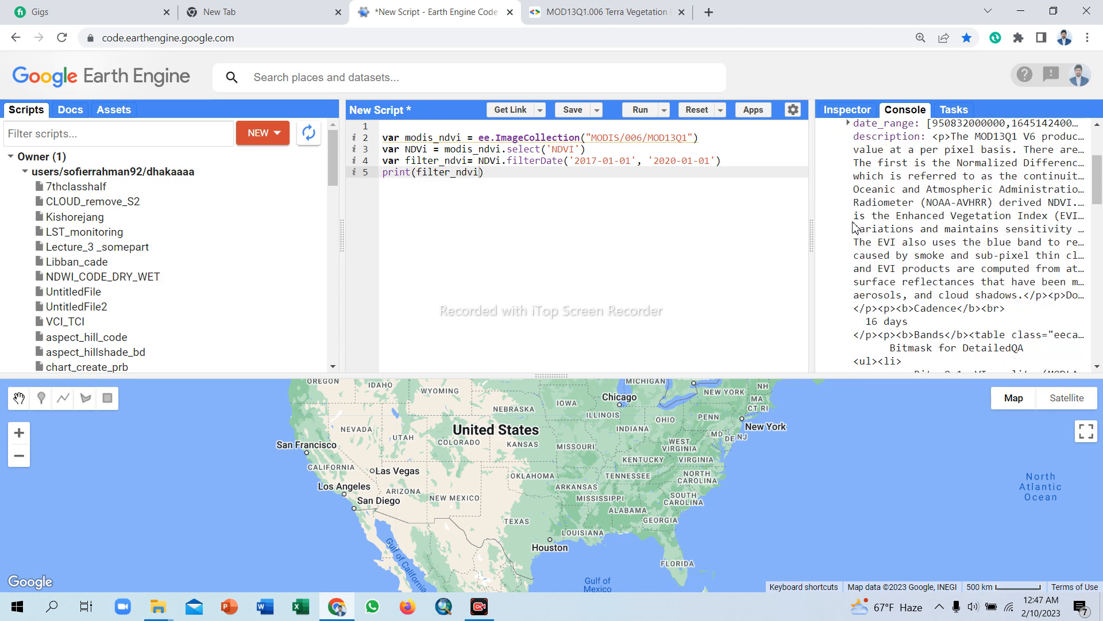
click(639, 109)
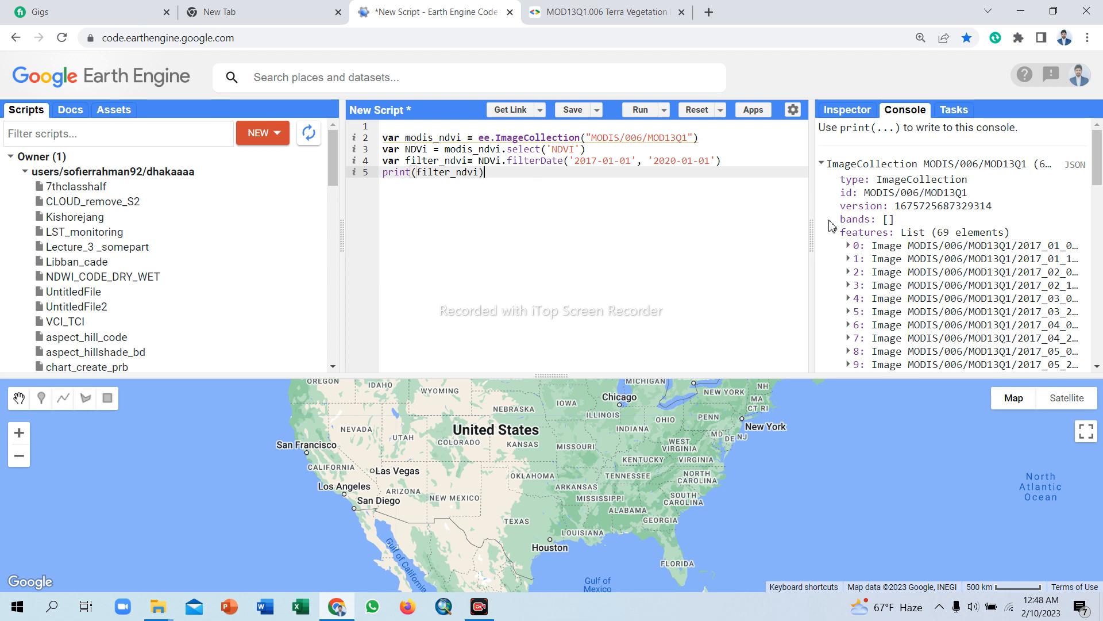
click(849, 232)
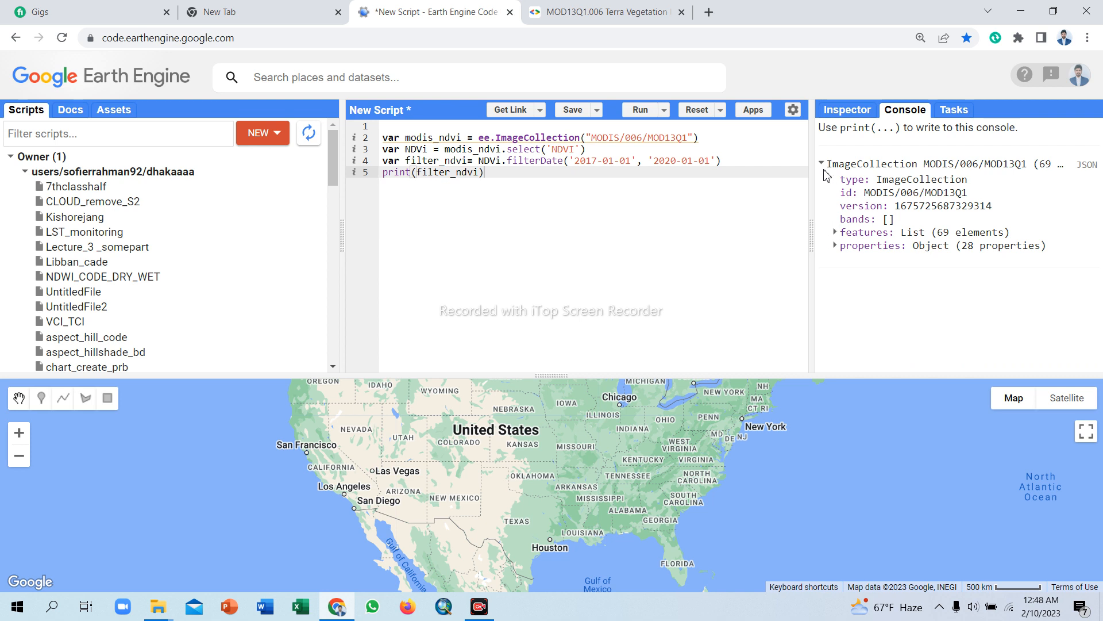
click(821, 163)
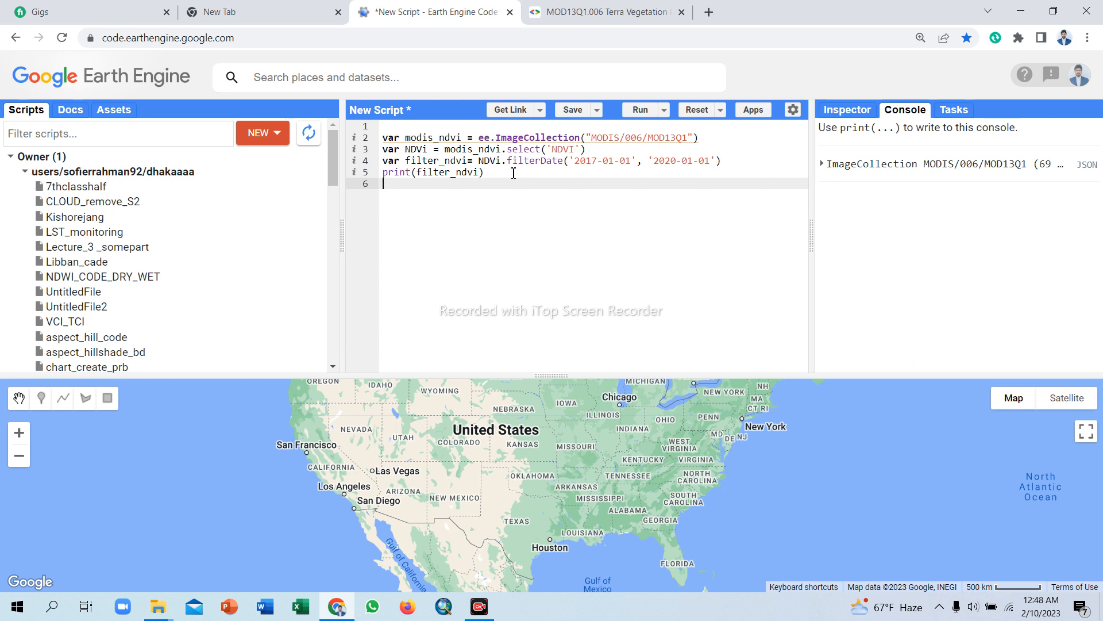
Start line 6 with var ndvi_mean = filter_ndvi.
text(var)
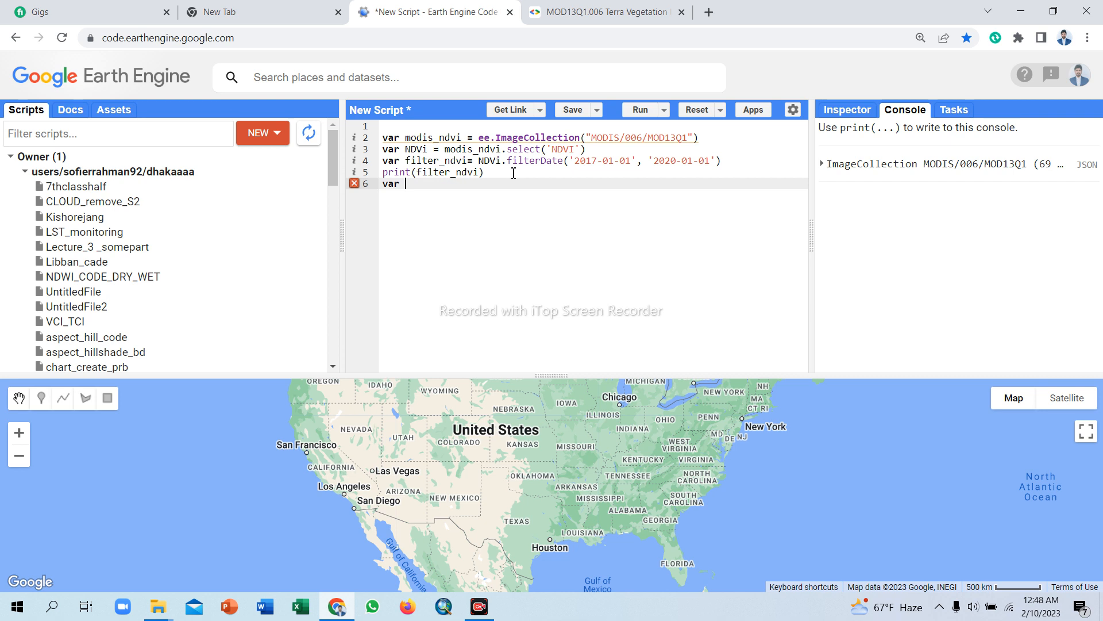
text(ndvi)
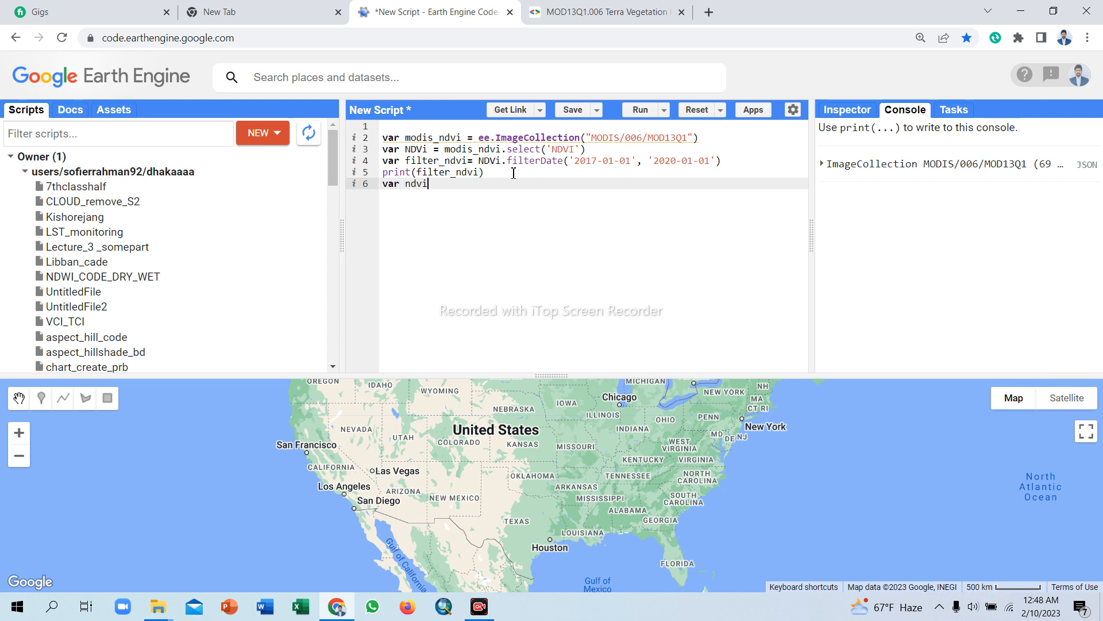
text(_mean)
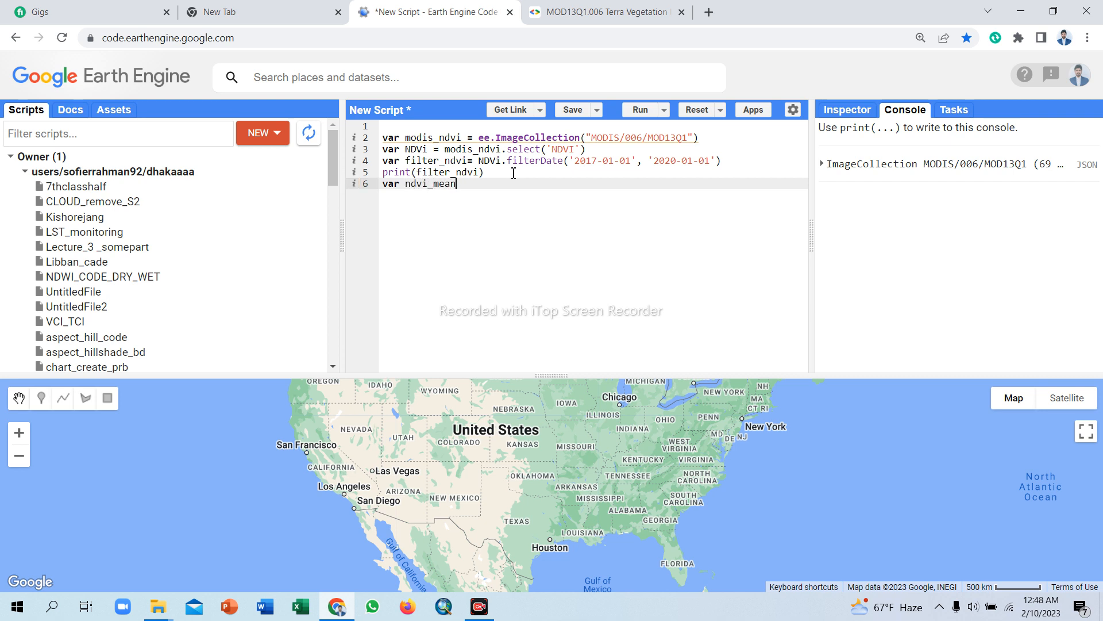
text(=)
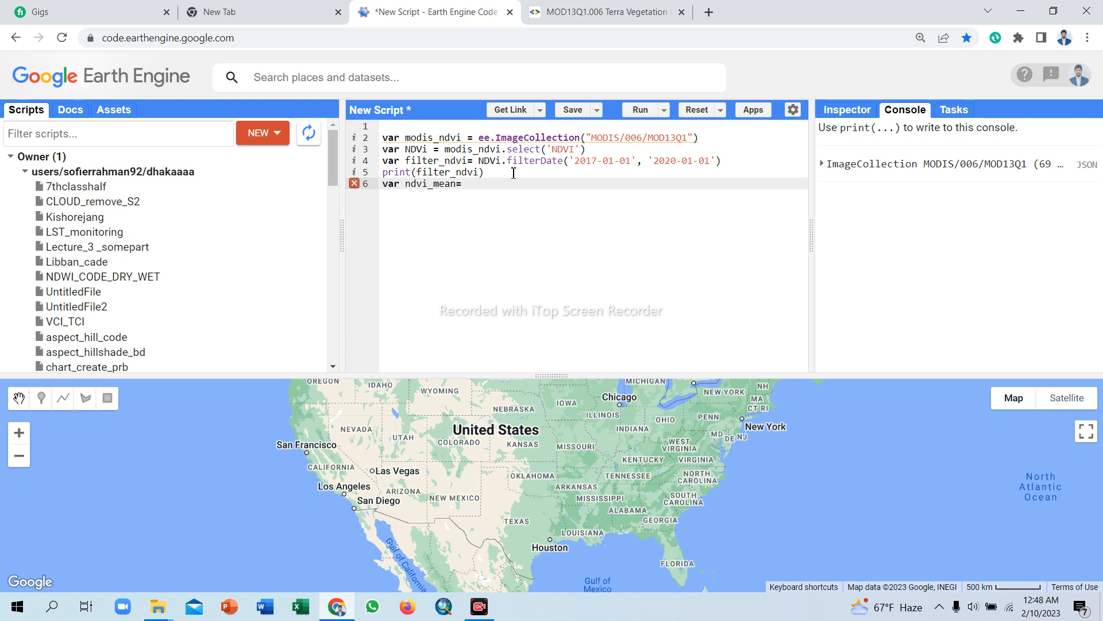
click(467, 183)
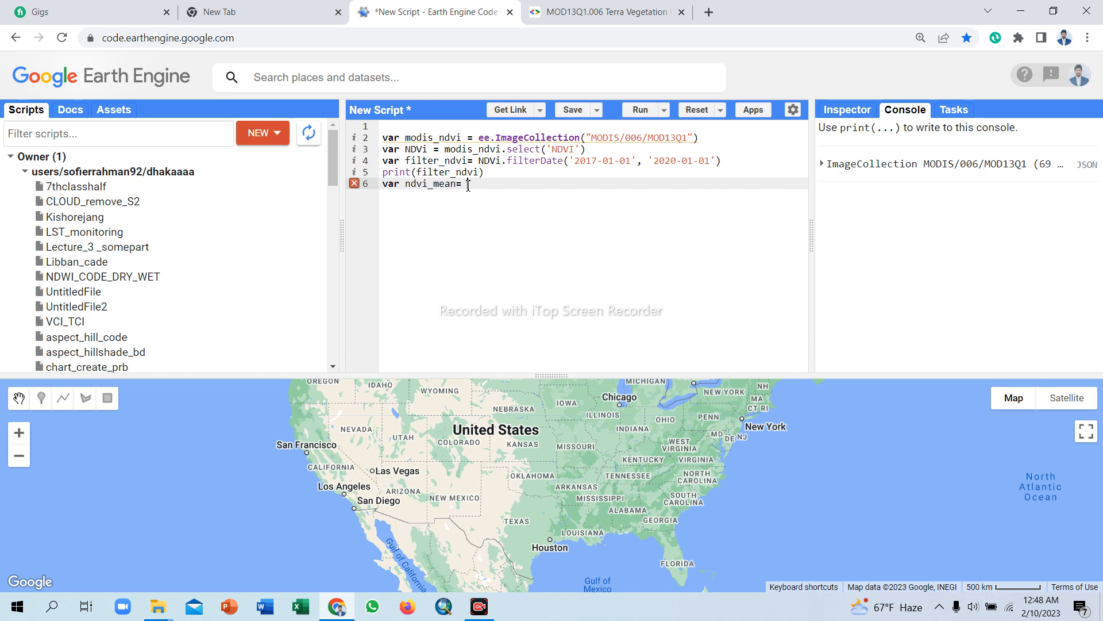
mouse_move(460, 211)
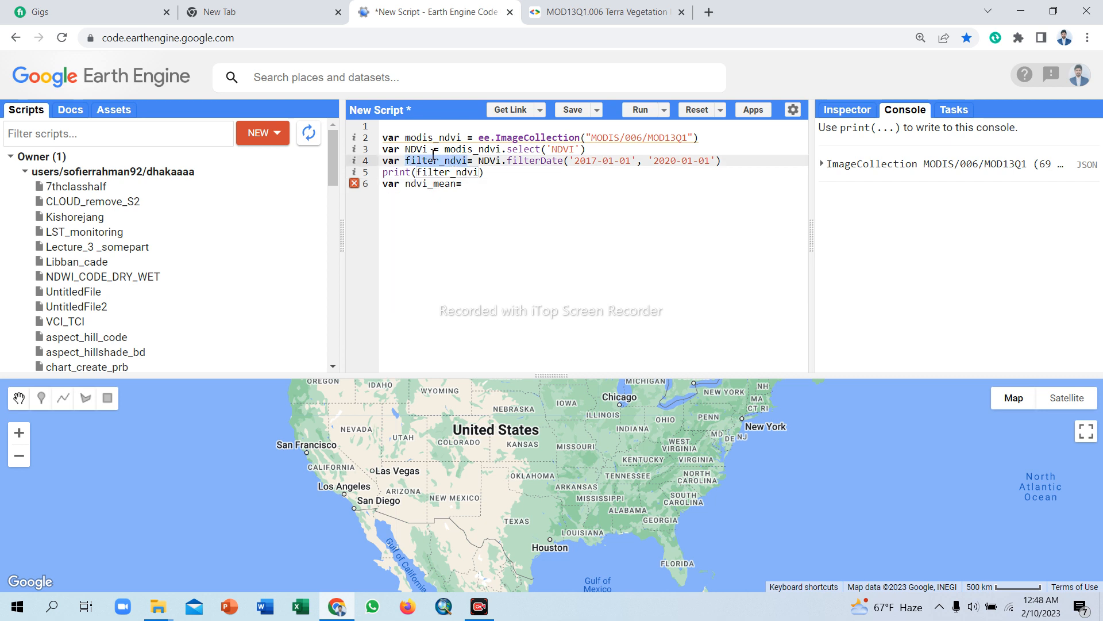
right_click(433, 160)
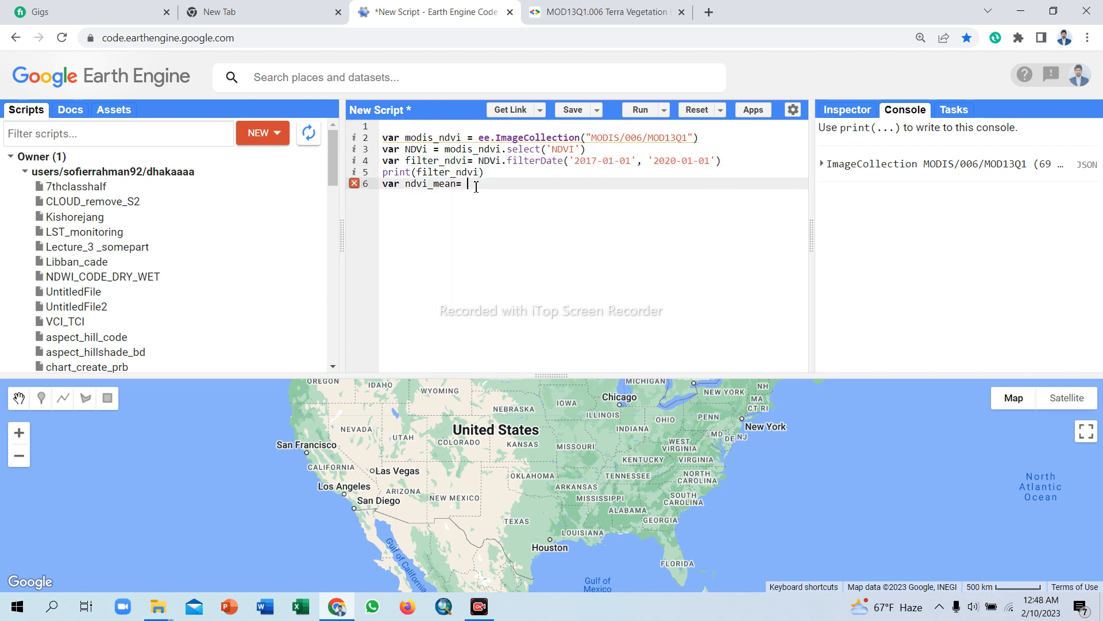
text(filter_ndvi)
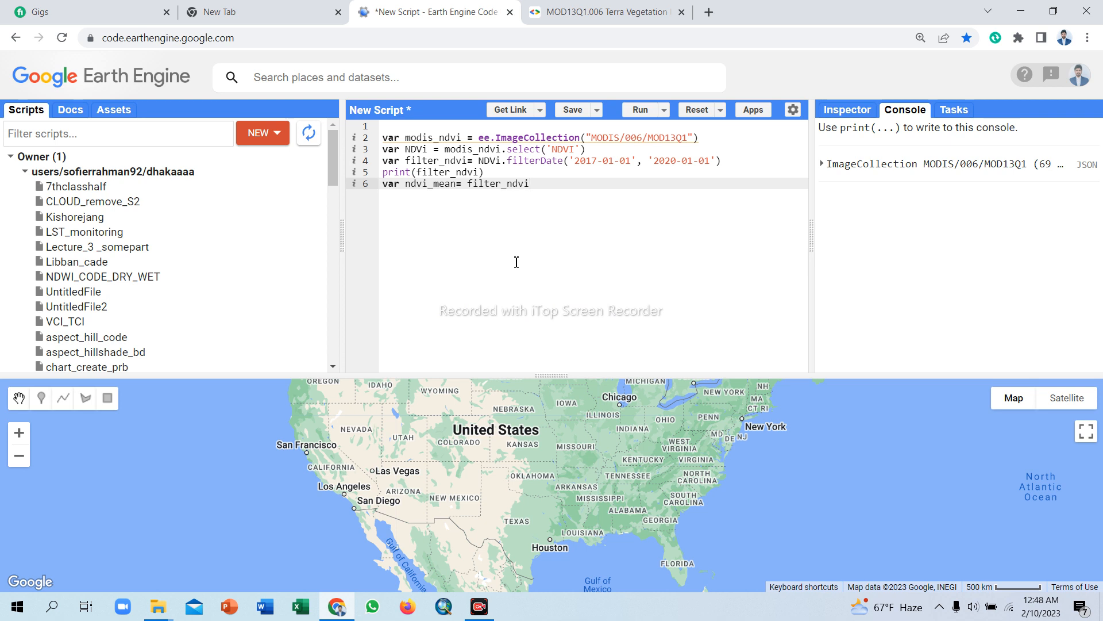
Append .reduce(ee.Reducer.mean()) to line 6, fixing a stray 9 typo.
text(.)
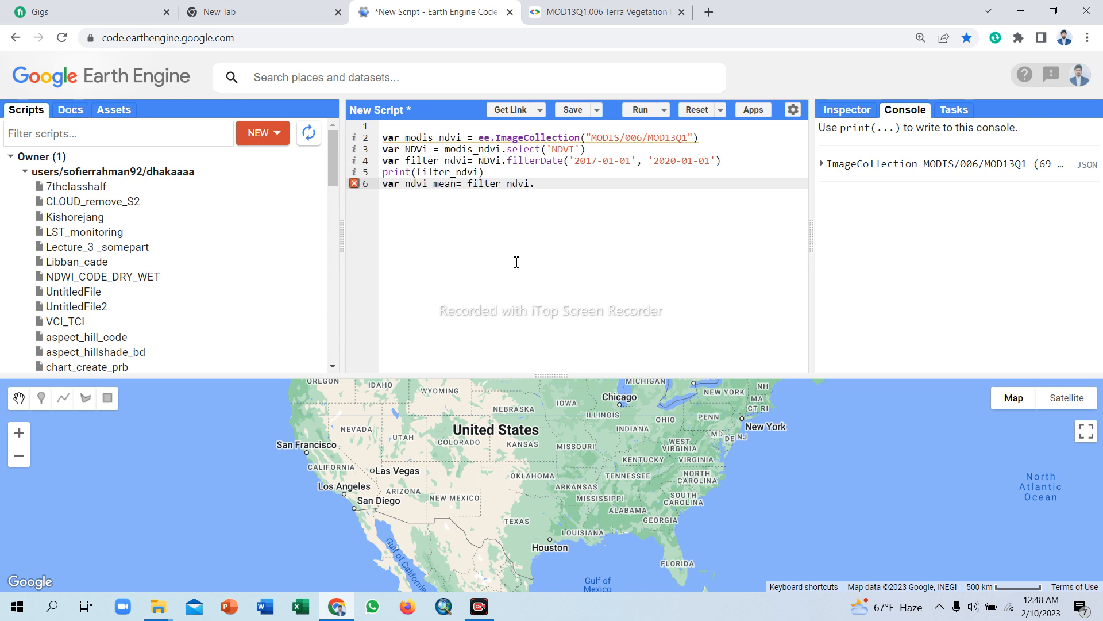
text(reduce)
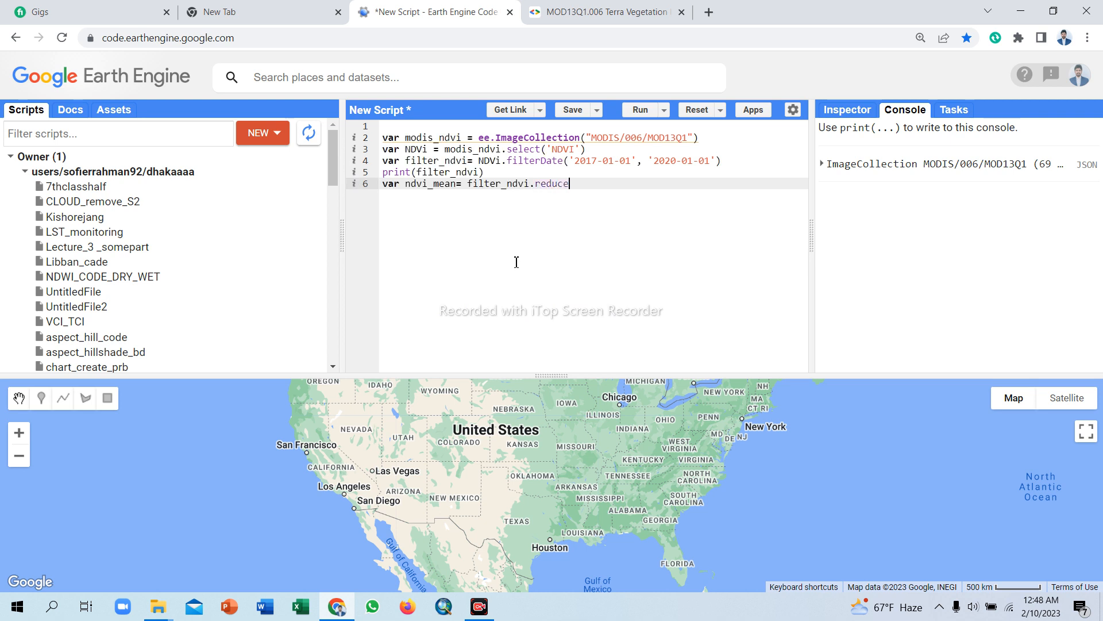
text(9)
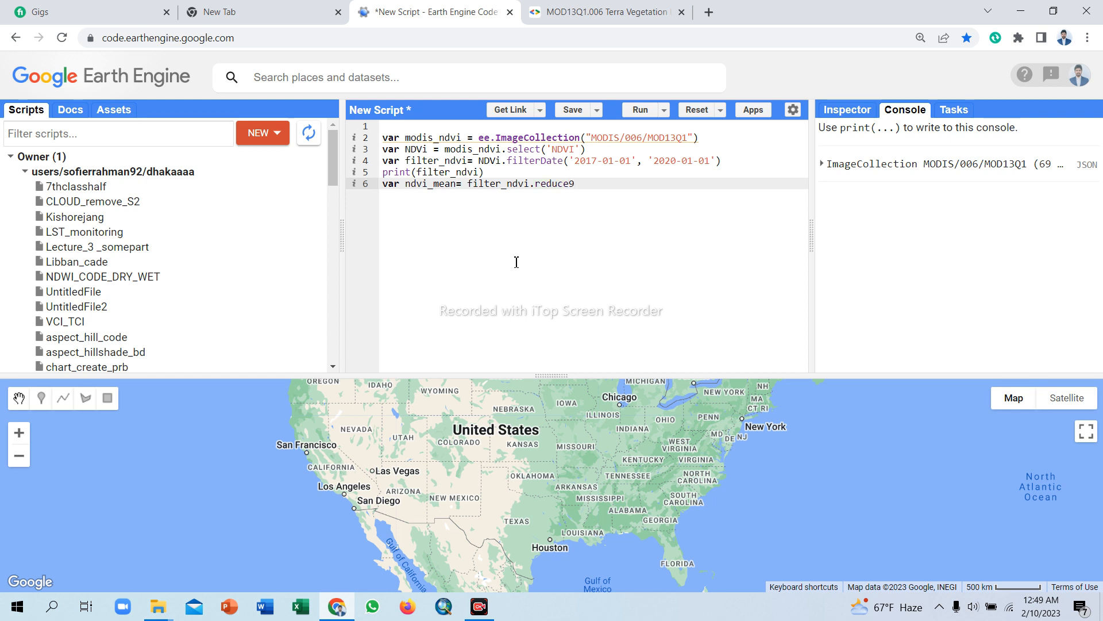
key(Backspace)
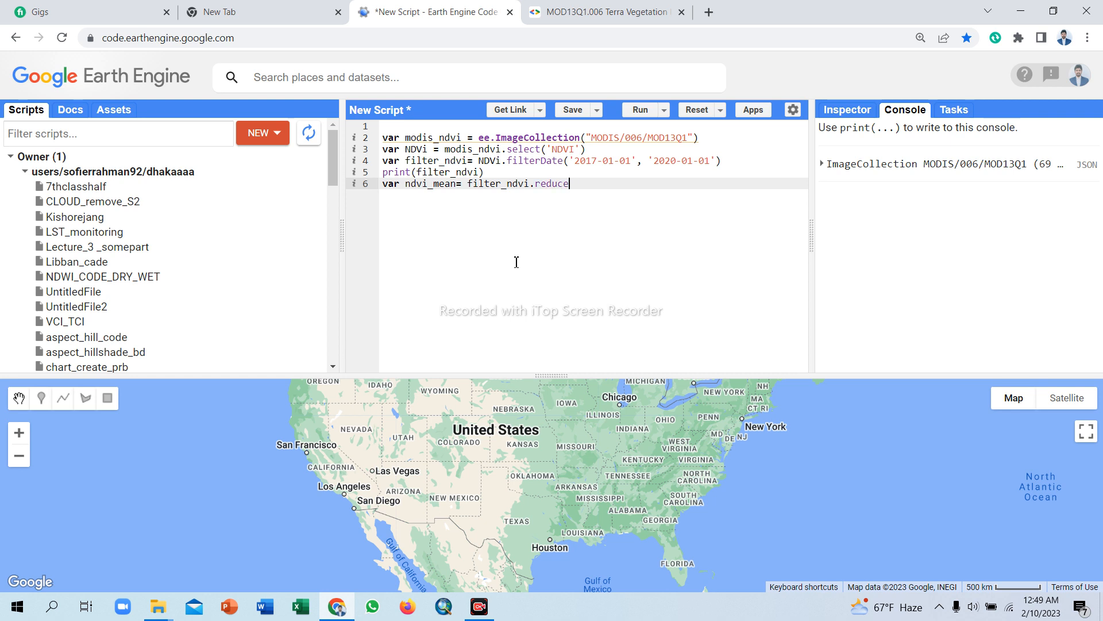
text((ee)
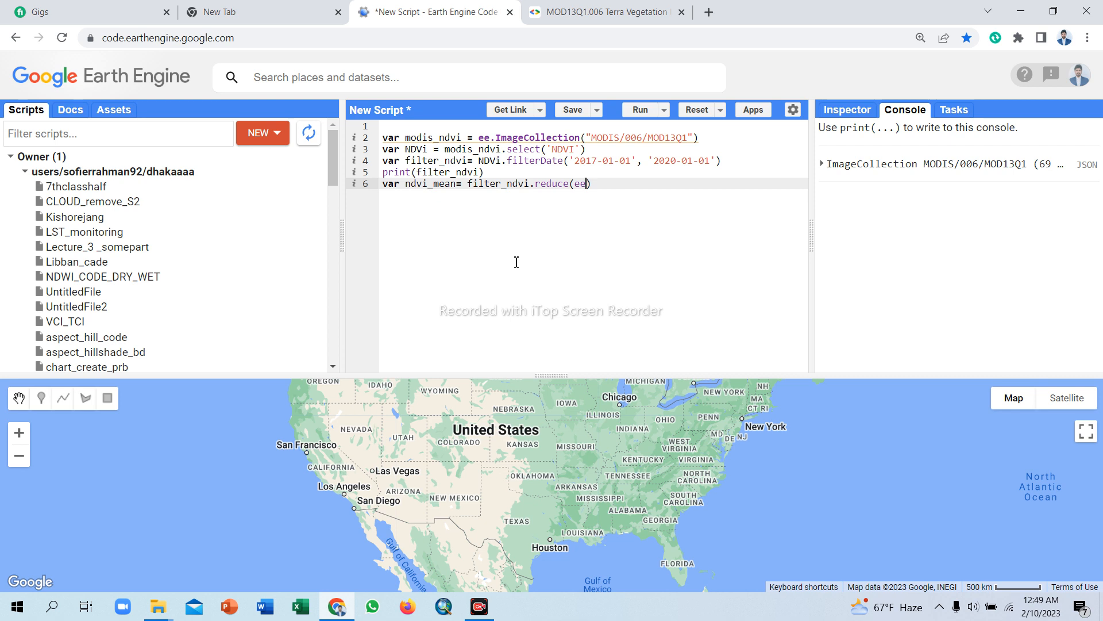
text(.)
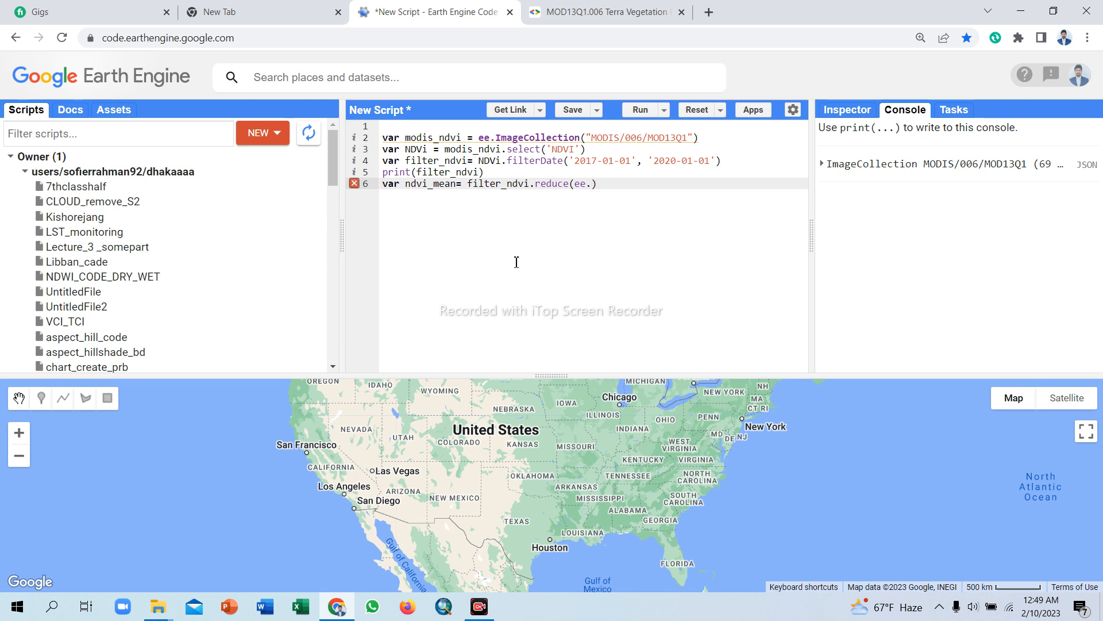
text(R)
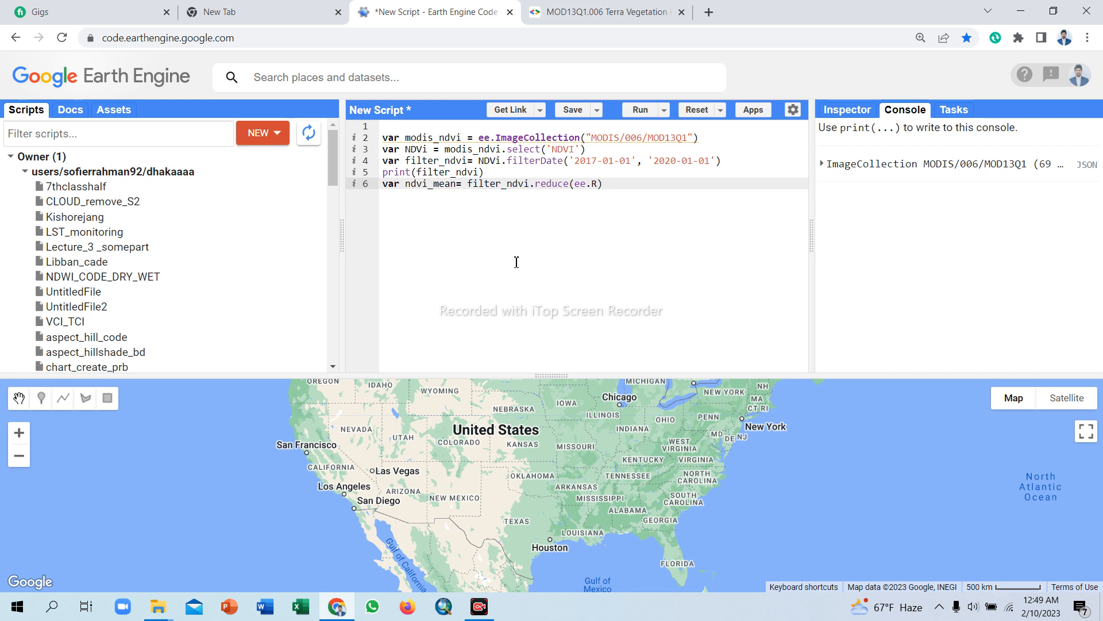
text(e)
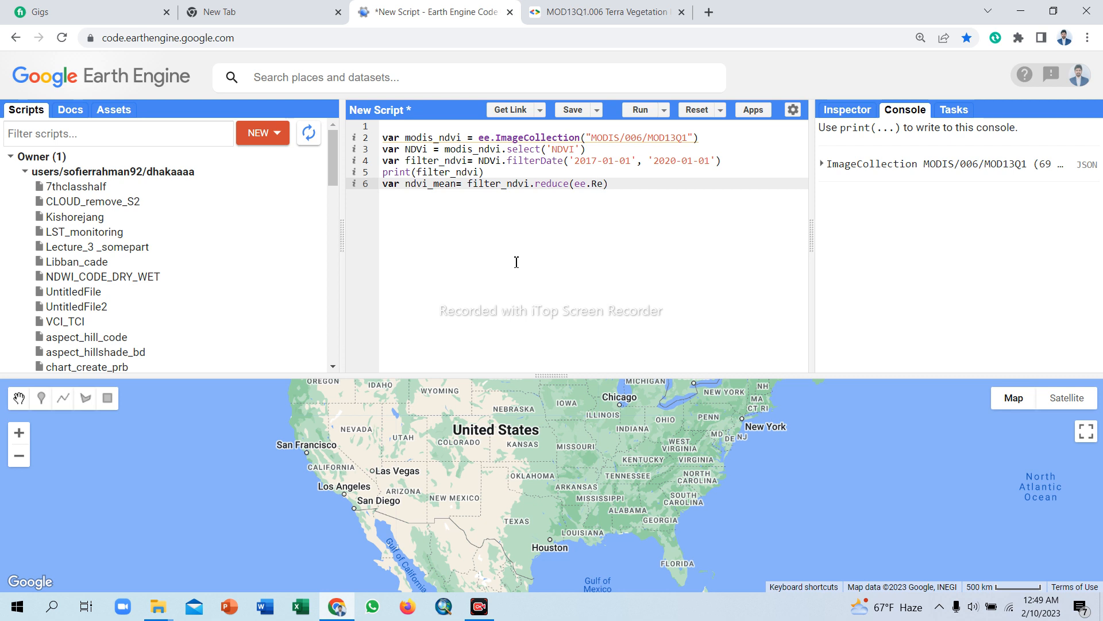
text(ducer)
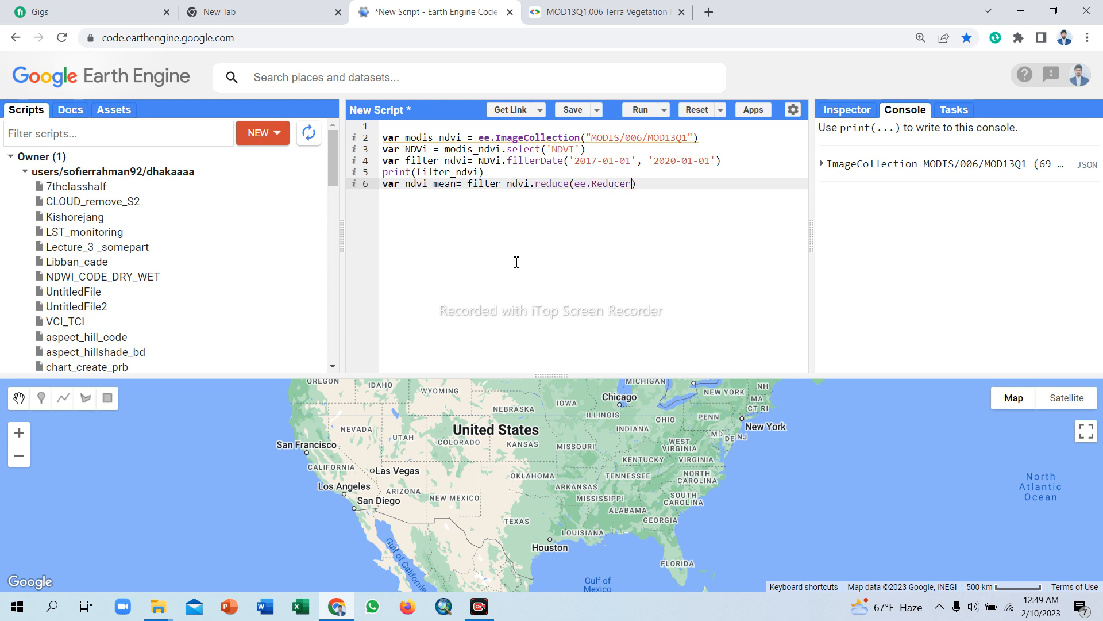
text(.)
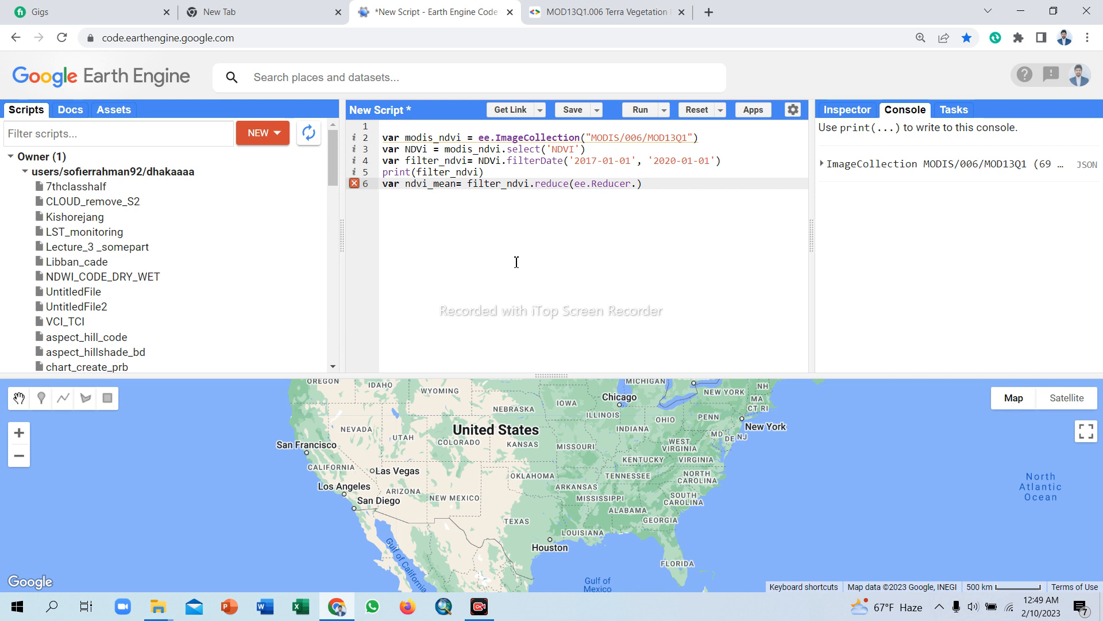
text(.mean)
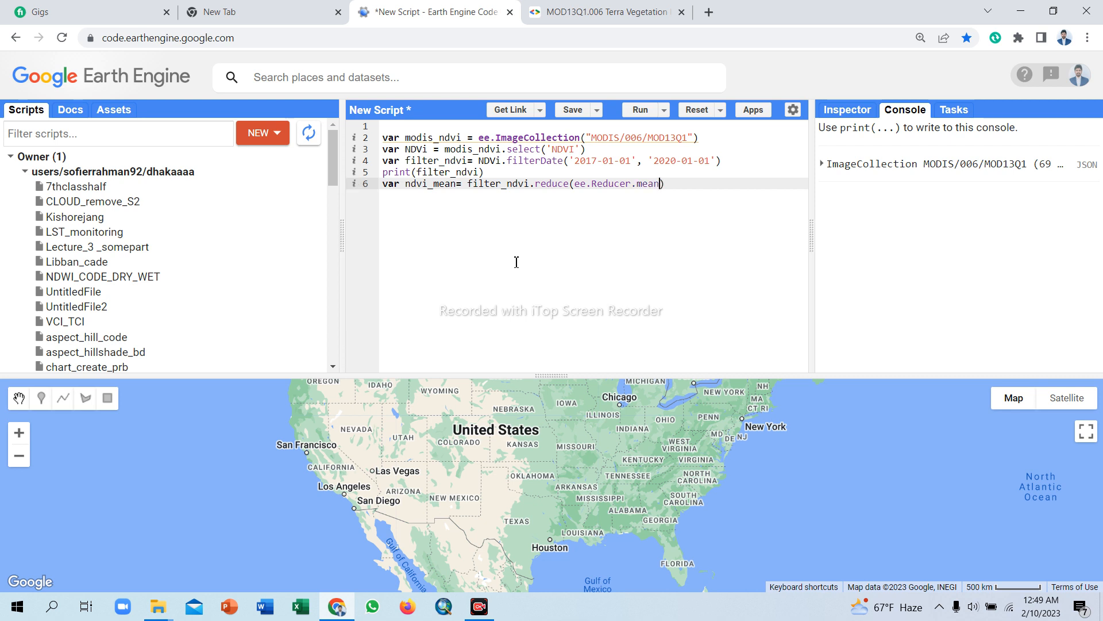
text(())
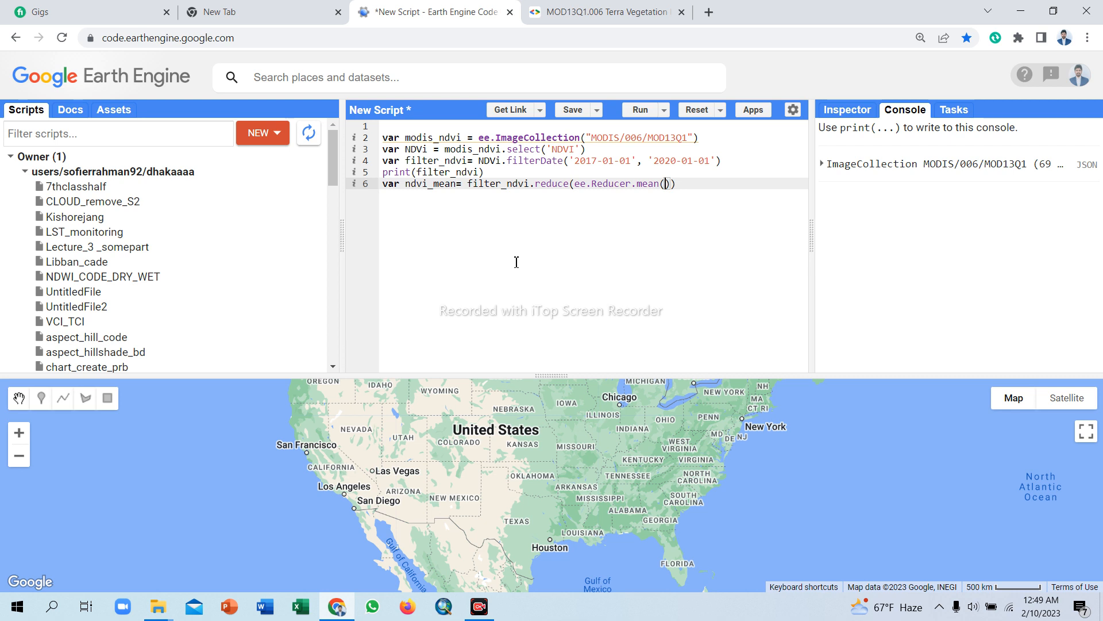
mouse_move(684, 193)
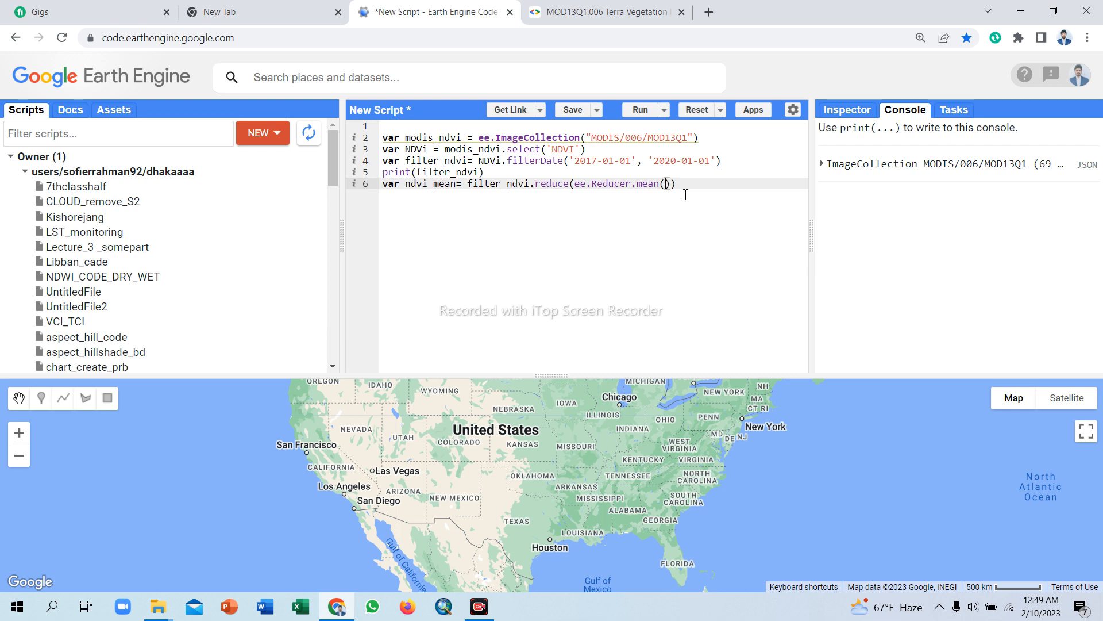
text())
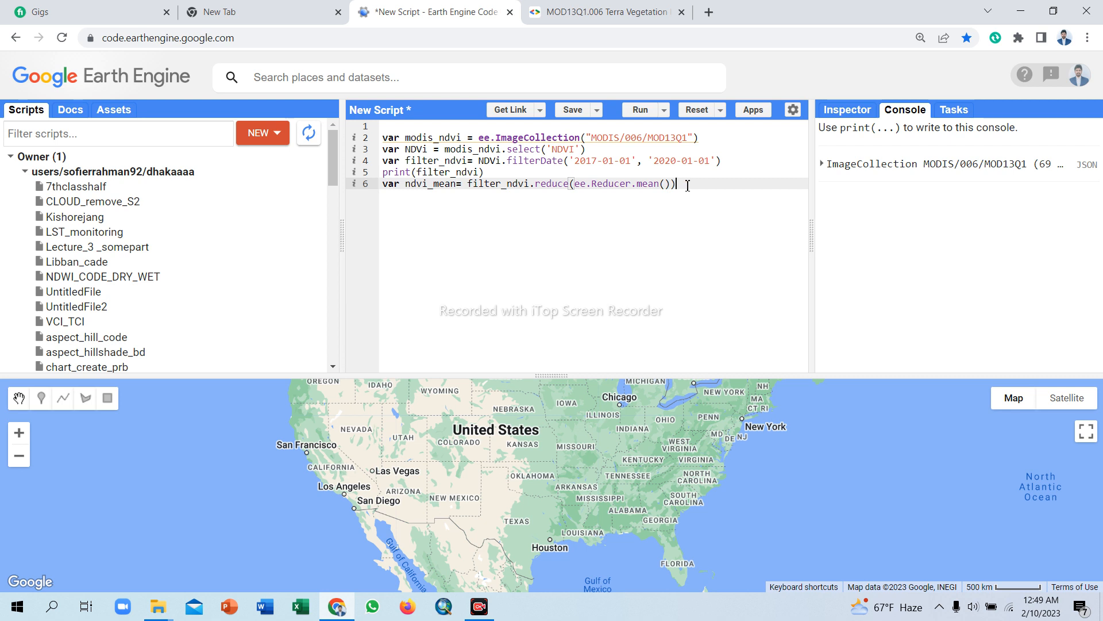
mouse_move(697, 185)
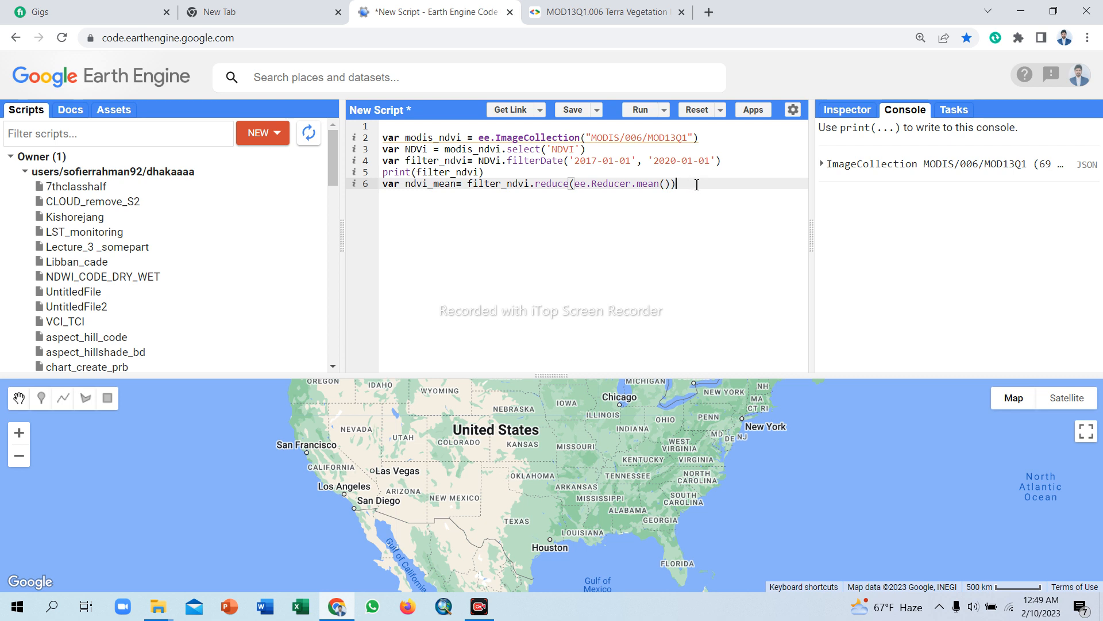
Rerun the script so the Console shows the 69-image MOD13Q1 collection.
click(640, 110)
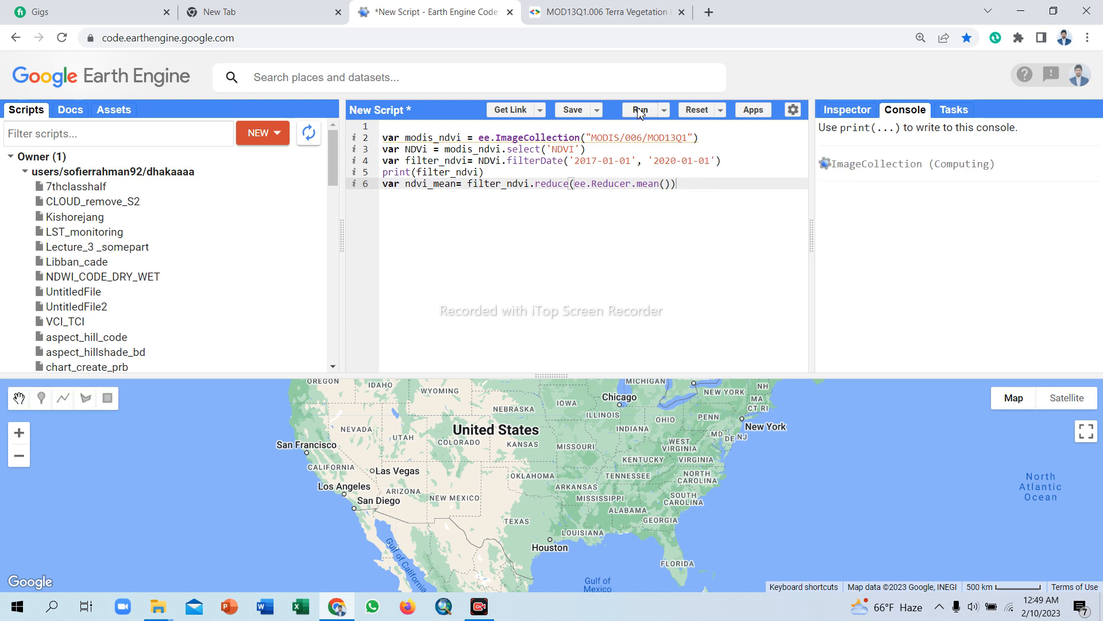
click(639, 110)
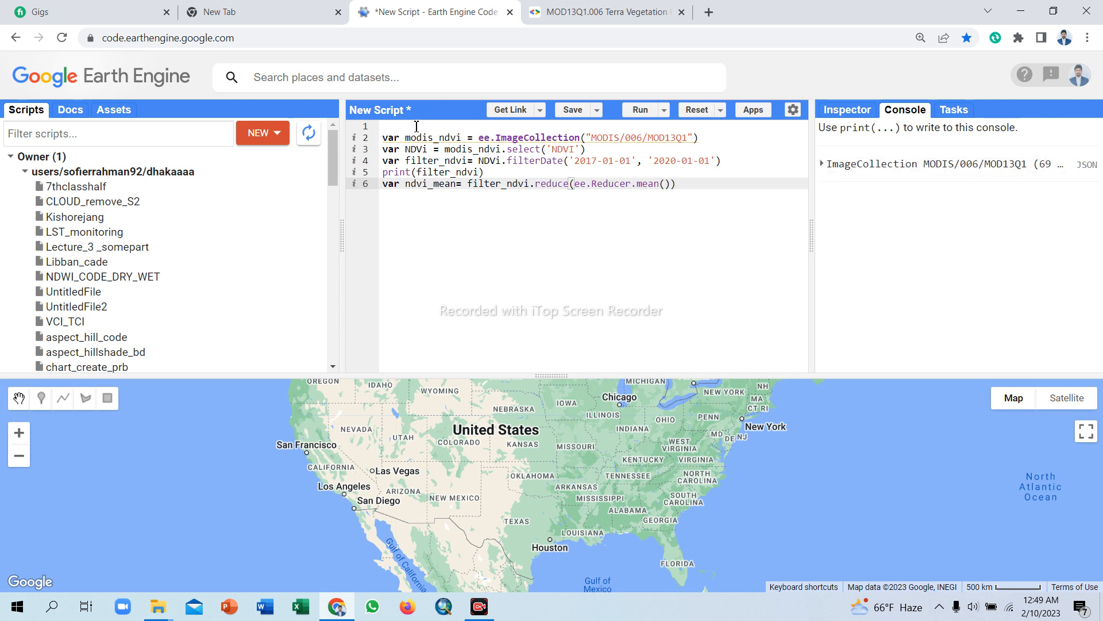
mouse_move(123, 126)
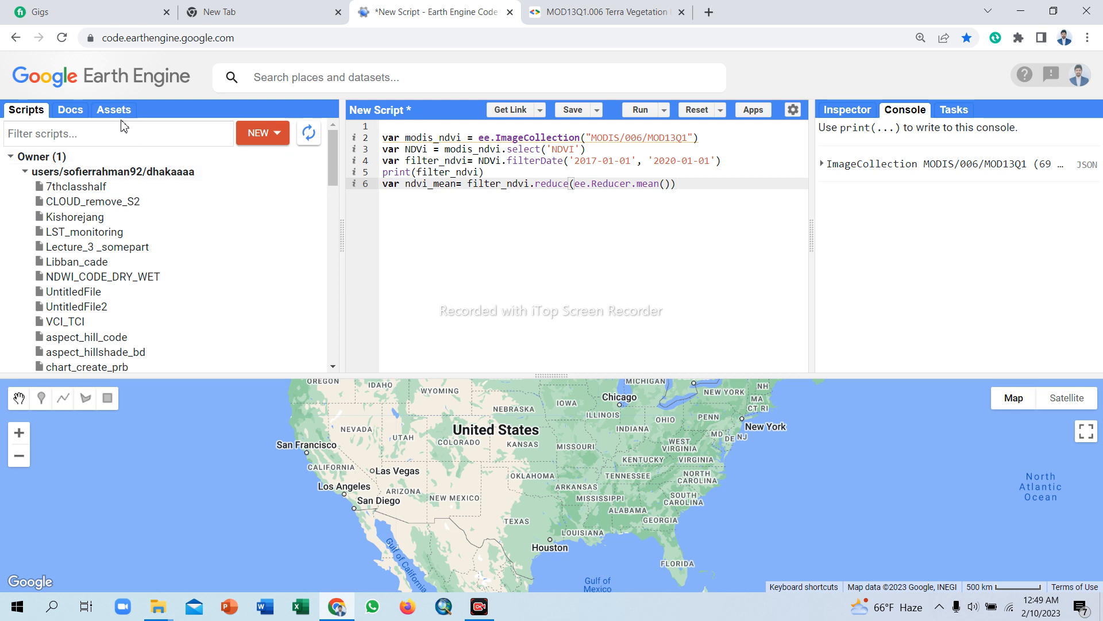
List the saved assets and open the BGD_adm1 table's details showing 7 features.
click(113, 109)
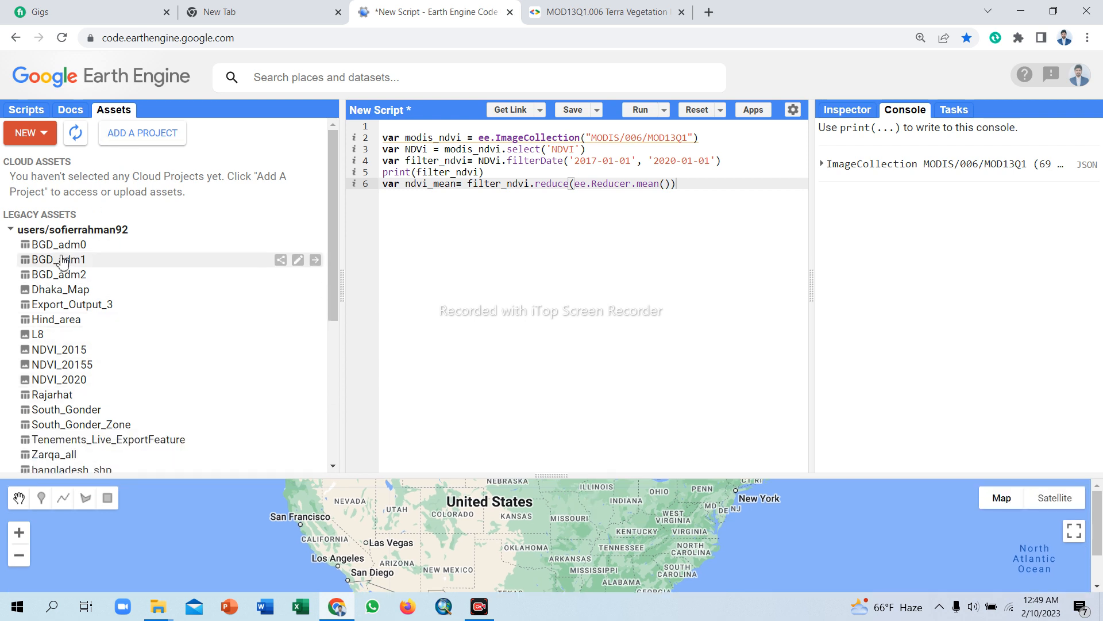
mouse_move(121, 265)
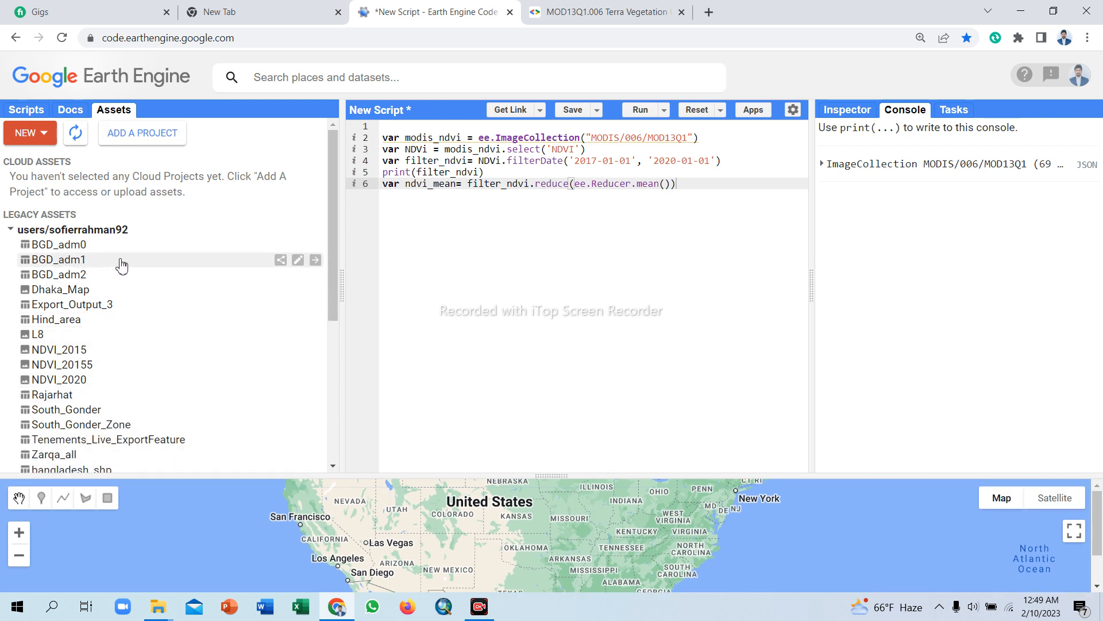
mouse_move(101, 264)
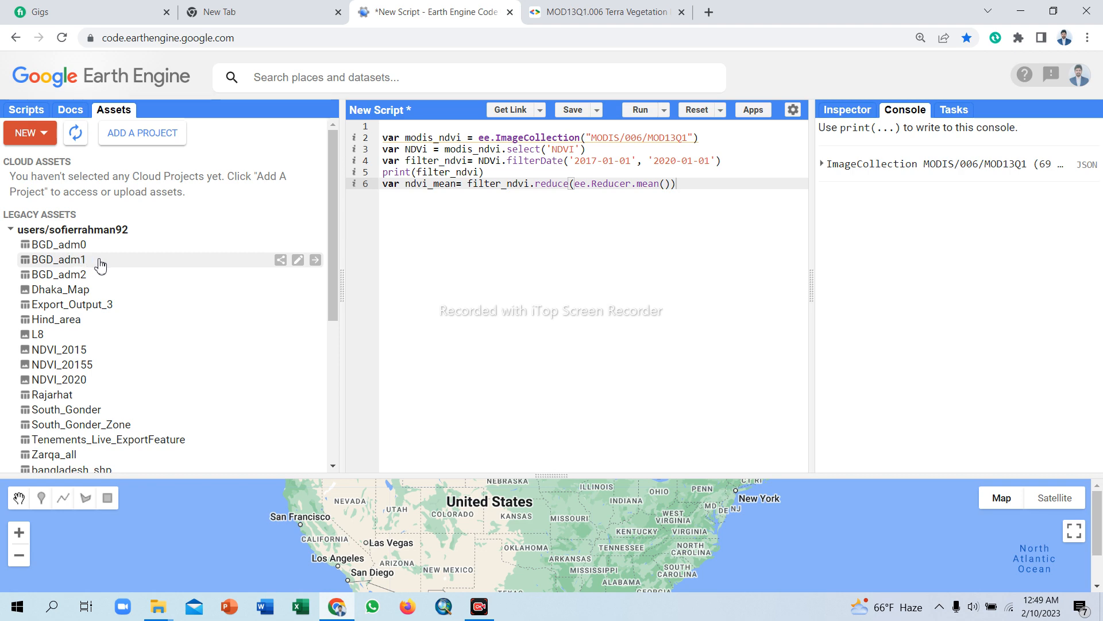
click(314, 260)
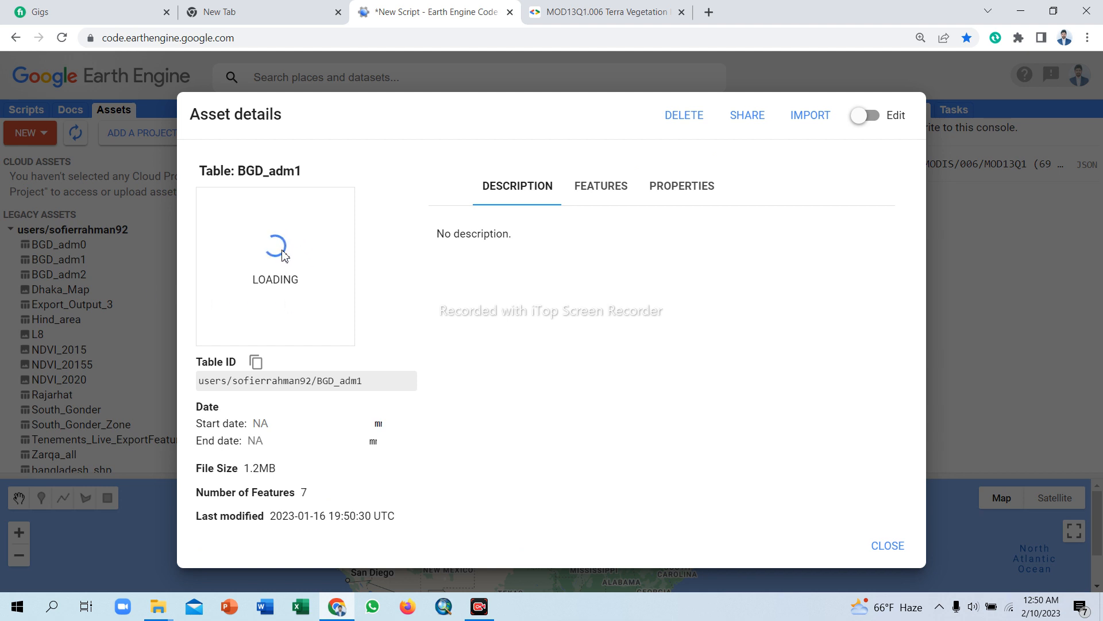
mouse_move(454, 294)
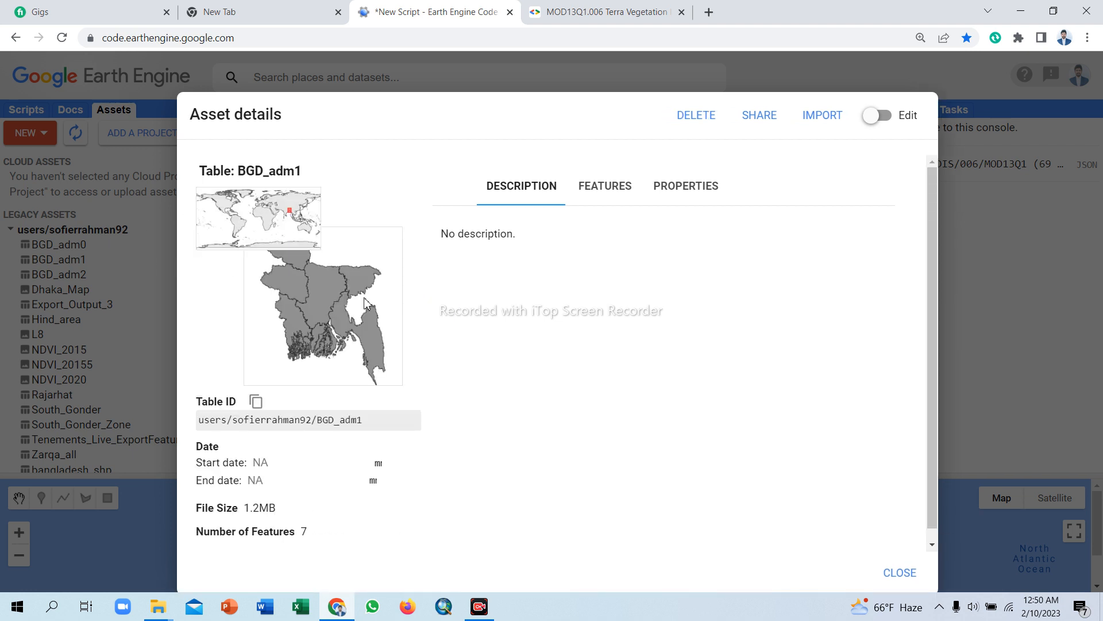
mouse_move(300, 298)
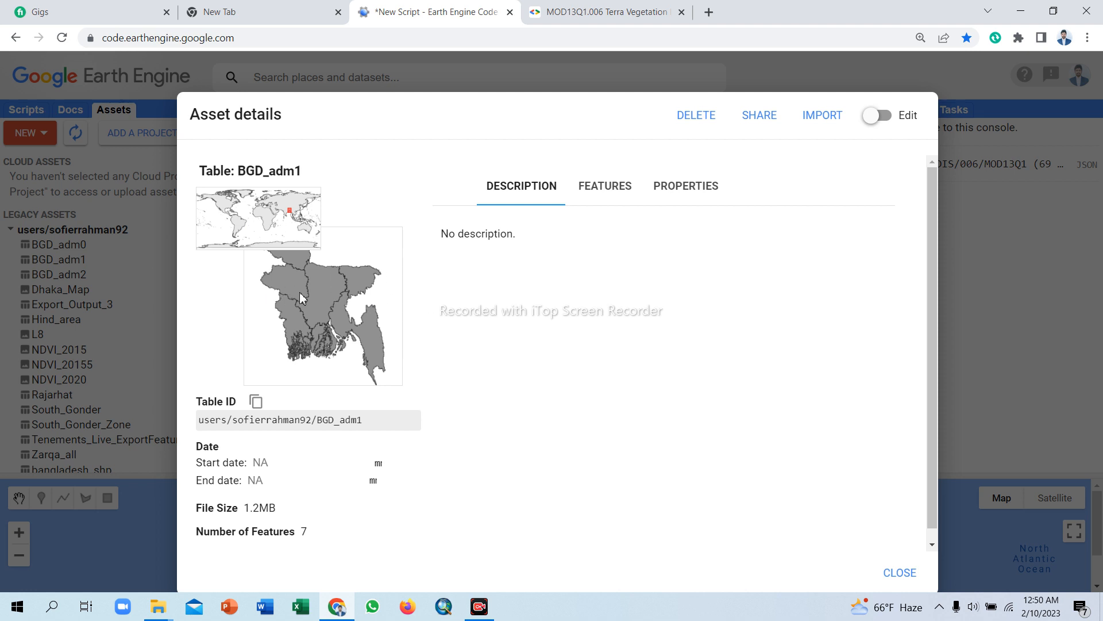
mouse_move(773, 165)
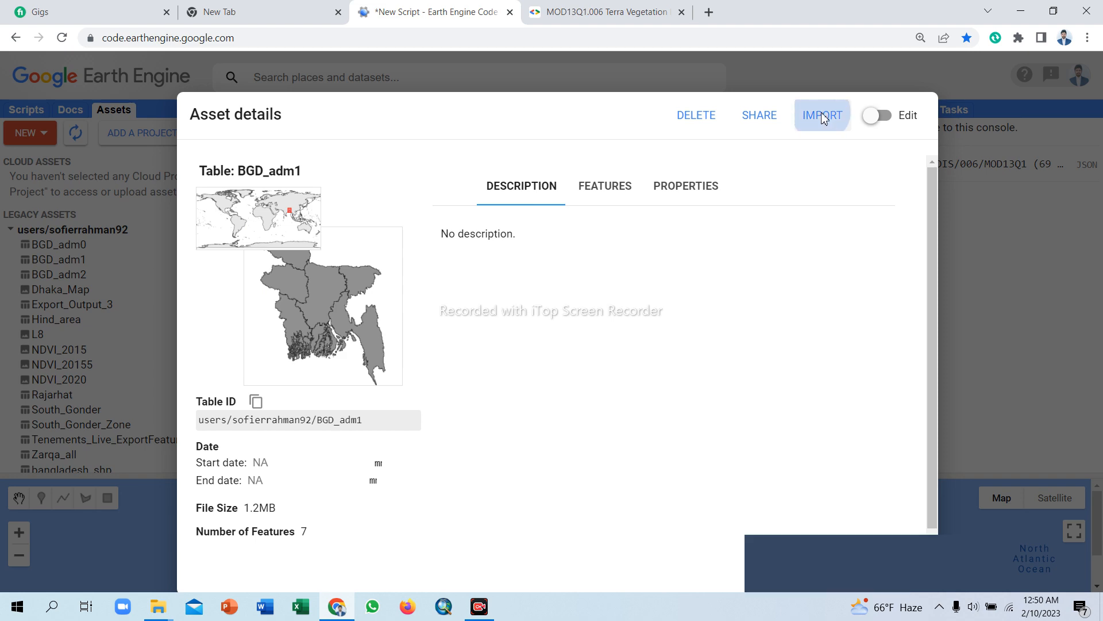
Import the BGD_adm1 table, renaming its variable from table to roi.
click(821, 115)
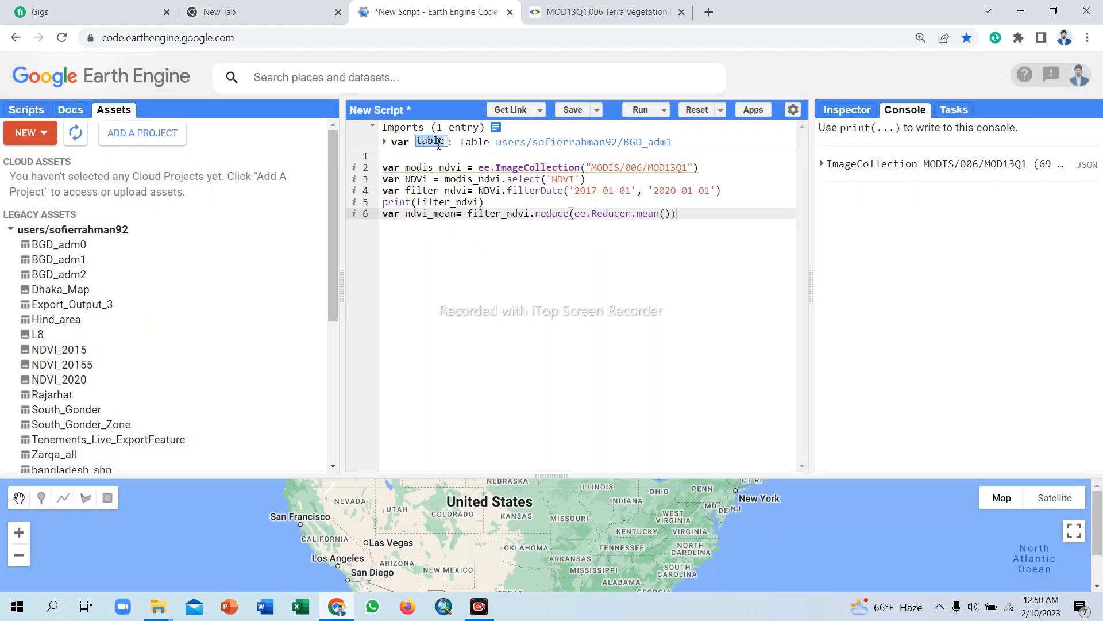
text(roi)
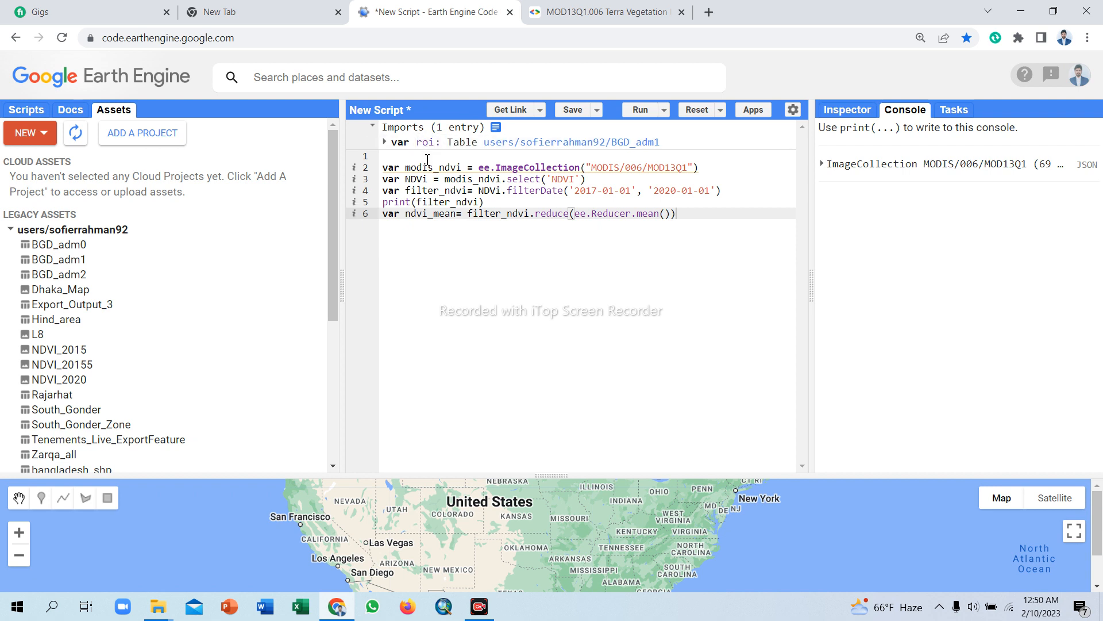
click(725, 214)
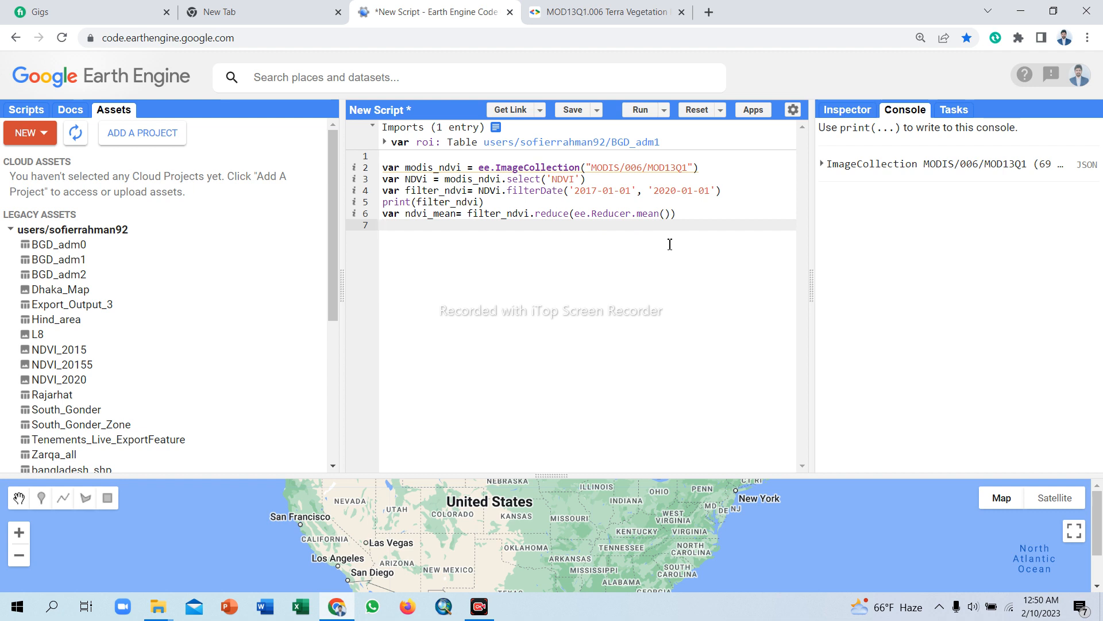
Start line 7 with the declaration var clipregion =.
text(var)
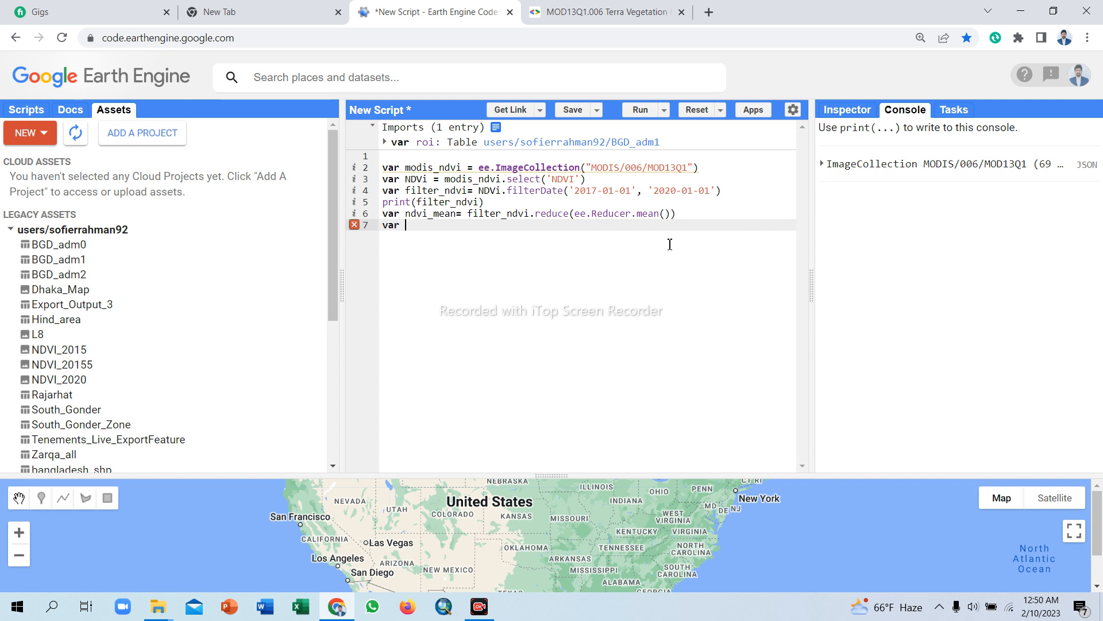
text(cl)
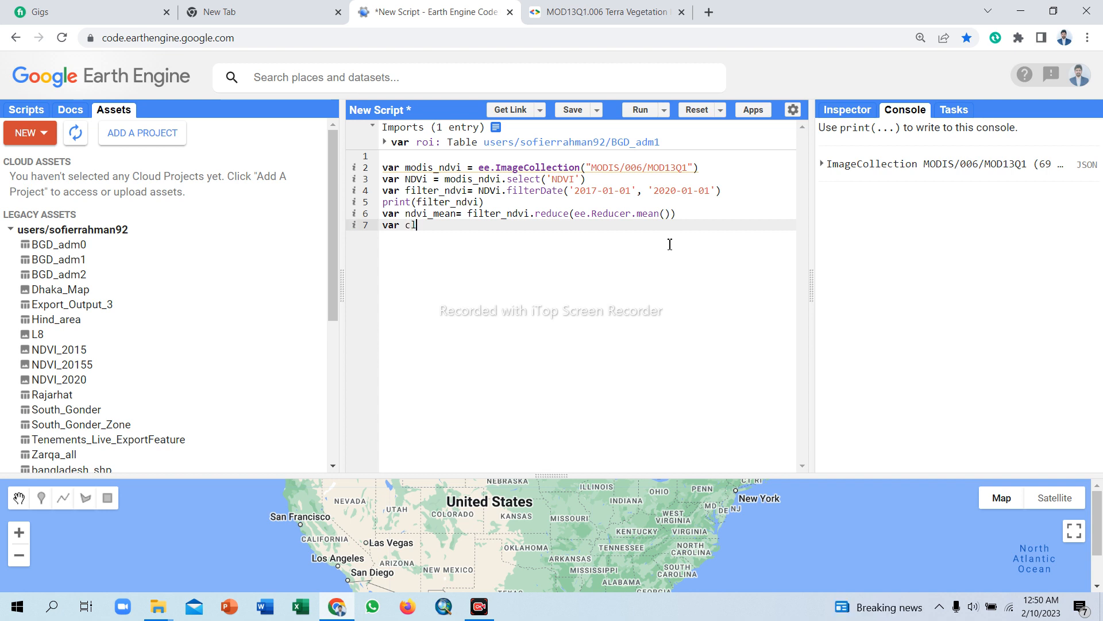
text(ipre)
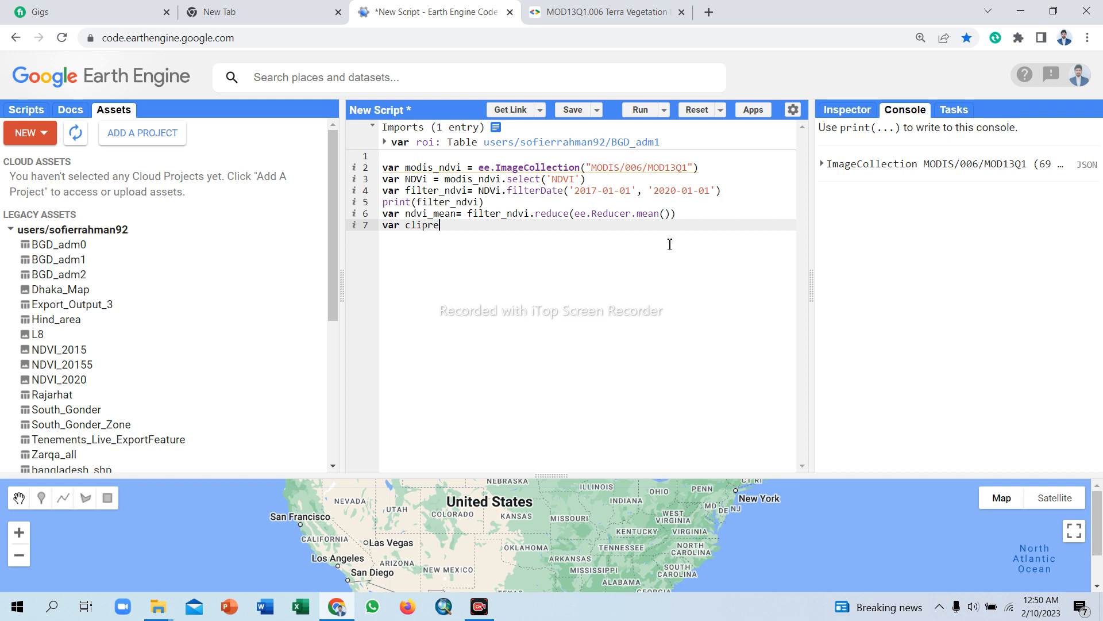
text(gion)
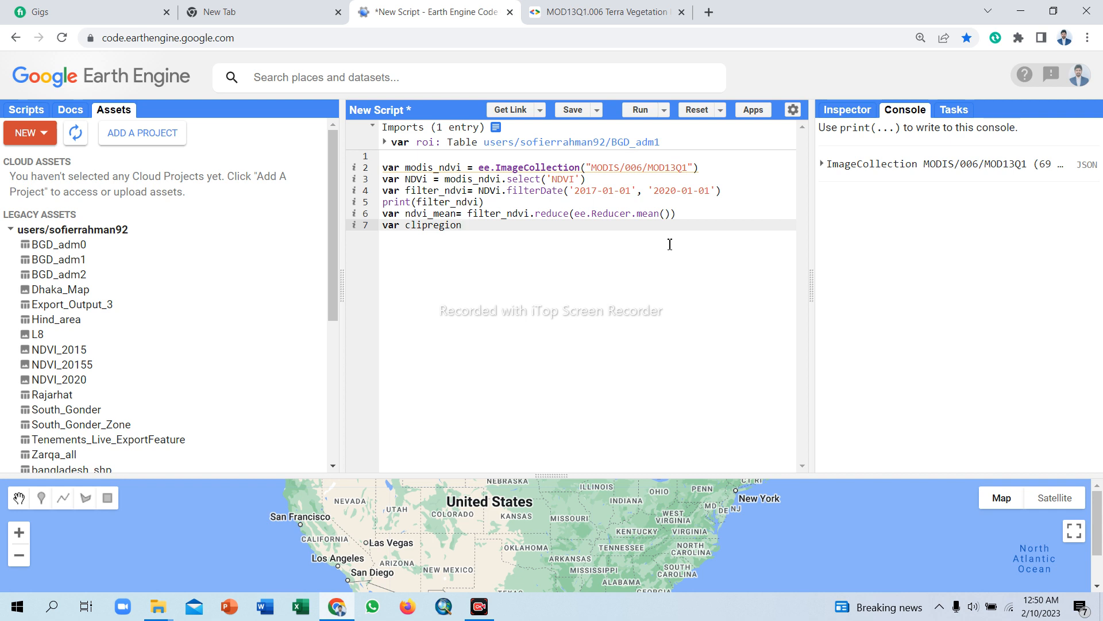
text(=)
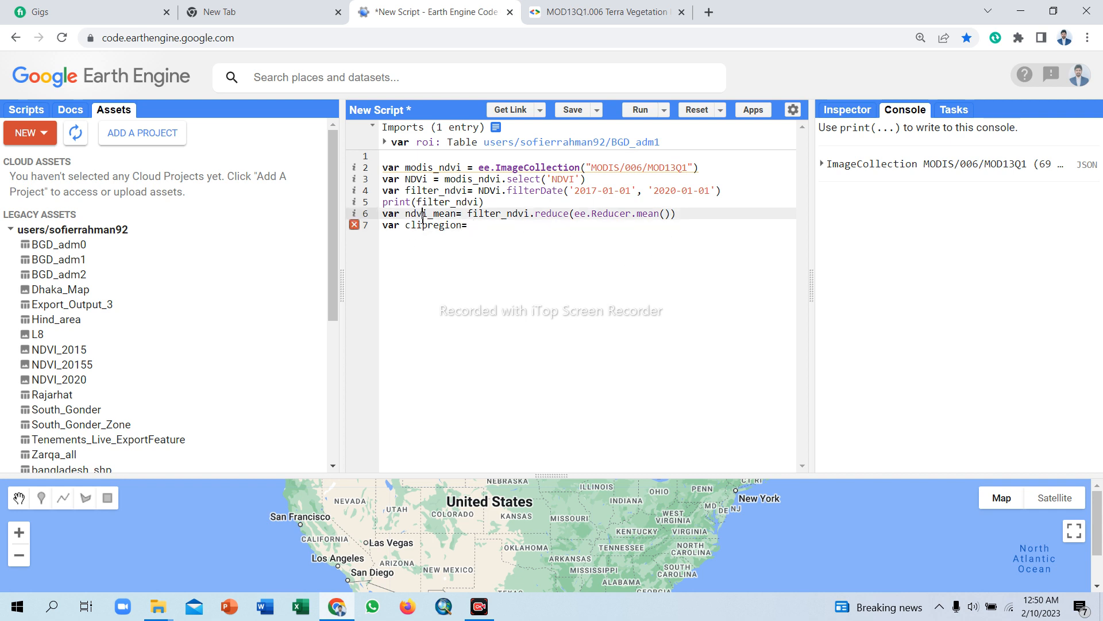
Complete the right-hand side as ndvi_mean.clip(roi) using pasted variable names.
double_click(429, 214)
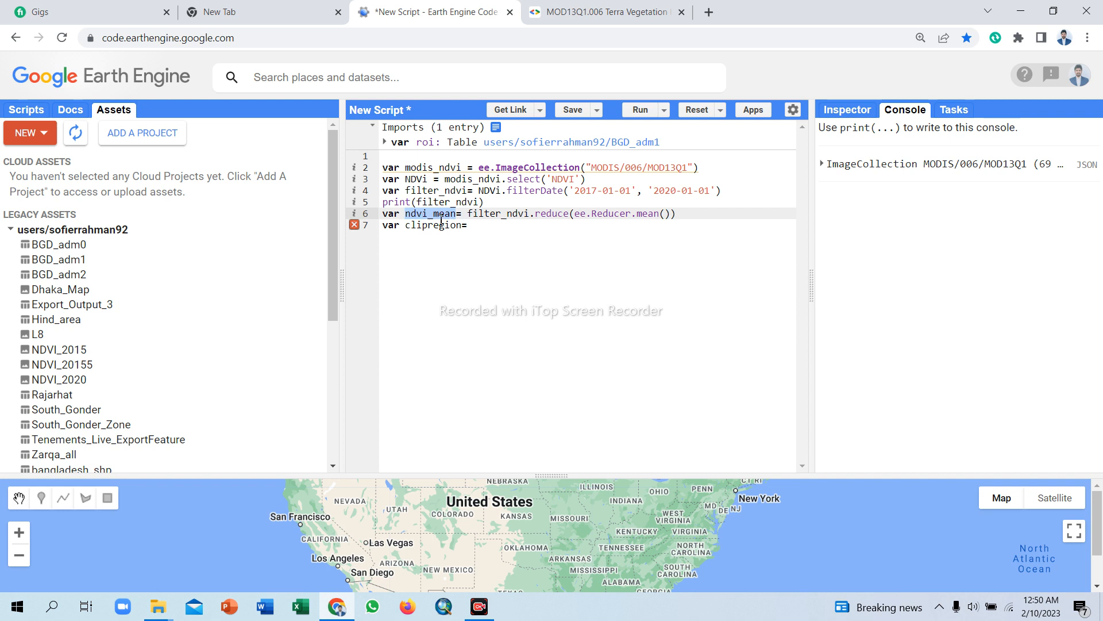
mouse_move(480, 248)
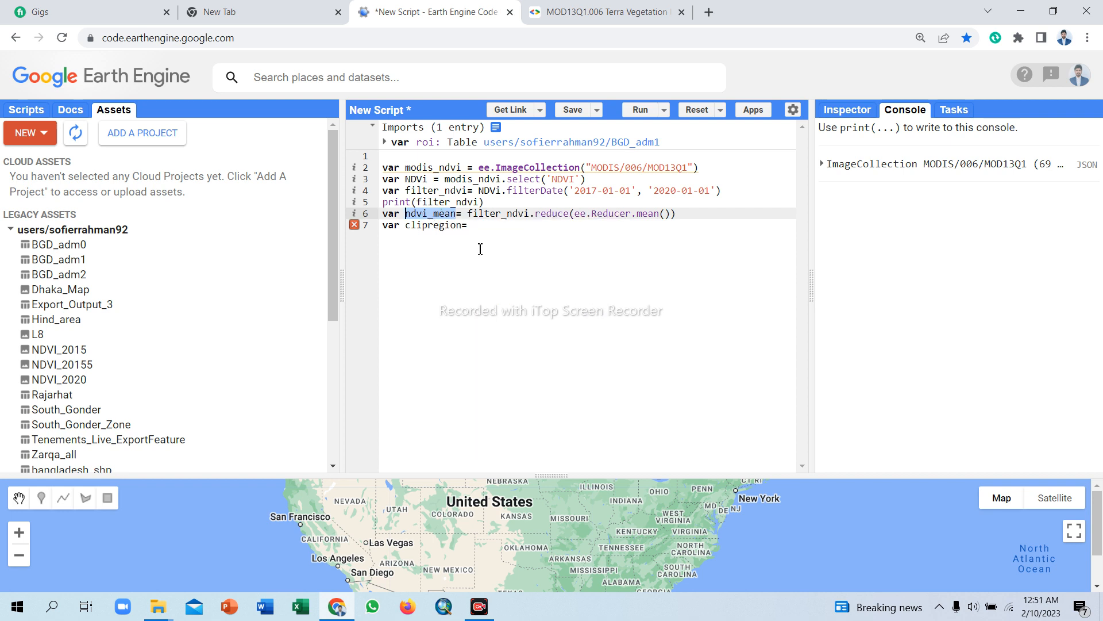
right_click(471, 224)
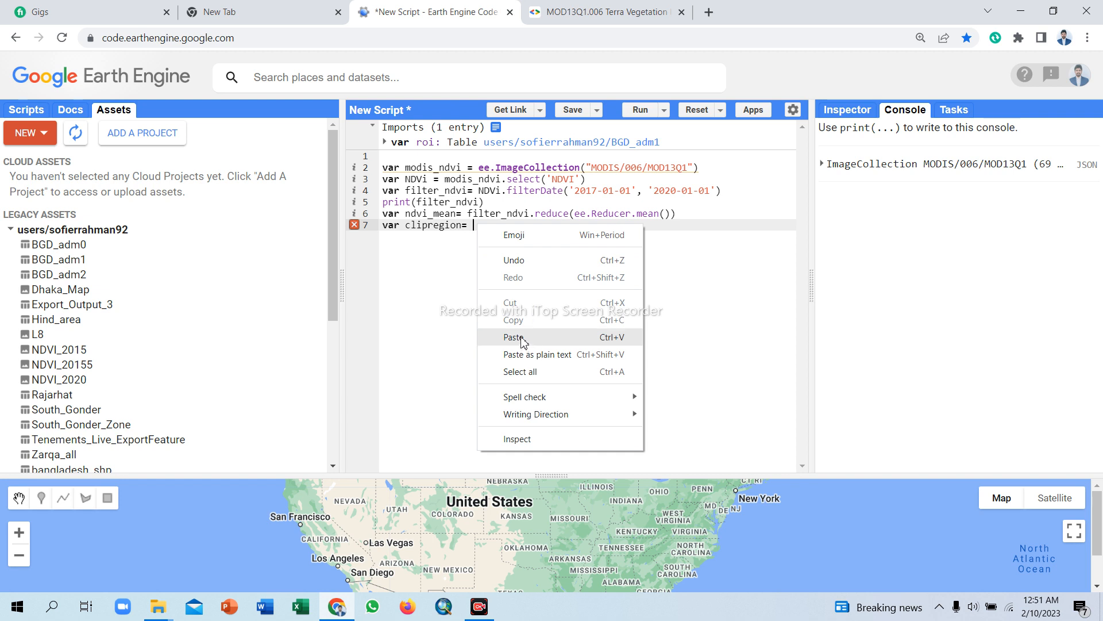
click(514, 336)
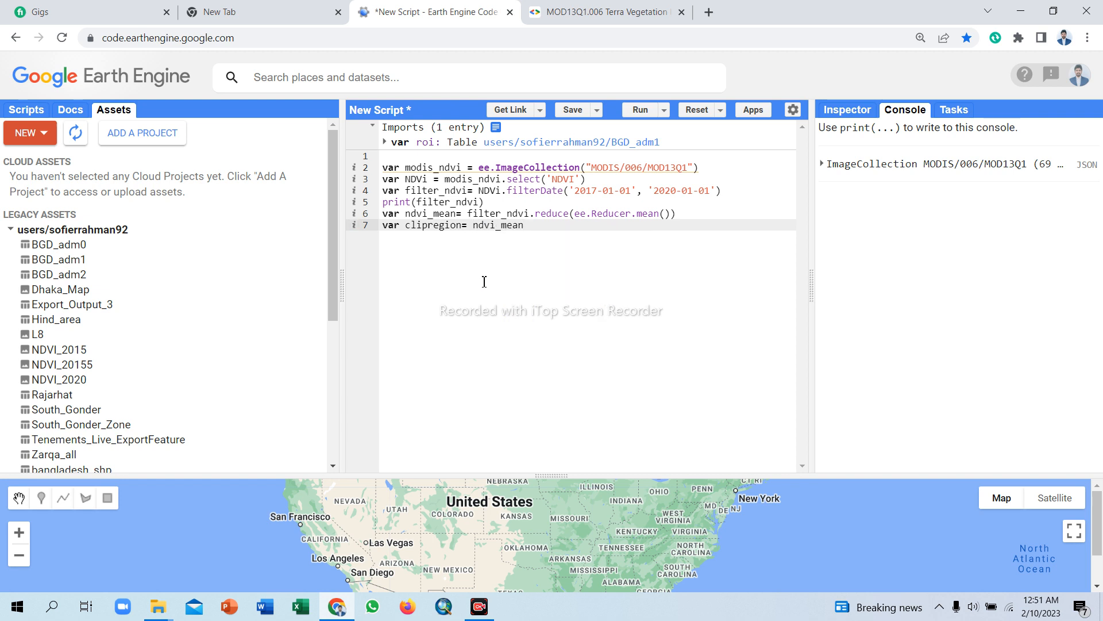
text(.)
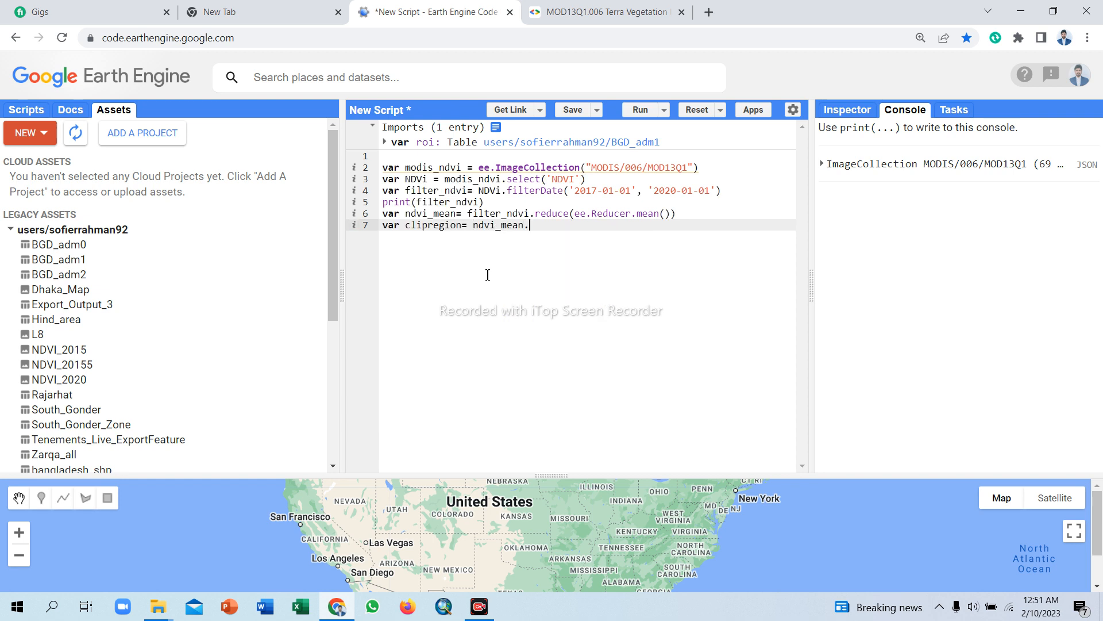
text(clip)
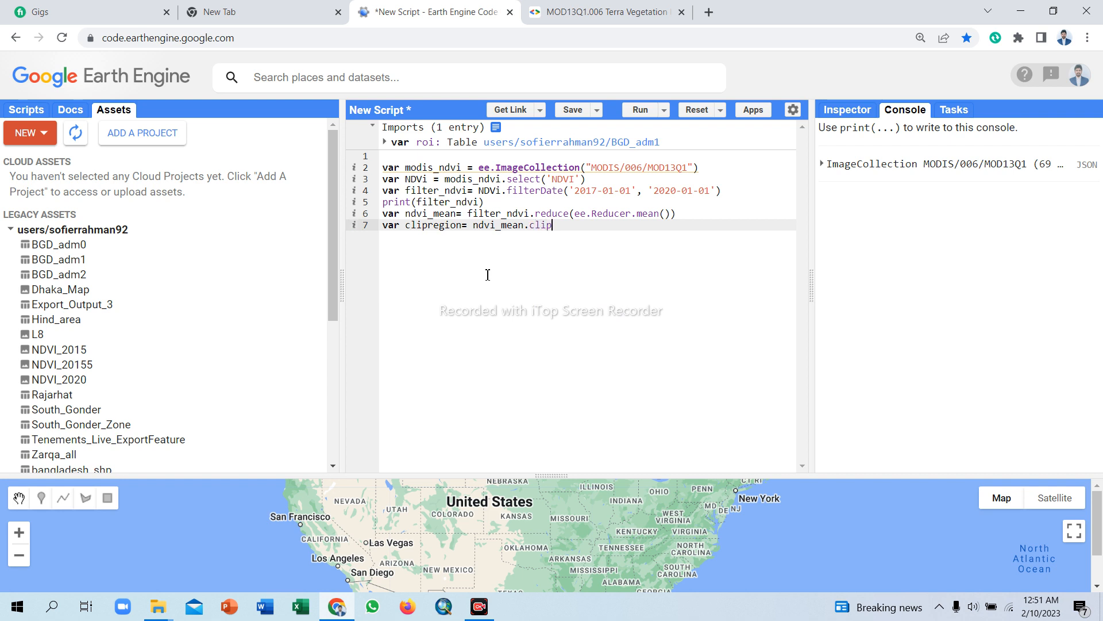
text(())
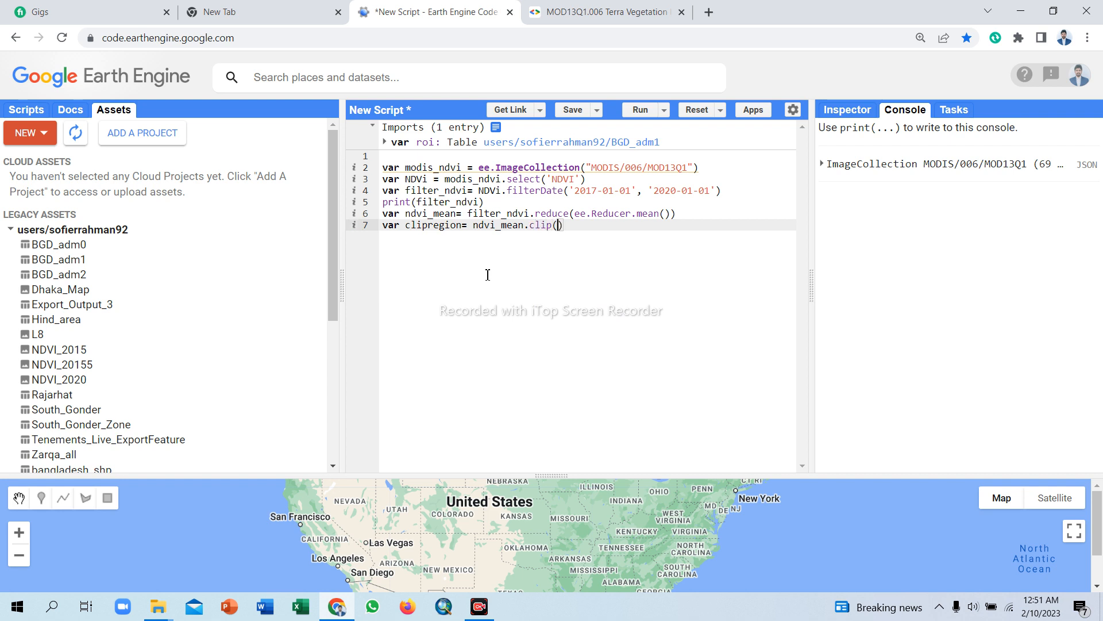
mouse_move(475, 142)
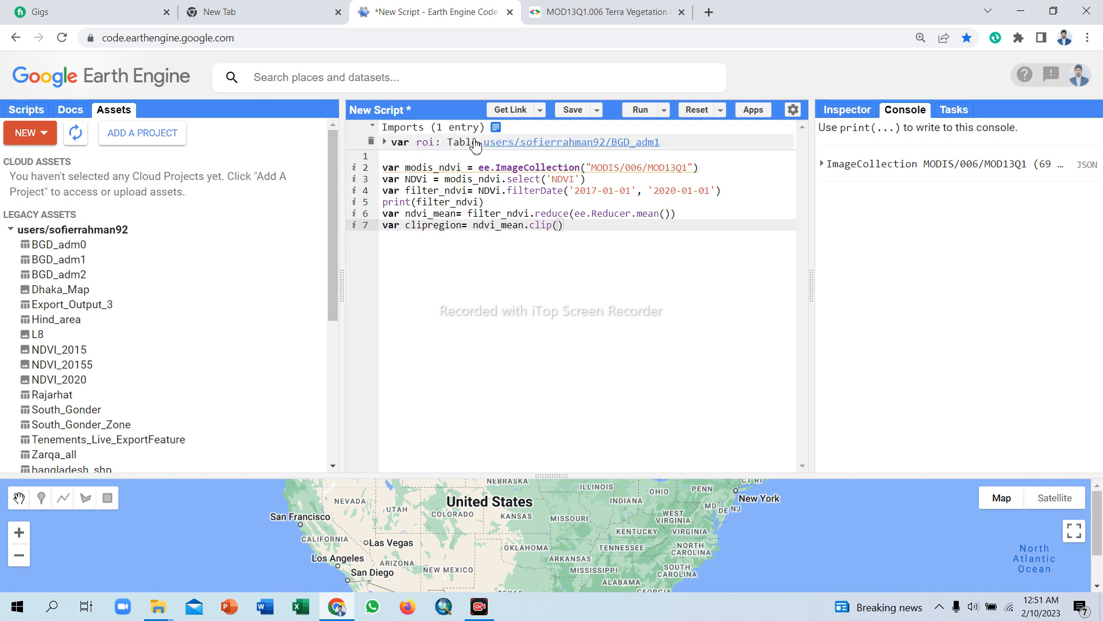
right_click(422, 141)
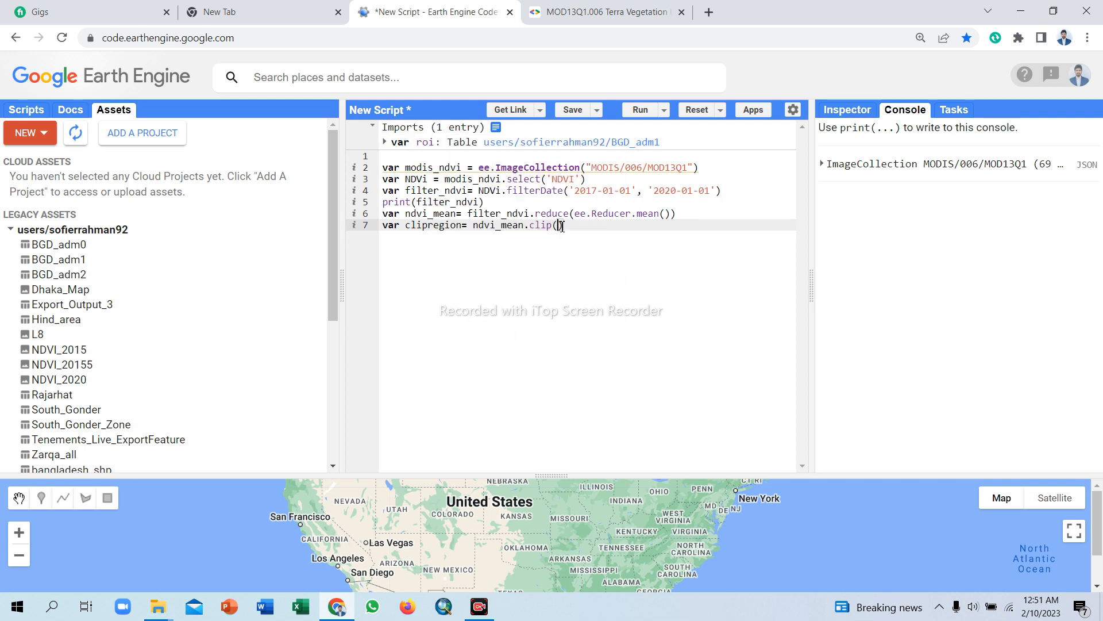
text(roi))
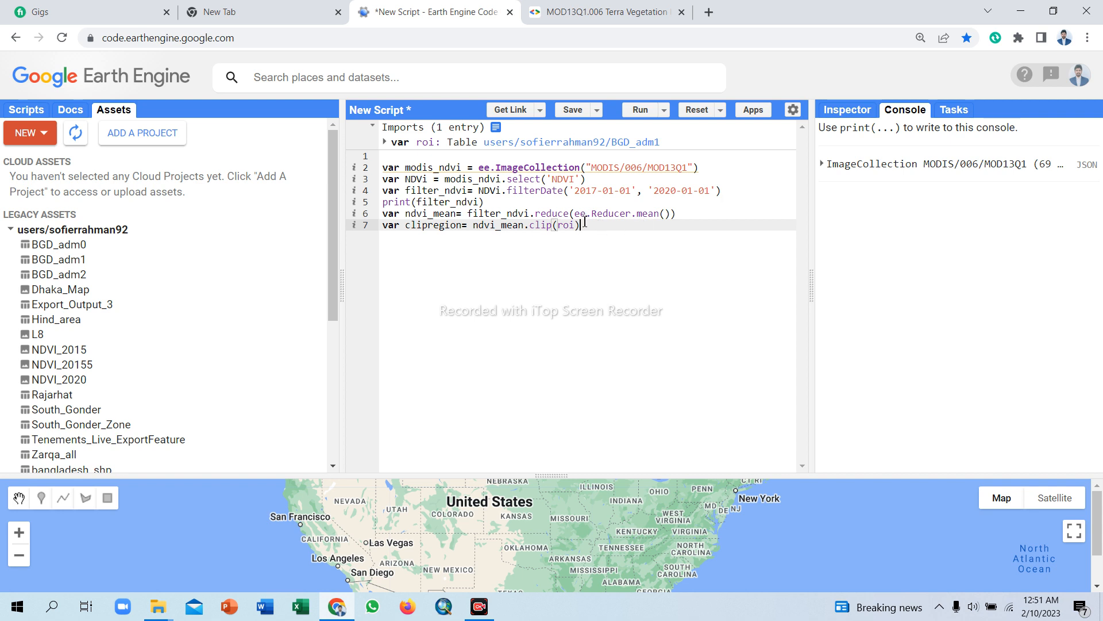
mouse_move(502, 154)
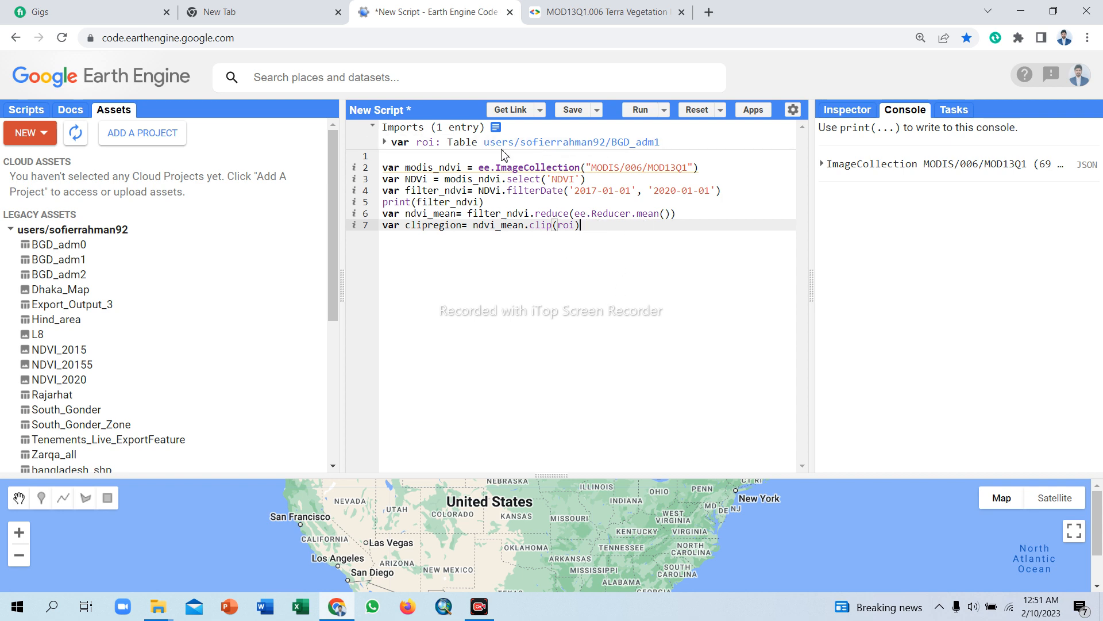
mouse_move(607, 225)
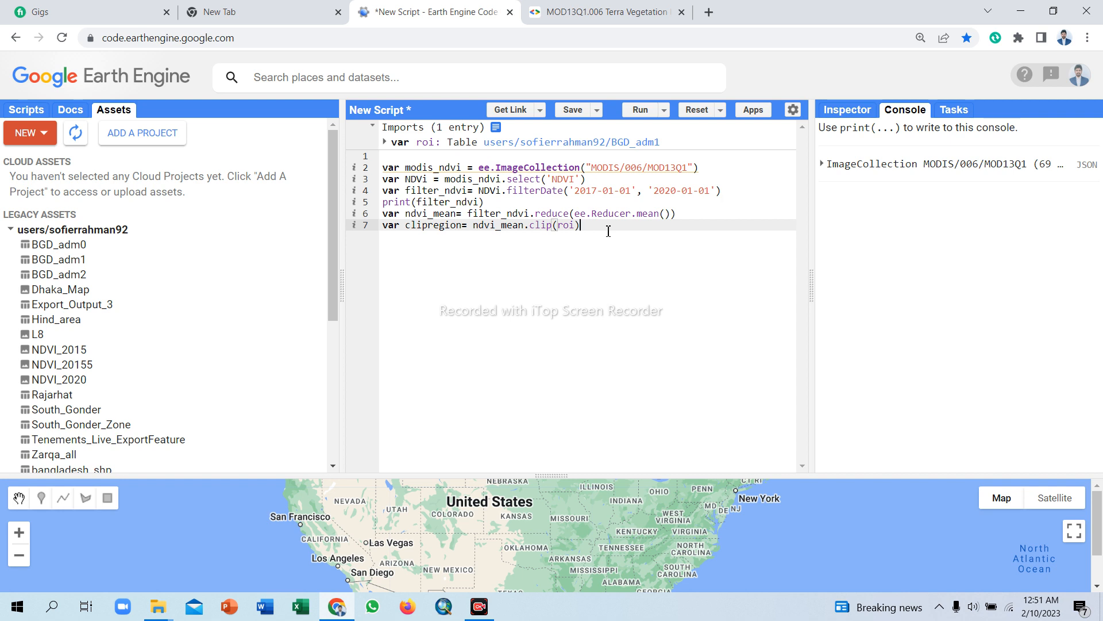
Write Map.addLayer(clipregion) on a new line below the clip statement.
key(enter)
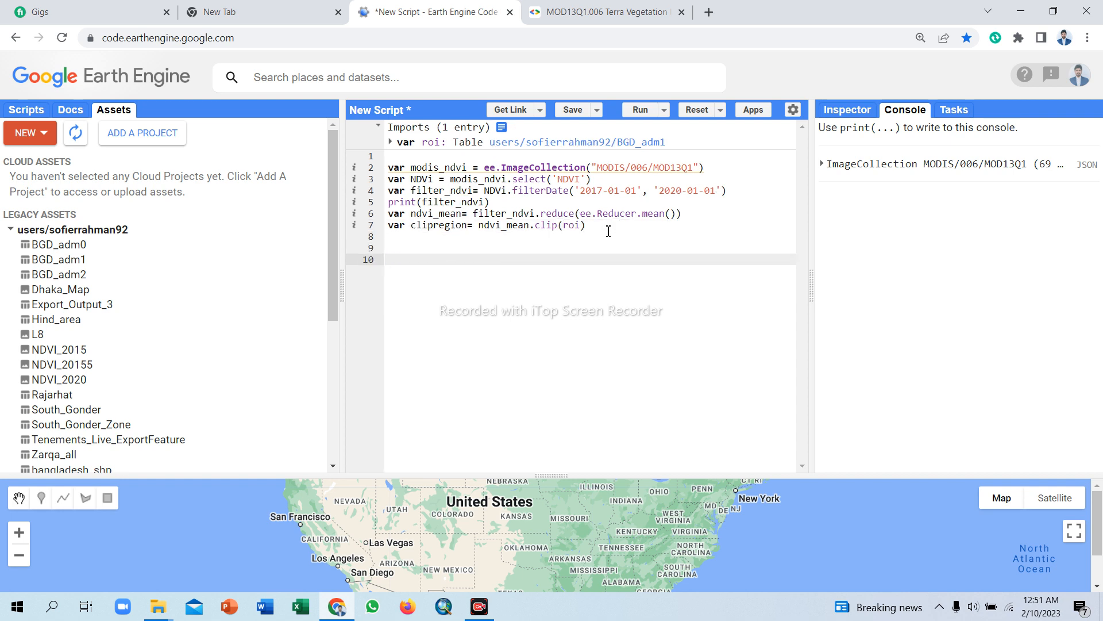
text(M)
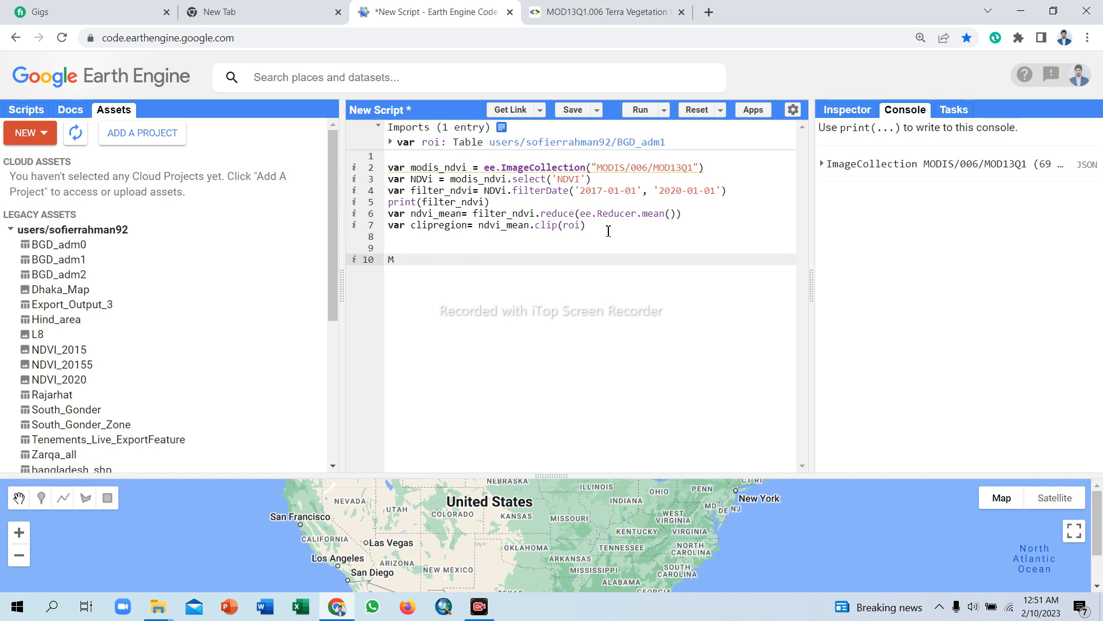
text(ap.add)
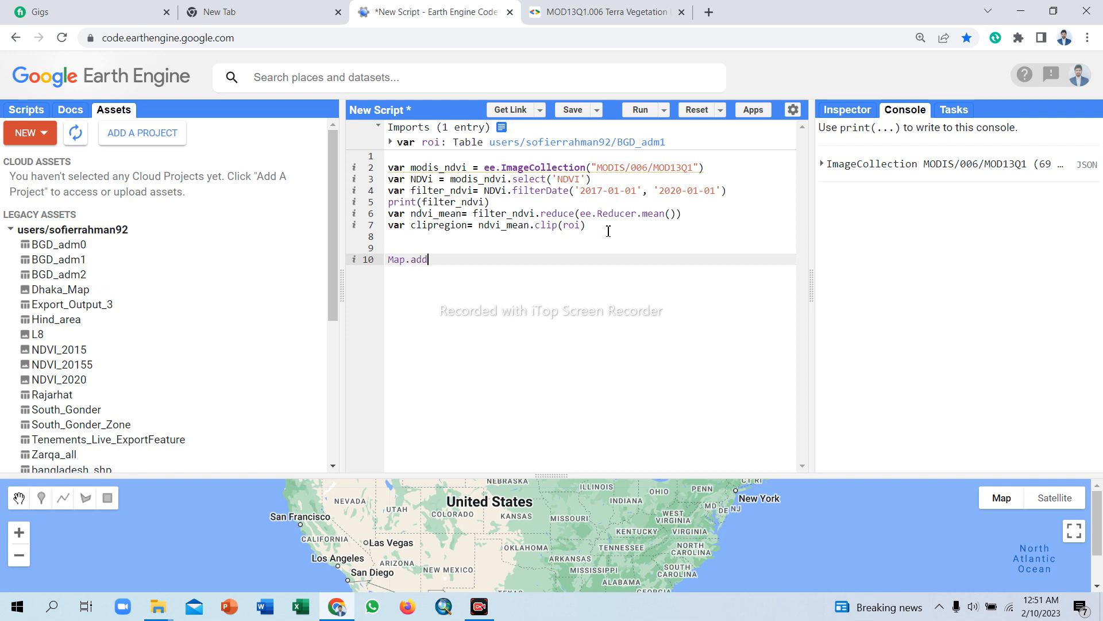
text(Layer)
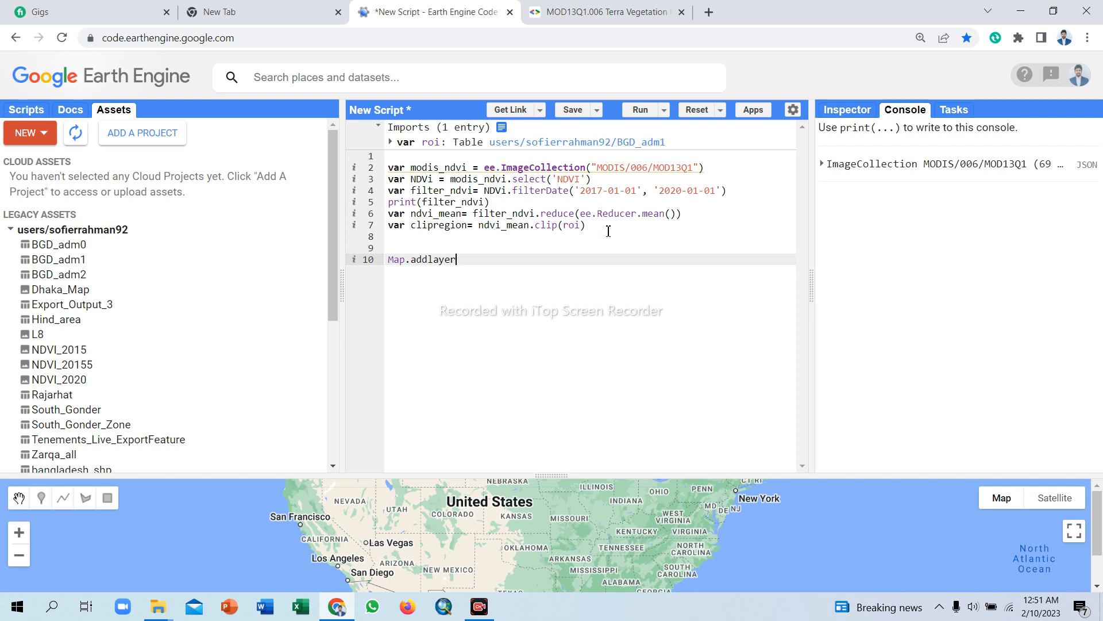
text(())
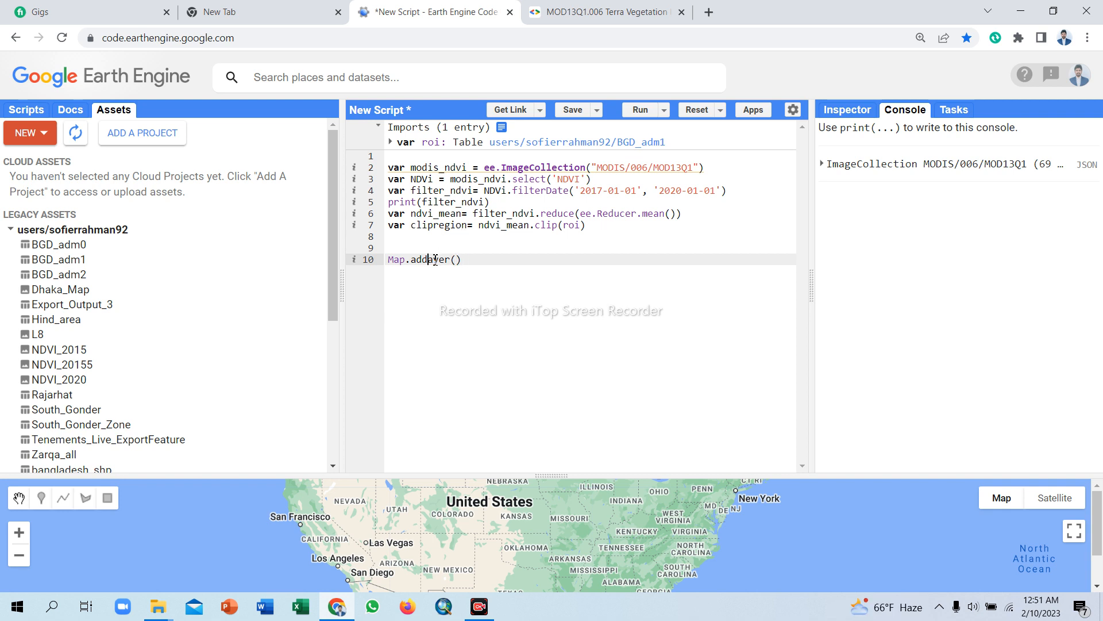
text(Layer)
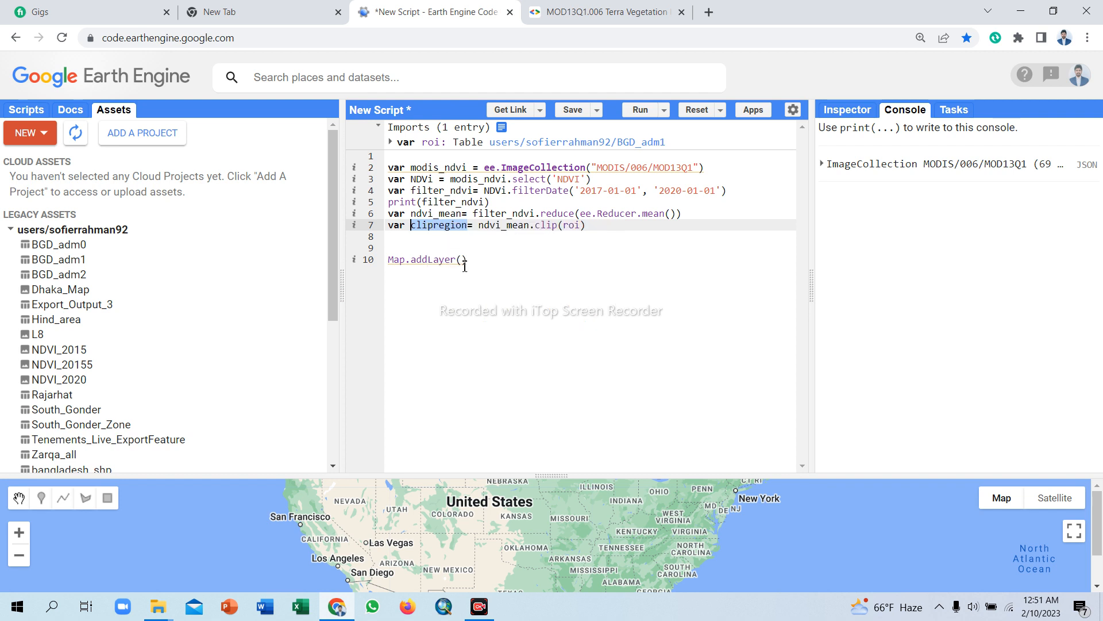
right_click(463, 260)
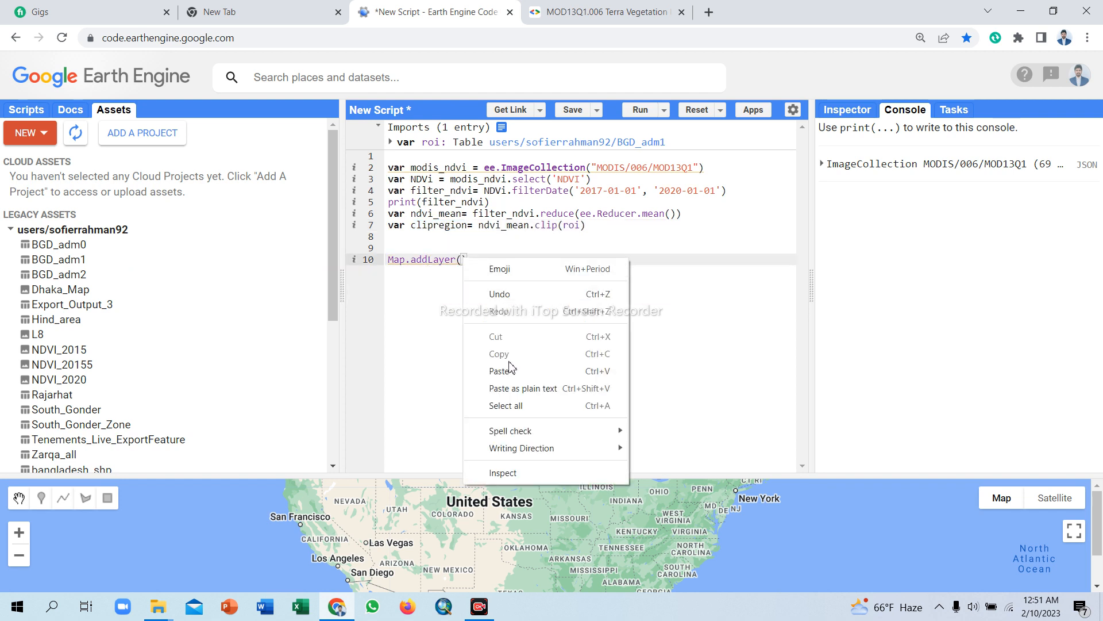
click(501, 370)
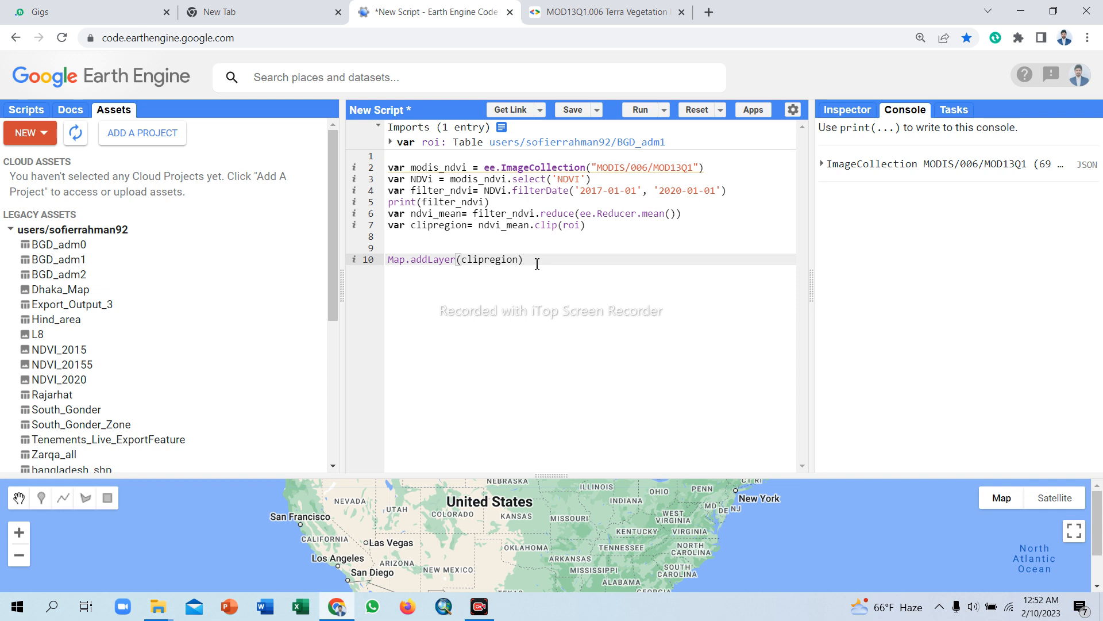
mouse_move(694, 138)
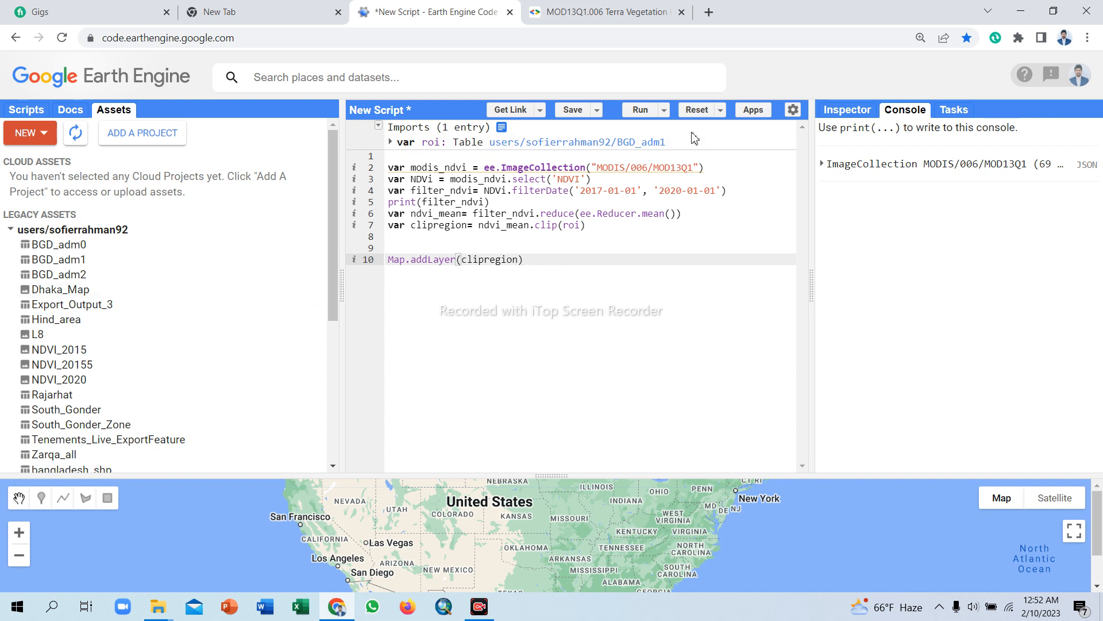
Rerun the script with the Map.addLayer line and place the cursor on line 11.
click(640, 109)
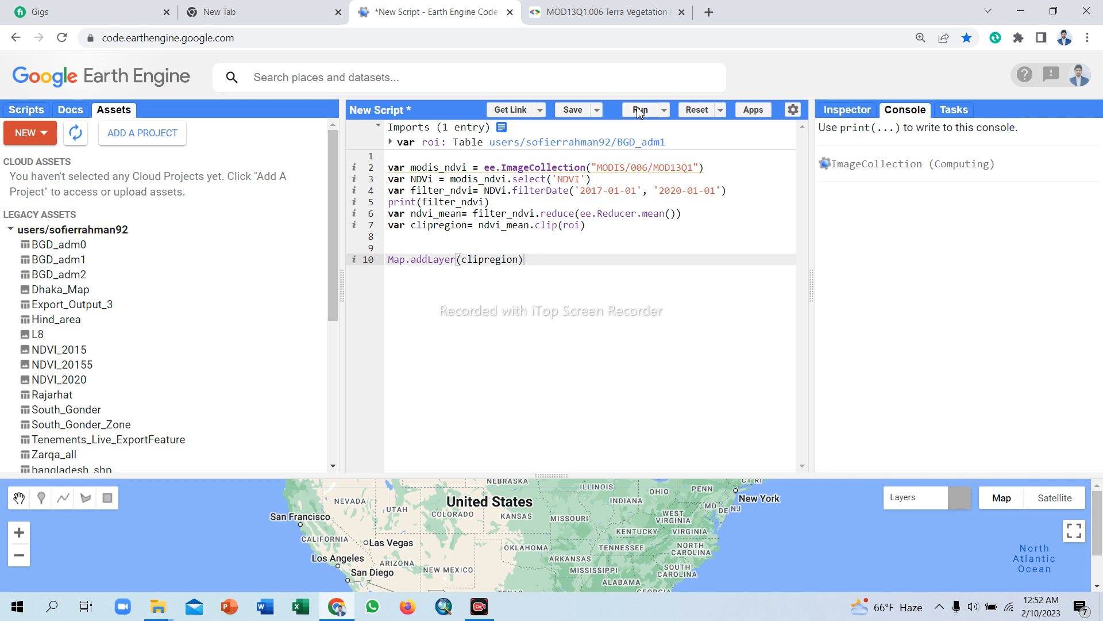
click(639, 110)
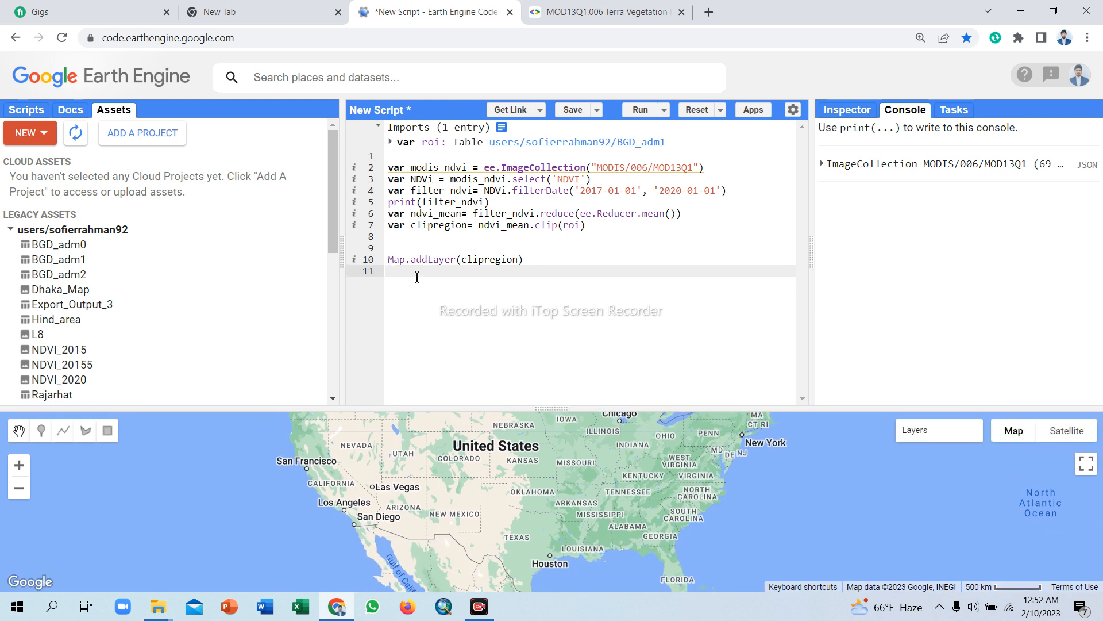
Type map.centerObject() on line 11, fixing a misspelled letter.
text(m)
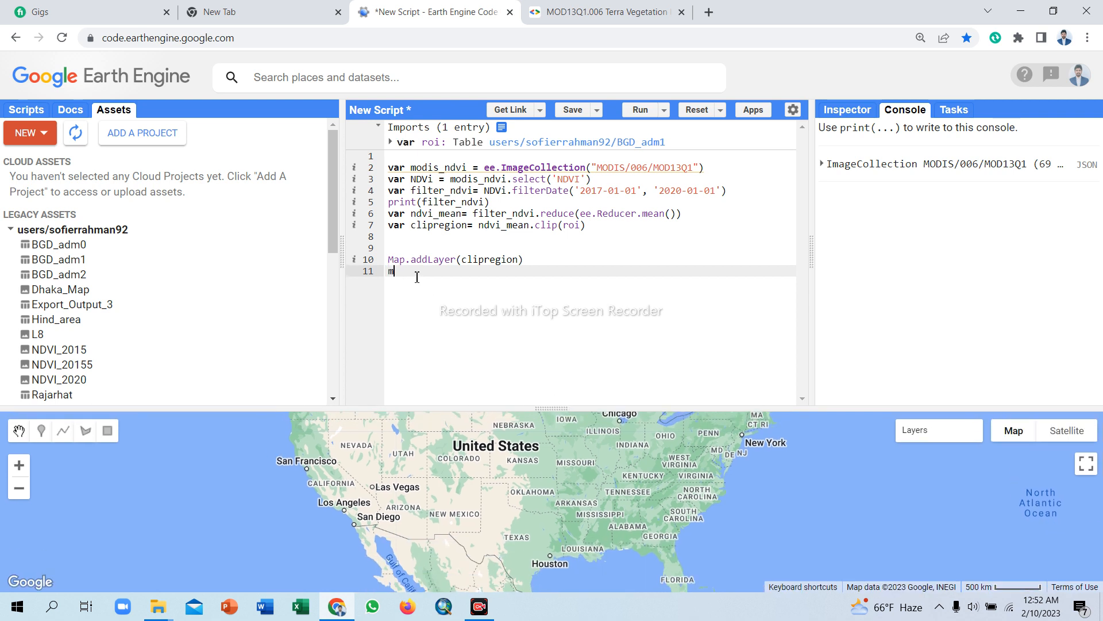
text(ap.cen)
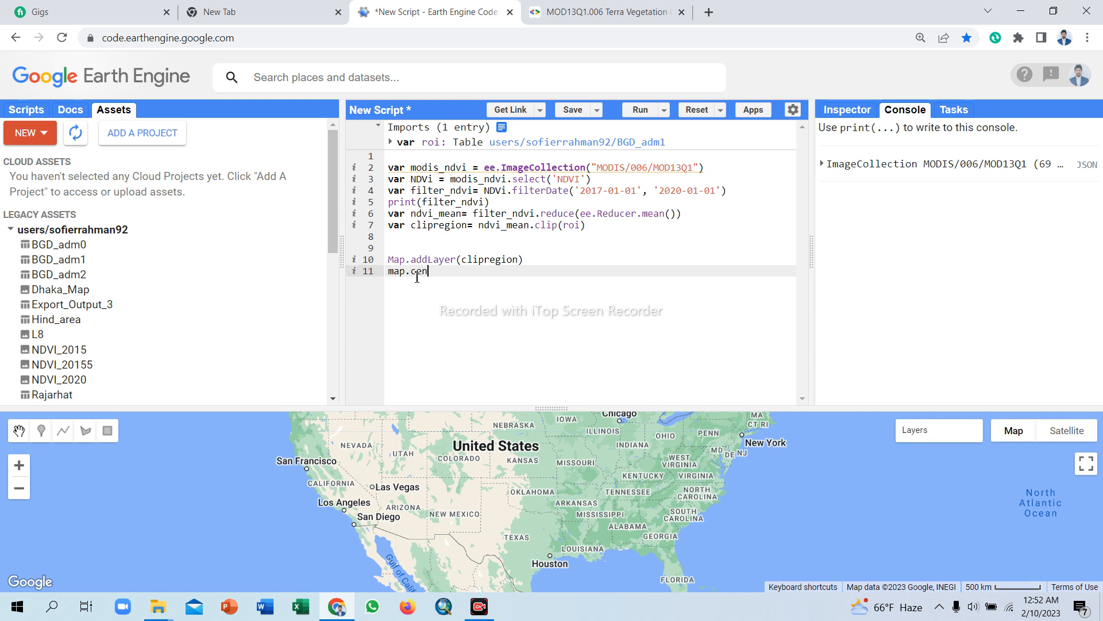
text(terObjet)
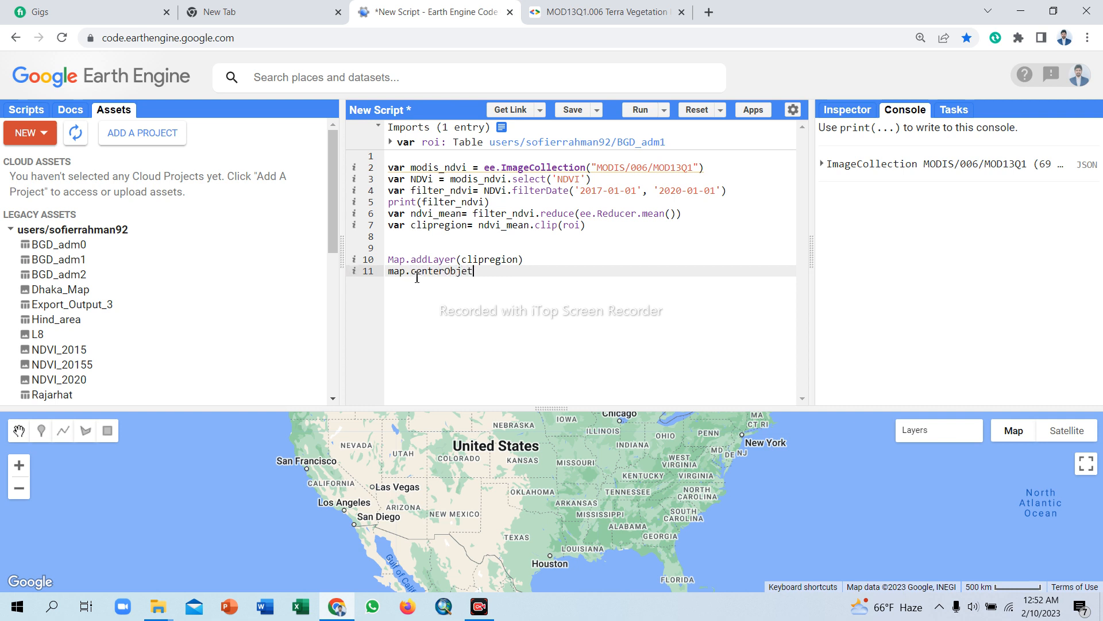
key(Backspace)
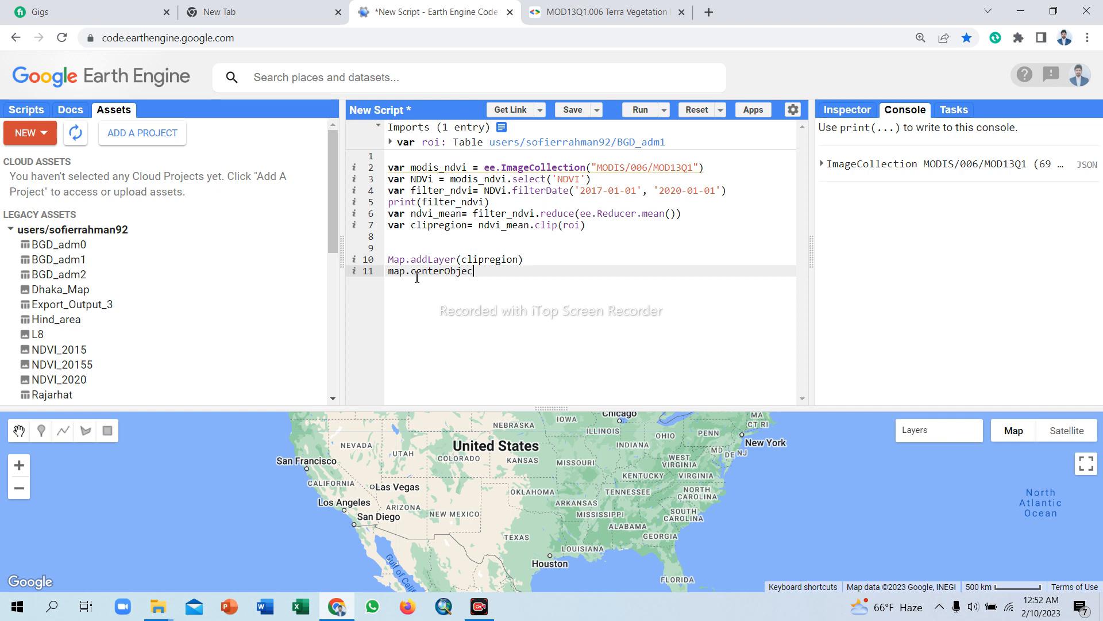
text(())
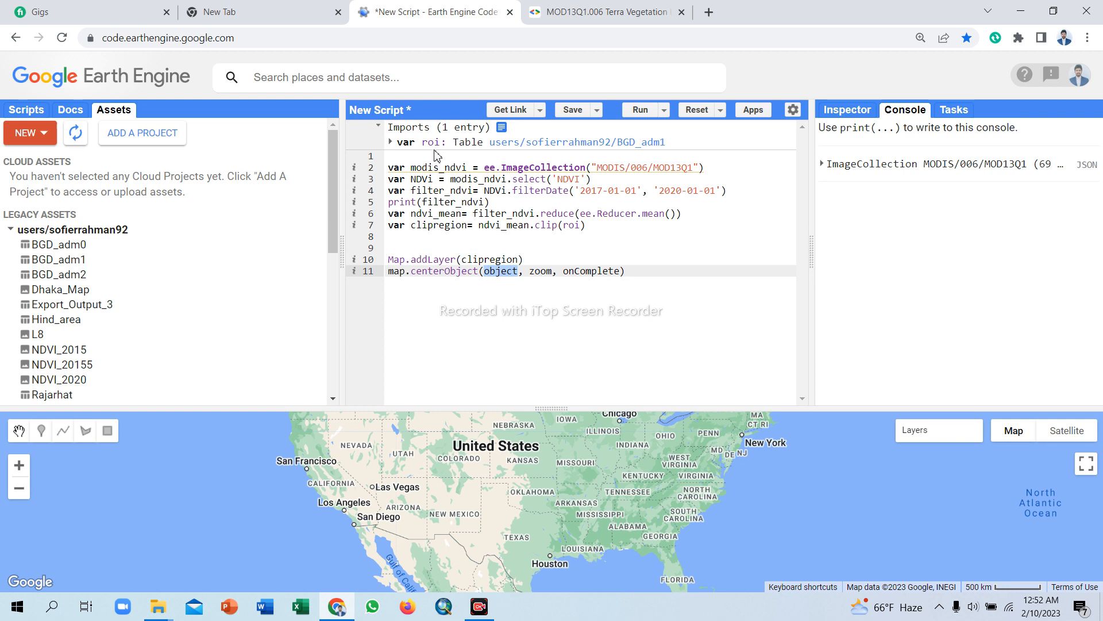
Fill in roi and zoom 10, drop onComplete, and run, getting 'map is not defined'.
right_click(431, 142)
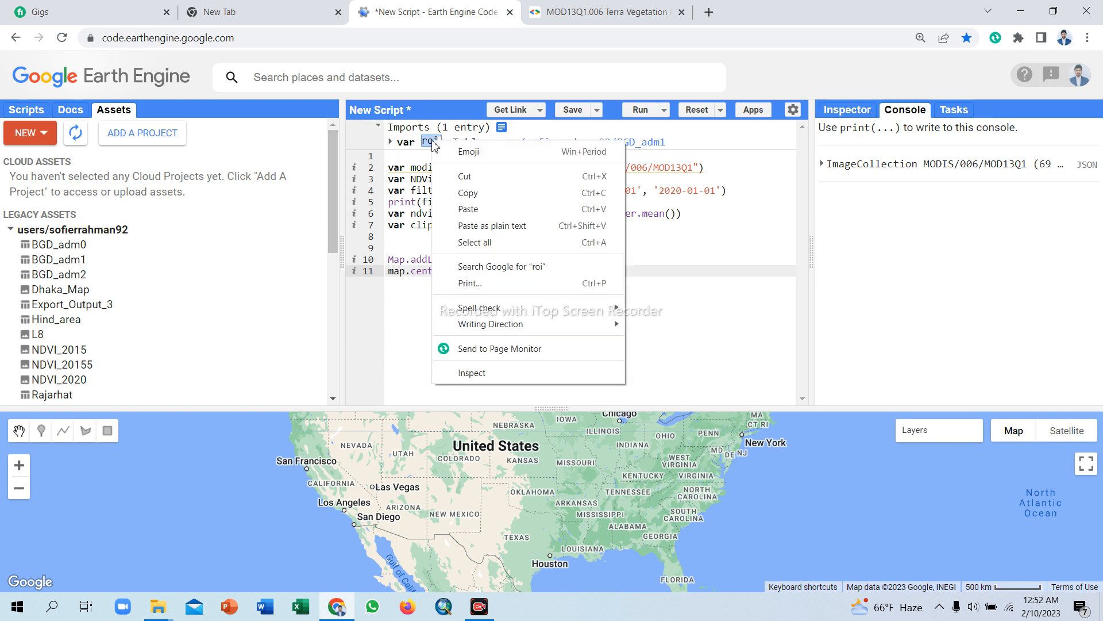
mouse_move(478, 193)
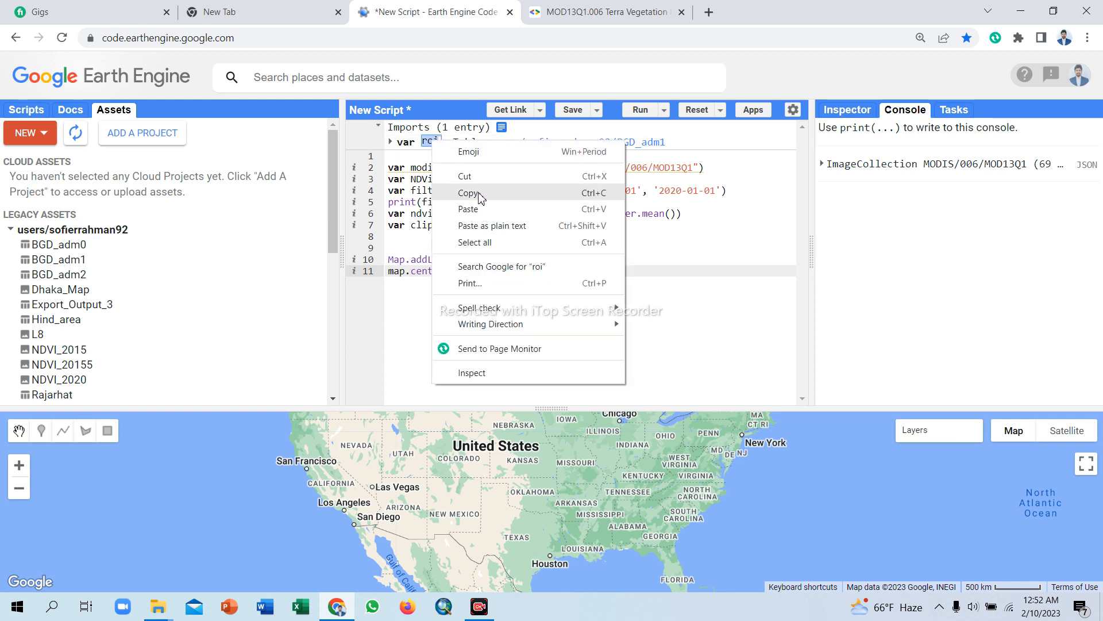
right_click(492, 271)
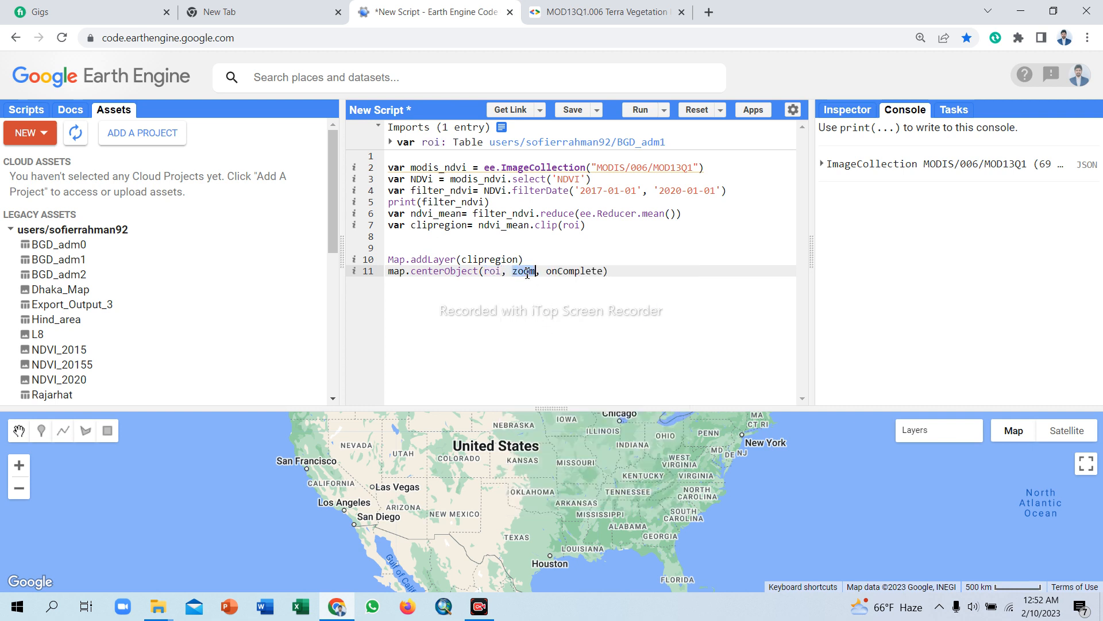
text(10)
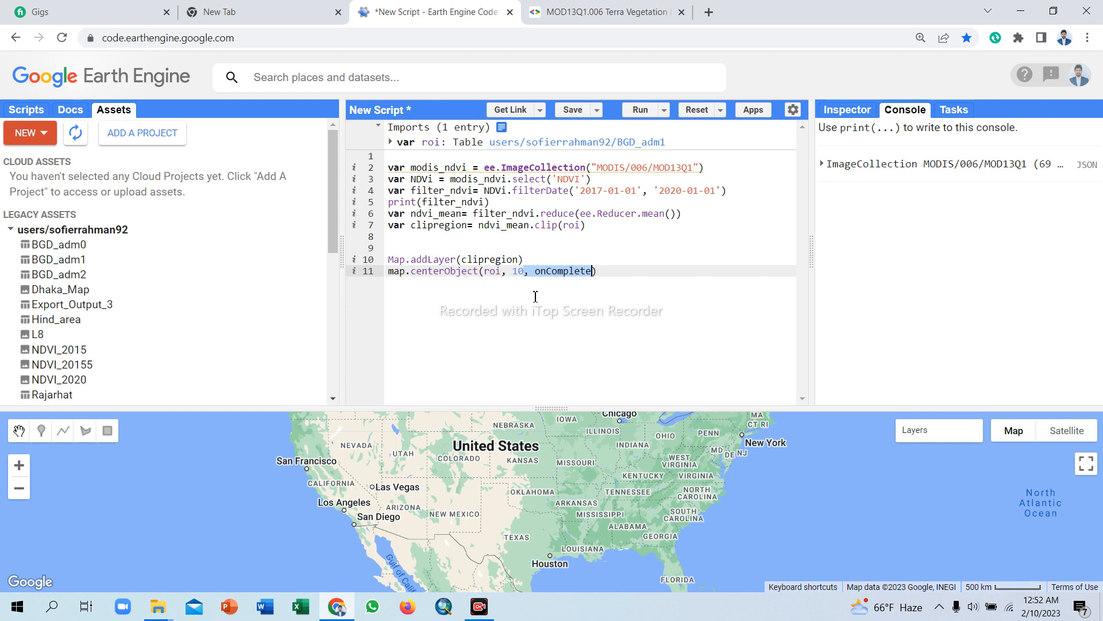
key(Backspace)
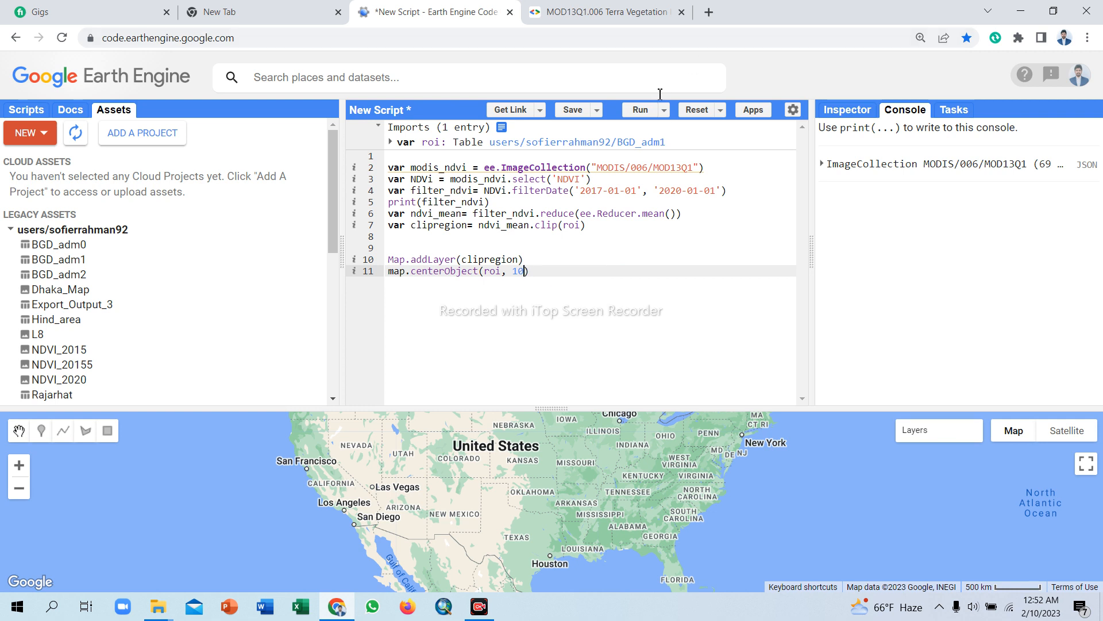
click(639, 109)
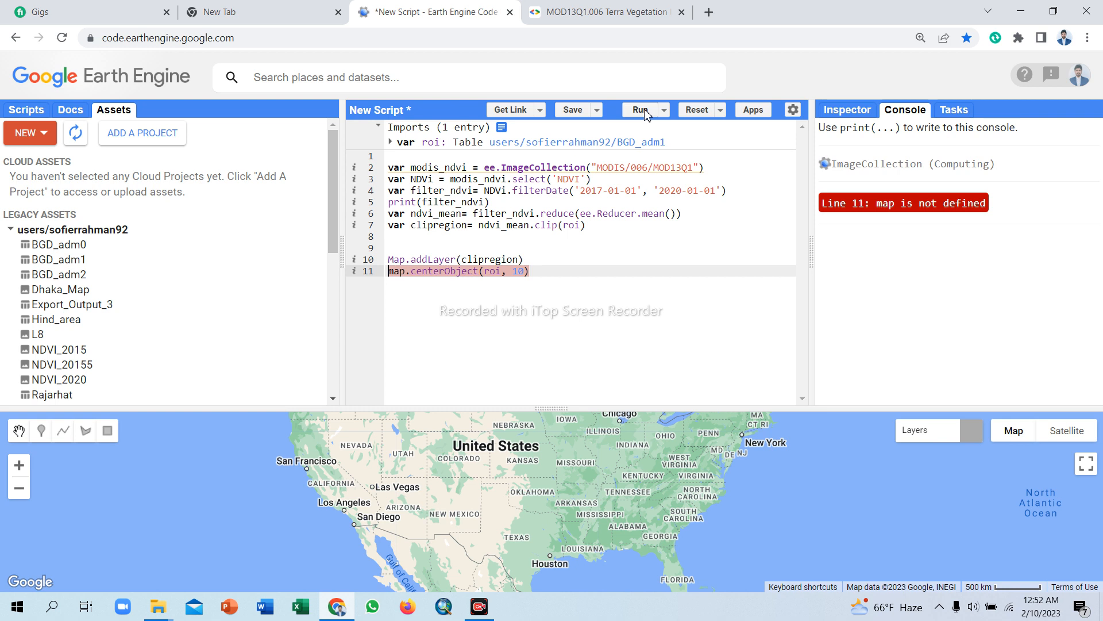
Correct line 11 to Map.centerObject, rerun to centre on Bangladesh, then revisit the MOD13Q1 page.
click(640, 109)
text(M)
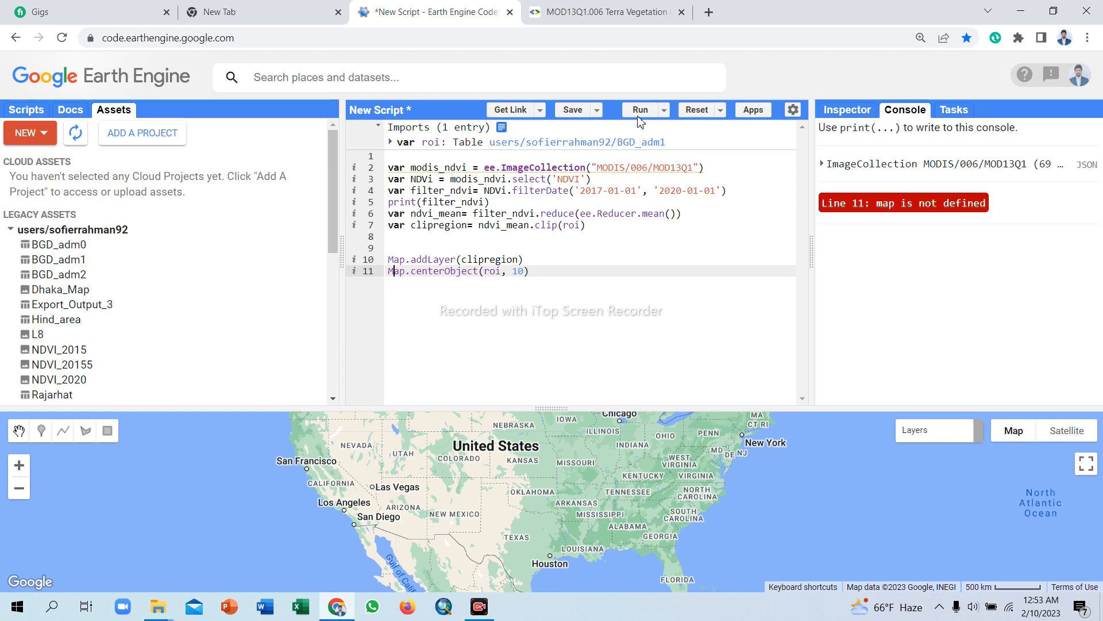
click(639, 110)
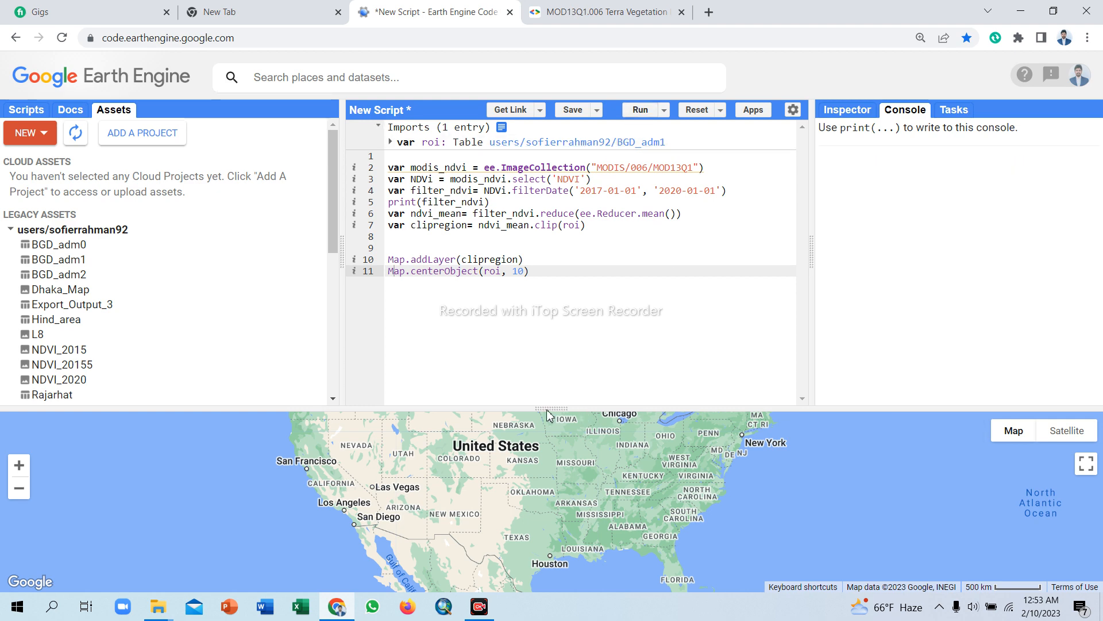
click(639, 110)
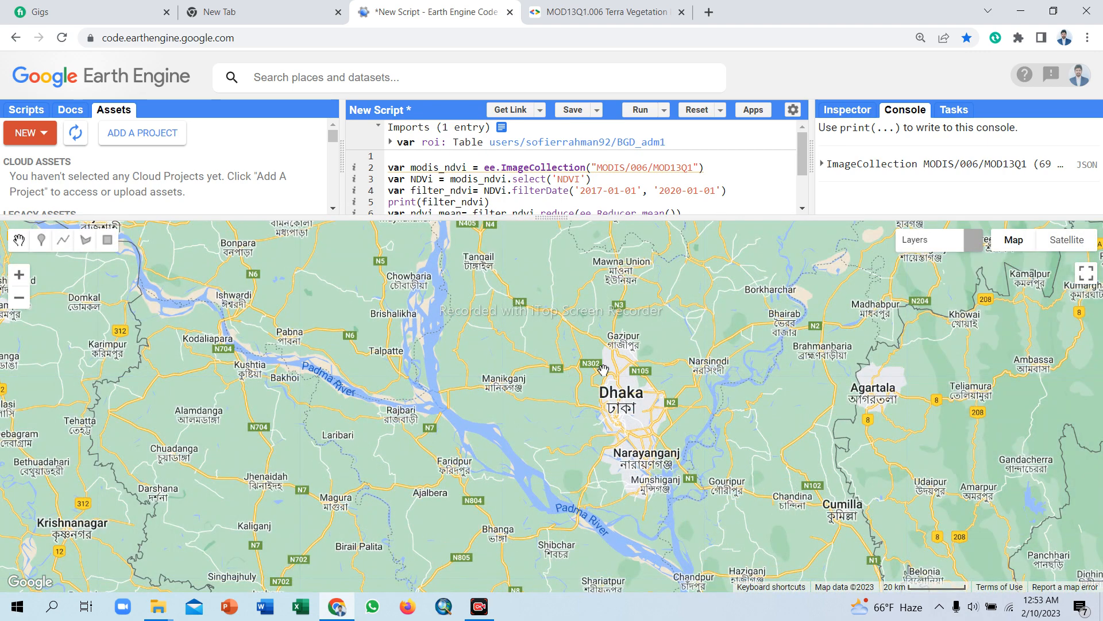
mouse_move(552, 224)
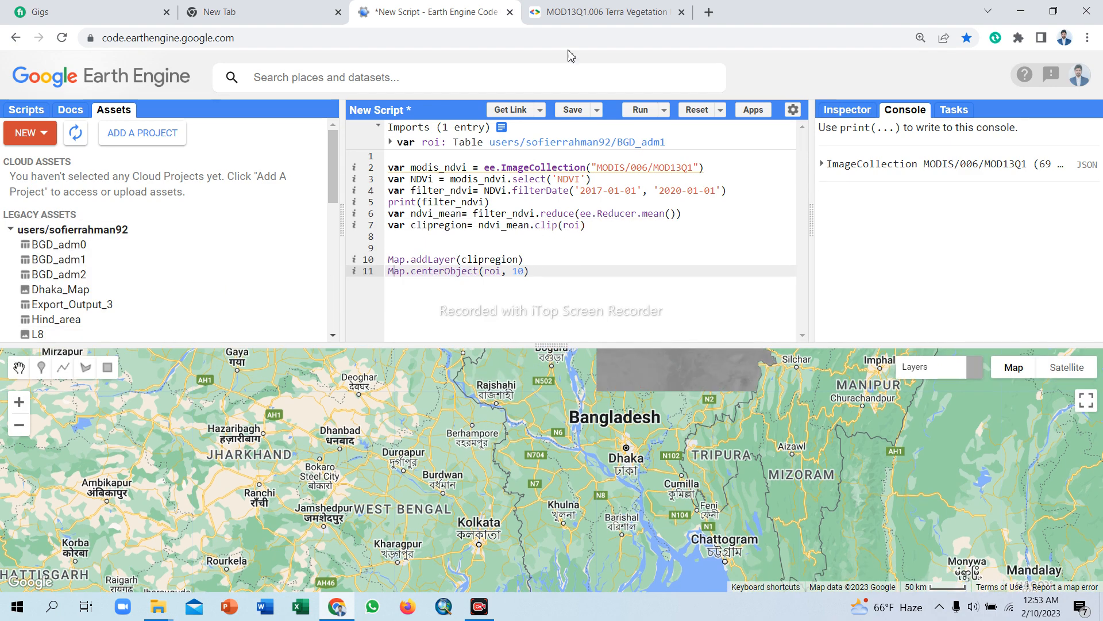
click(605, 12)
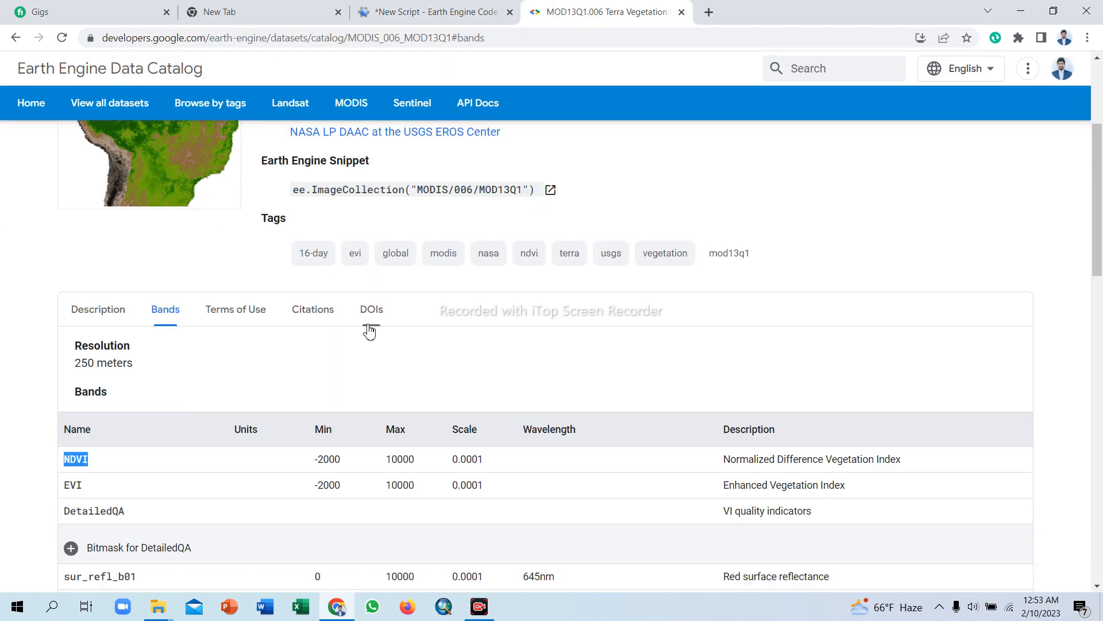
Scroll to the ndviVis palette in the MOD13Q1 code sample, then return to the script.
scroll(down, 3)
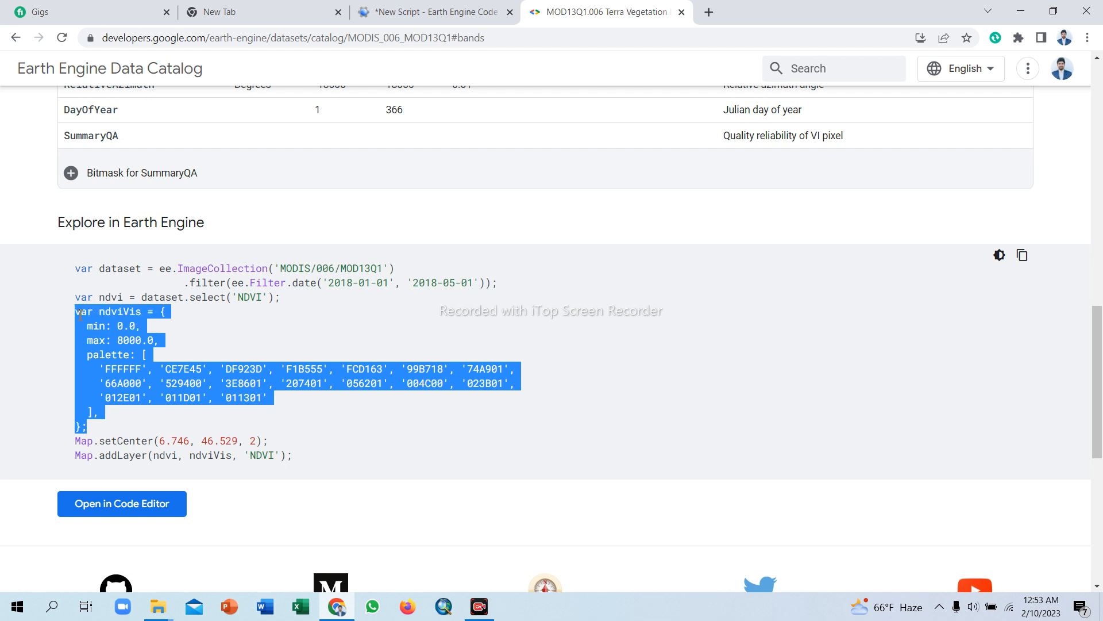
mouse_move(285, 150)
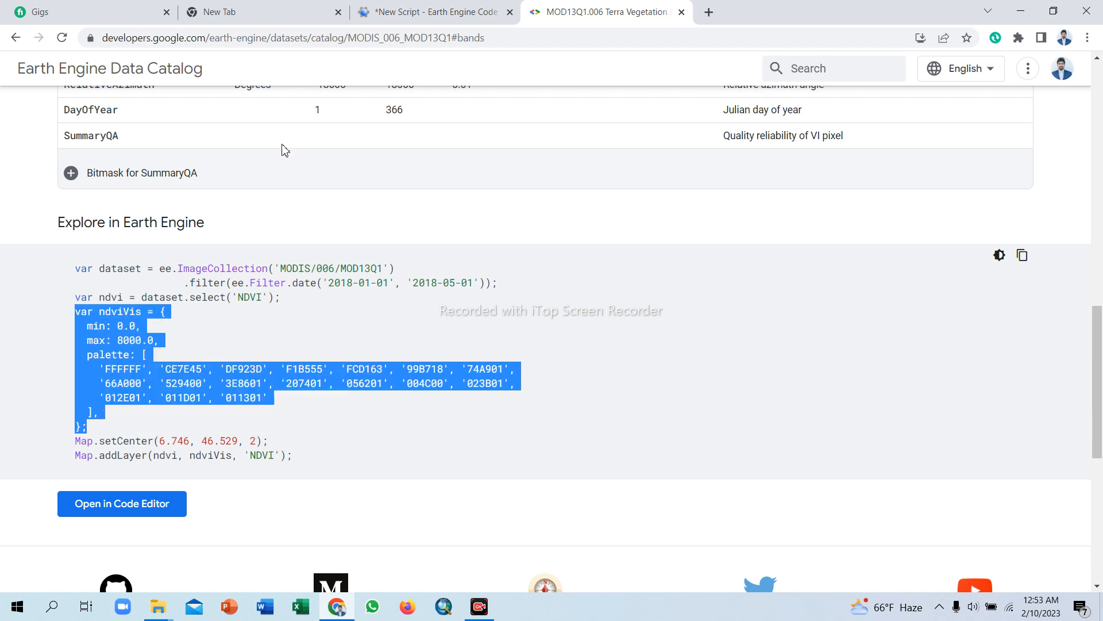
click(429, 12)
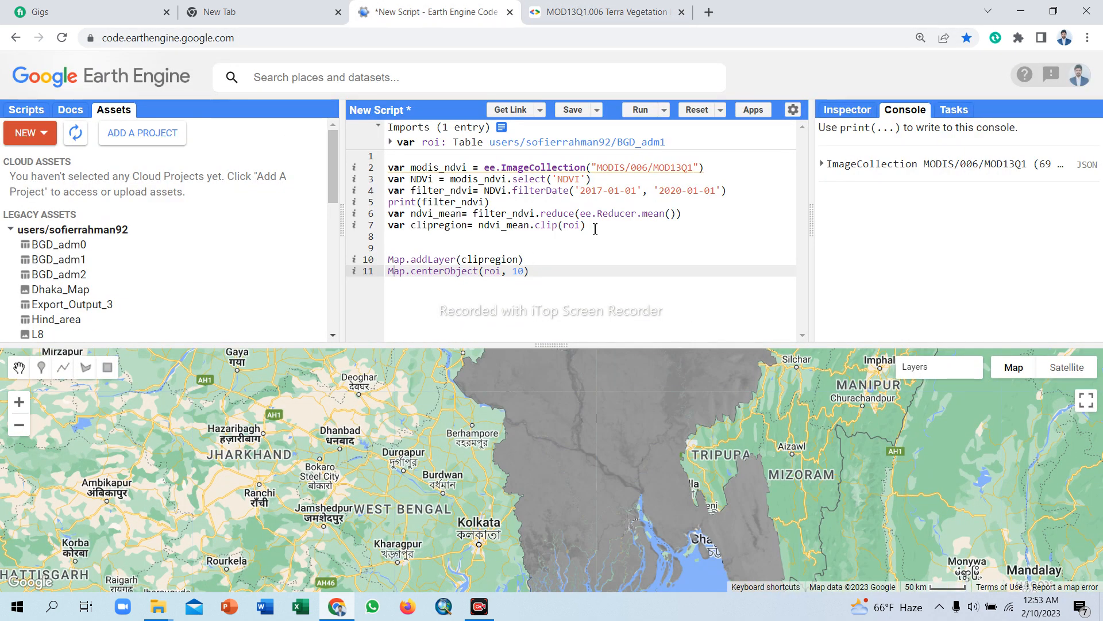
Add the ndviVis block after line 7, use Map.addLayer(clipregion, ndviVis), and run.
click(401, 247)
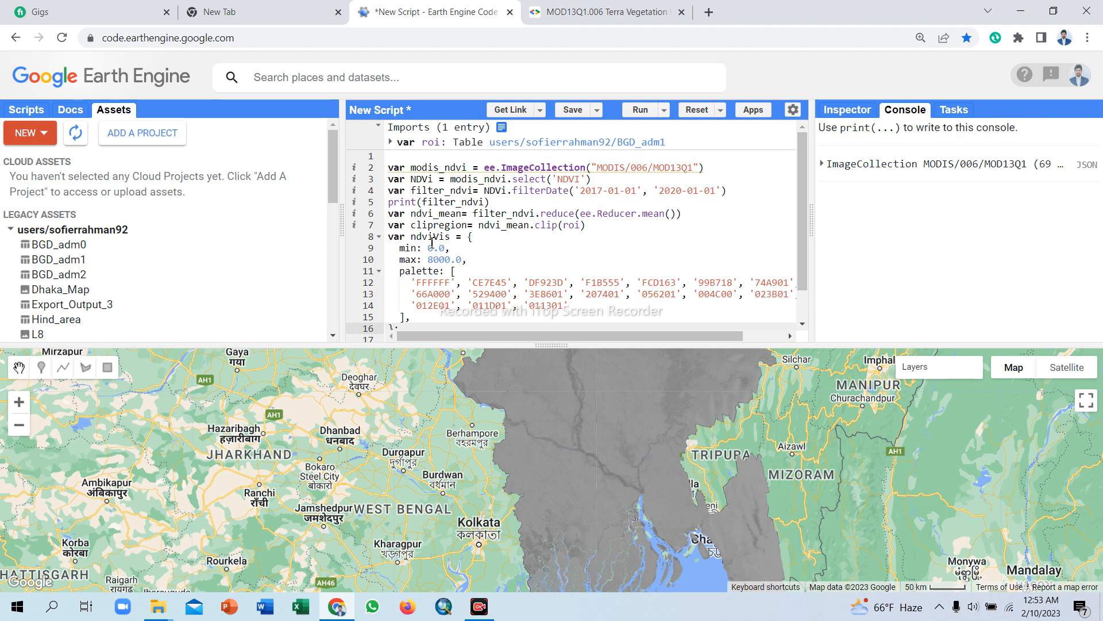
double_click(427, 236)
text(Map.addLayer(clipregion)
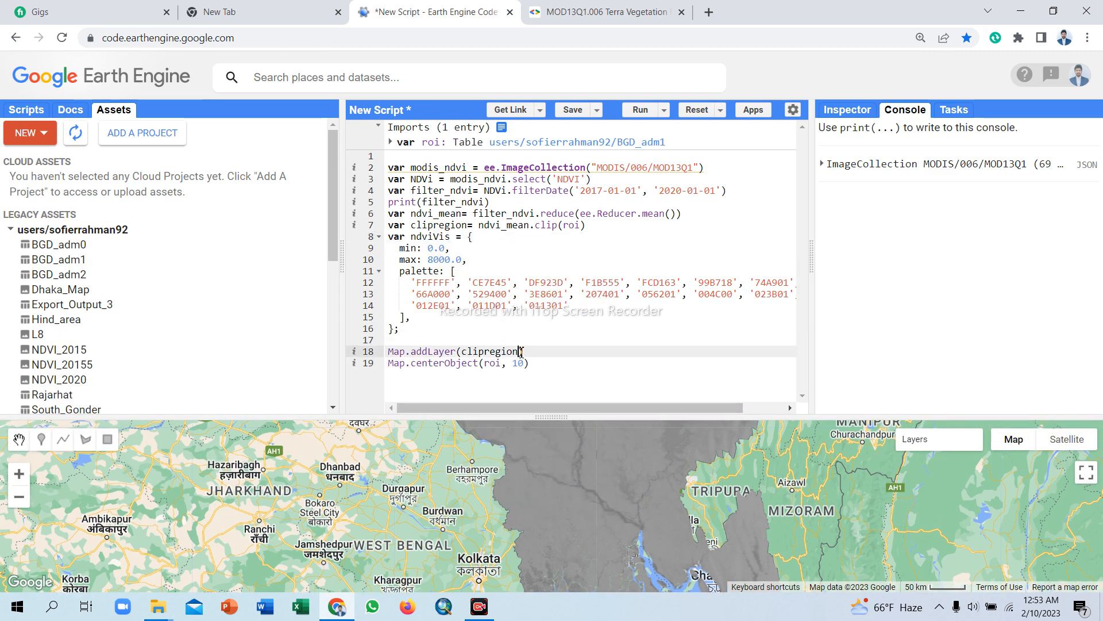
text())
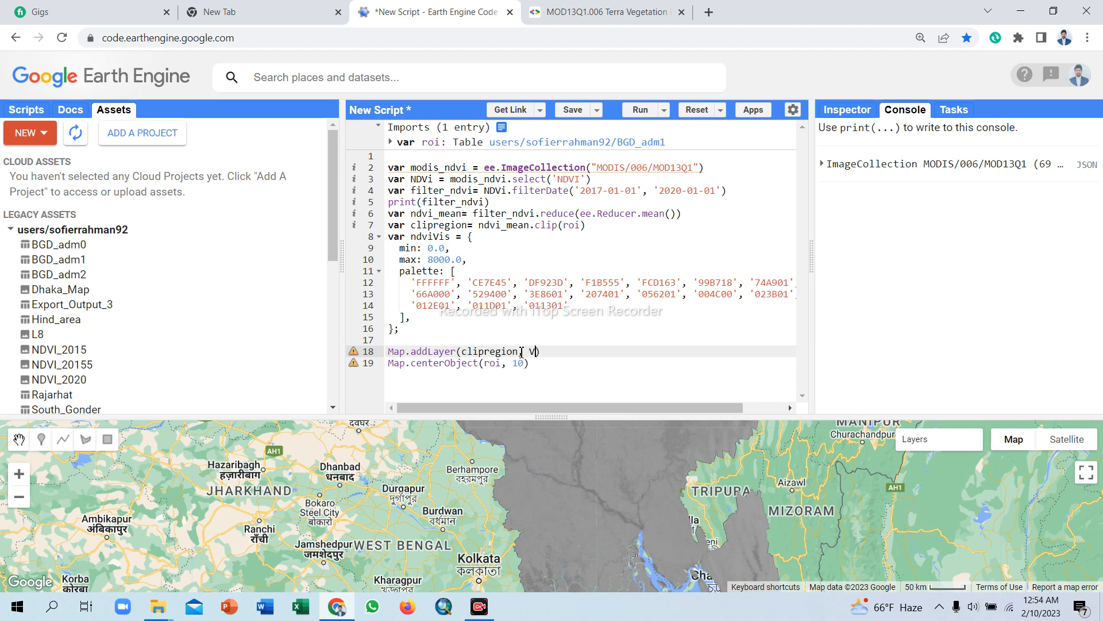
key(Backspace)
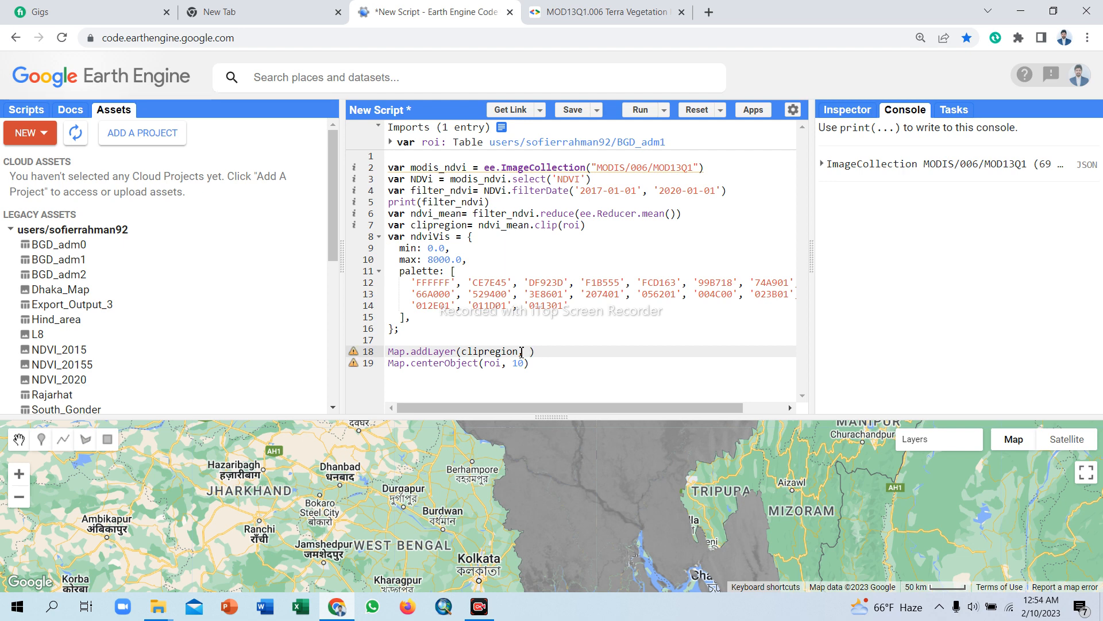
text(, ndviVis)
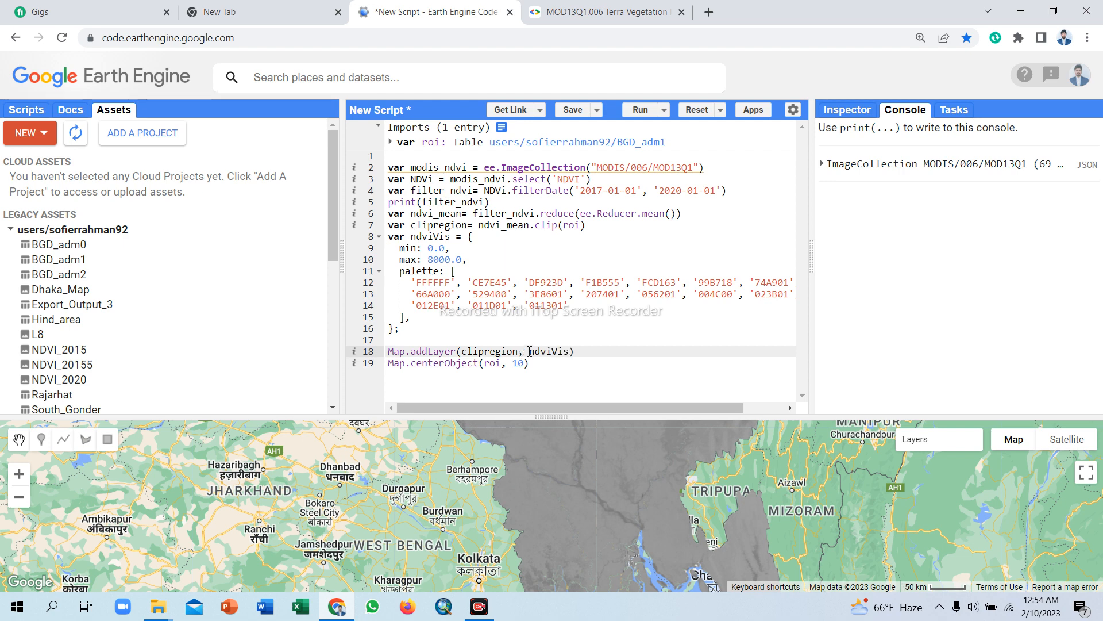
mouse_move(639, 110)
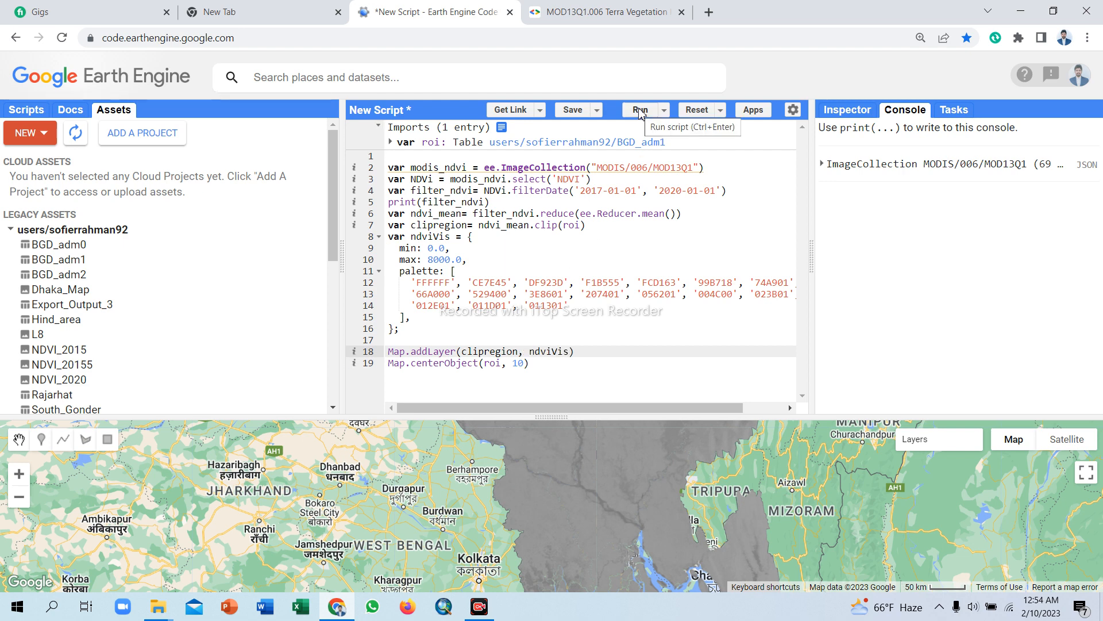
click(639, 110)
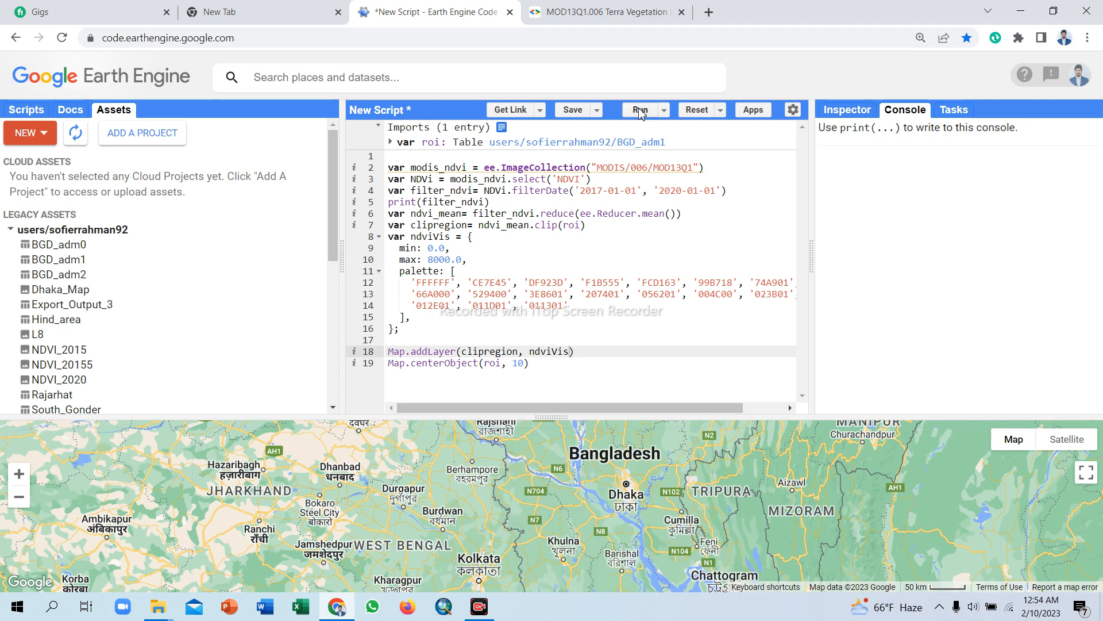
Inspect the loaded green ndviVis-styled NDVI layer, then return to the MOD13Q1 catalog page.
click(640, 110)
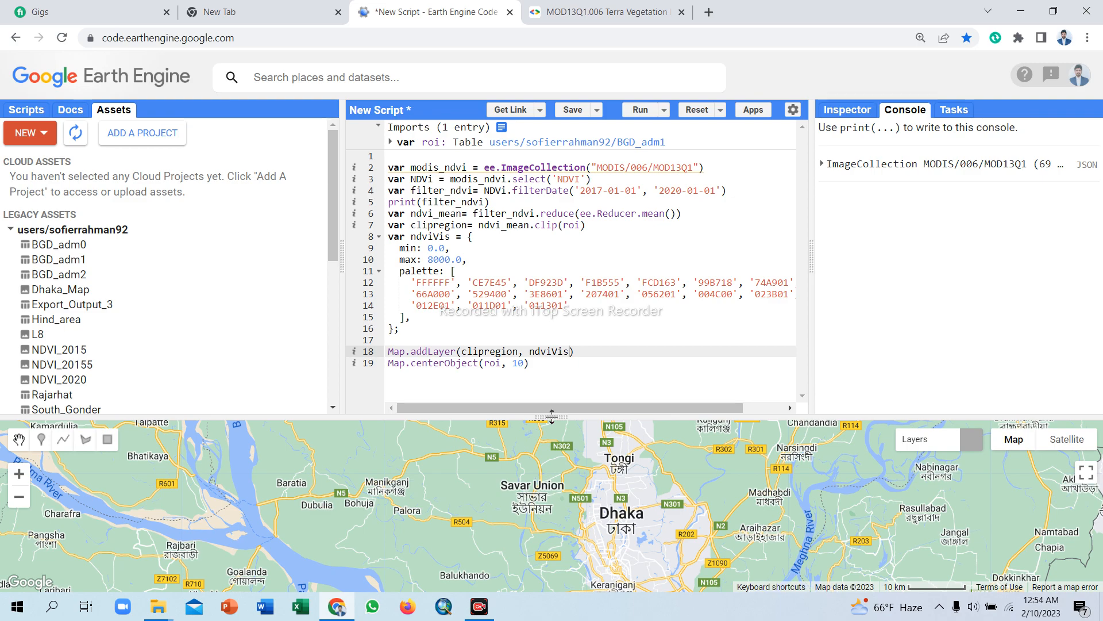
click(639, 110)
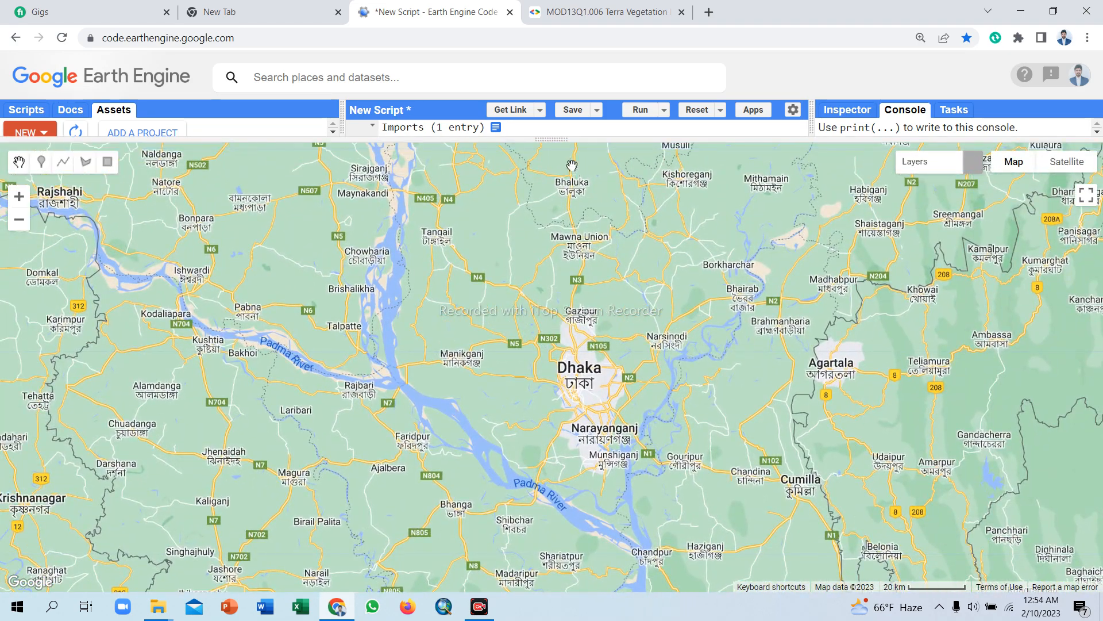
click(639, 110)
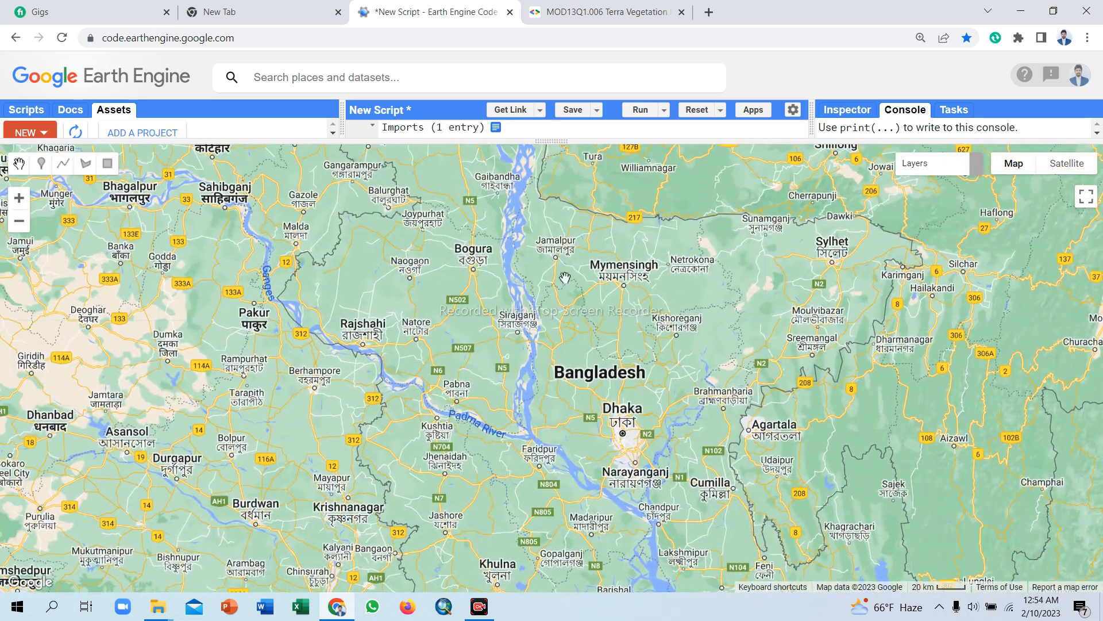
click(639, 110)
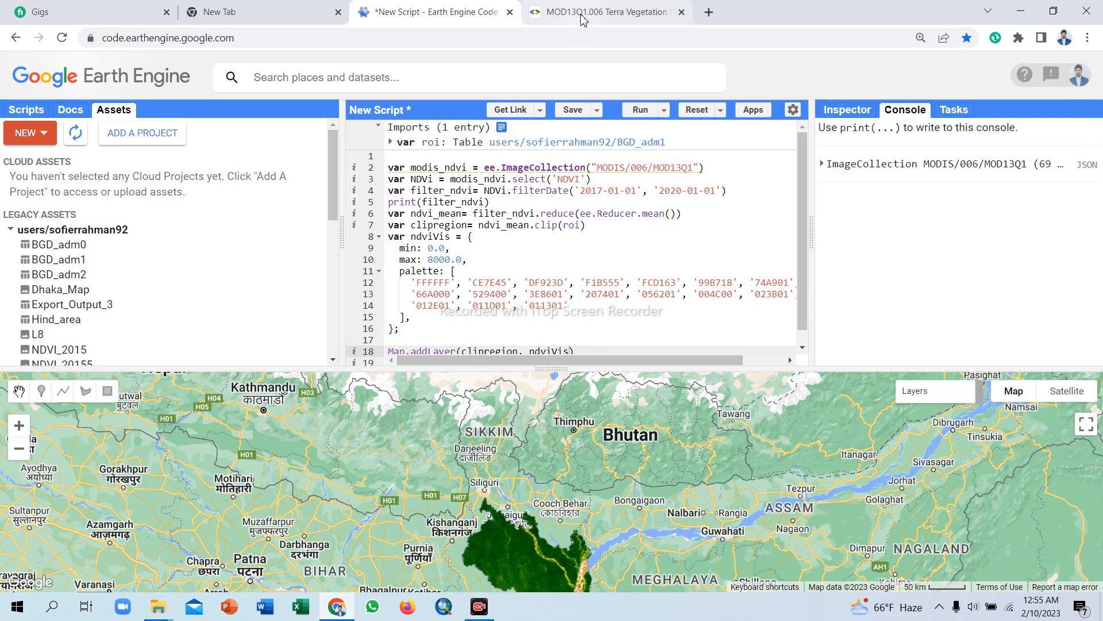
click(605, 13)
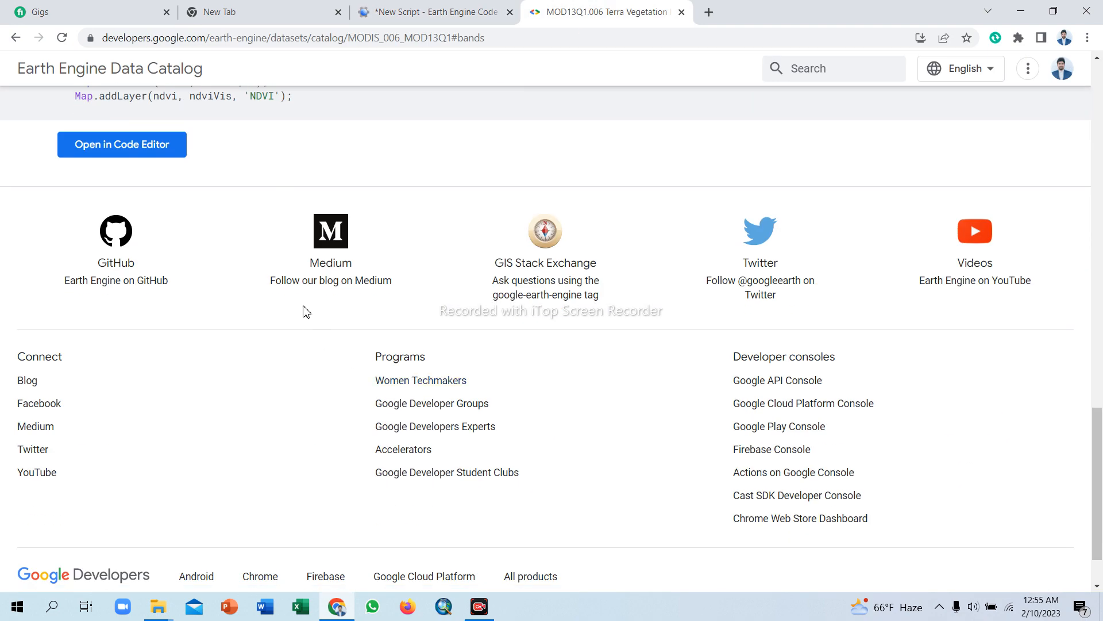
Confirm the NDVI band's 0.0001 scale factor in the catalog's Bands table, then return to the script.
scroll(up, 3)
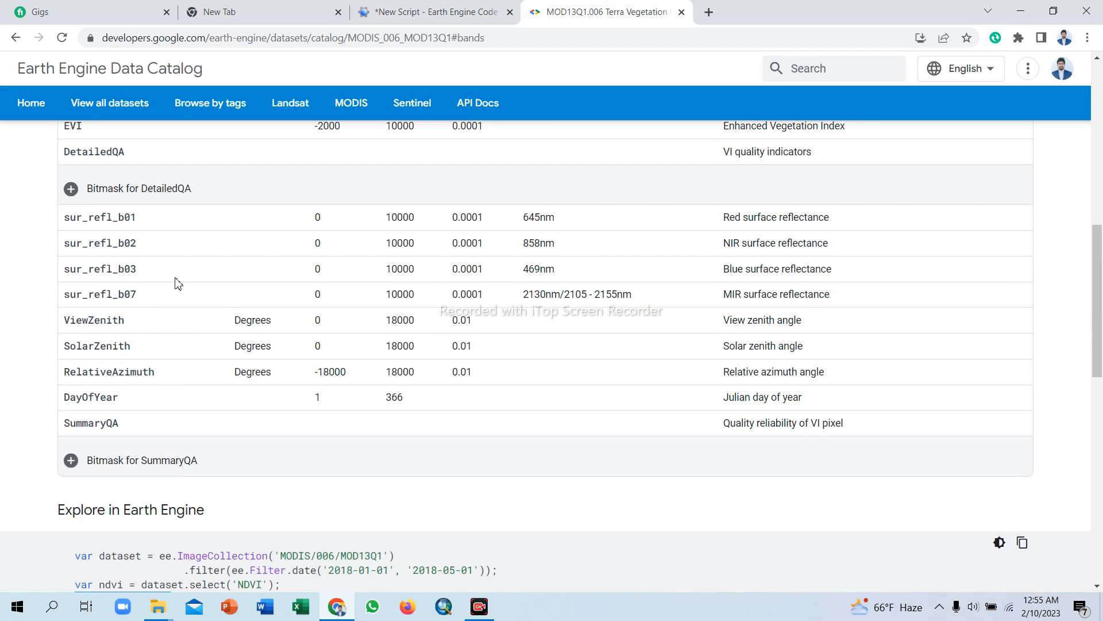
scroll(up, 3)
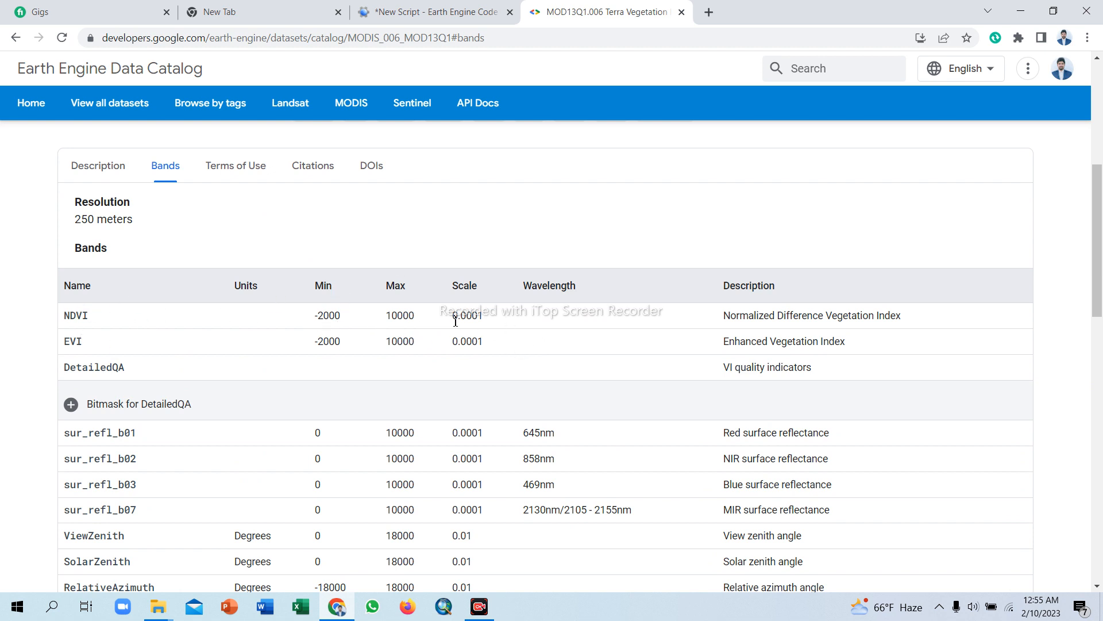
double_click(467, 315)
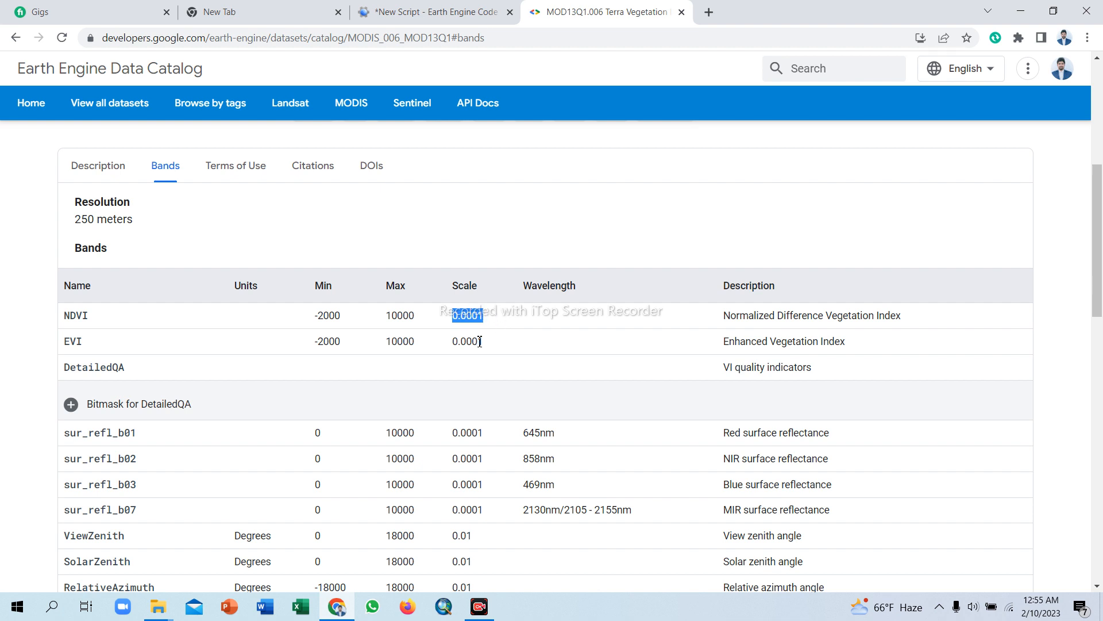
mouse_move(508, 204)
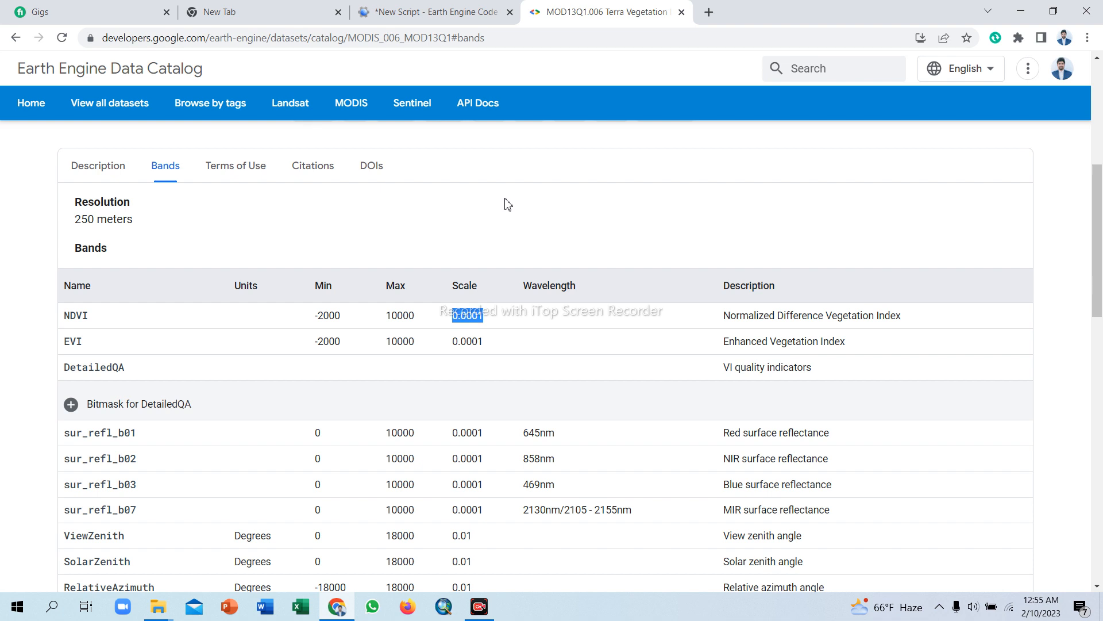
mouse_move(490, 241)
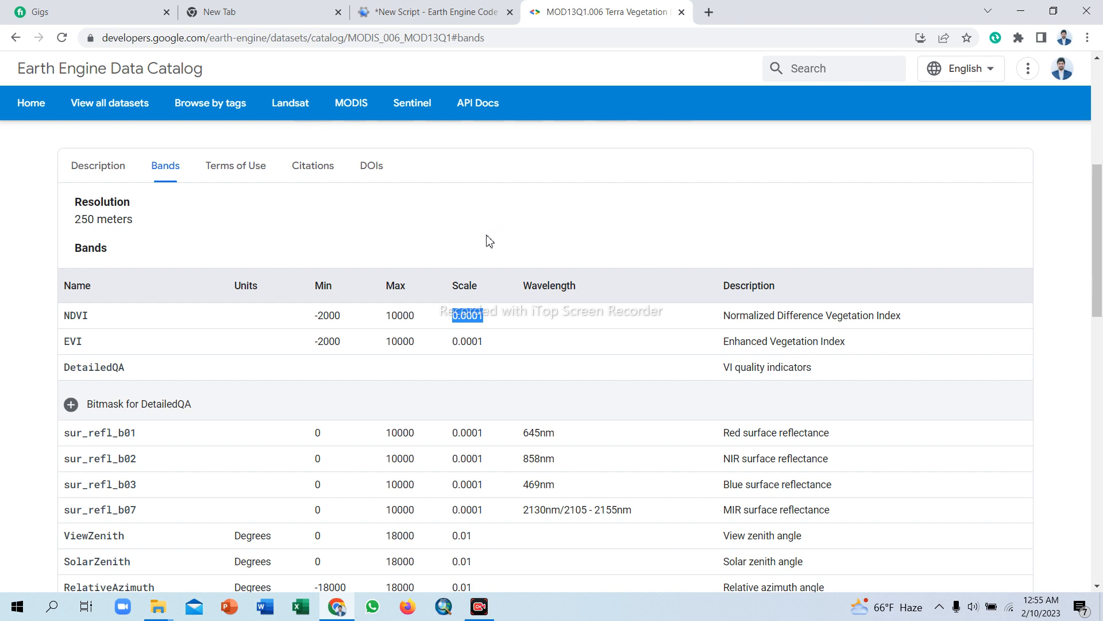
mouse_move(455, 338)
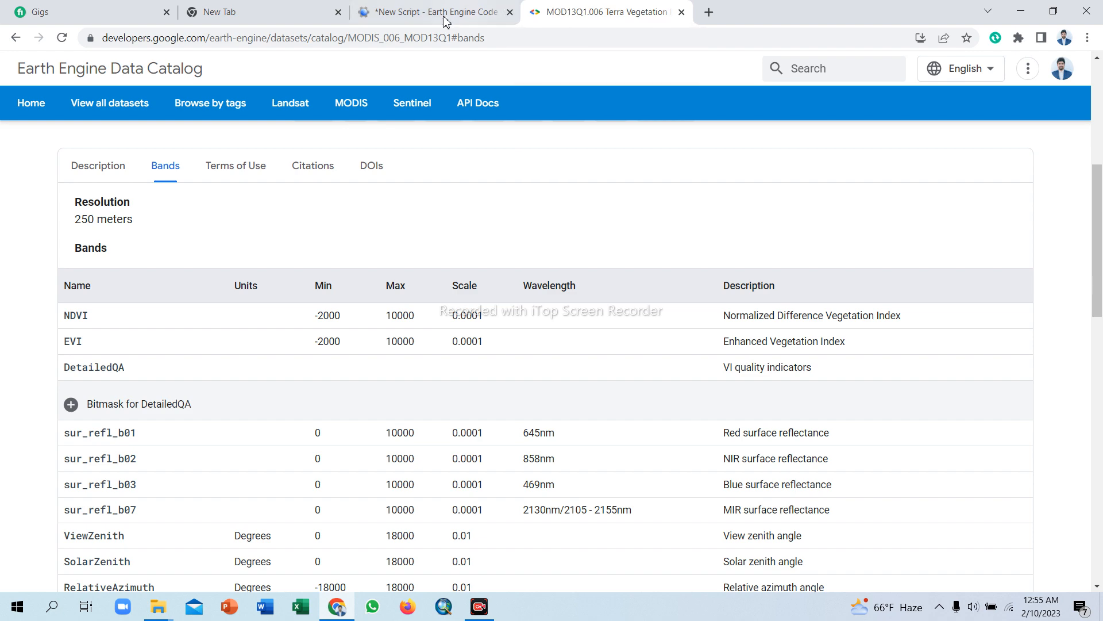
click(429, 12)
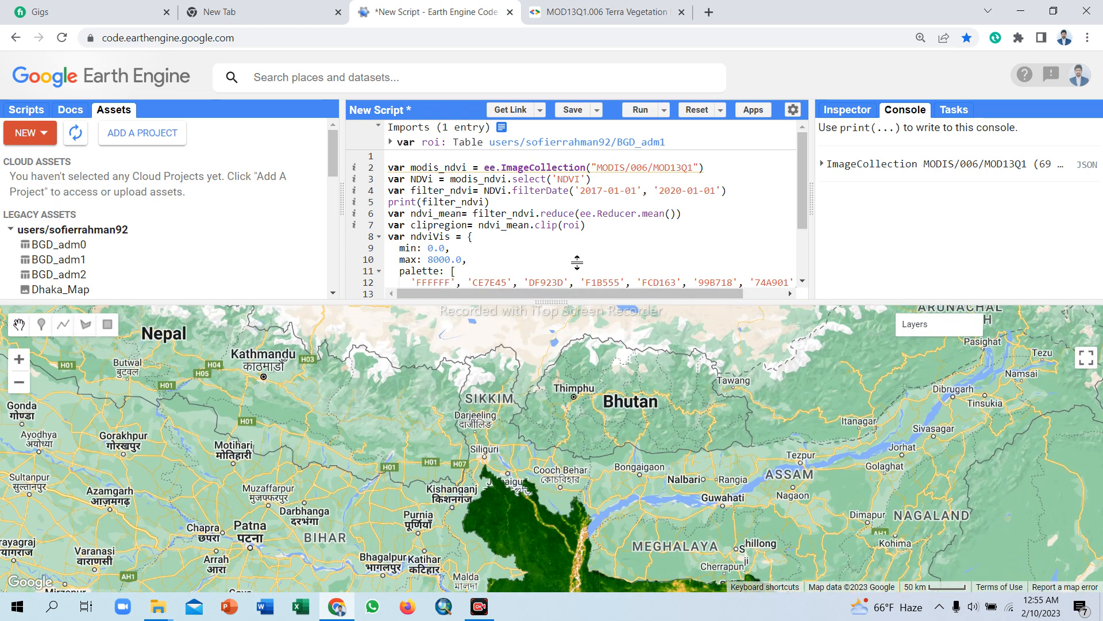
click(1085, 358)
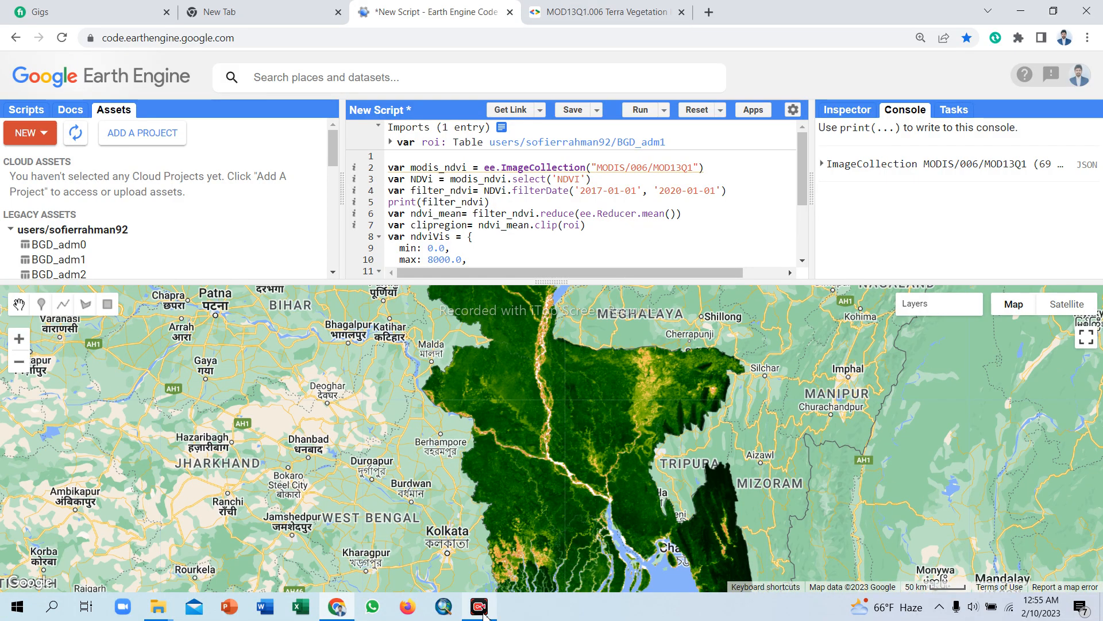
mouse_move(1048, 263)
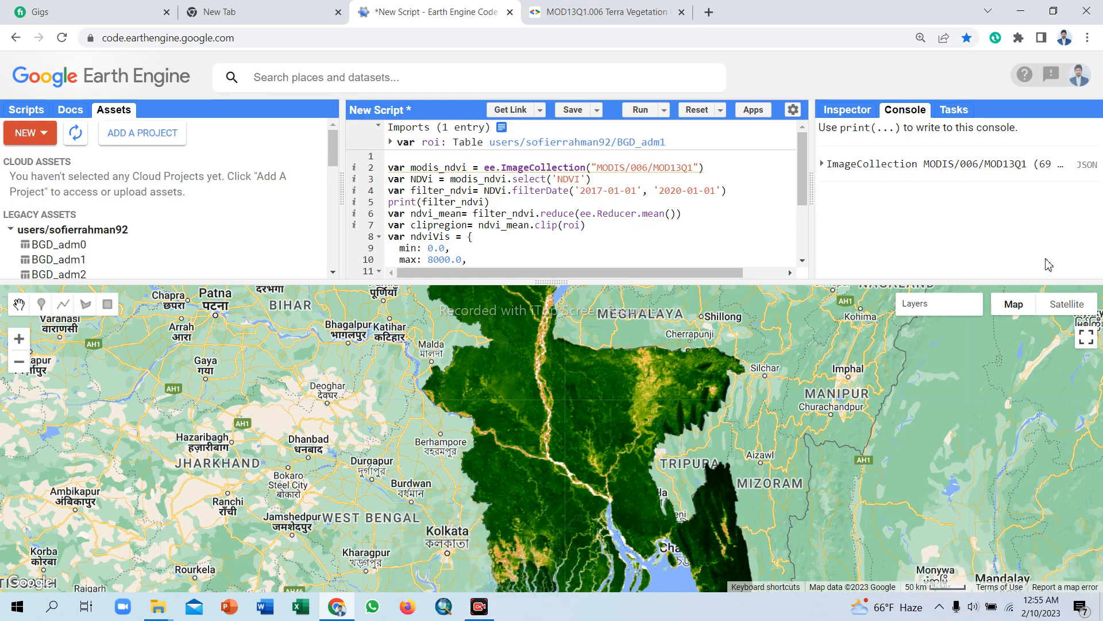
click(1084, 338)
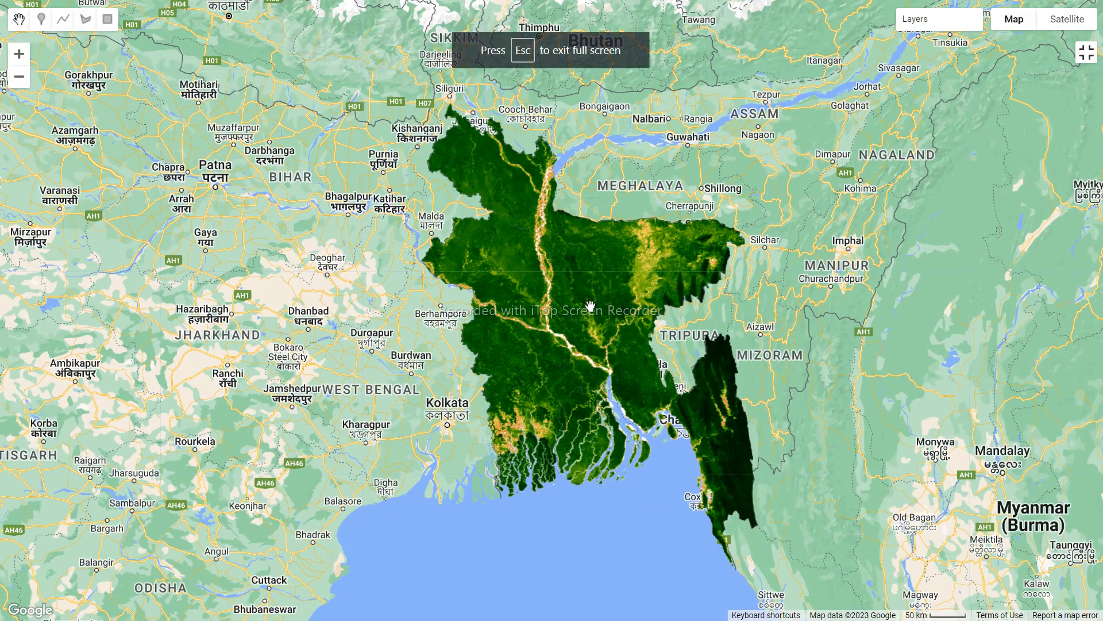
mouse_move(1089, 51)
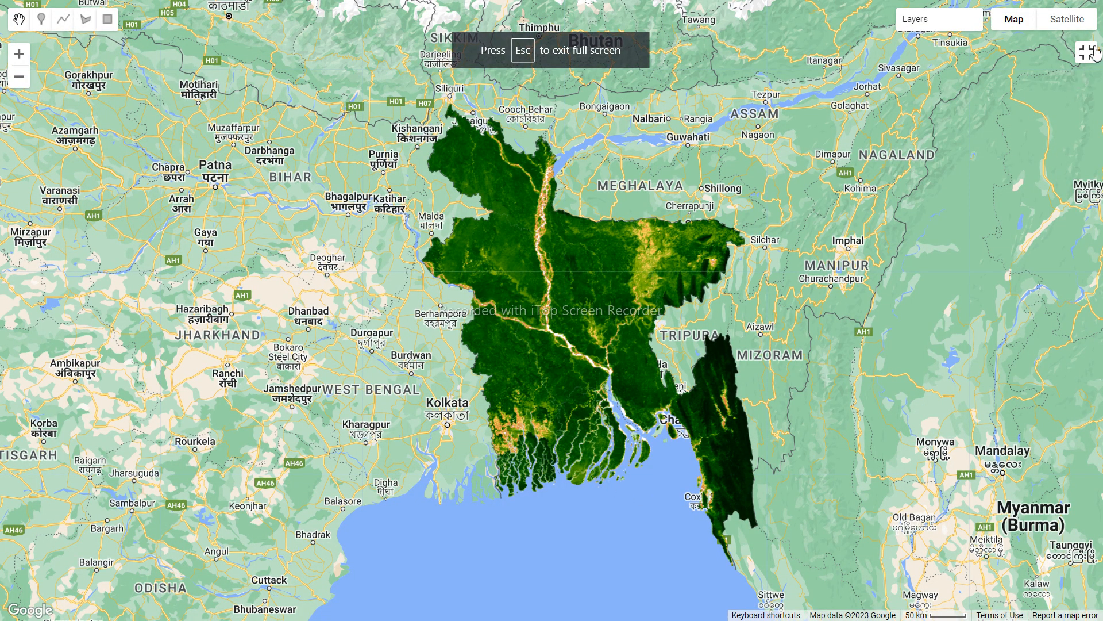
key(Escape)
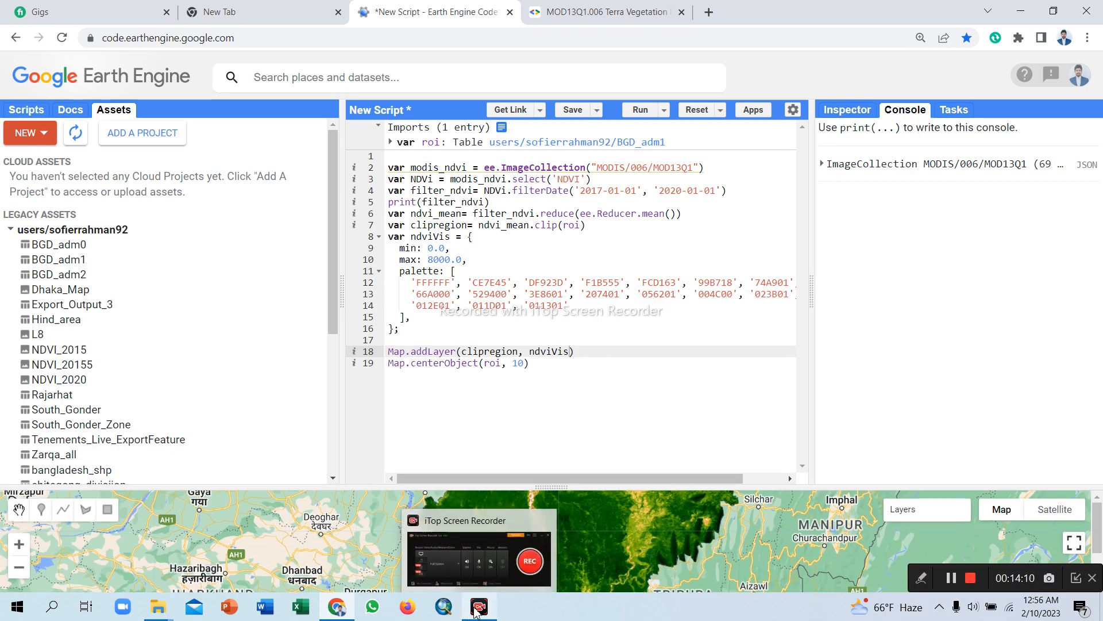
click(479, 606)
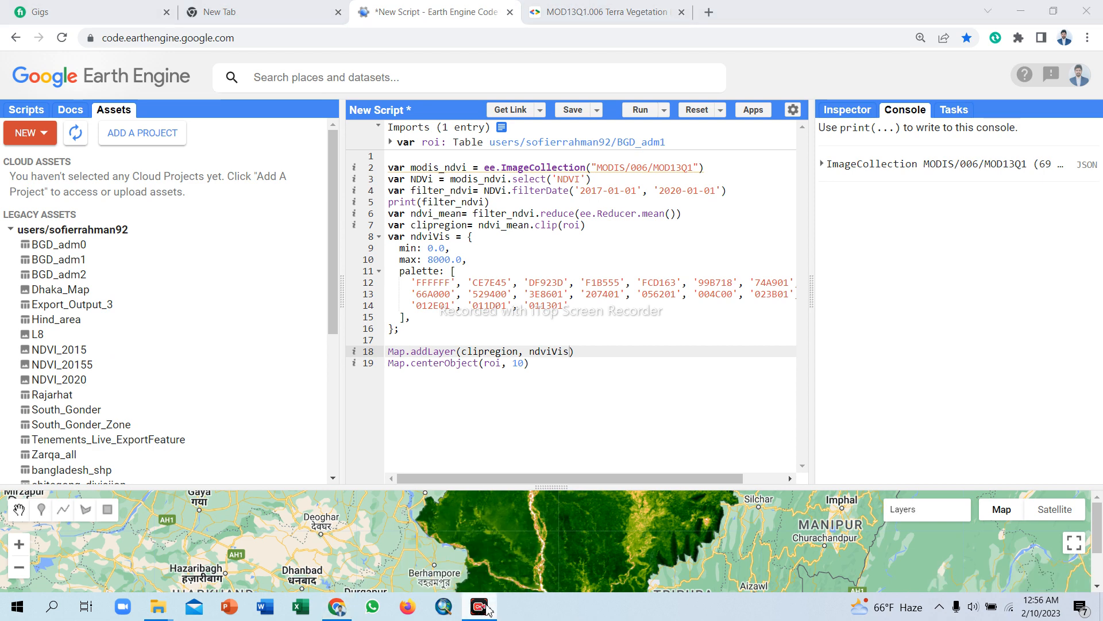
mouse_move(965, 585)
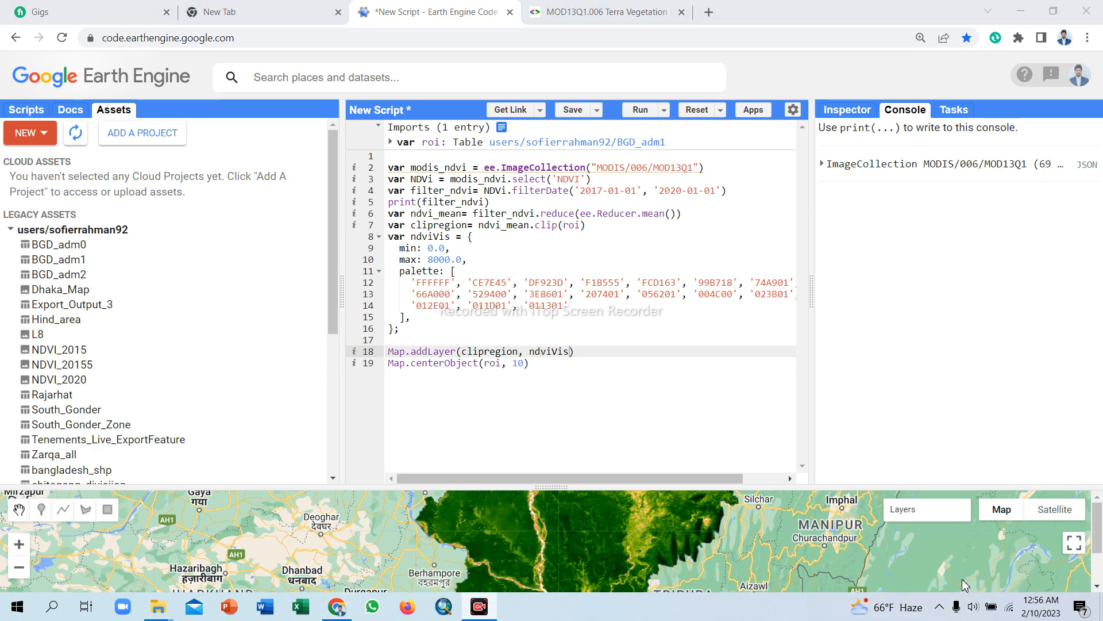